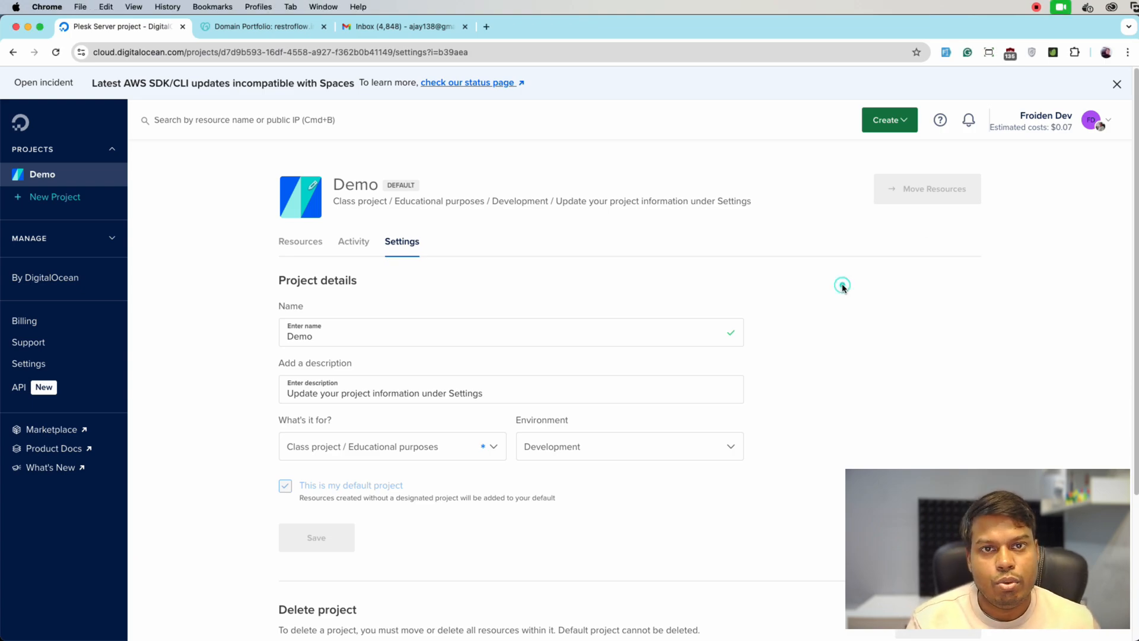
pyautogui.moveTo(571, 319)
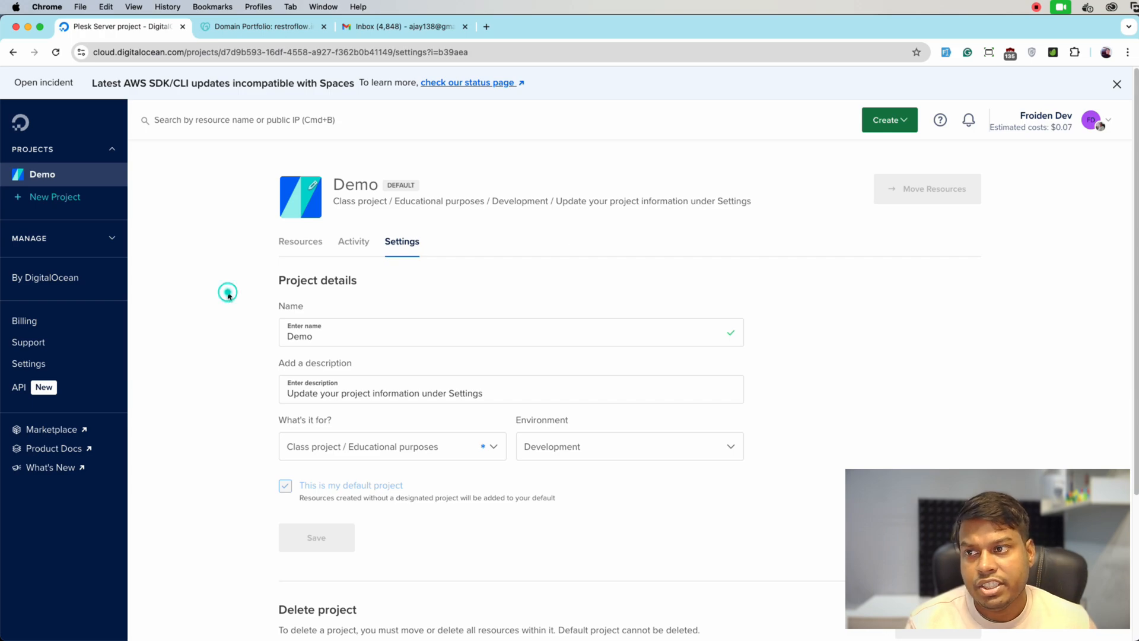
pyautogui.moveTo(54, 197)
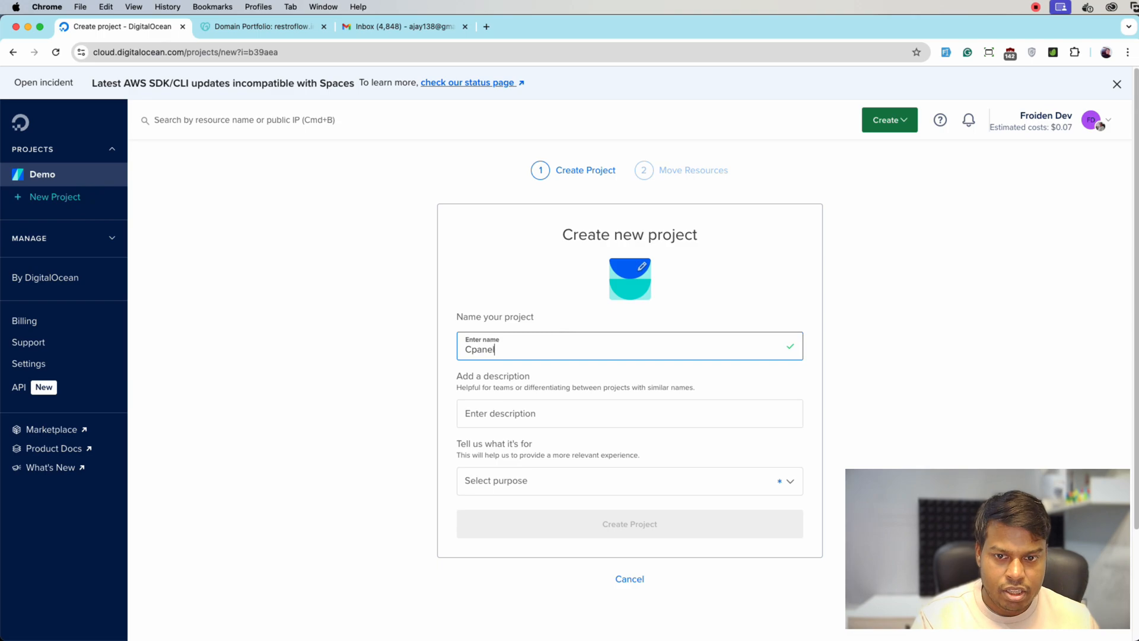
# - Create the project named Cpanel with purpose Web Application and land on its resources page
pyautogui.click(629, 398)
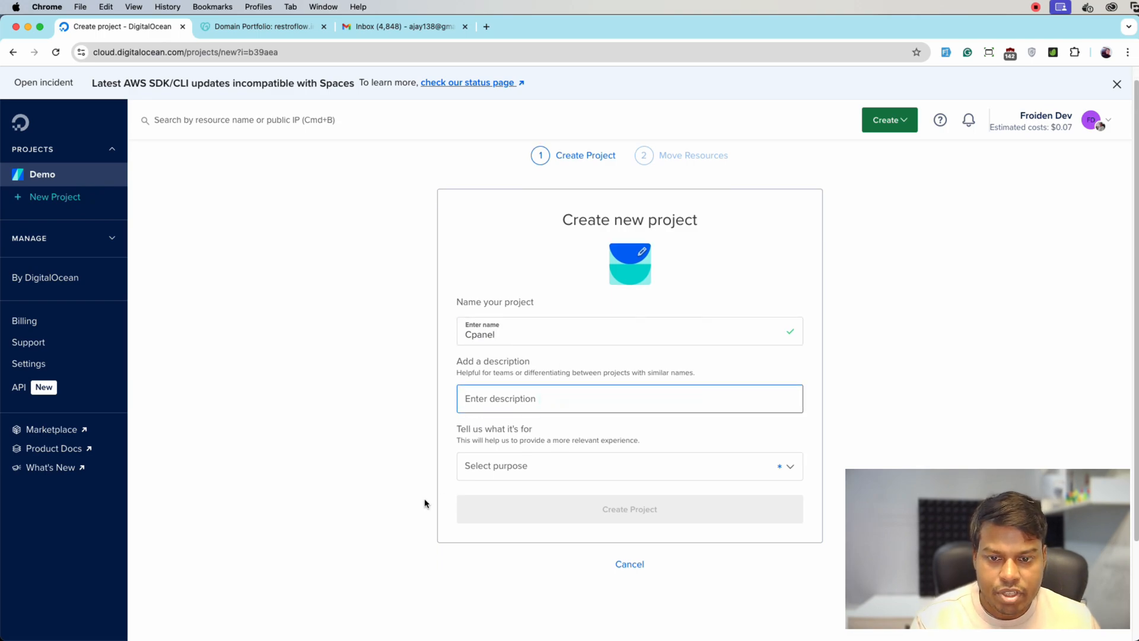
pyautogui.click(629, 465)
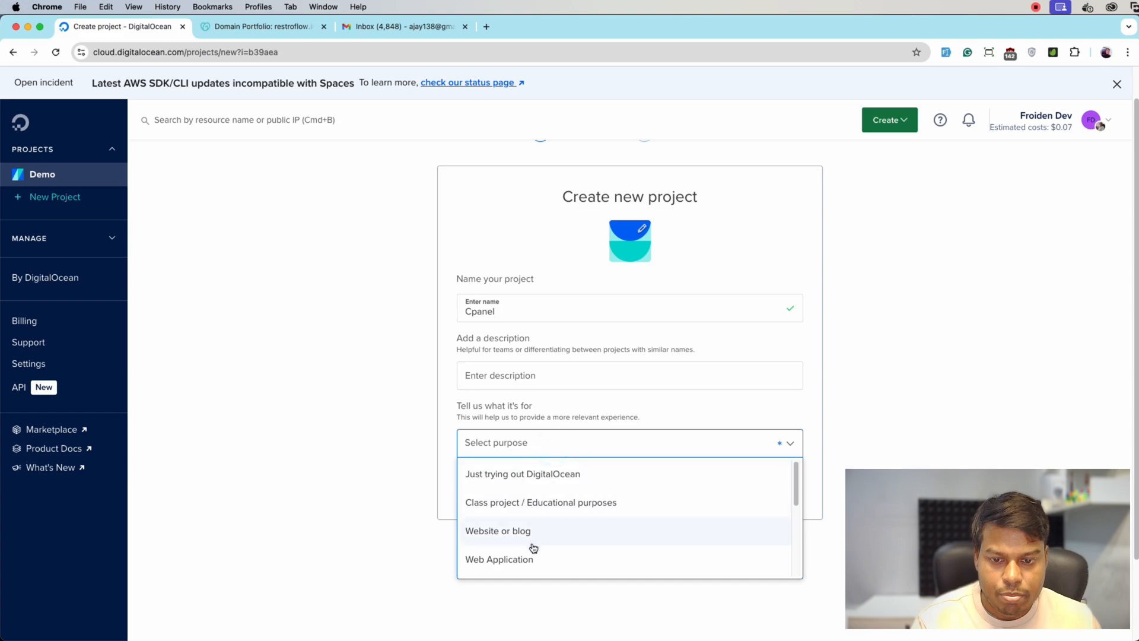
pyautogui.click(499, 559)
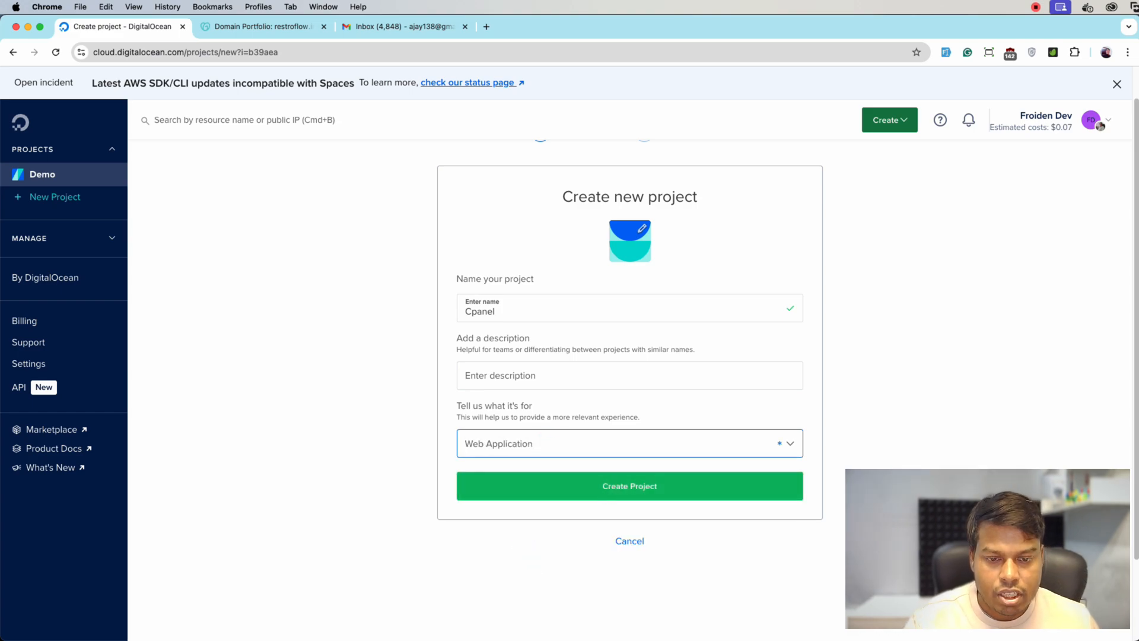
pyautogui.click(628, 486)
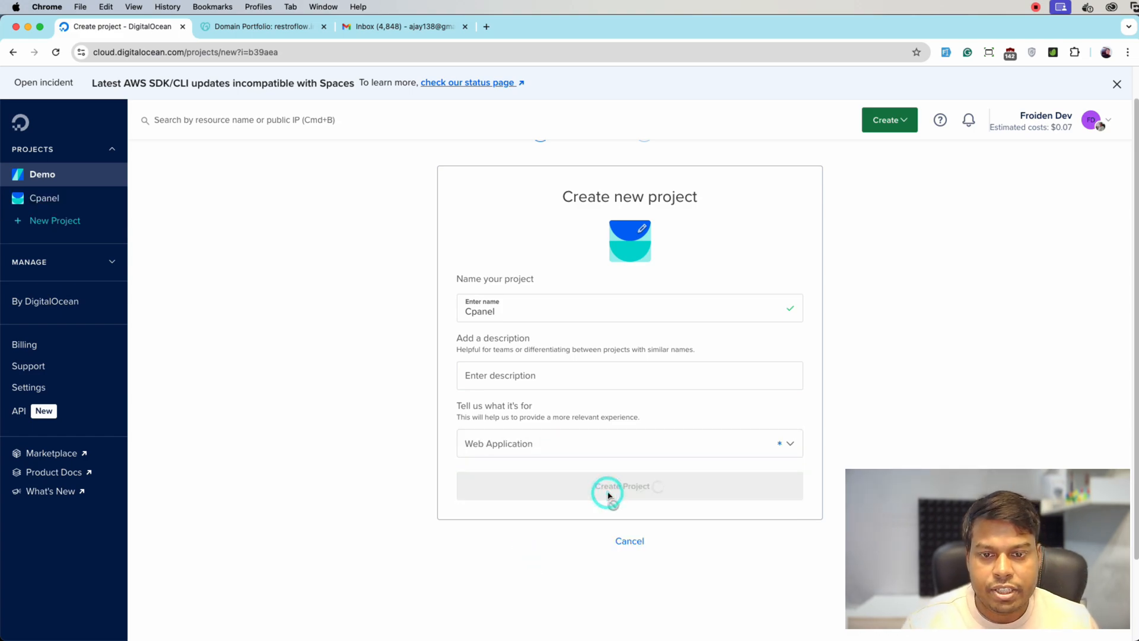
pyautogui.click(629, 485)
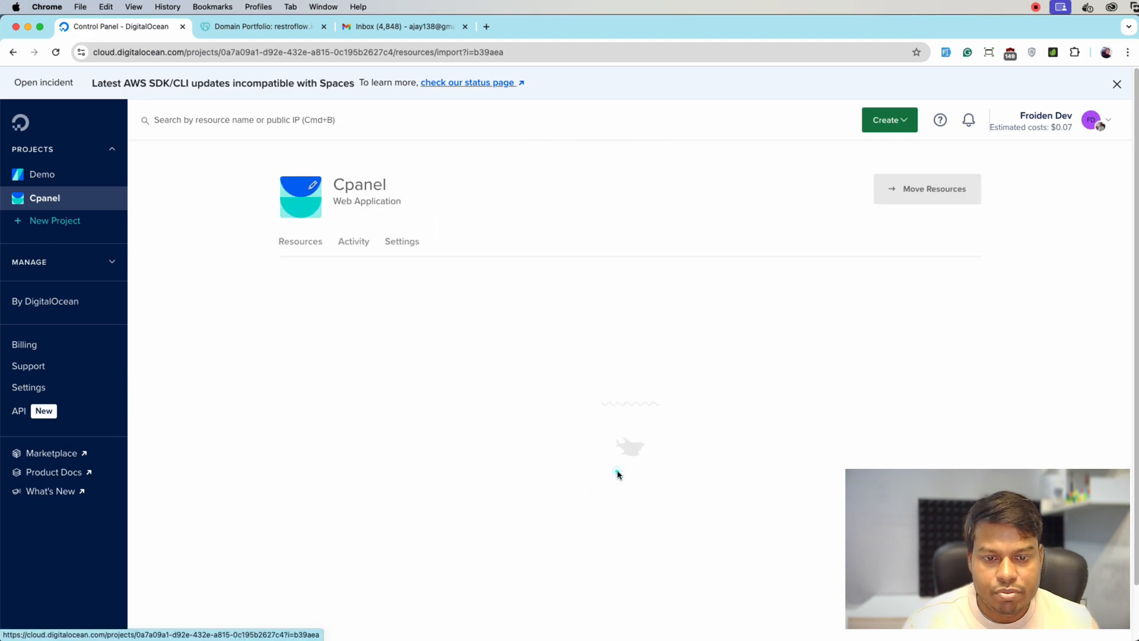
pyautogui.moveTo(390, 284)
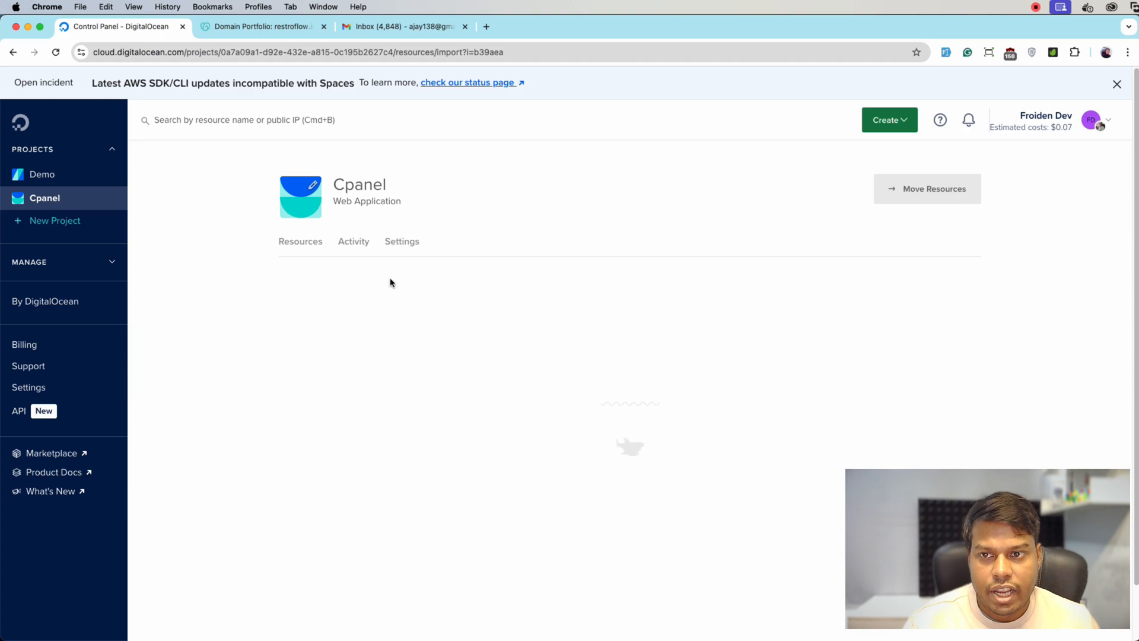
pyautogui.moveTo(658, 387)
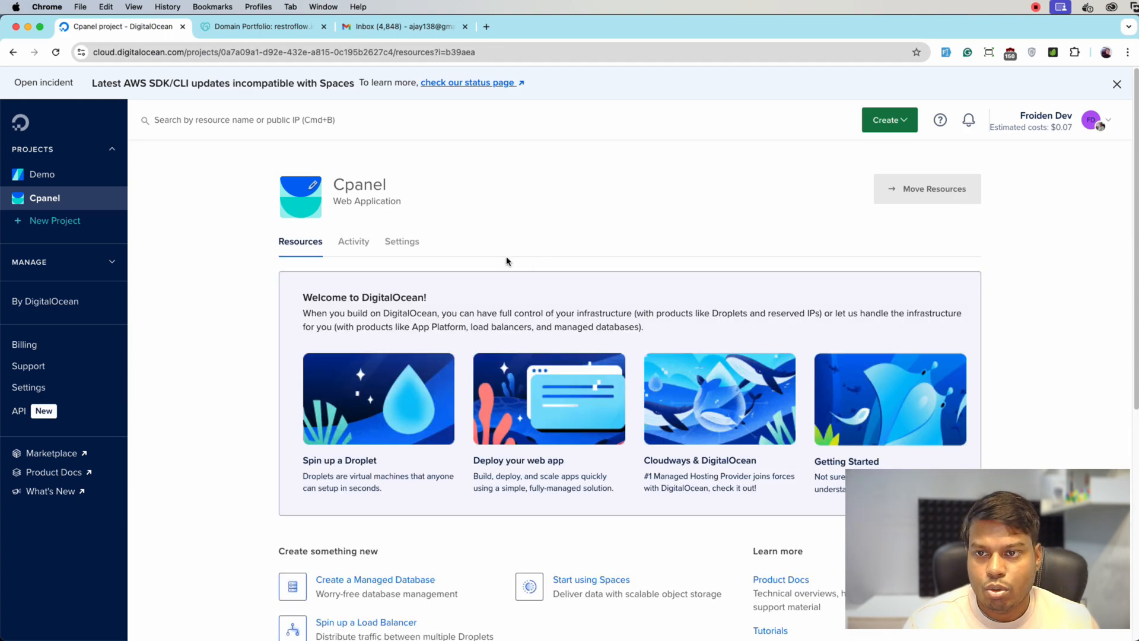
pyautogui.moveTo(749, 300)
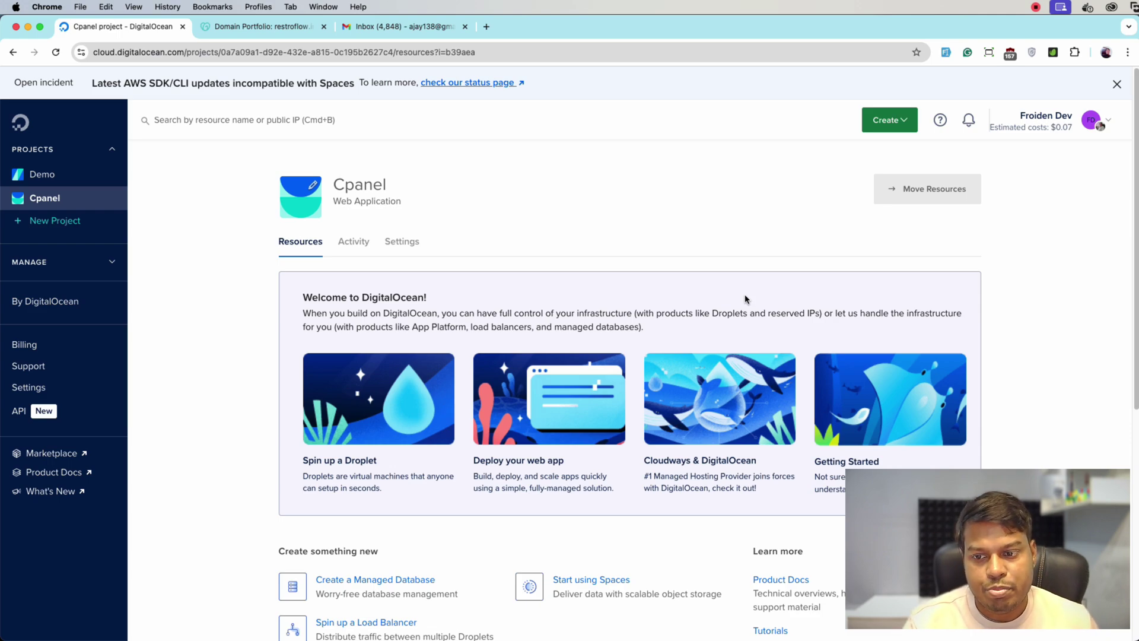
pyautogui.moveTo(342, 447)
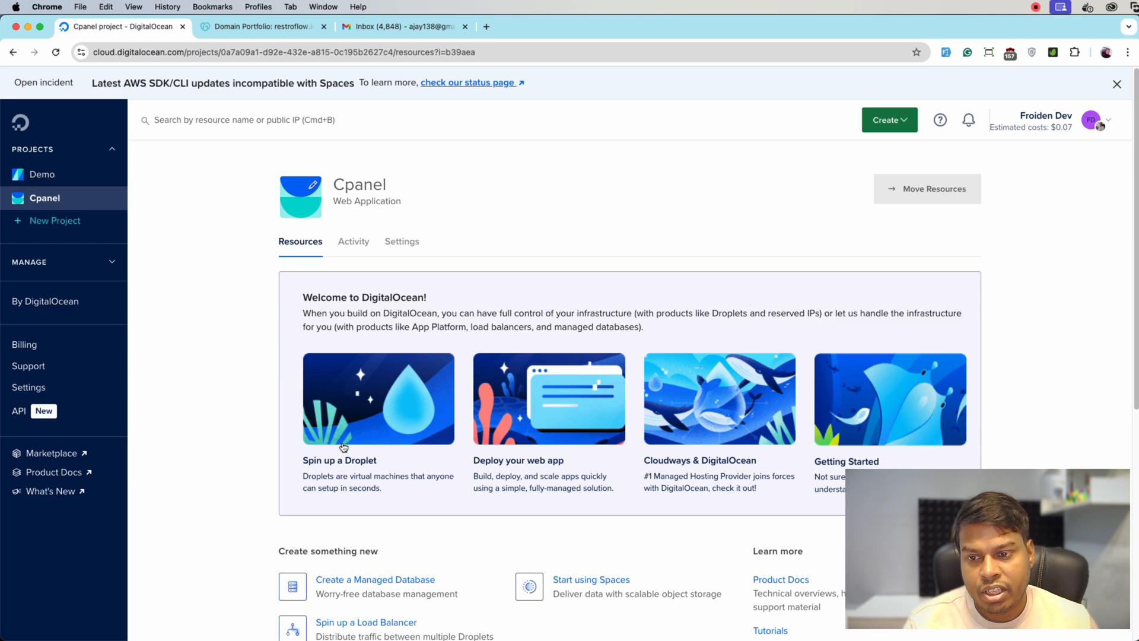
pyautogui.moveTo(377, 435)
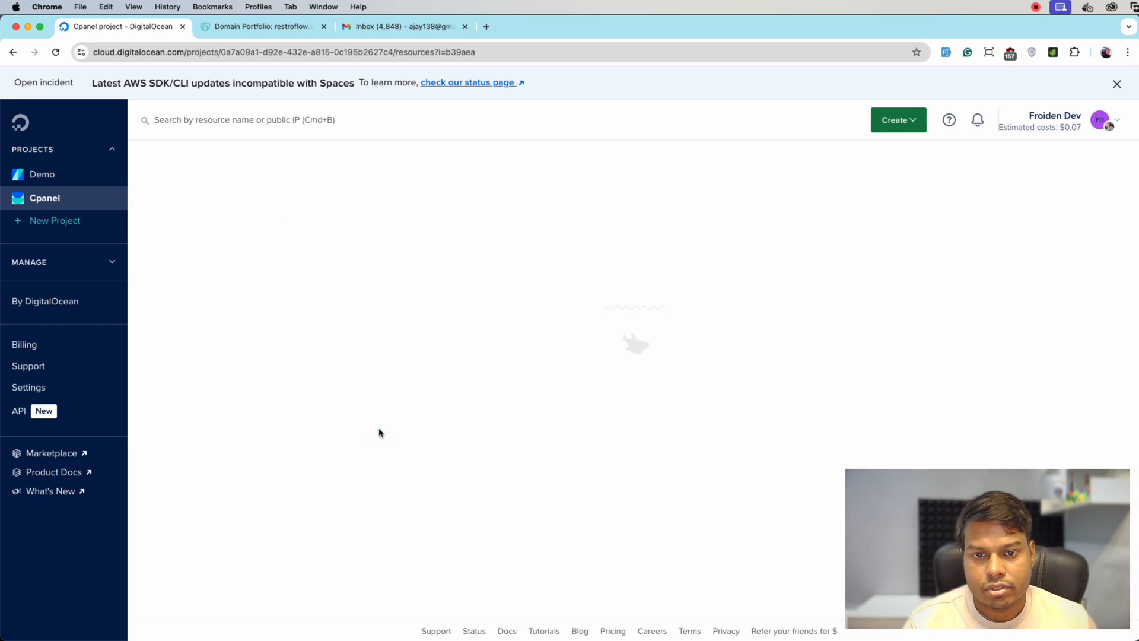
pyautogui.moveTo(615, 318)
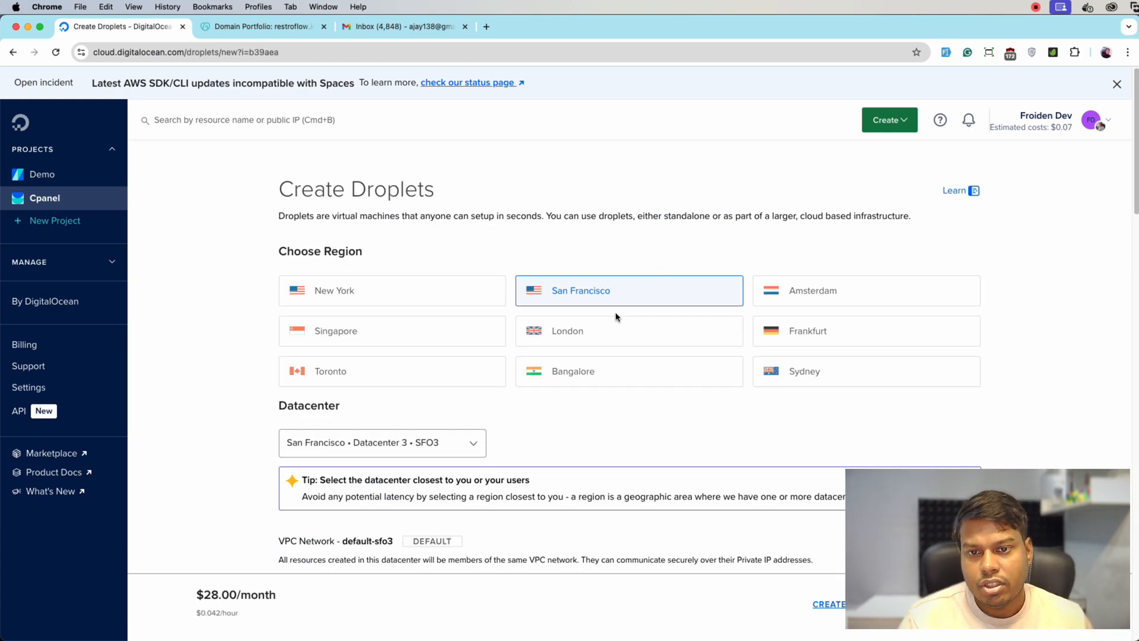
pyautogui.moveTo(572, 418)
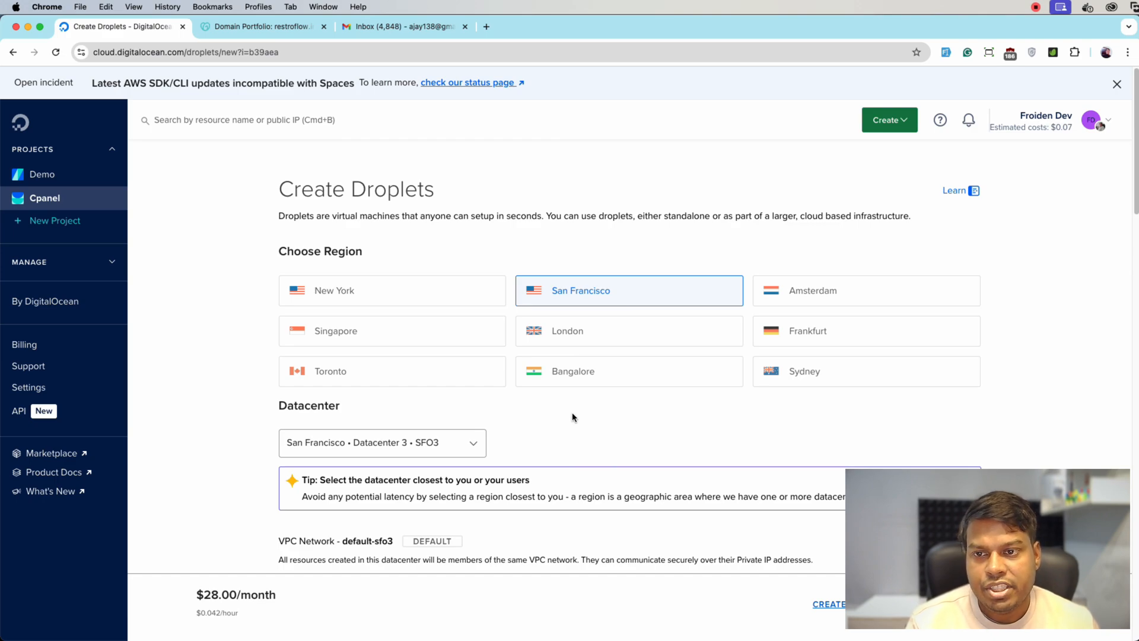
pyautogui.moveTo(295, 197)
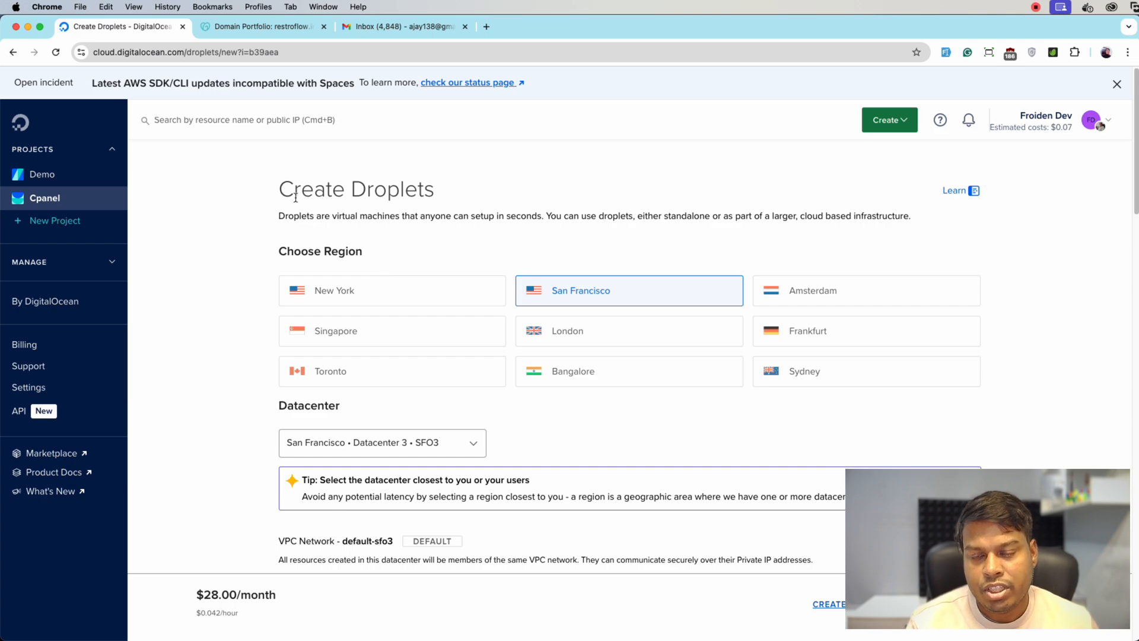
pyautogui.moveTo(569, 403)
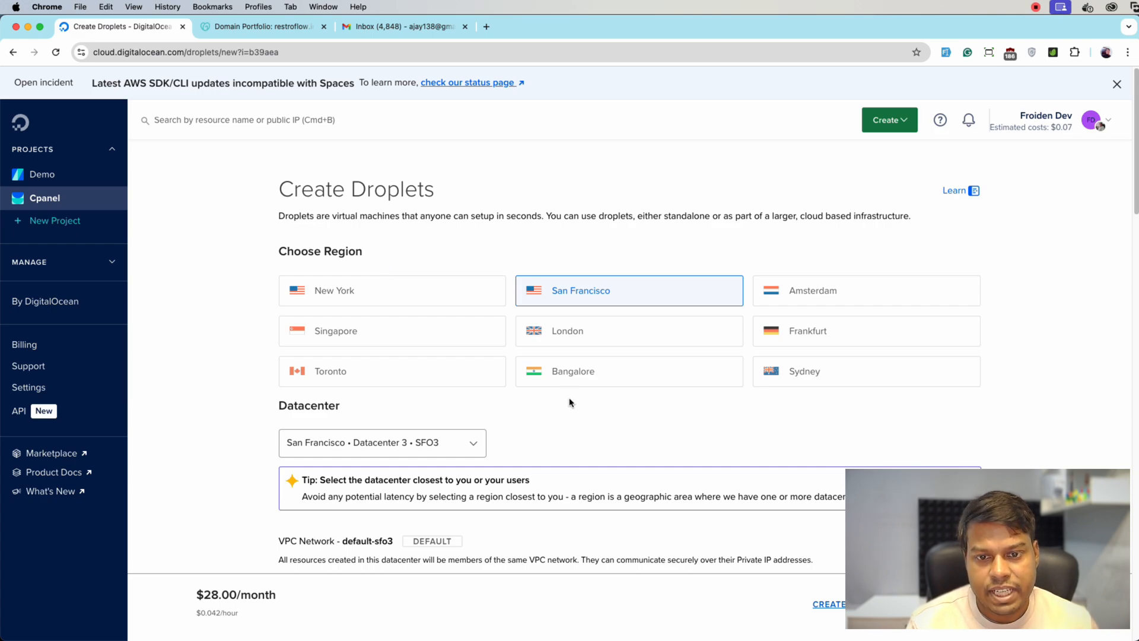
# - Choose Bangalore as the region for the new Droplet in the Cpanel project
pyautogui.click(629, 370)
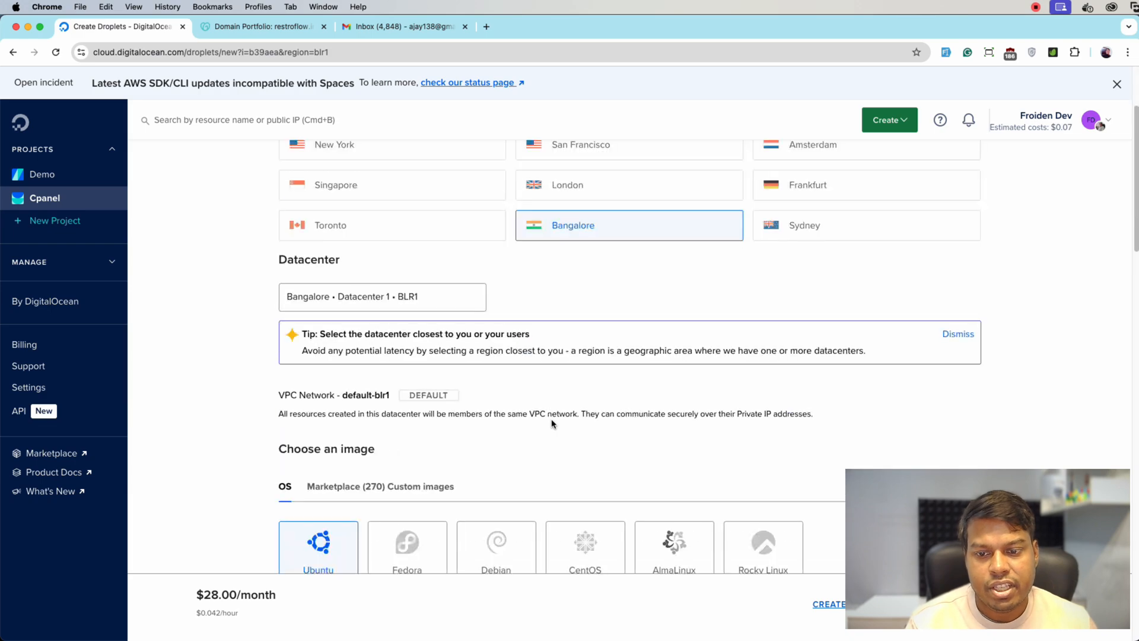
# - Search the Marketplace images for 'cpanel' to find cPanel & WHM for Ubuntu
pyautogui.scroll(-3)
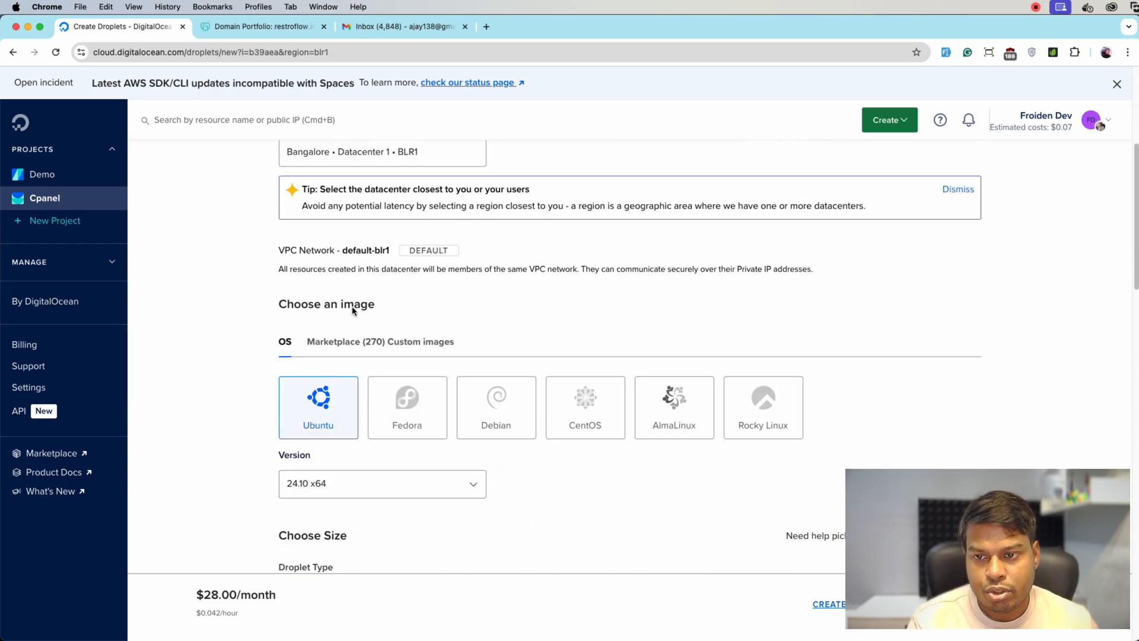
pyautogui.click(333, 342)
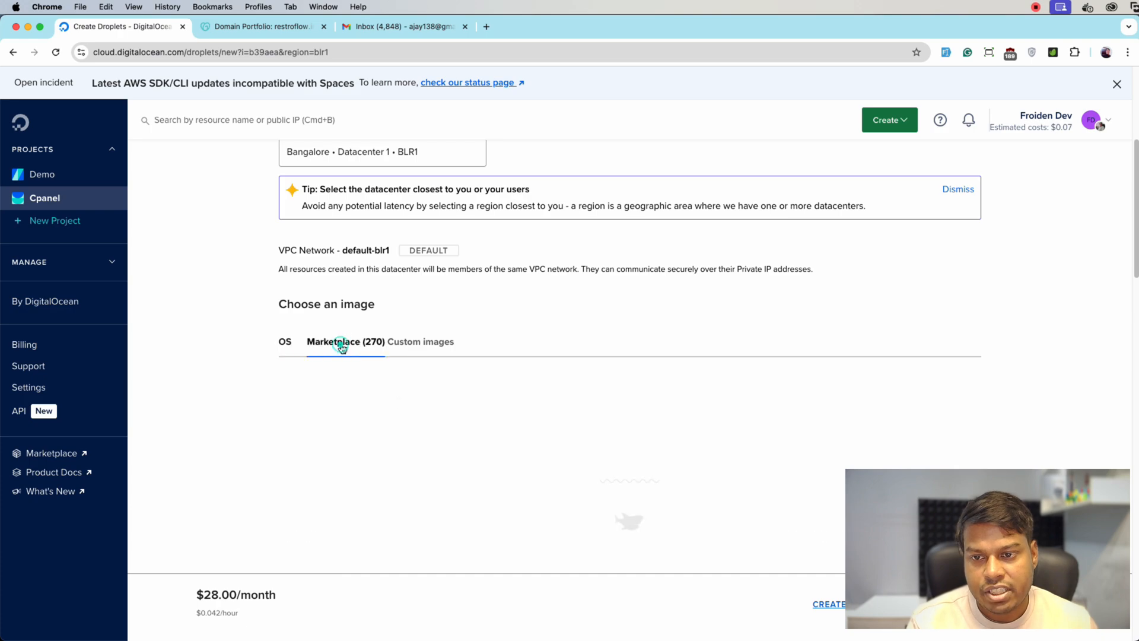
pyautogui.scroll(-3)
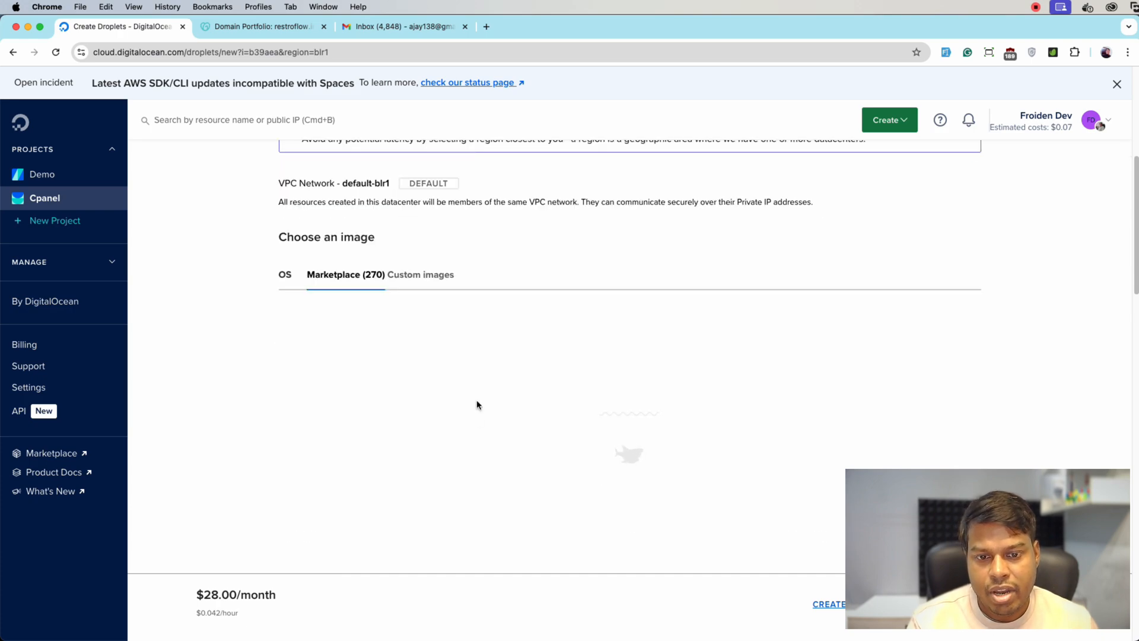
pyautogui.scroll(3)
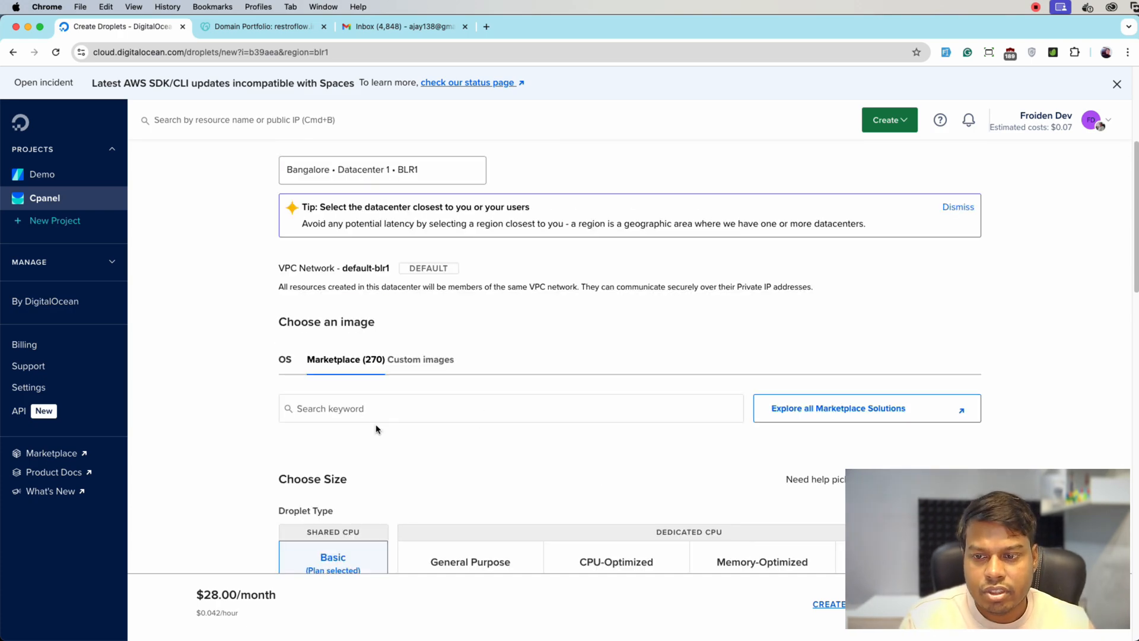
pyautogui.scroll(-3)
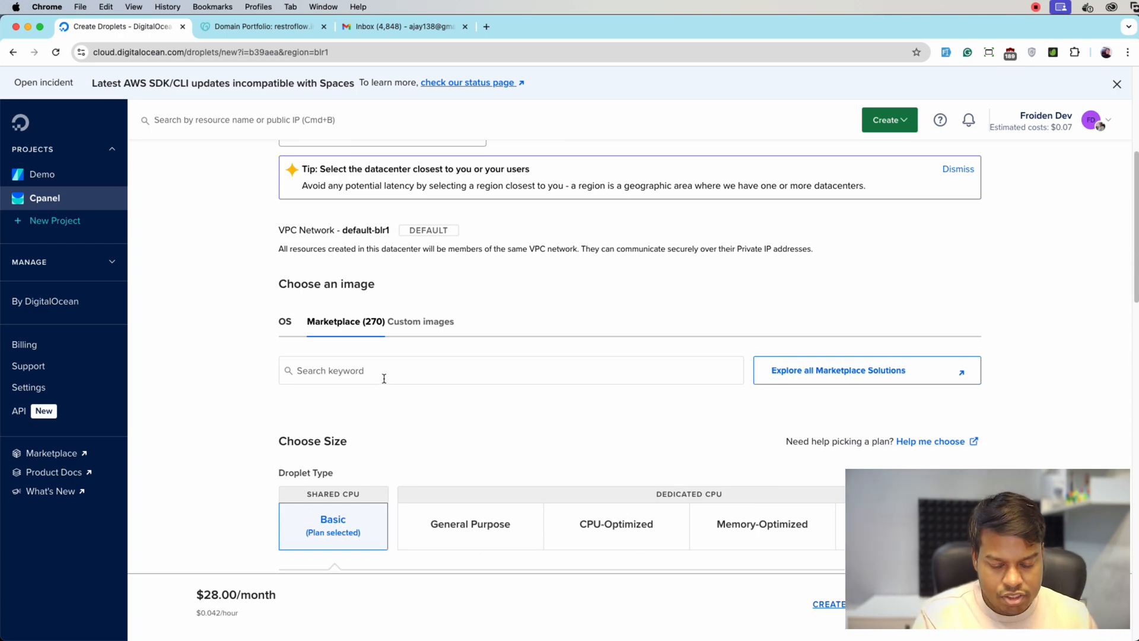
pyautogui.write('cpanel')
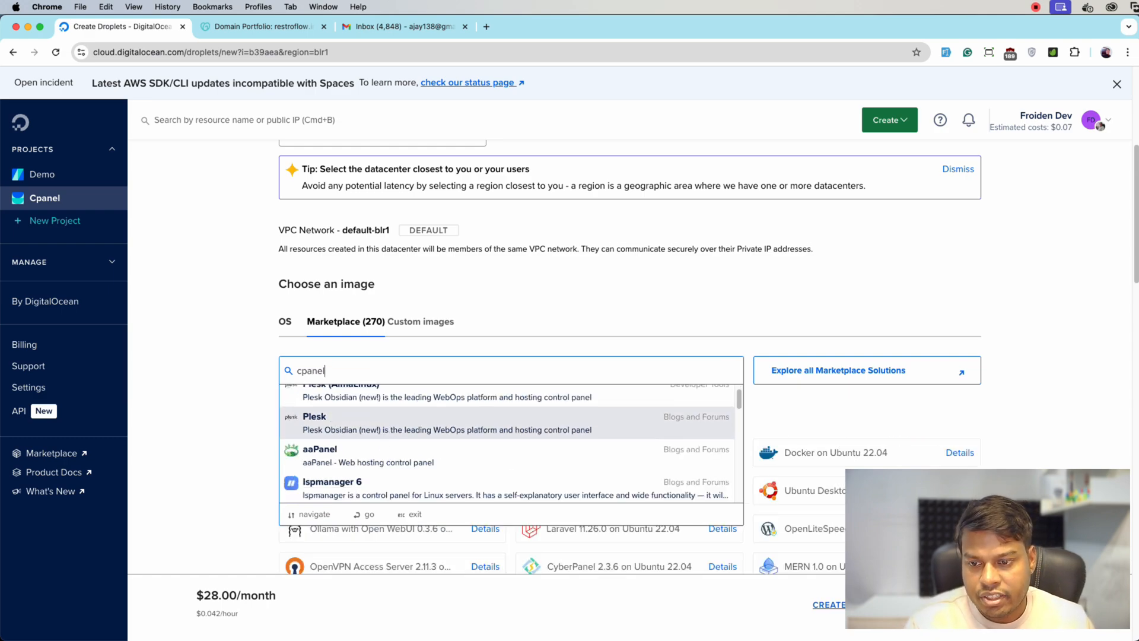
pyautogui.scroll(-3)
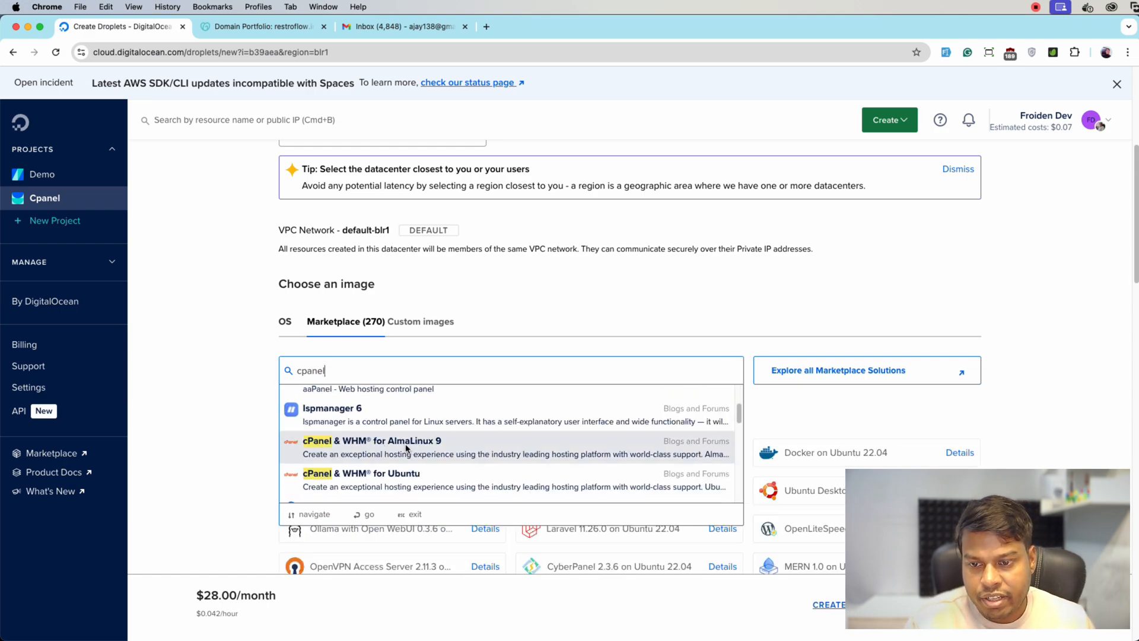
pyautogui.moveTo(429, 479)
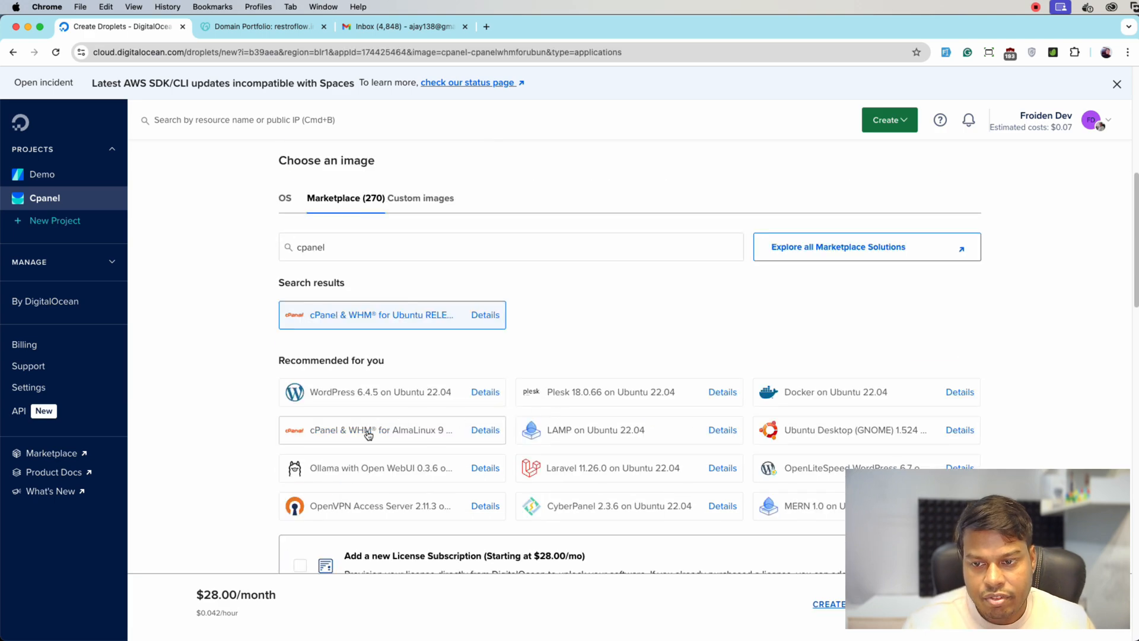
# - Keep the Regular SSD Basic plan at $24/month with 4 GB RAM, 2 CPUs and 80 GB disk
pyautogui.scroll(-3)
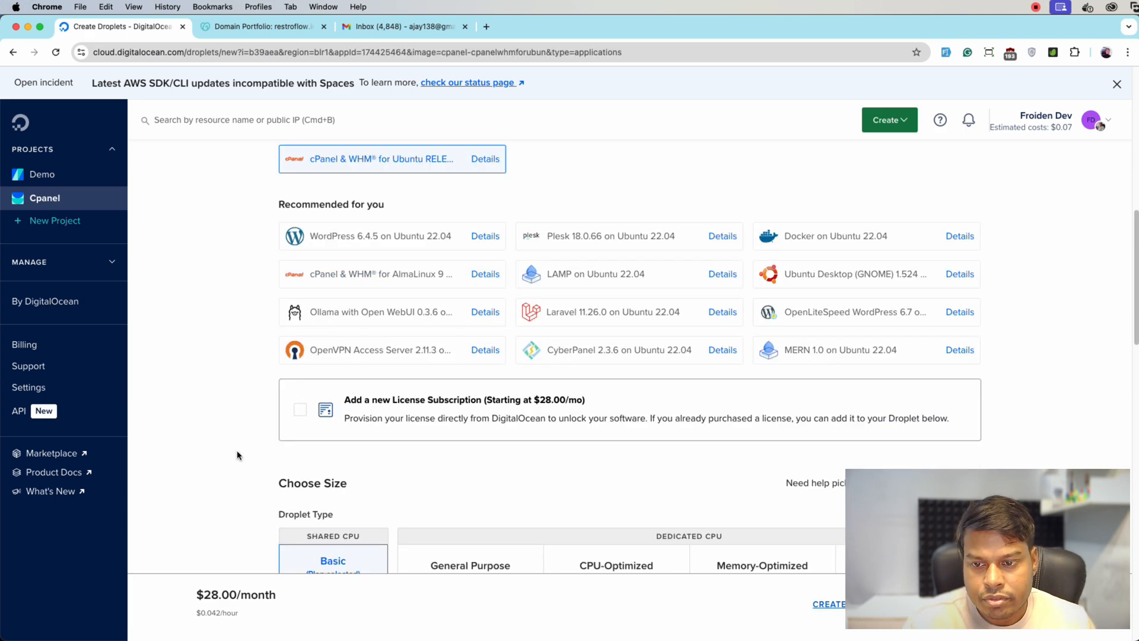
pyautogui.scroll(-3)
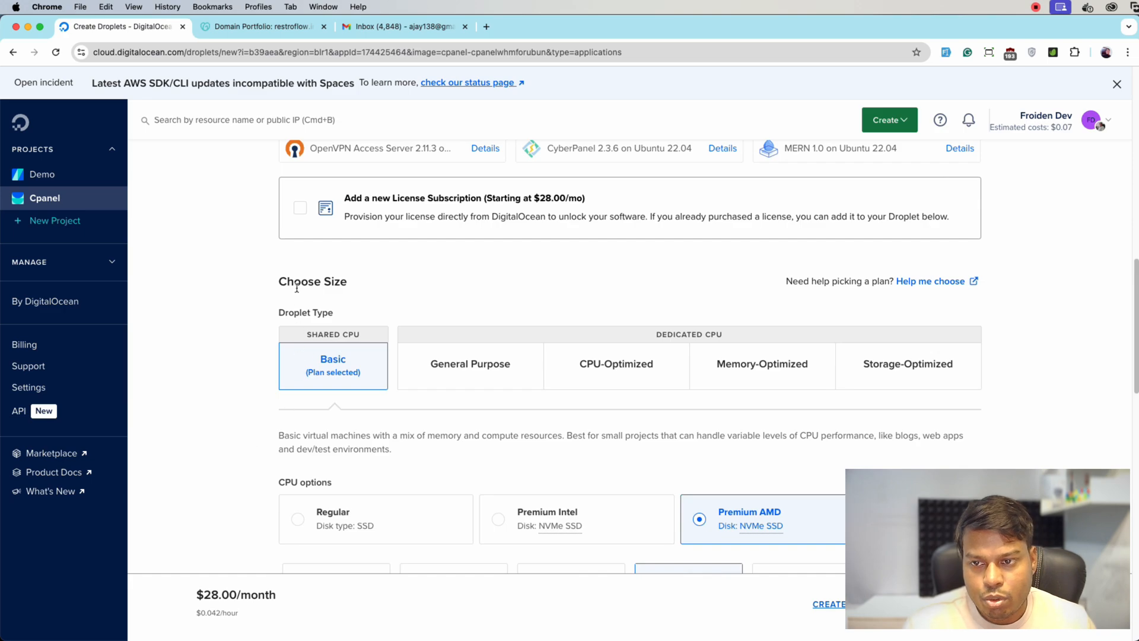
pyautogui.scroll(-3)
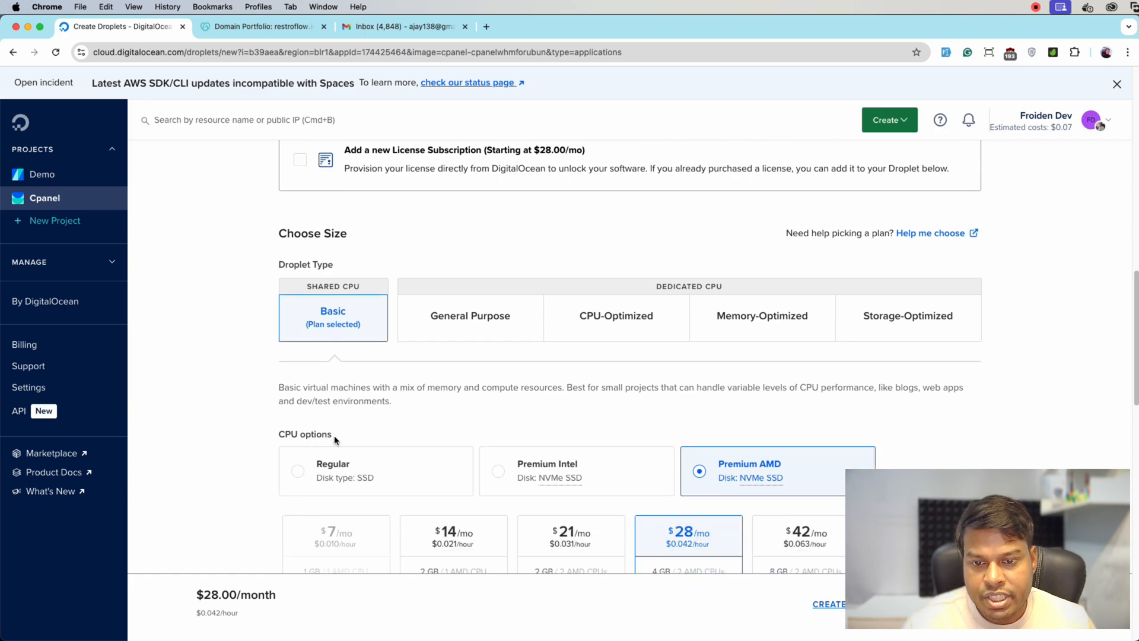
pyautogui.click(296, 472)
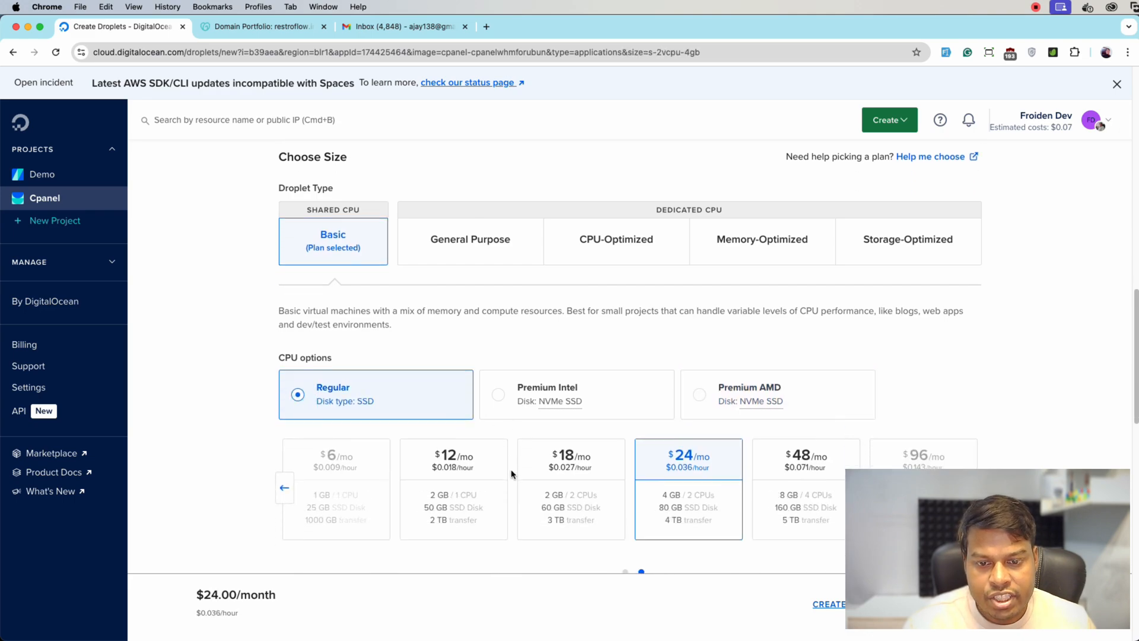
pyautogui.scroll(-3)
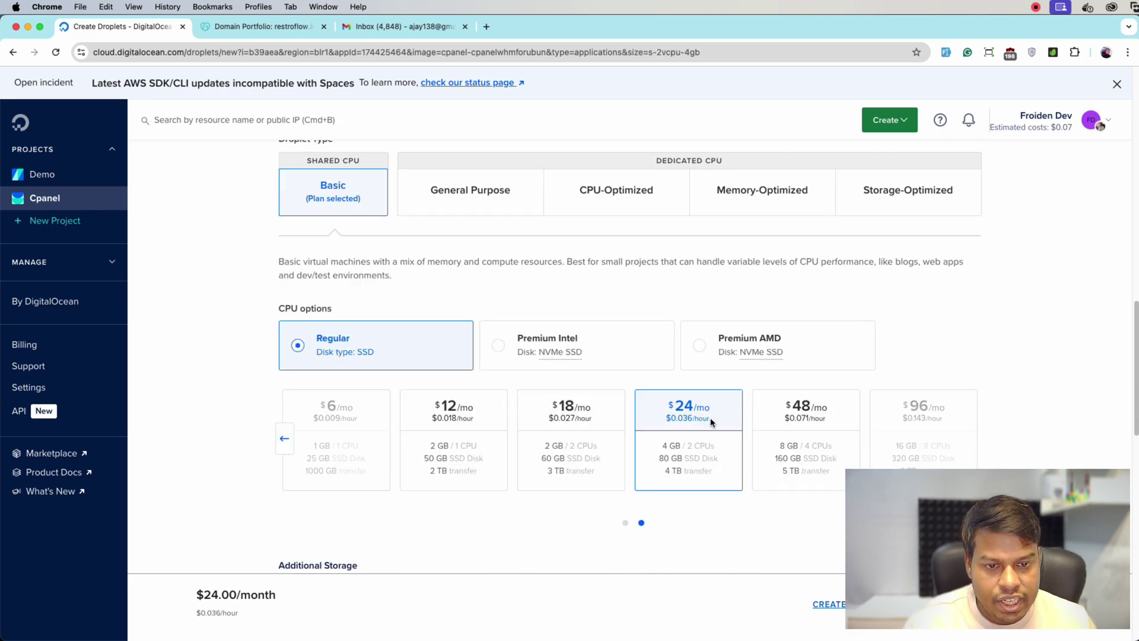
pyautogui.moveTo(680, 447)
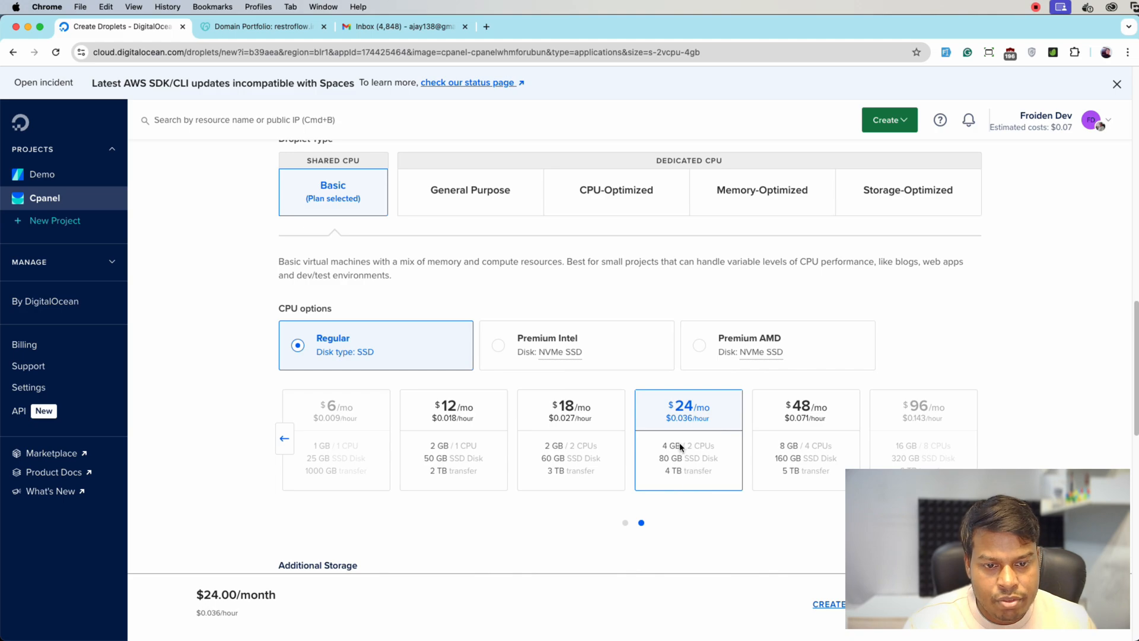
pyautogui.moveTo(669, 465)
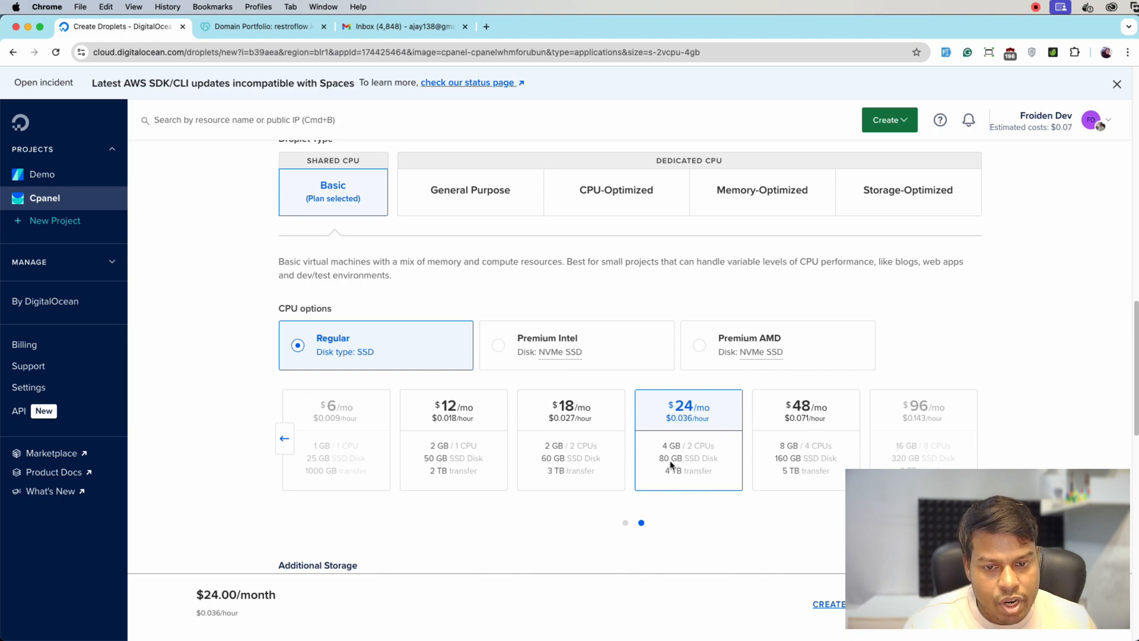
pyautogui.scroll(-3)
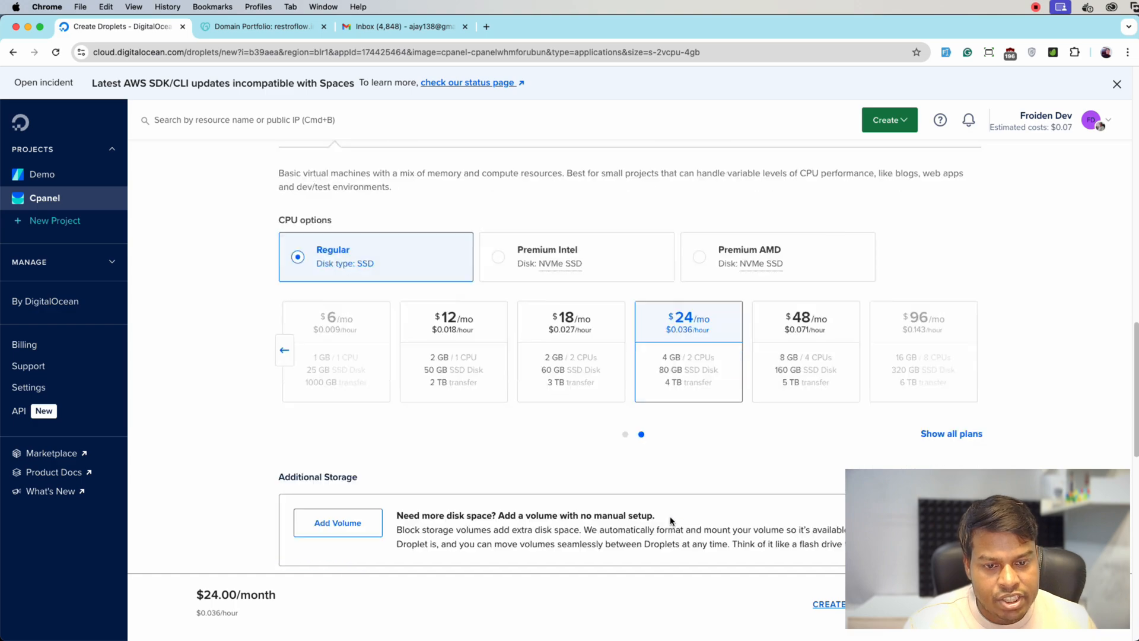
pyautogui.scroll(-3)
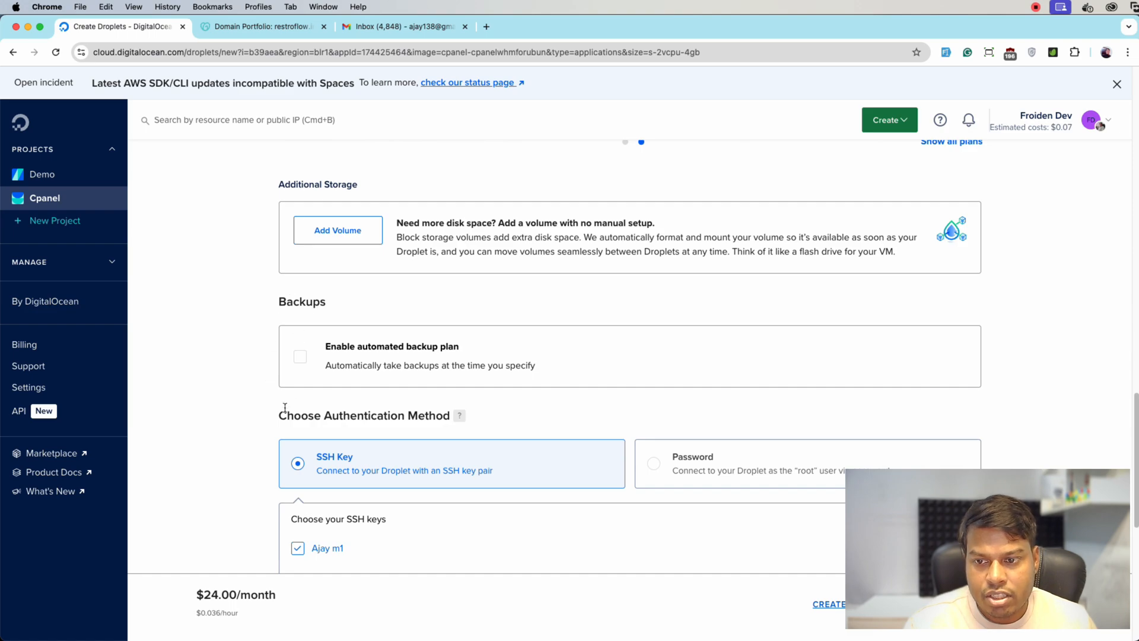
pyautogui.moveTo(651, 465)
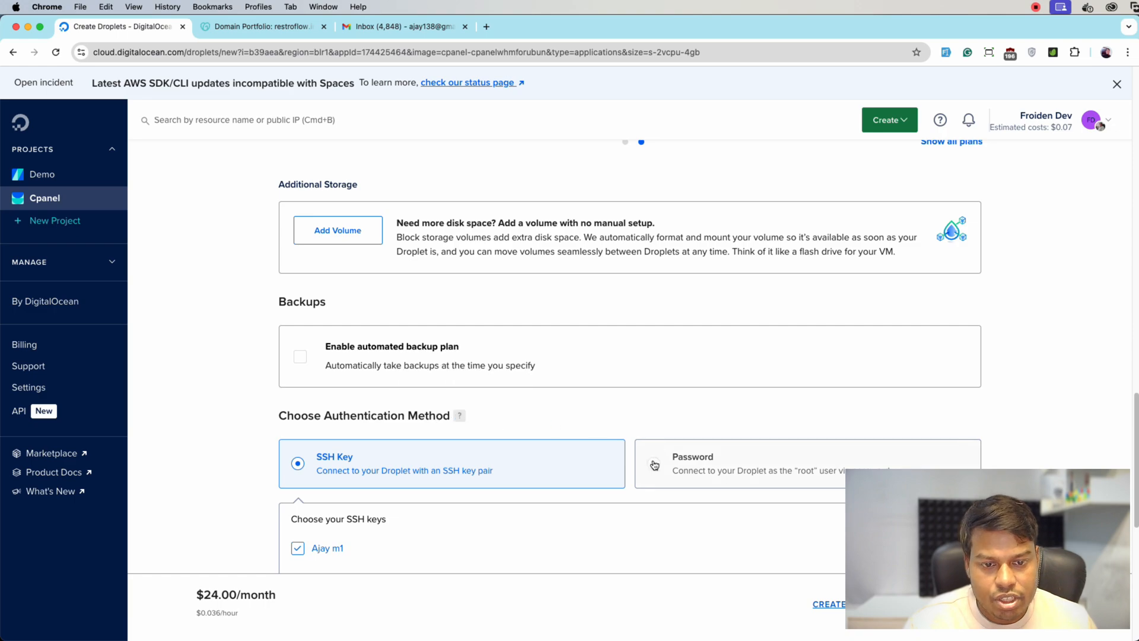
# - Select root-password authentication and copy a random password from the LastPass generator
pyautogui.click(726, 464)
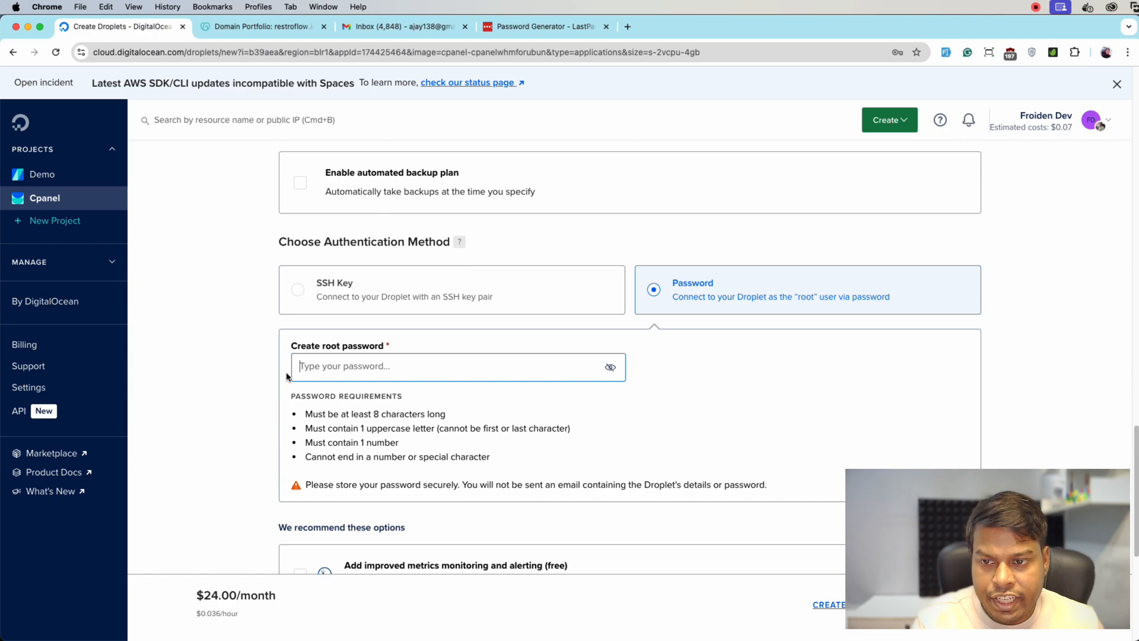
pyautogui.moveTo(247, 406)
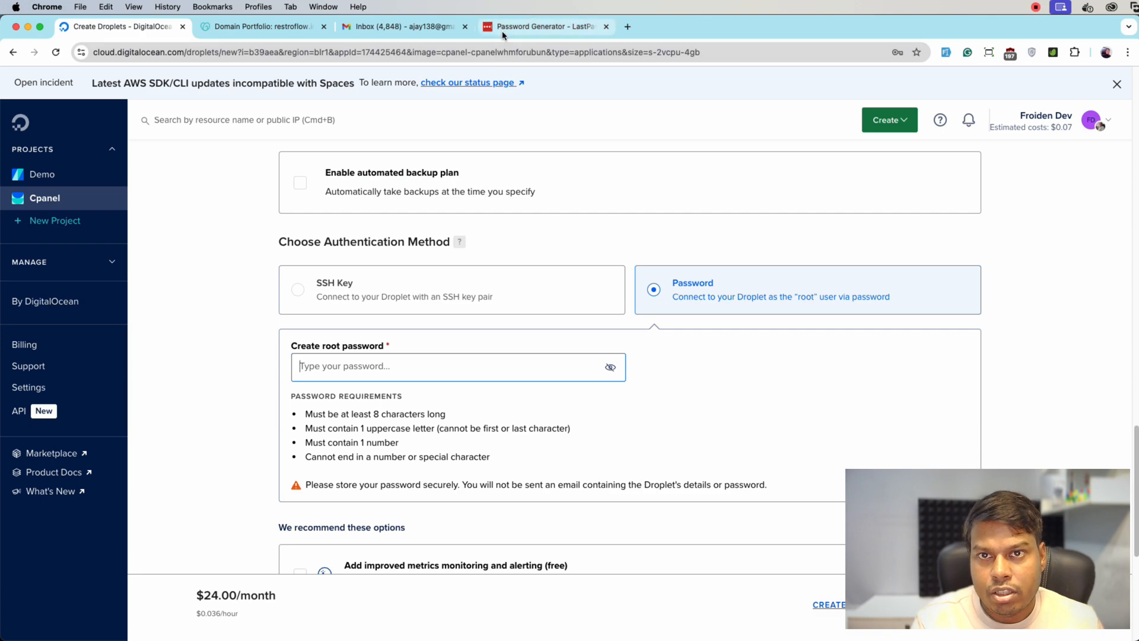
pyautogui.click(541, 27)
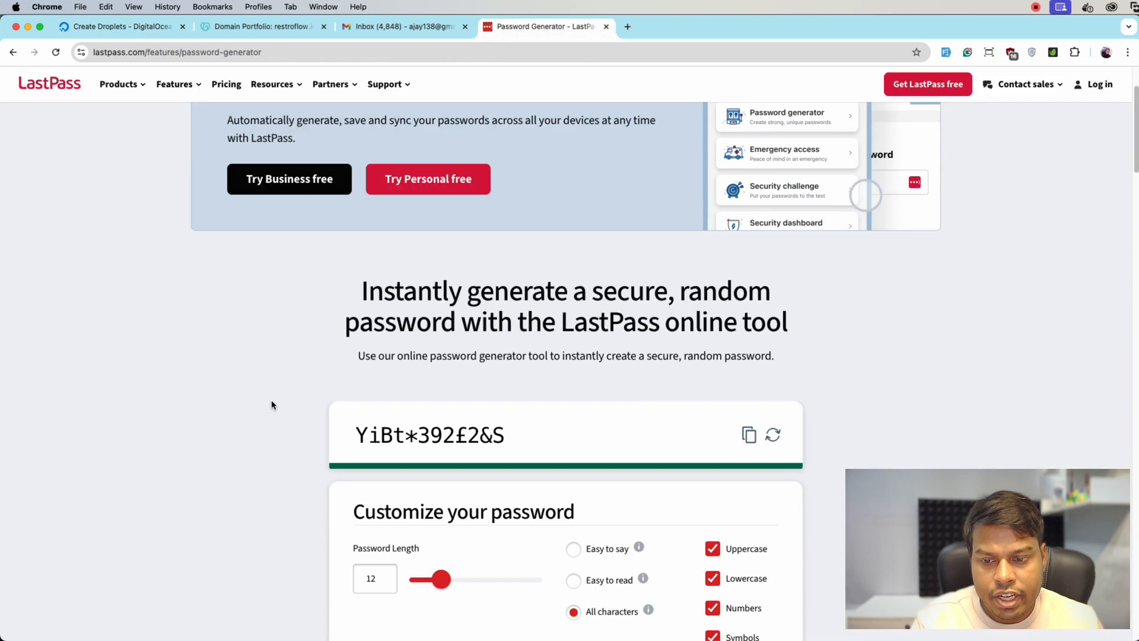
pyautogui.click(749, 434)
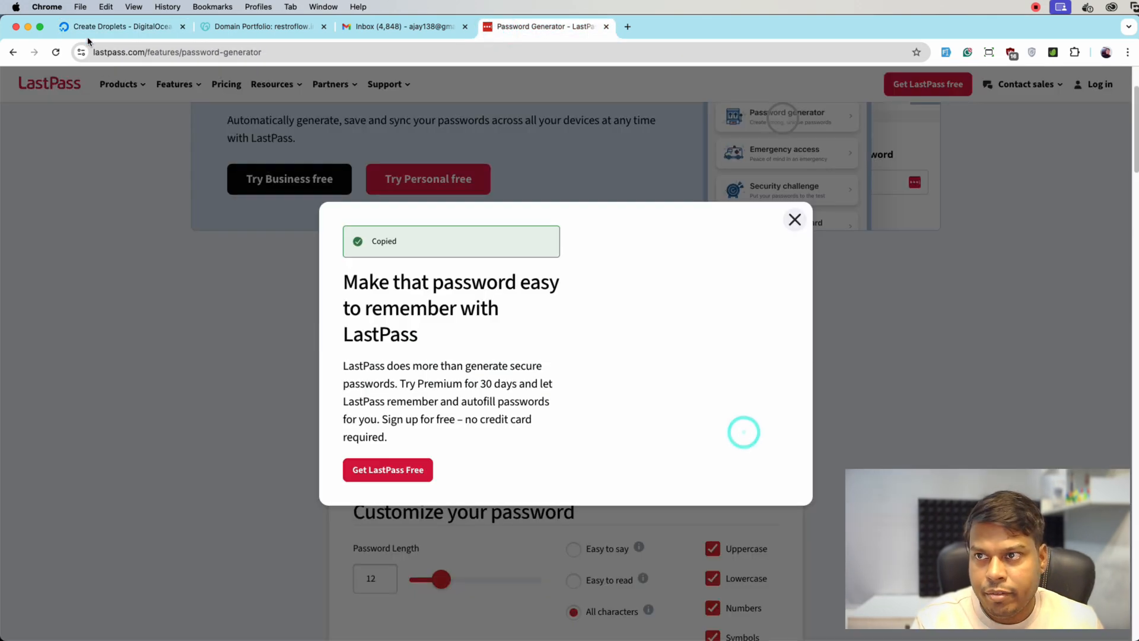
# - Paste the root password, create the Droplet and decline Chrome's password save prompt
pyautogui.click(120, 26)
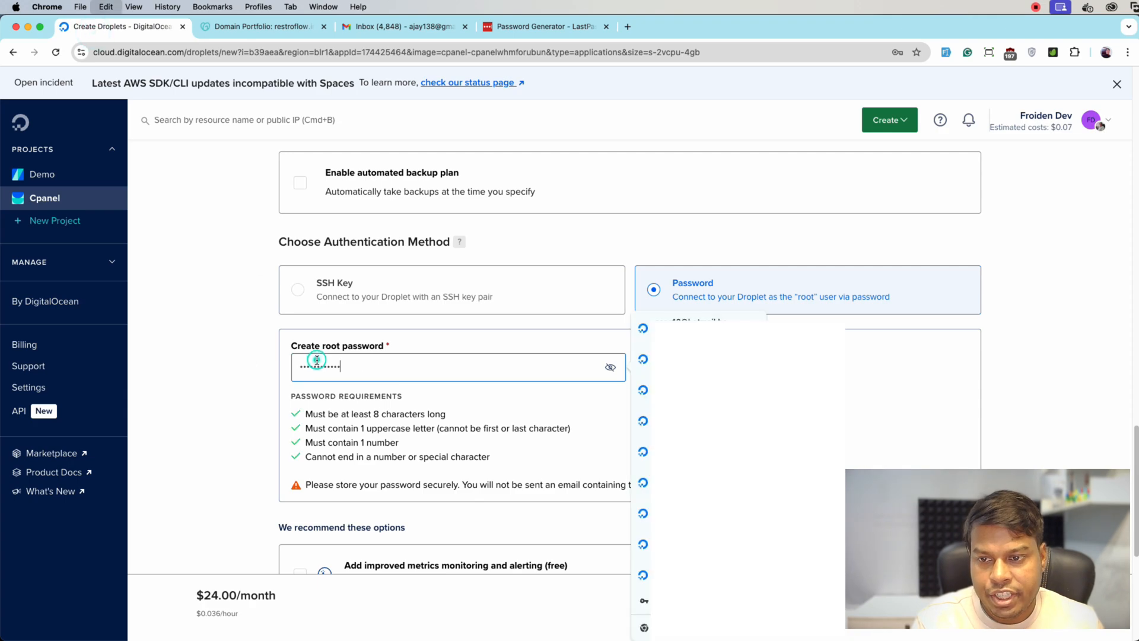
pyautogui.scroll(-3)
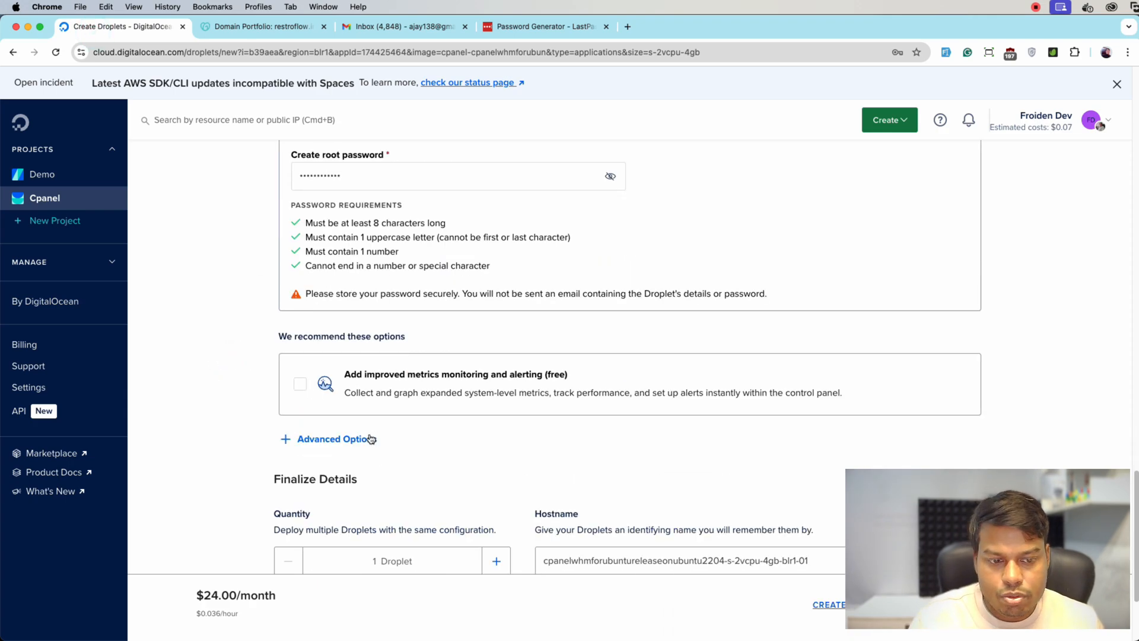
pyautogui.scroll(-3)
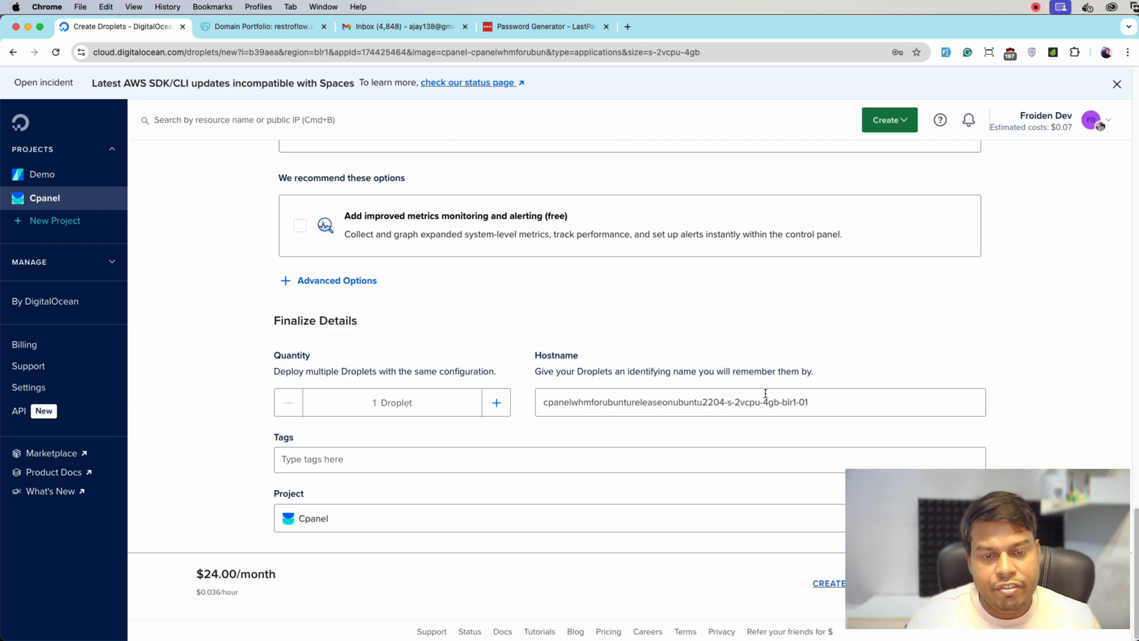
pyautogui.click(828, 582)
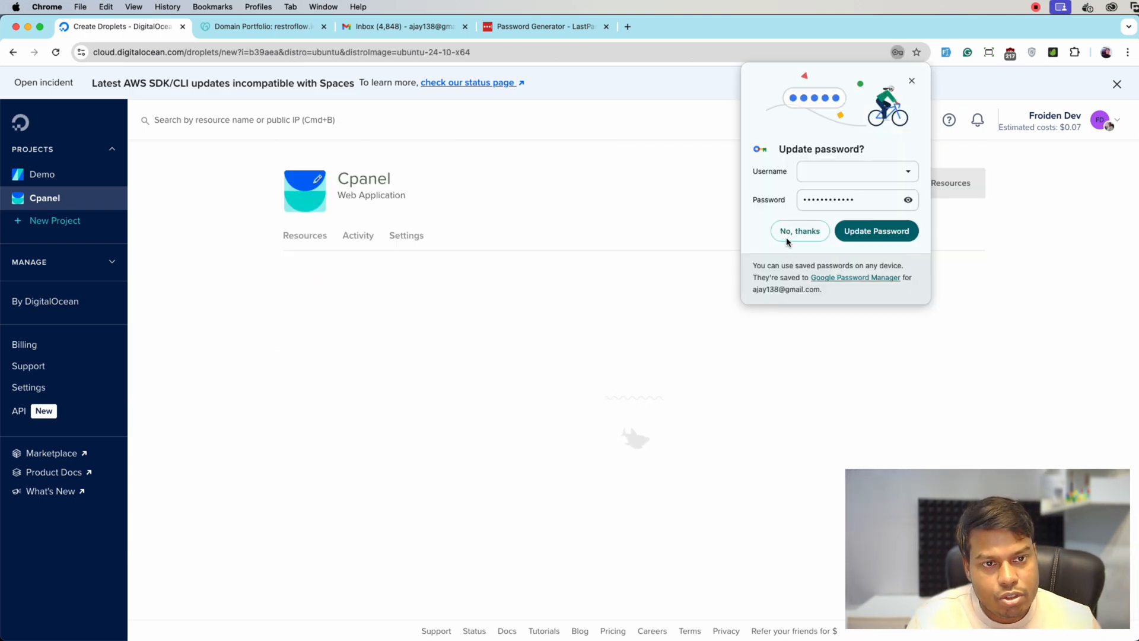
pyautogui.click(798, 230)
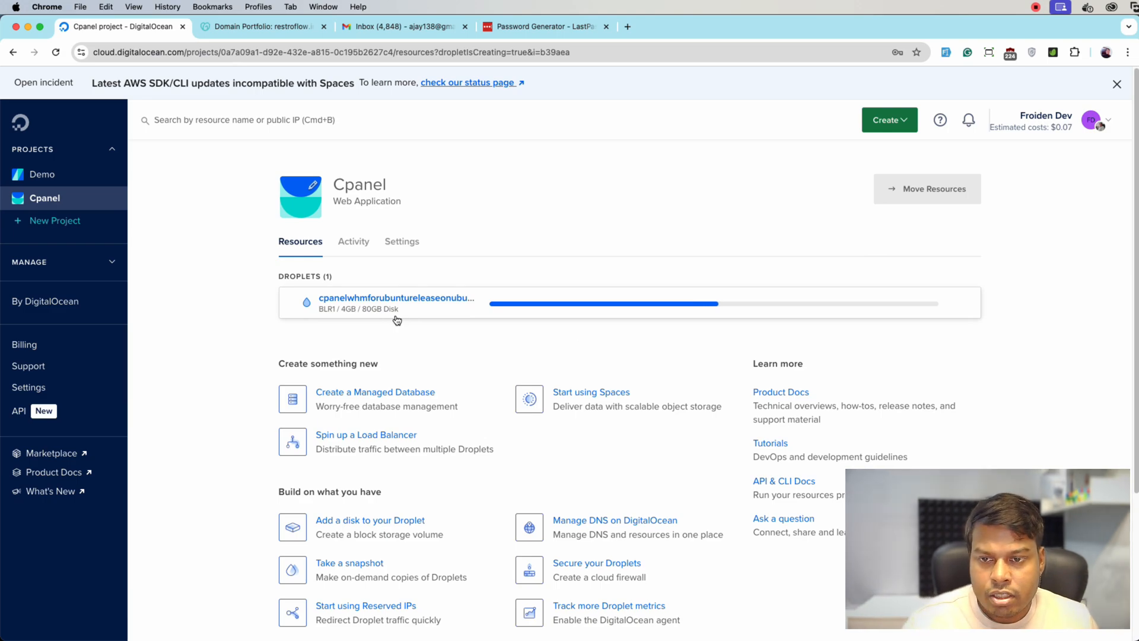
pyautogui.moveTo(478, 355)
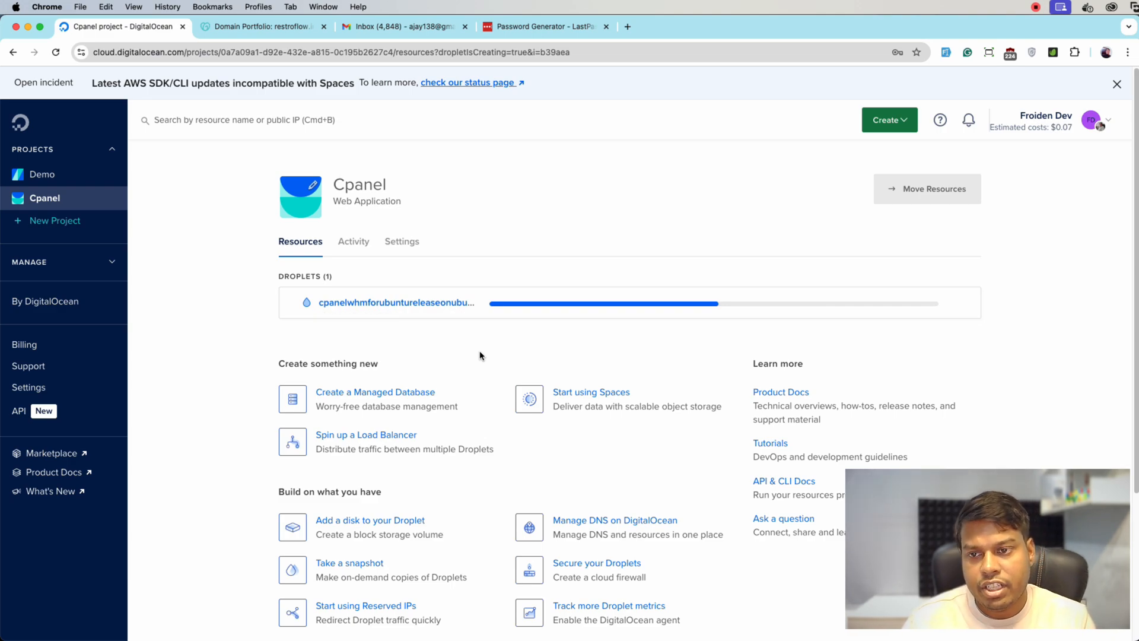
pyautogui.moveTo(396, 302)
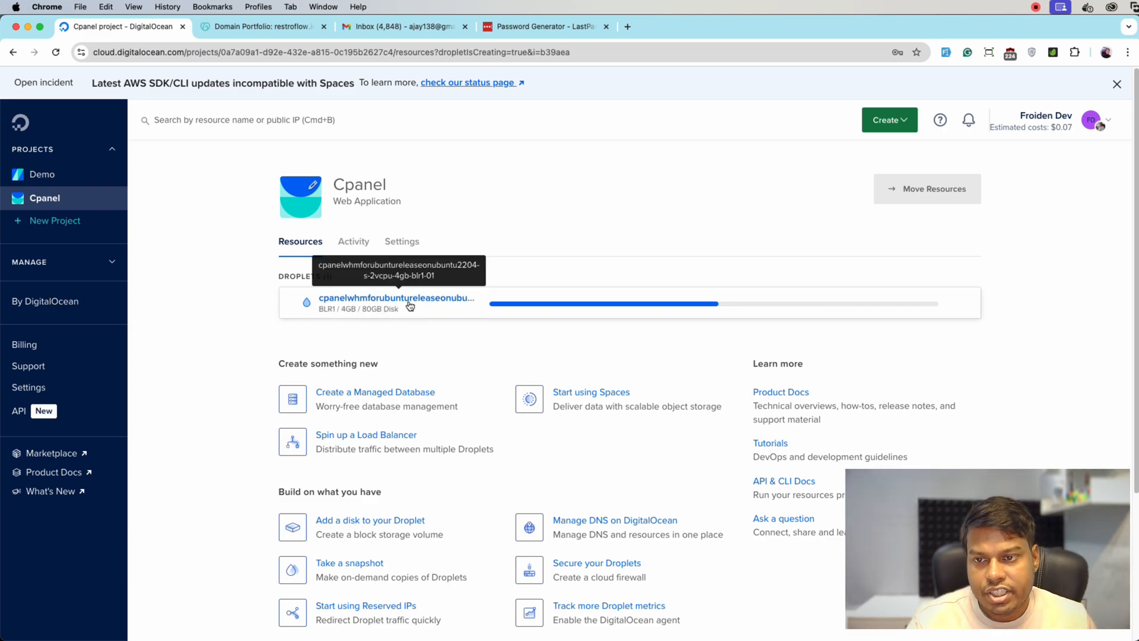
# - View the new droplet's details page and return to the Droplets list
pyautogui.click(396, 298)
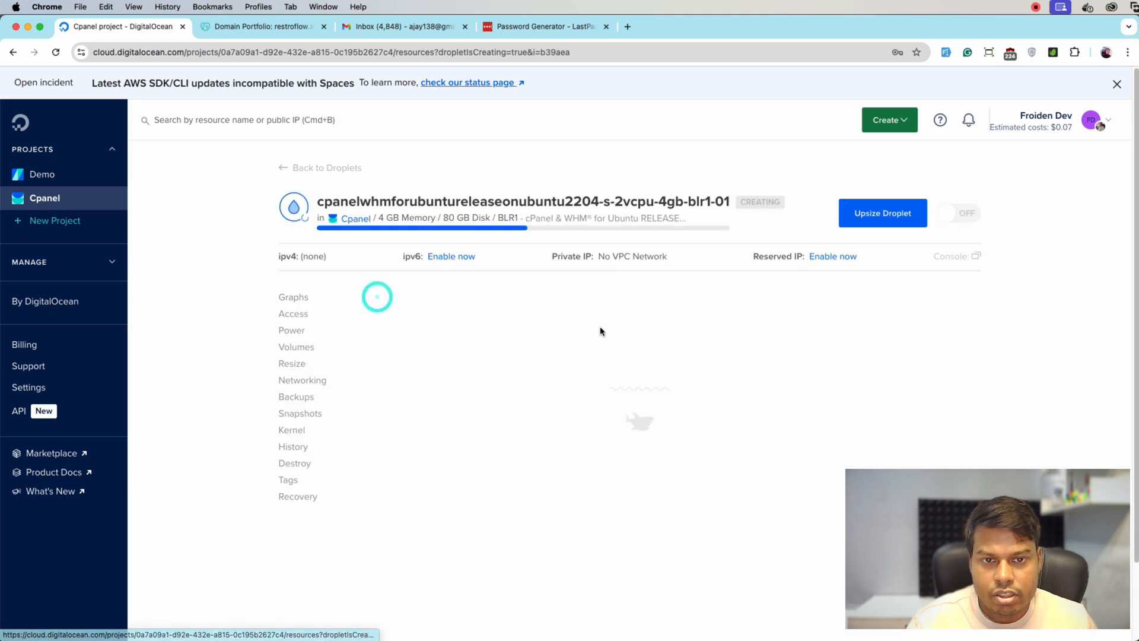
pyautogui.click(293, 296)
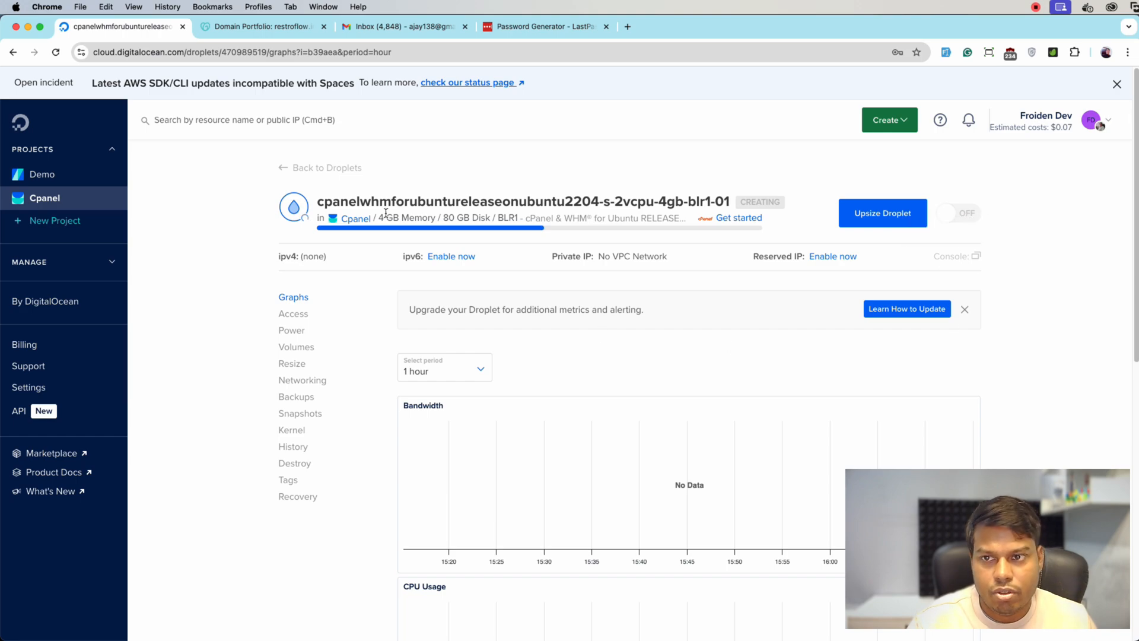
pyautogui.click(325, 167)
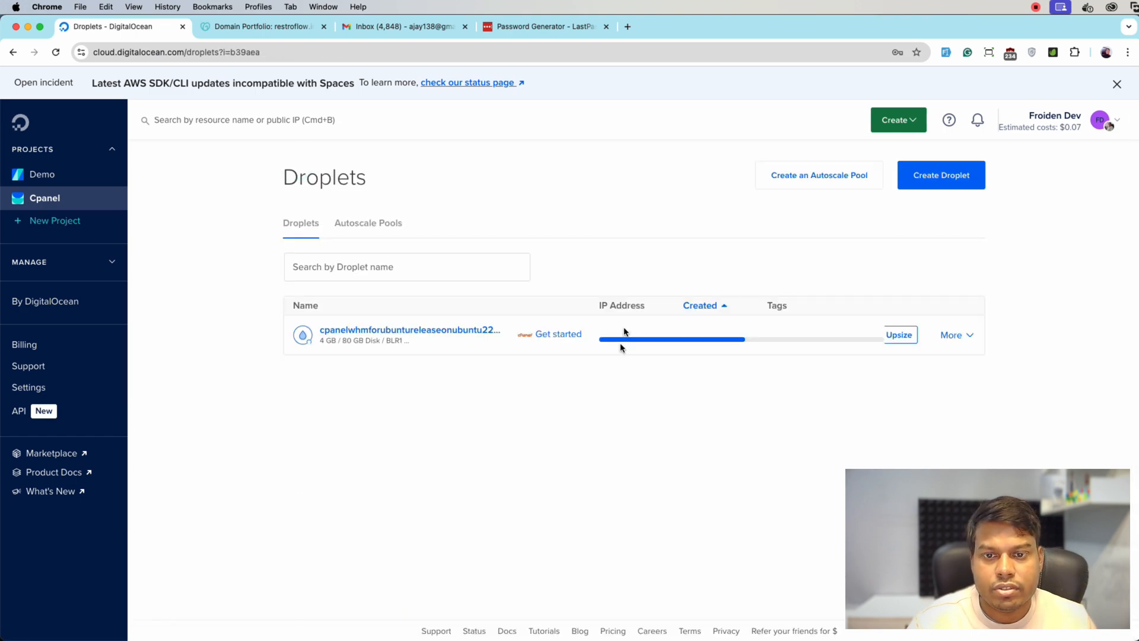
pyautogui.write('s')
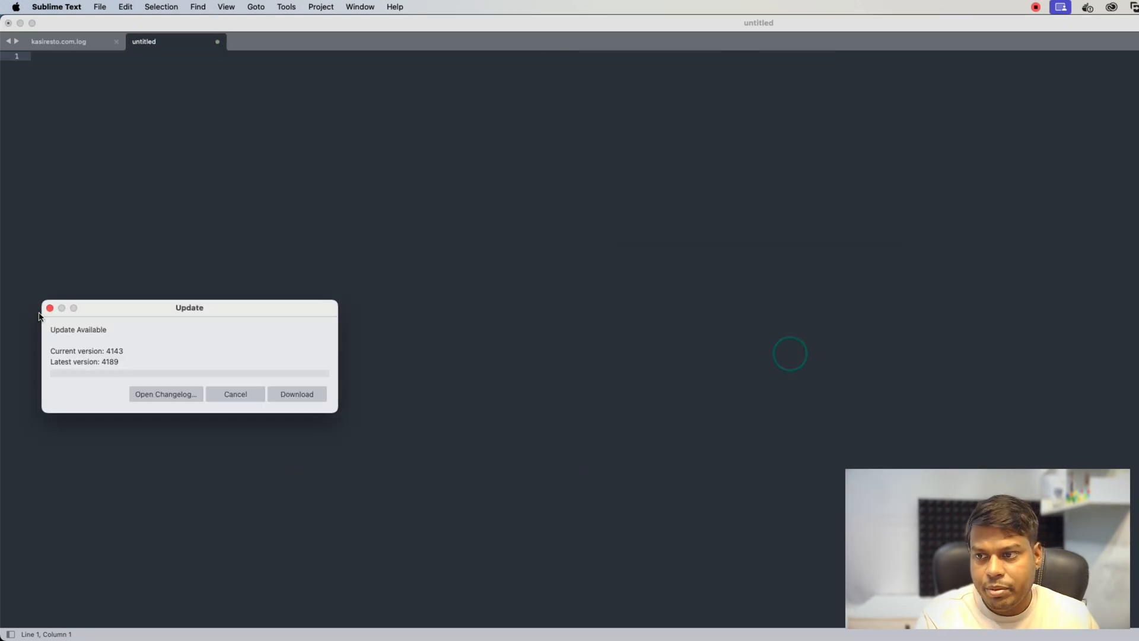
# - Dismiss Sublime Text's update notice and show More actions for the droplet at 139.59.75.148
pyautogui.click(235, 394)
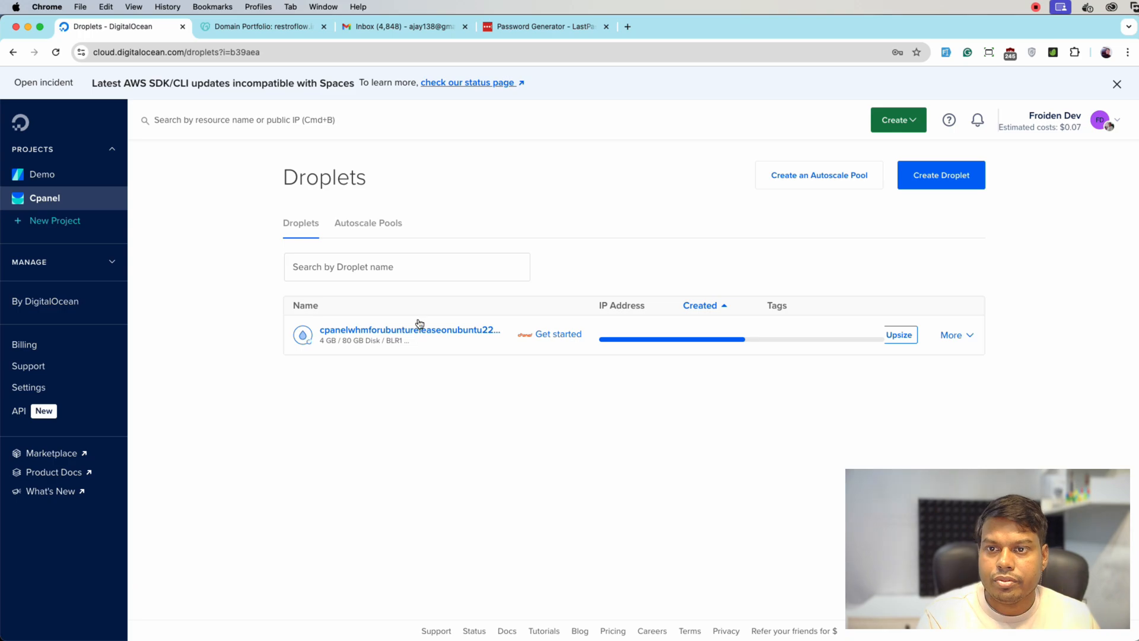
pyautogui.moveTo(529, 419)
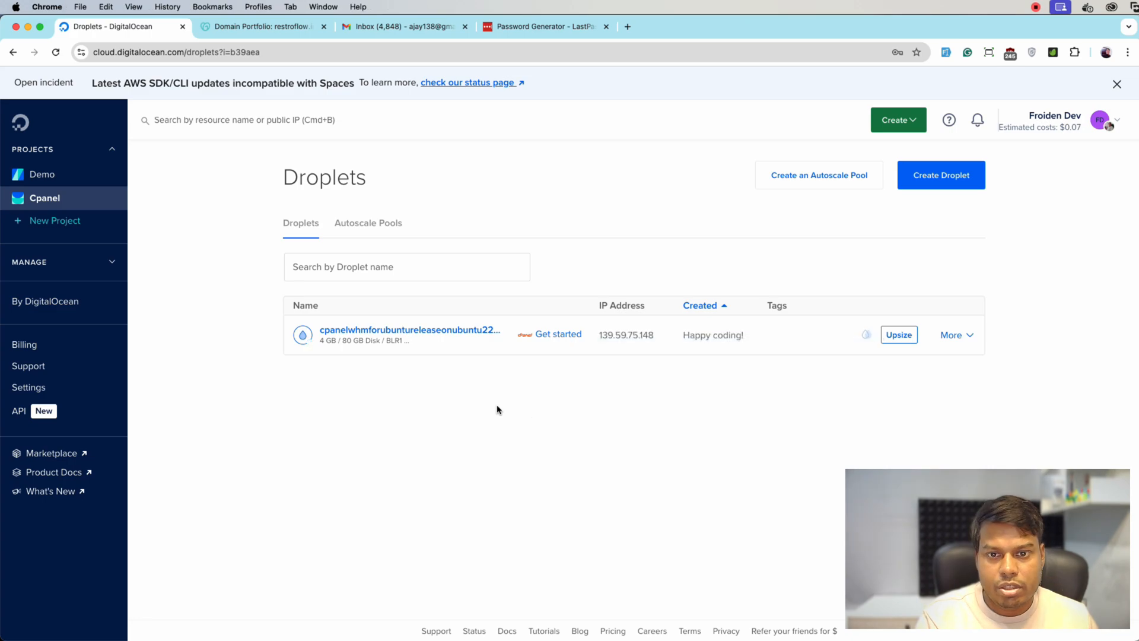
pyautogui.moveTo(409, 329)
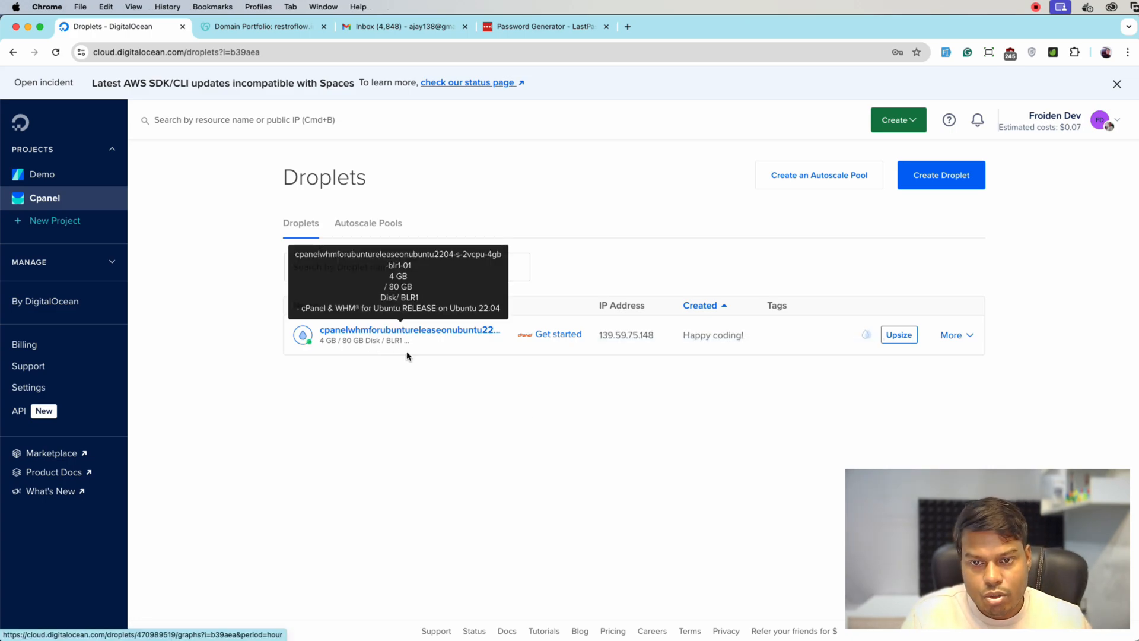
pyautogui.moveTo(506, 357)
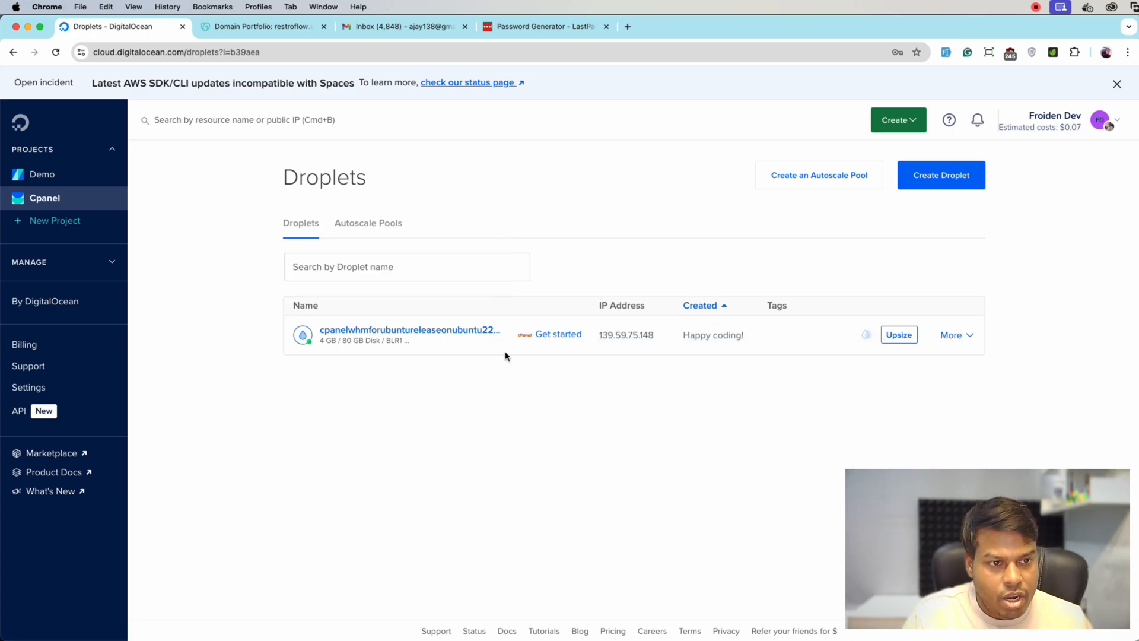
pyautogui.click(955, 335)
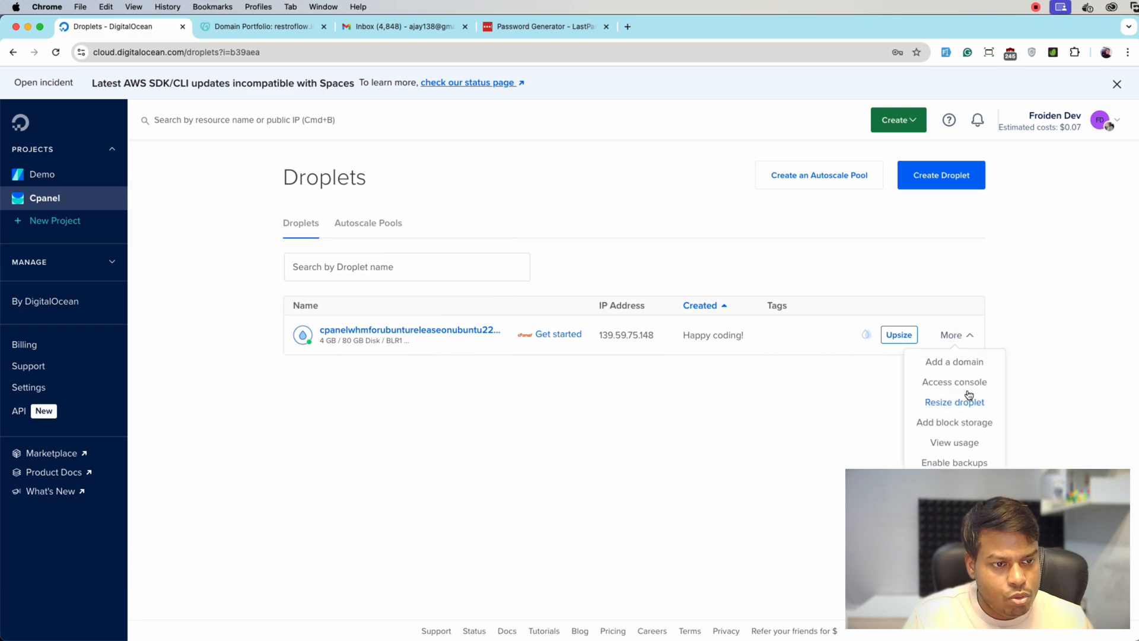
pyautogui.moveTo(954, 381)
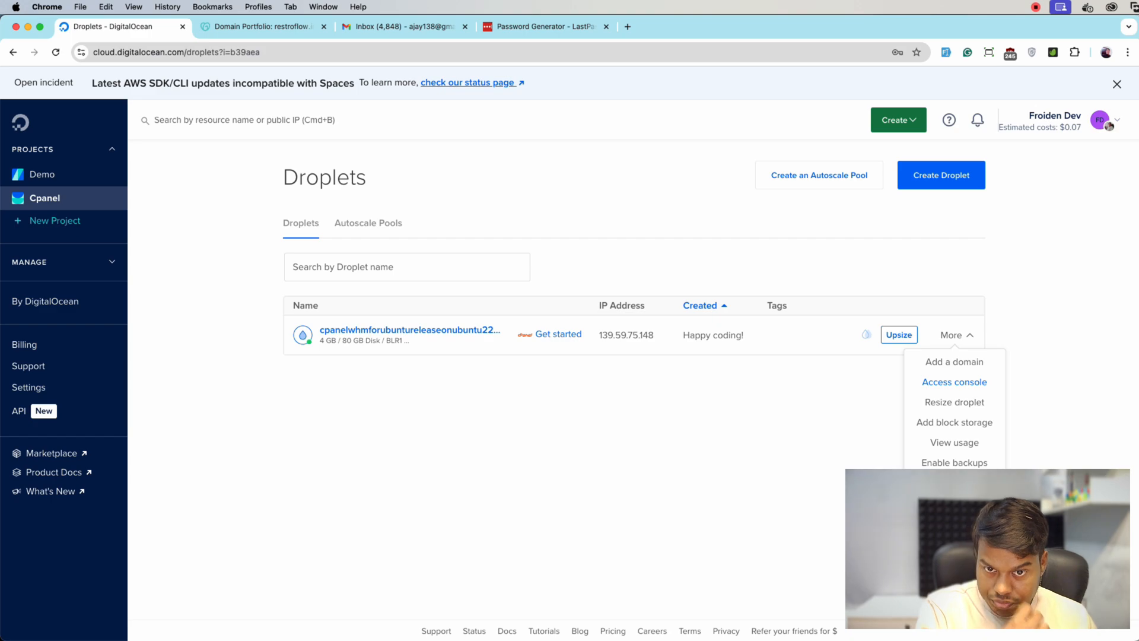
pyautogui.moveTo(707, 406)
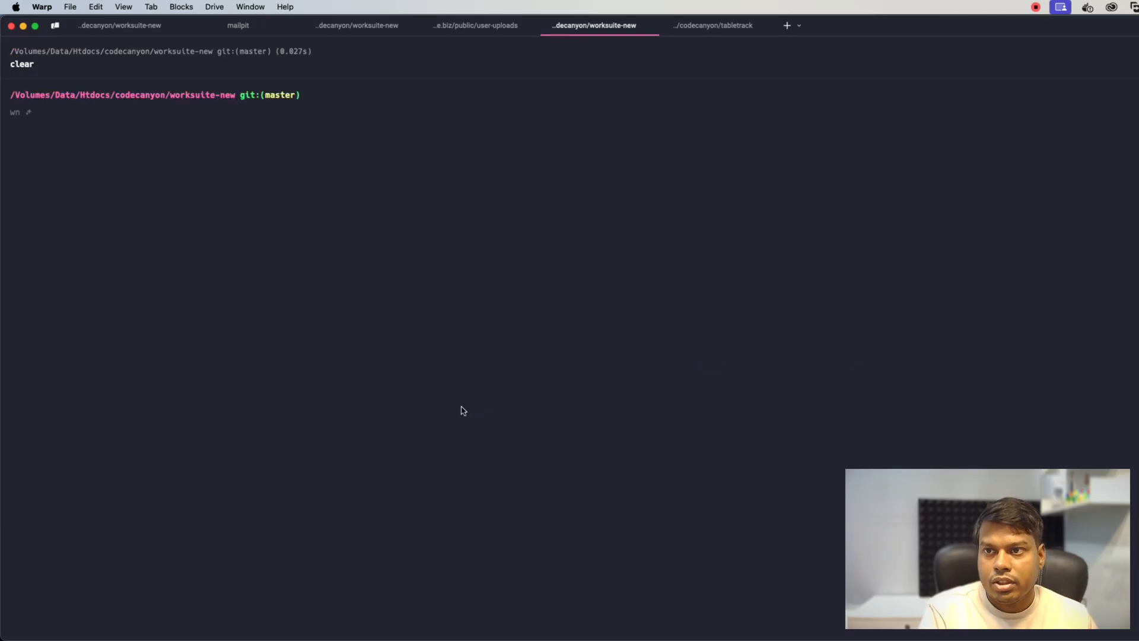
# - SSH into the server as root, trusting the host key, to reach the cPanel & WHM welcome
pyautogui.write('clear')
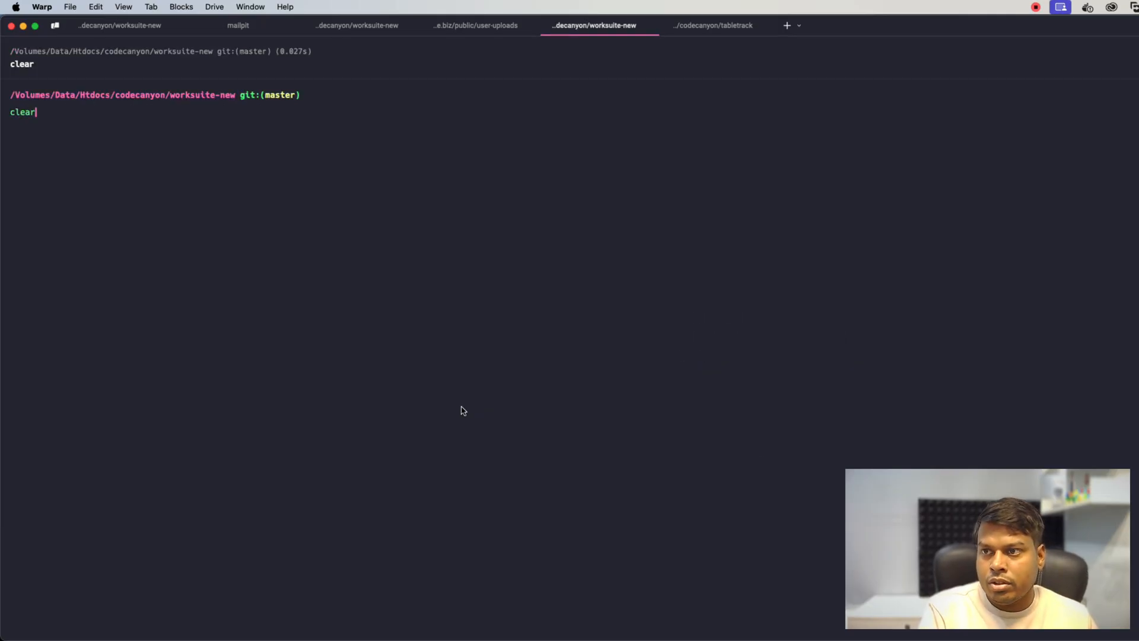
pyautogui.write('ssh root@64.227.162.221')
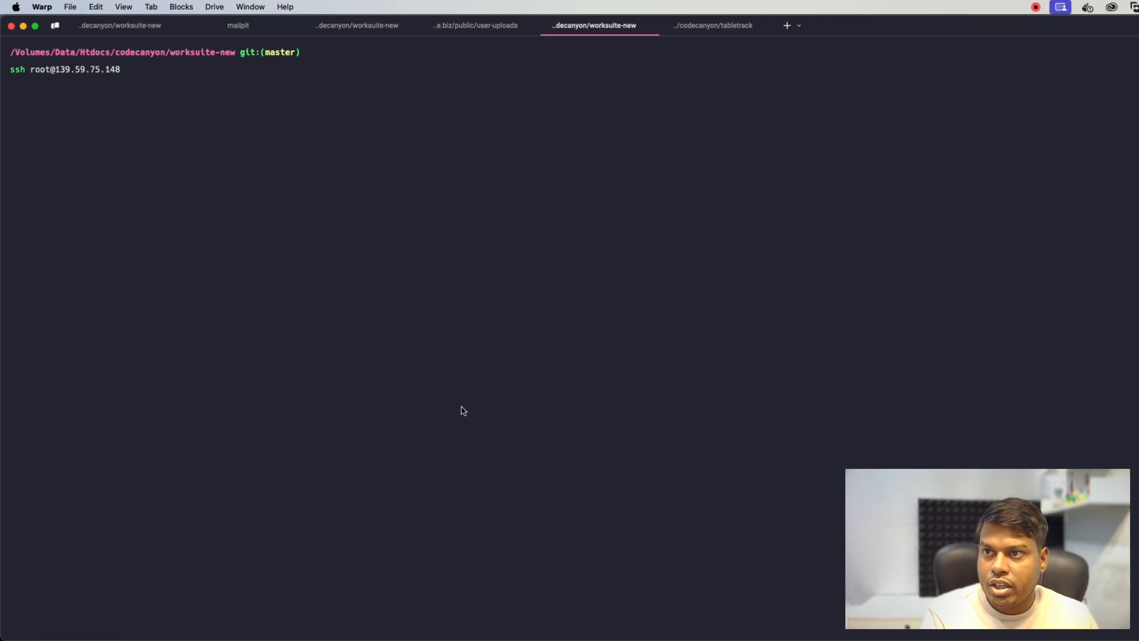
pyautogui.press('Return')
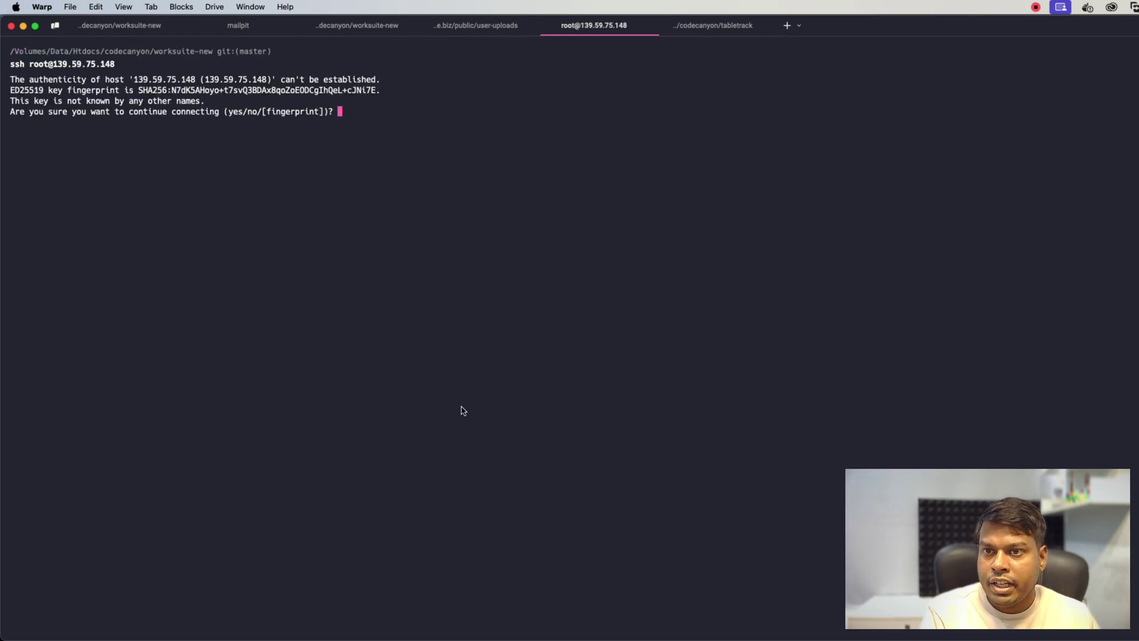
pyautogui.write('yes')
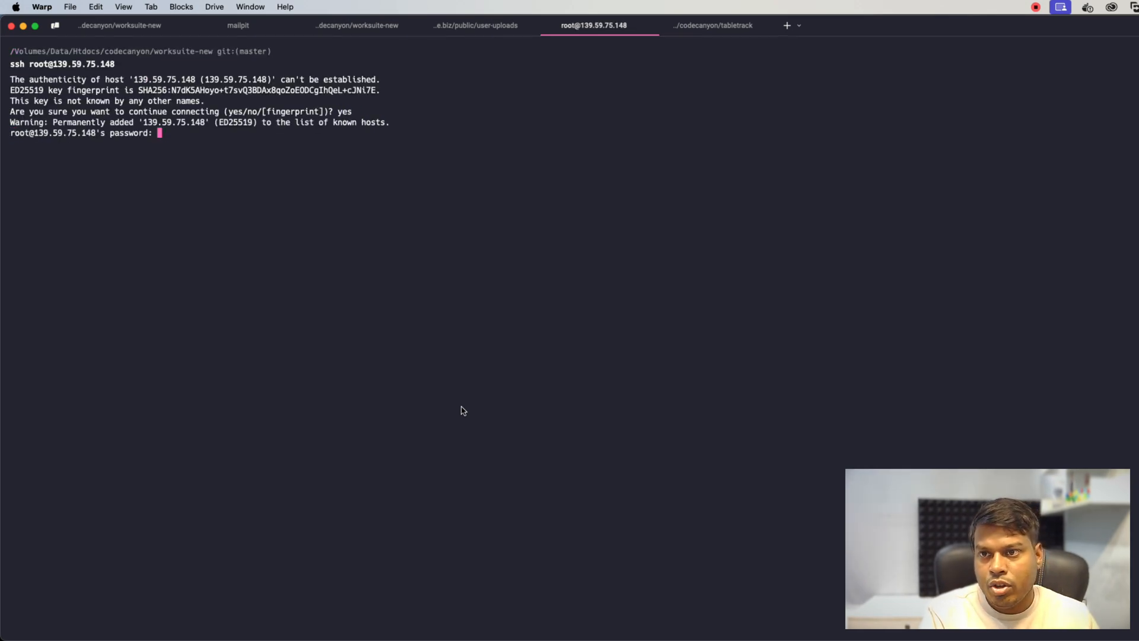
pyautogui.write('sub')
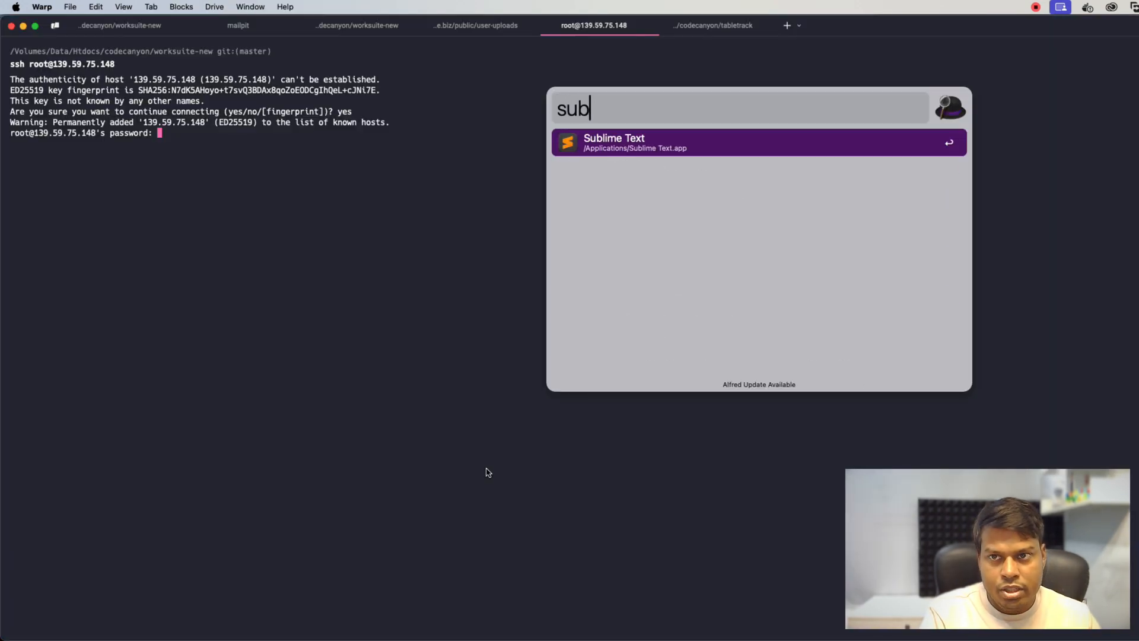
pyautogui.press('escape')
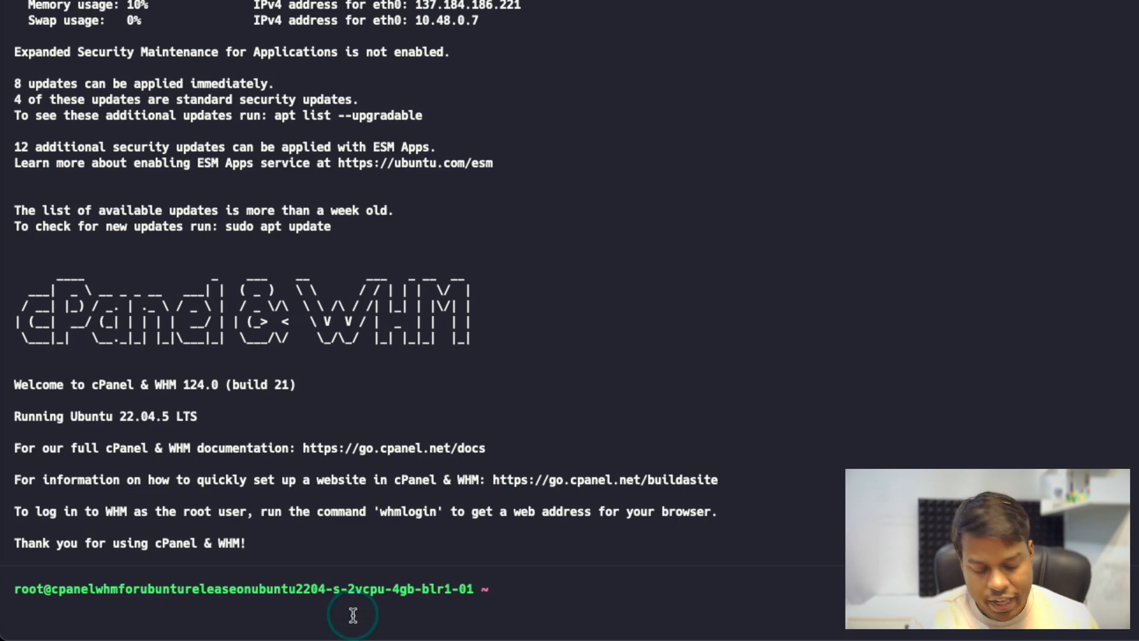
# - Run whmlogin to produce a one-time WHM login URL on port 2087
pyautogui.write('whmlogin')
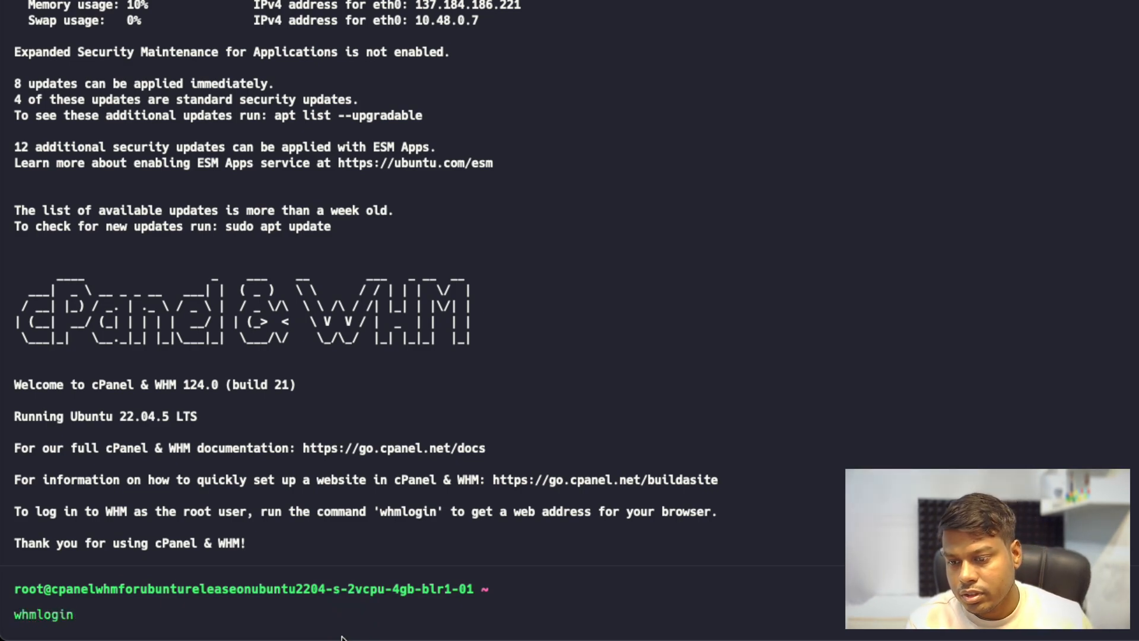
pyautogui.doubleClick(43, 368)
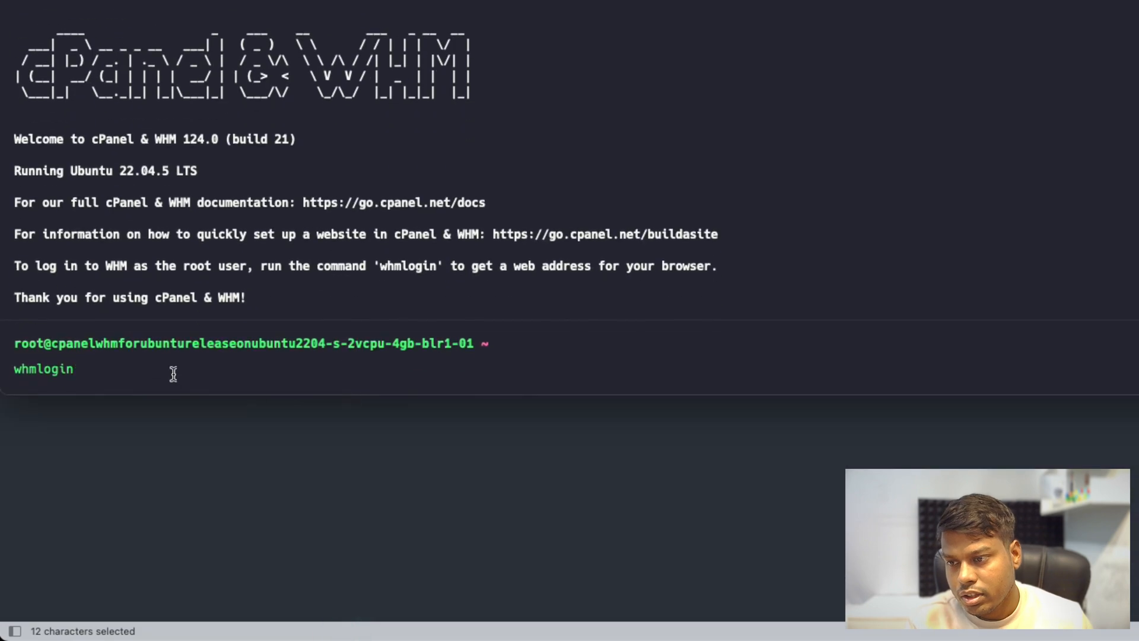
pyautogui.press('Return')
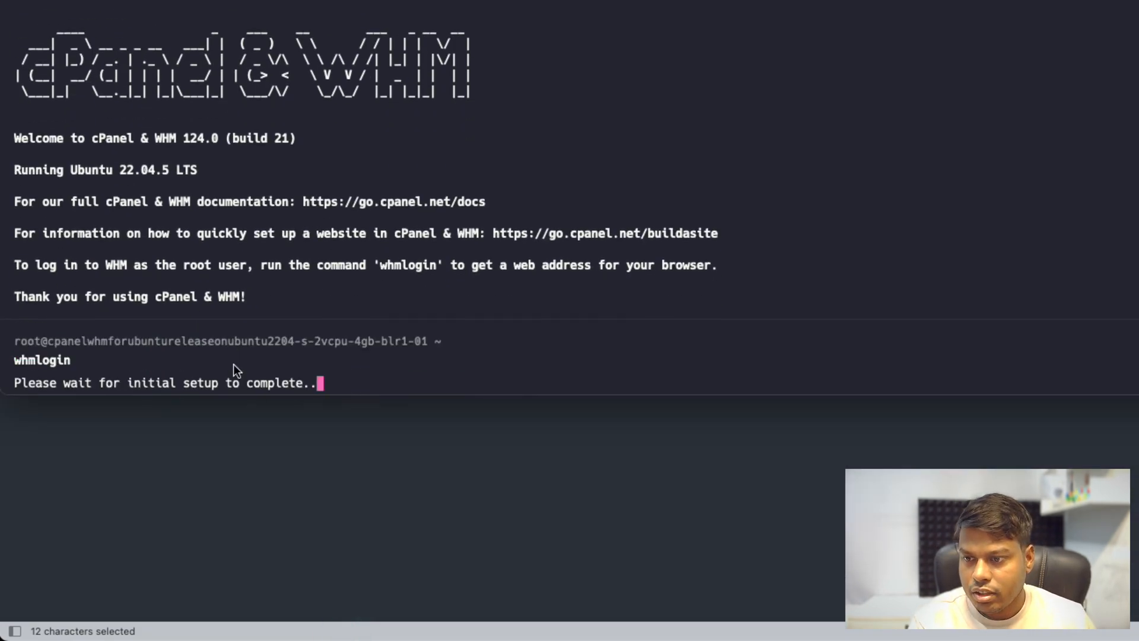
pyautogui.moveTo(381, 370)
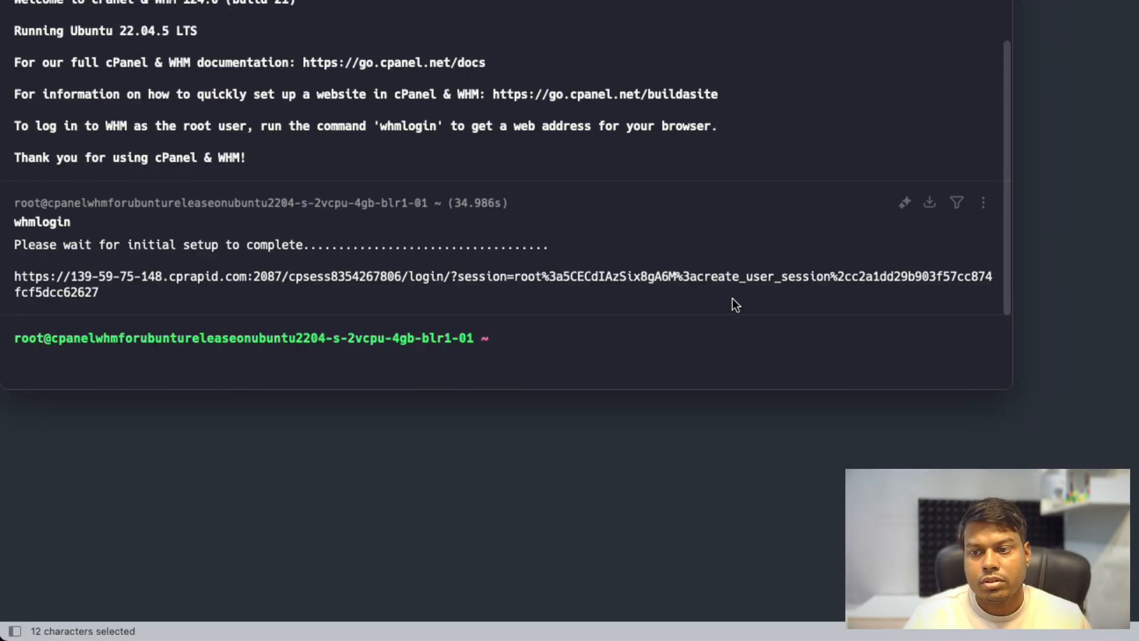
pyautogui.write('whmlogin')
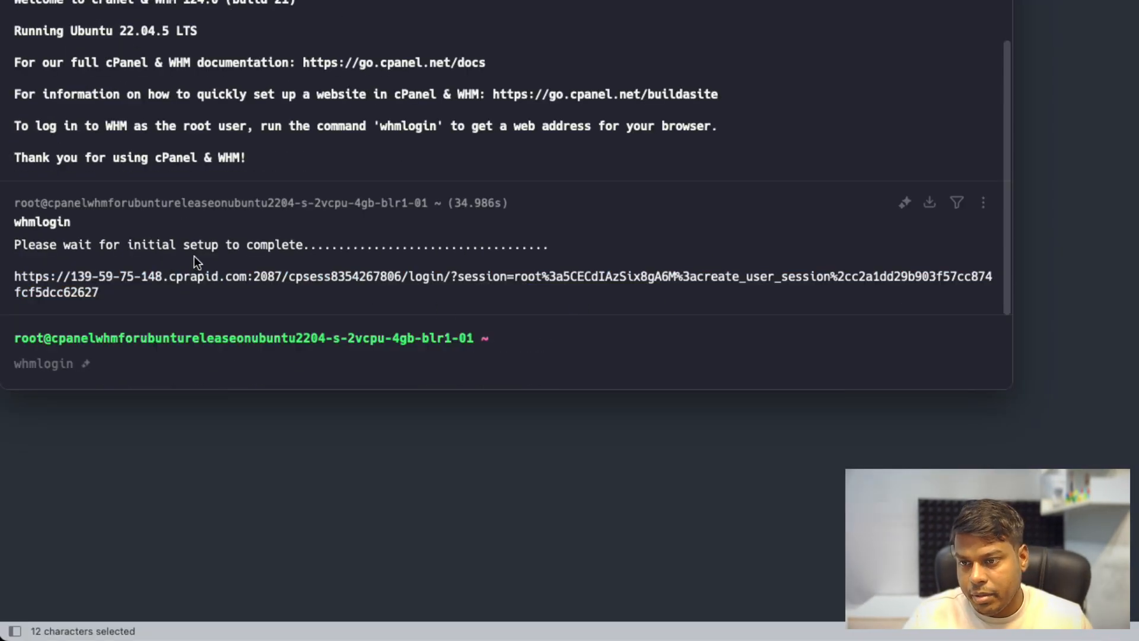
pyautogui.moveTo(144, 298)
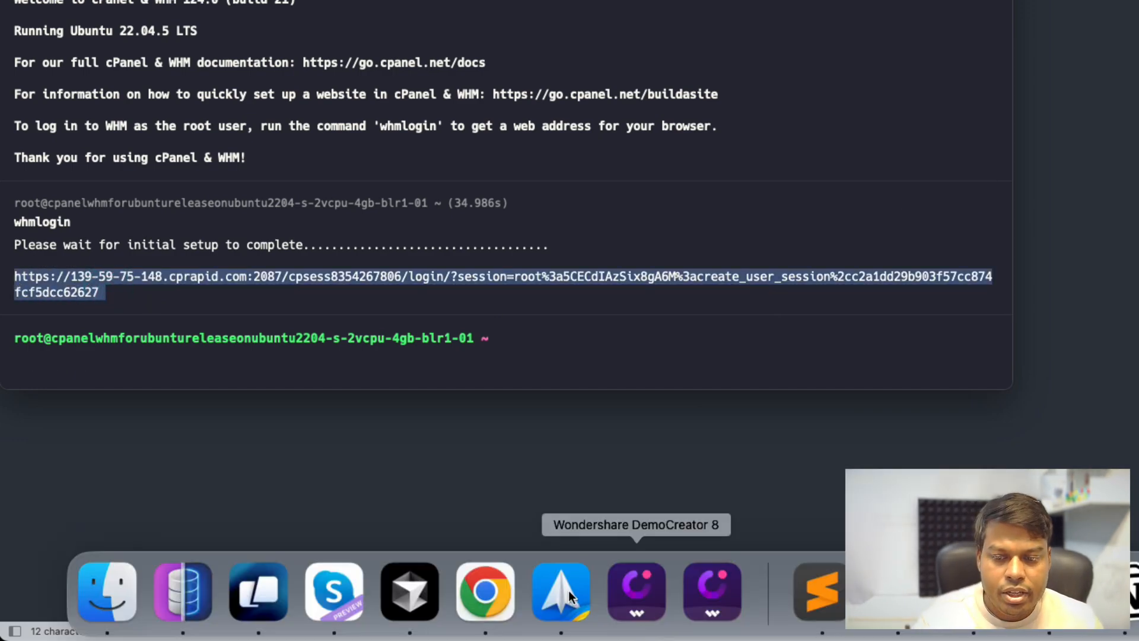
# - Proceed past the uBlock page and the certificate warning to 139-59-75-148.cprapid.com so WHM's setup wizard loads
pyautogui.click(484, 589)
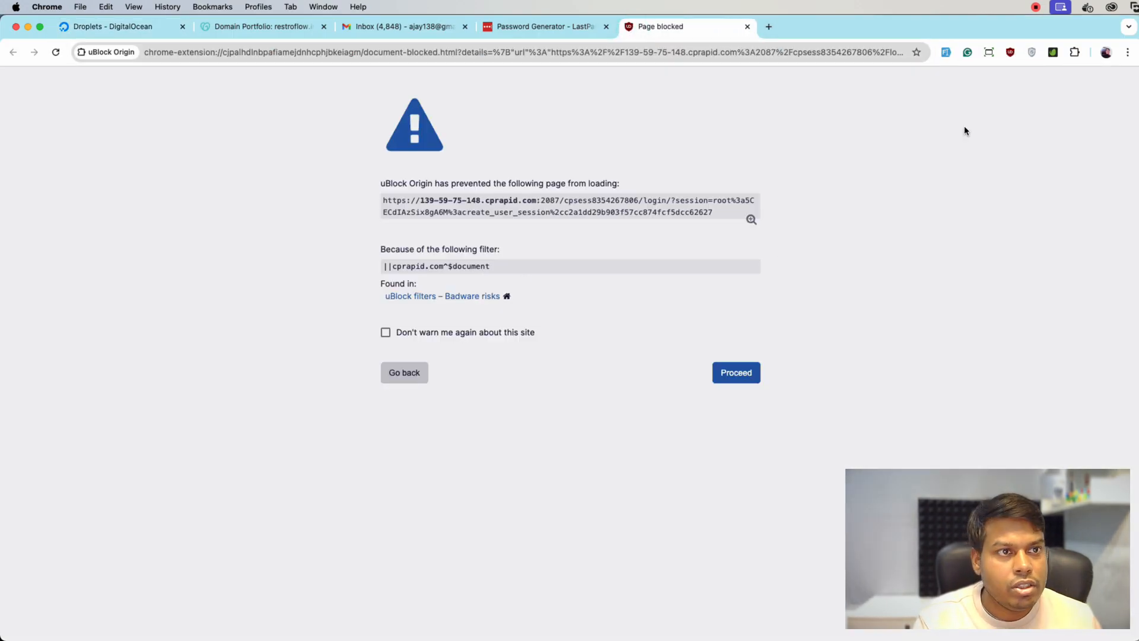
pyautogui.moveTo(1010, 51)
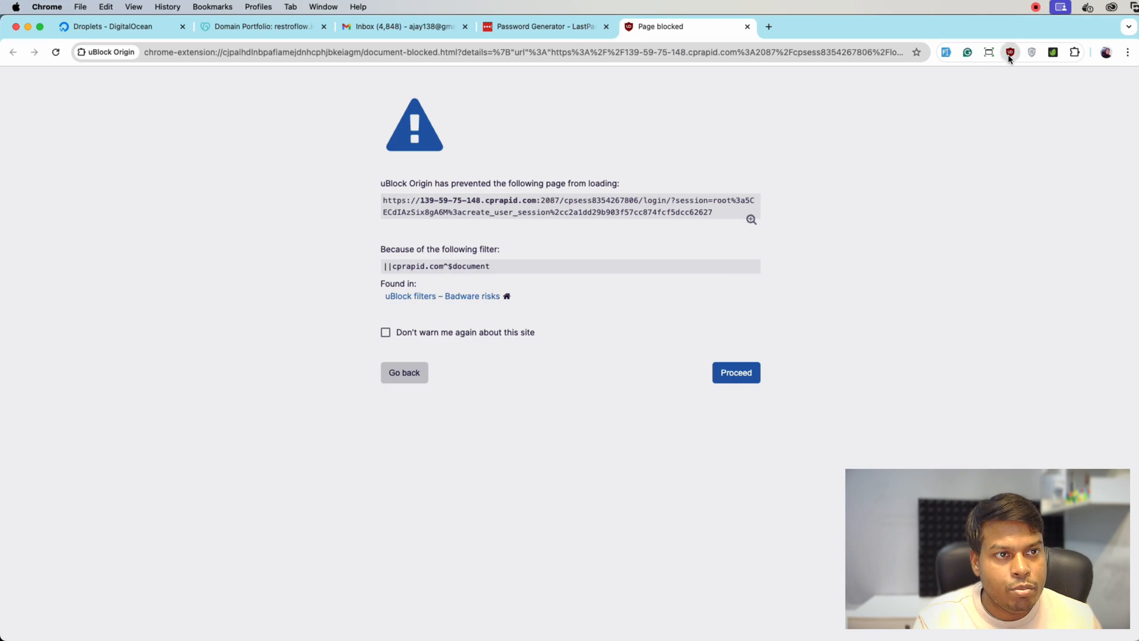
pyautogui.click(736, 371)
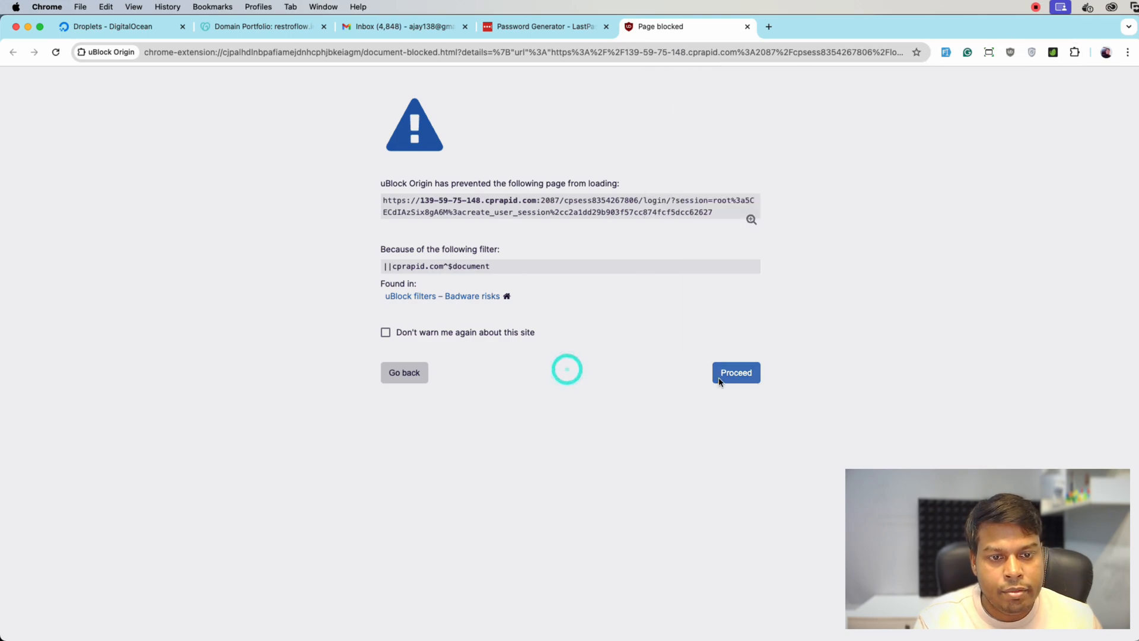
pyautogui.click(734, 371)
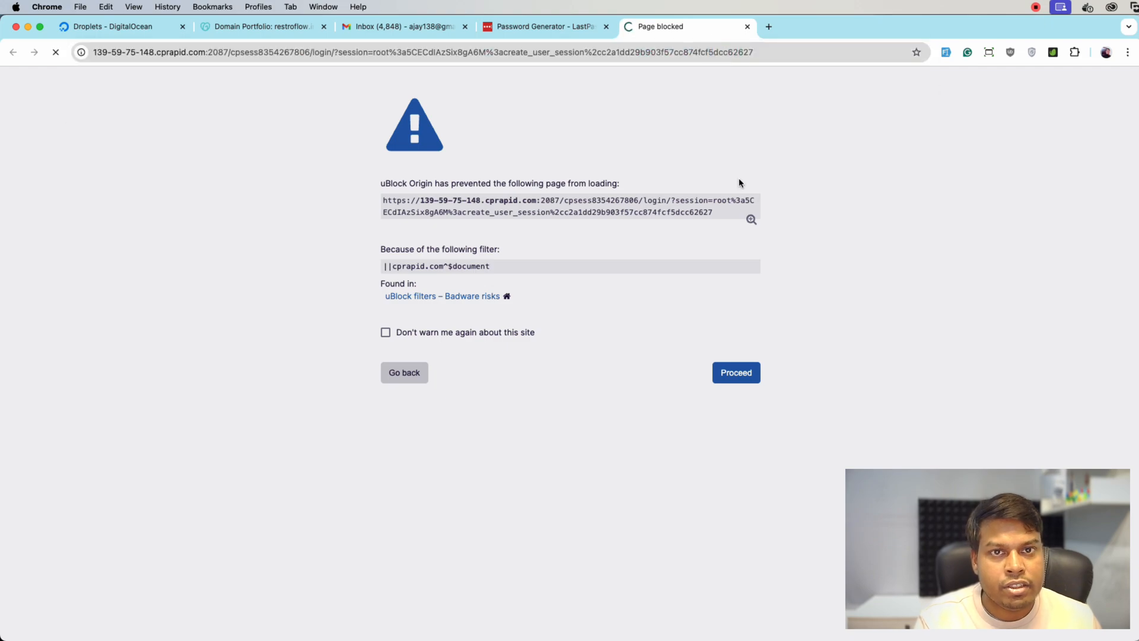
pyautogui.click(734, 372)
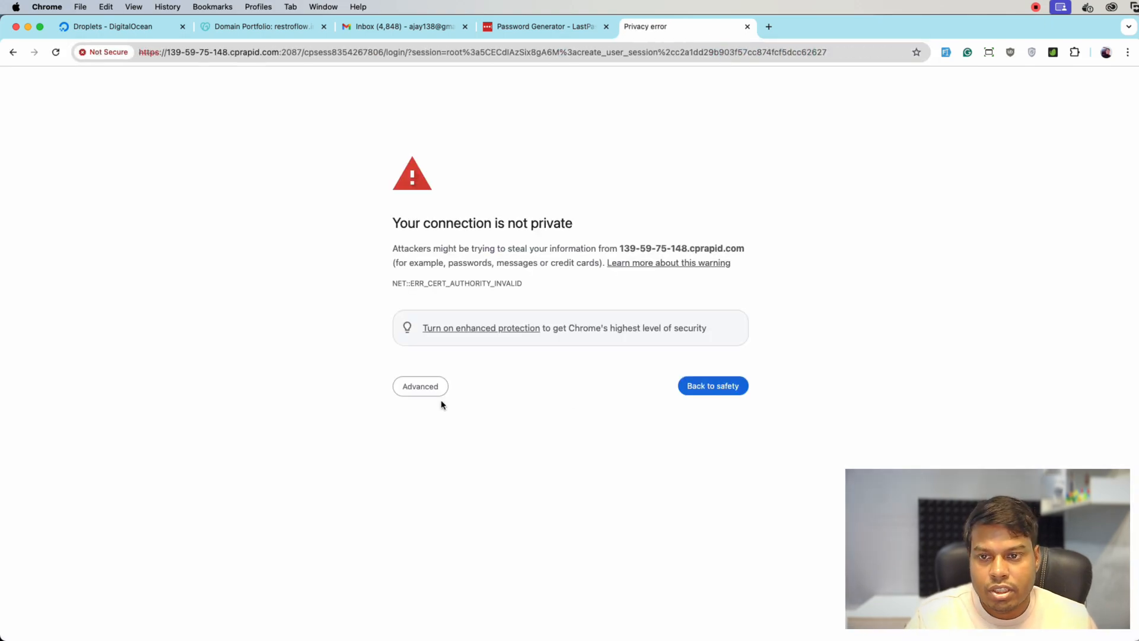
pyautogui.click(420, 385)
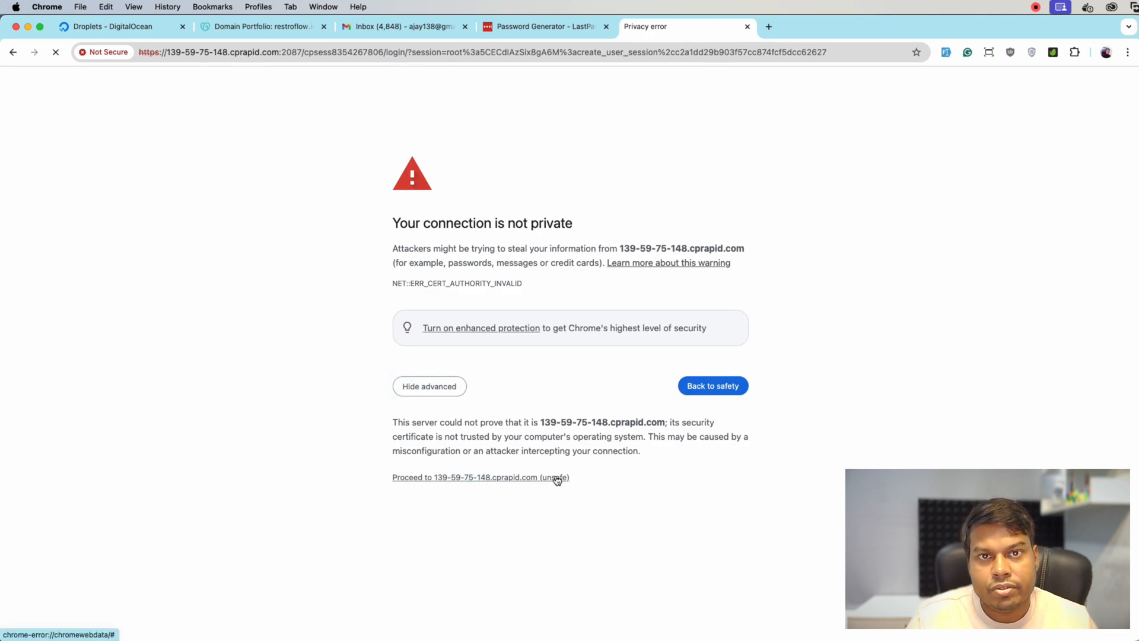
pyautogui.click(479, 476)
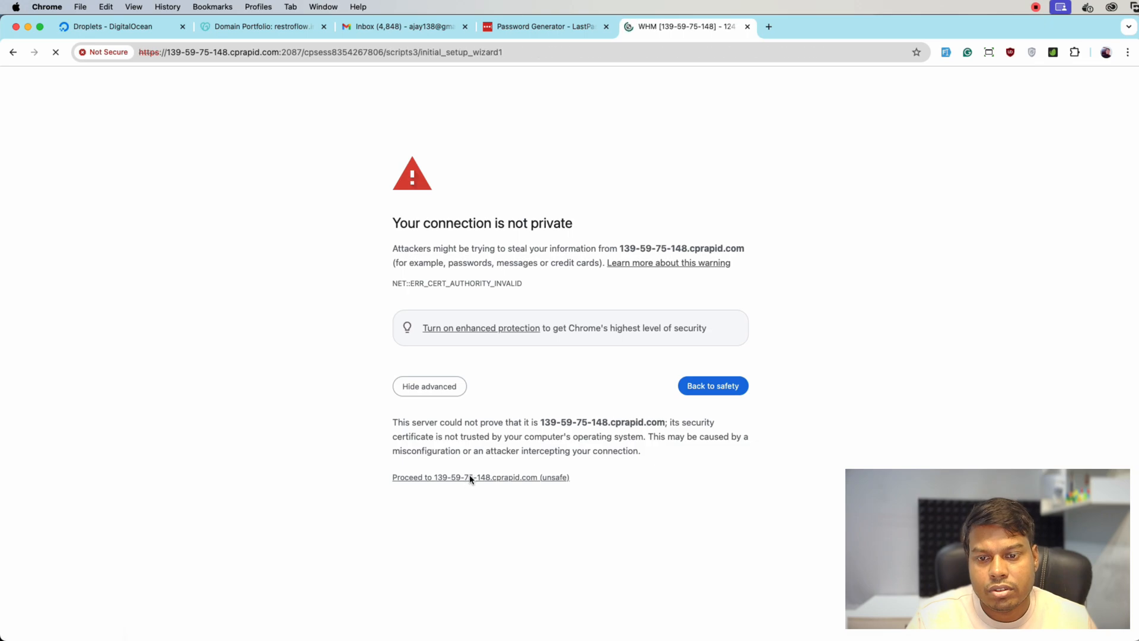
pyautogui.click(480, 477)
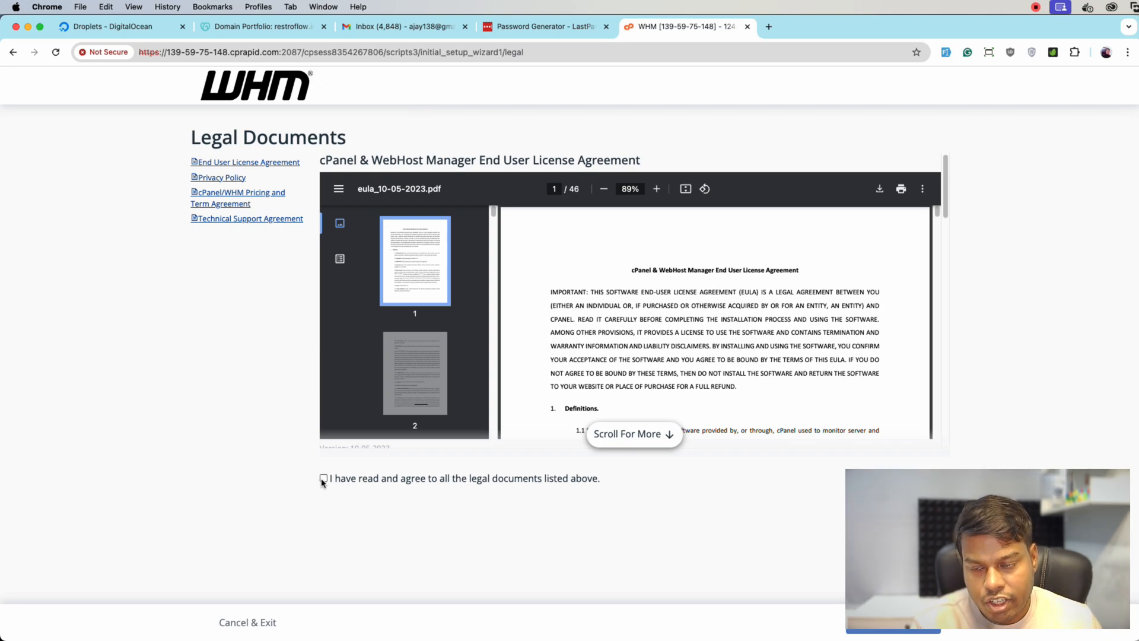
# - Accept all the cPanel legal documents with Agree to All
pyautogui.click(323, 479)
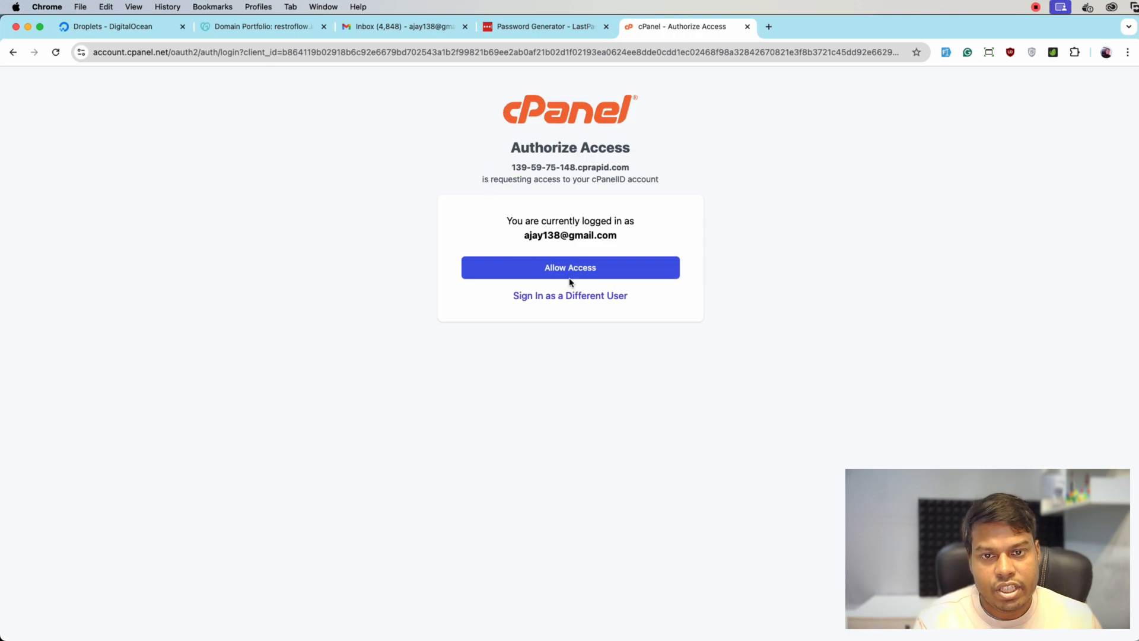
# - Allow the server access to the cPanel account, activating the 15-day trial license
pyautogui.click(569, 267)
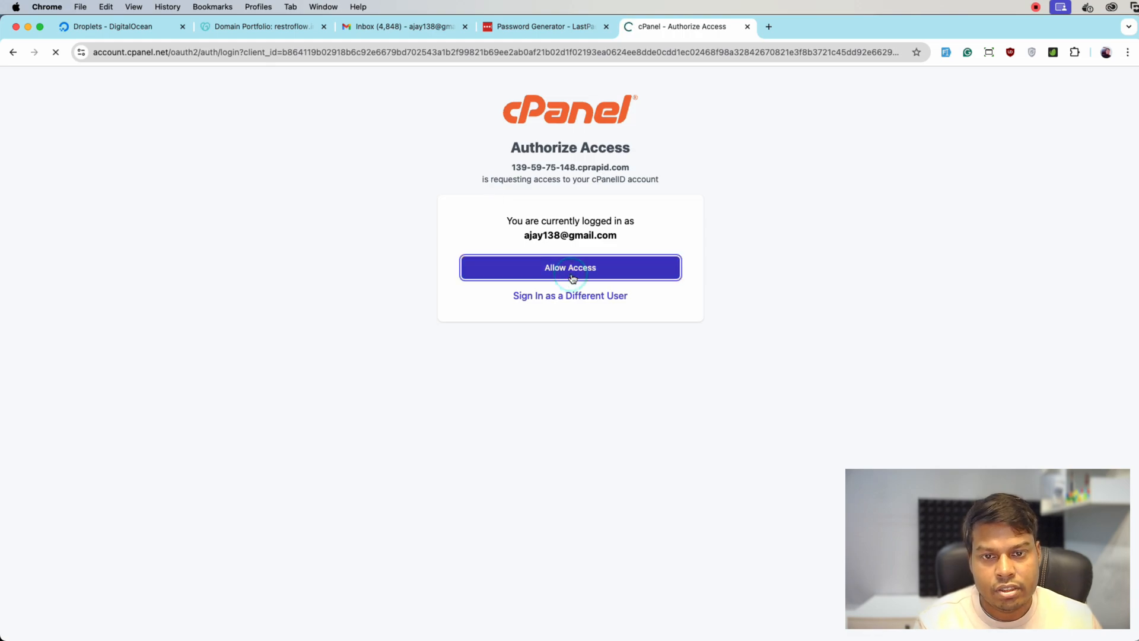
pyautogui.click(569, 267)
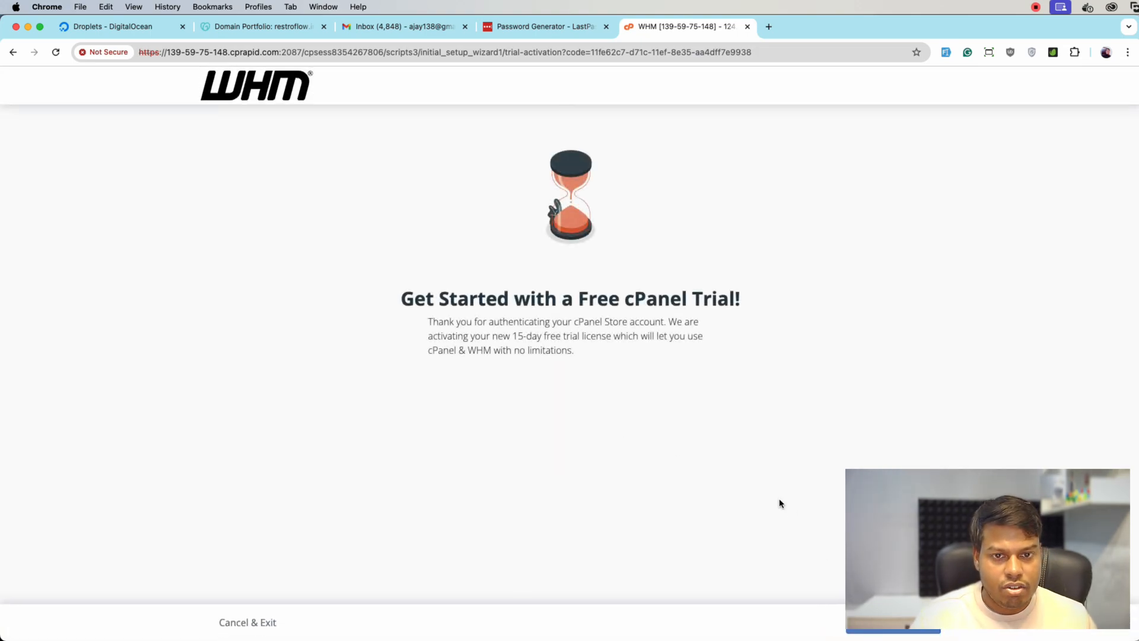
pyautogui.moveTo(484, 360)
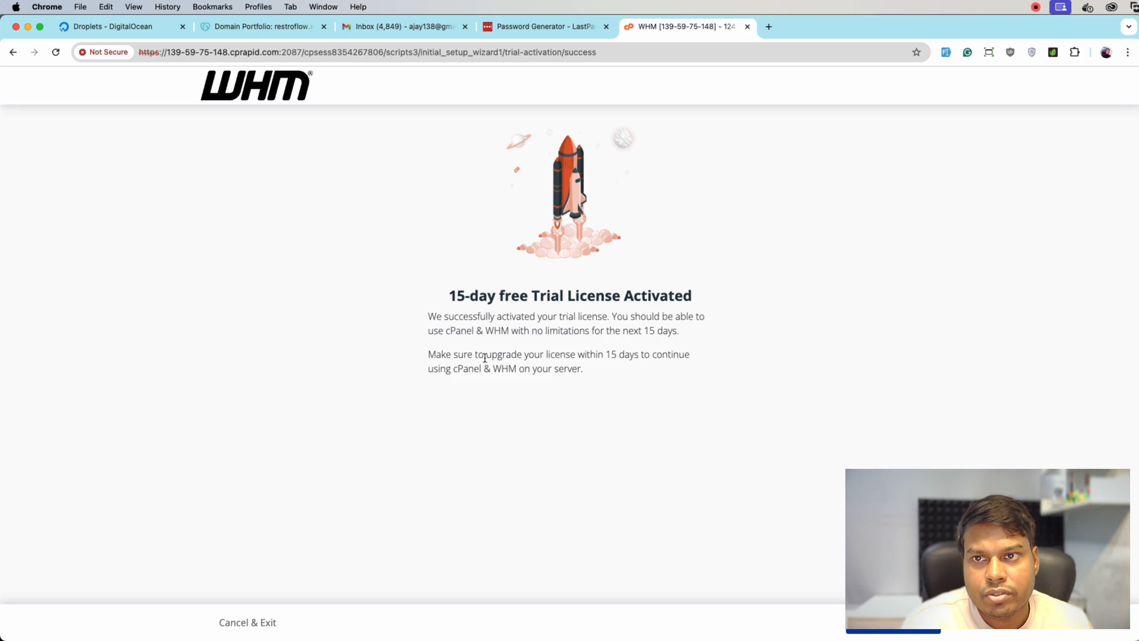
pyautogui.moveTo(841, 580)
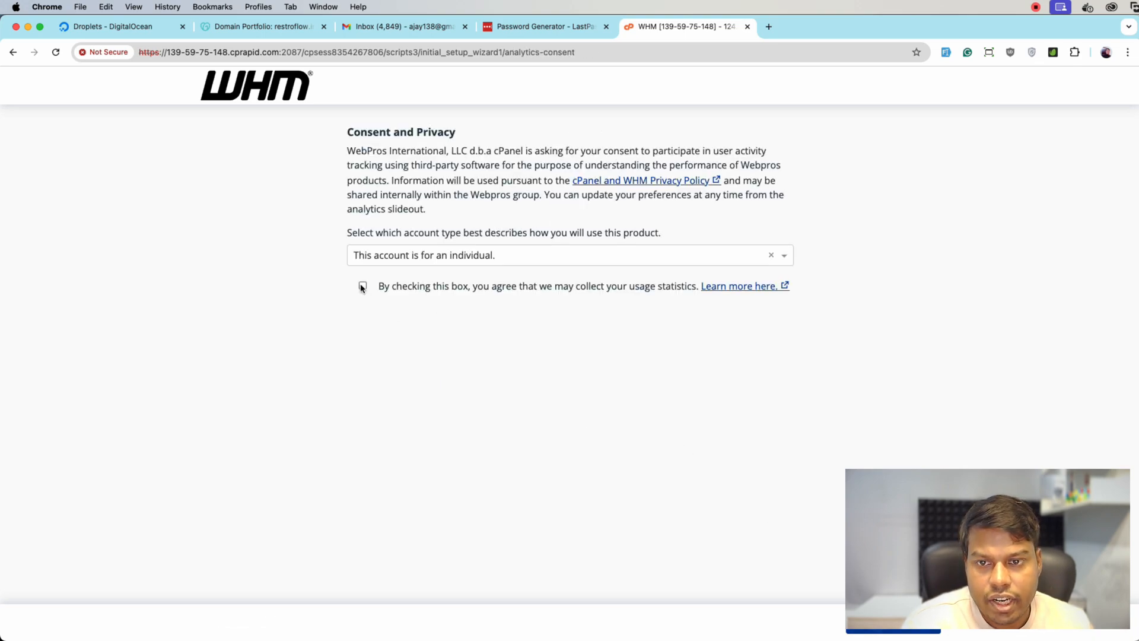
# - Continue past Consent and Privacy, finish with default nameservers, and exit the Feature Showcase to WHM
pyautogui.click(362, 286)
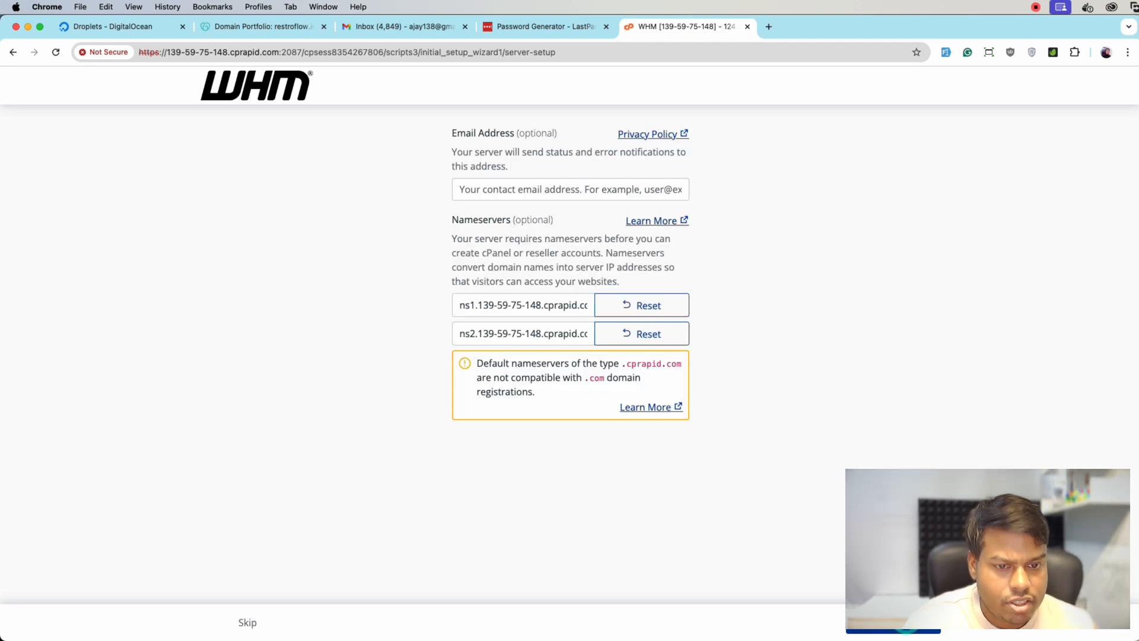
pyautogui.moveTo(609, 256)
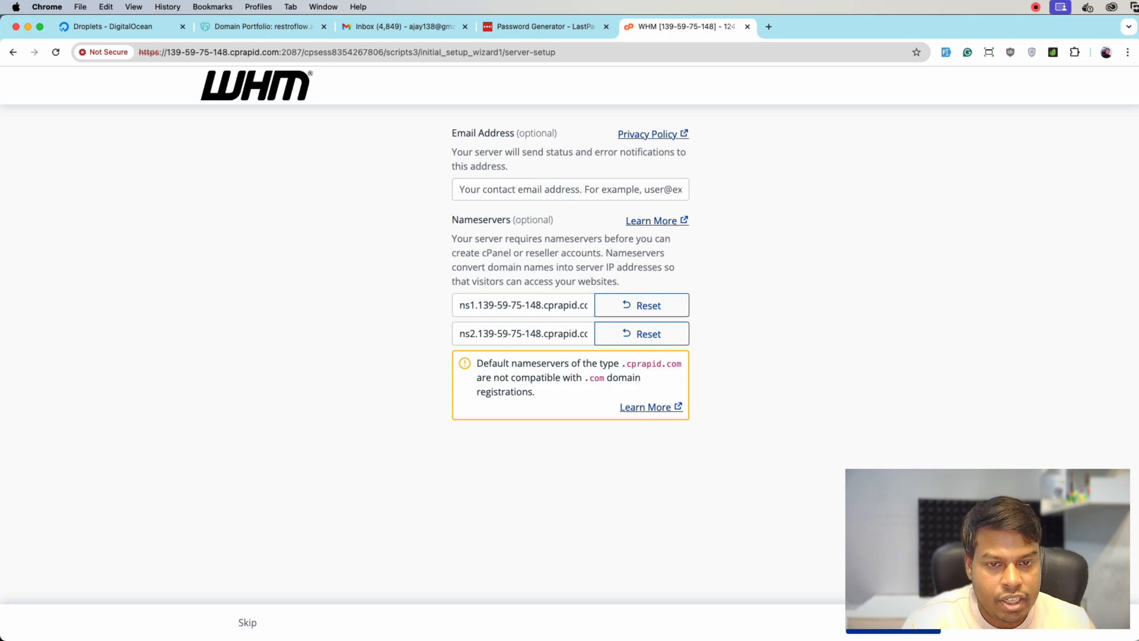
pyautogui.click(246, 621)
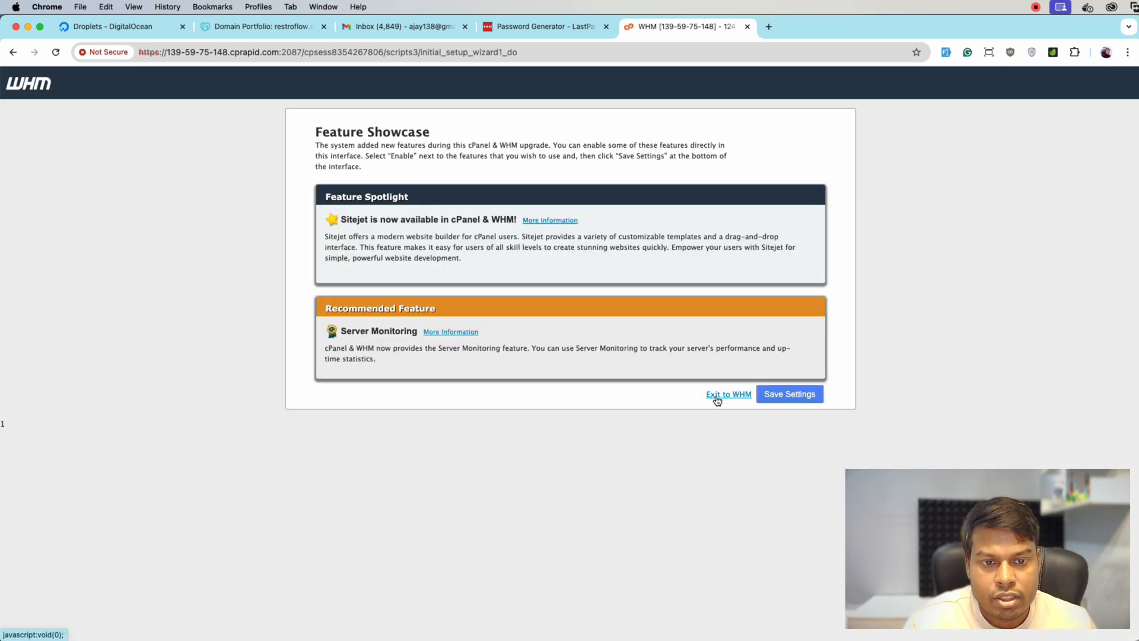
pyautogui.click(788, 394)
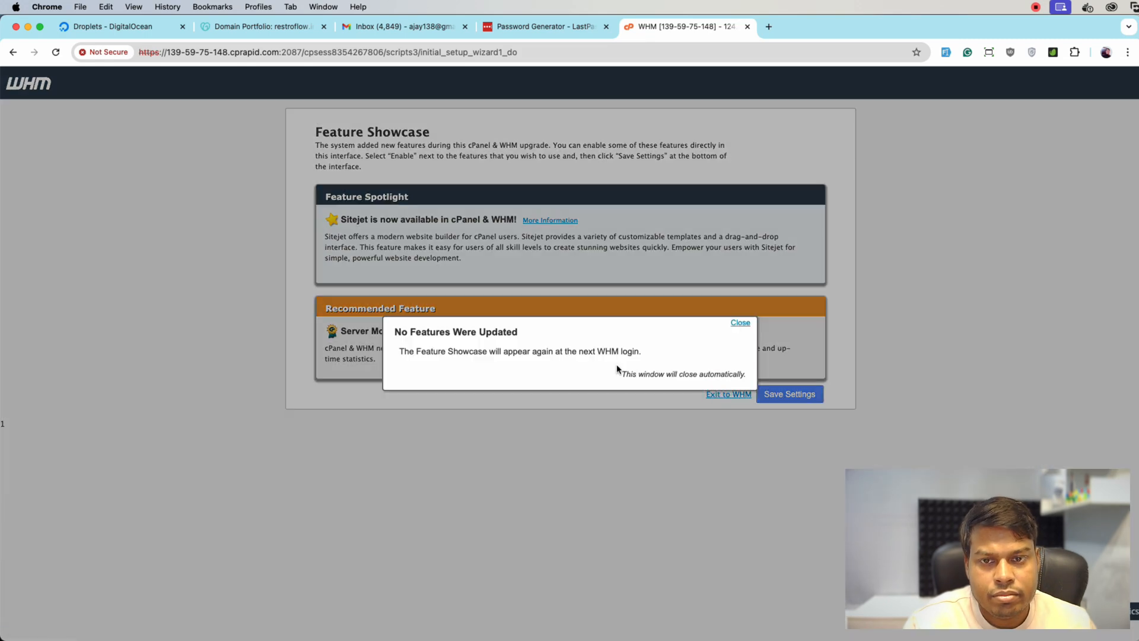
pyautogui.moveTo(658, 366)
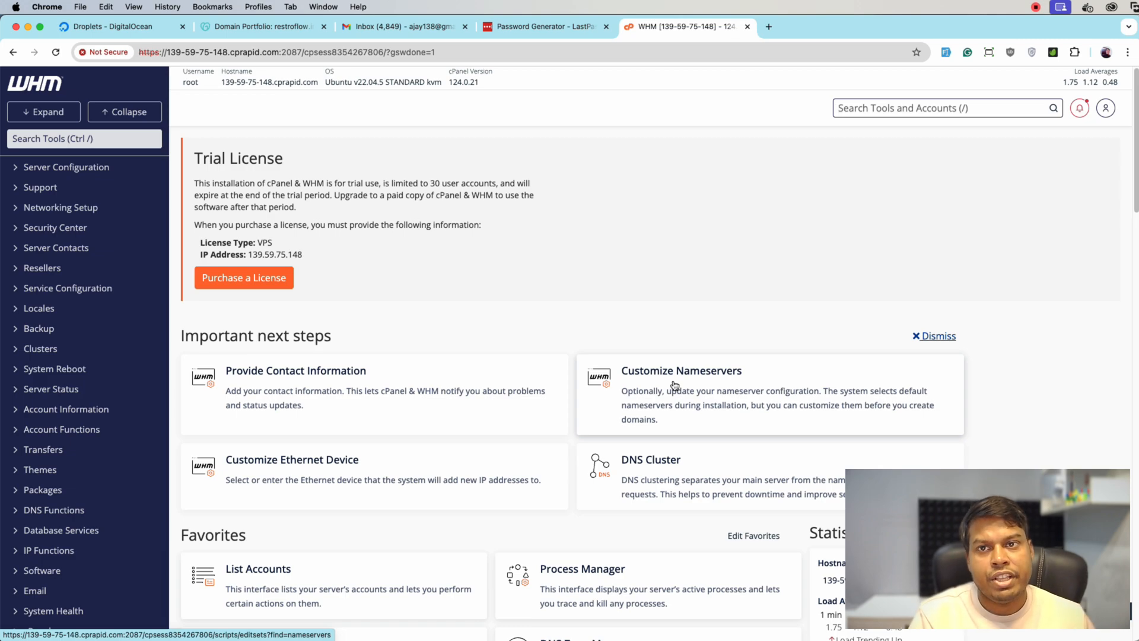
pyautogui.moveTo(447, 176)
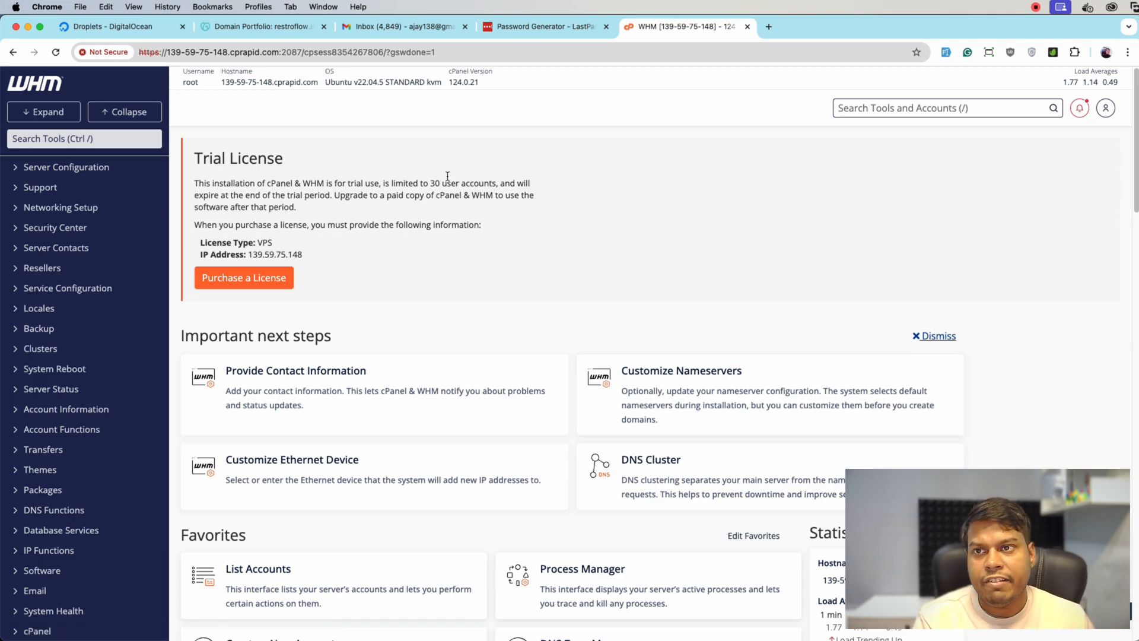
pyautogui.moveTo(261, 26)
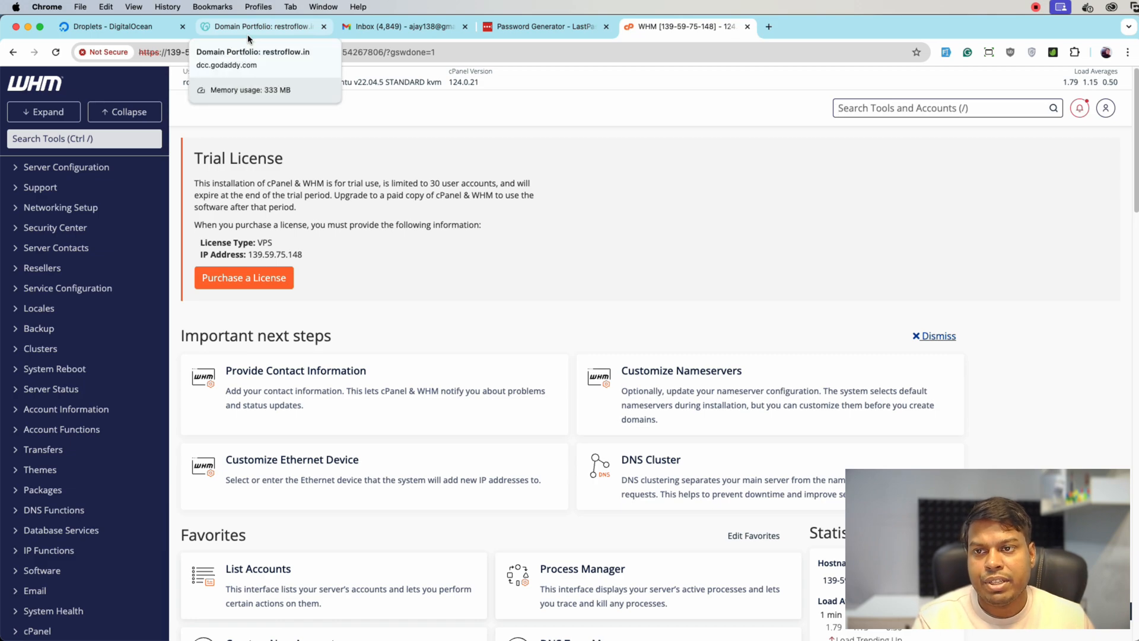
# - Show restroflow.in's Nameservers page in GoDaddy with defaults ns63 and ns64.domaincontrol.com
pyautogui.click(257, 26)
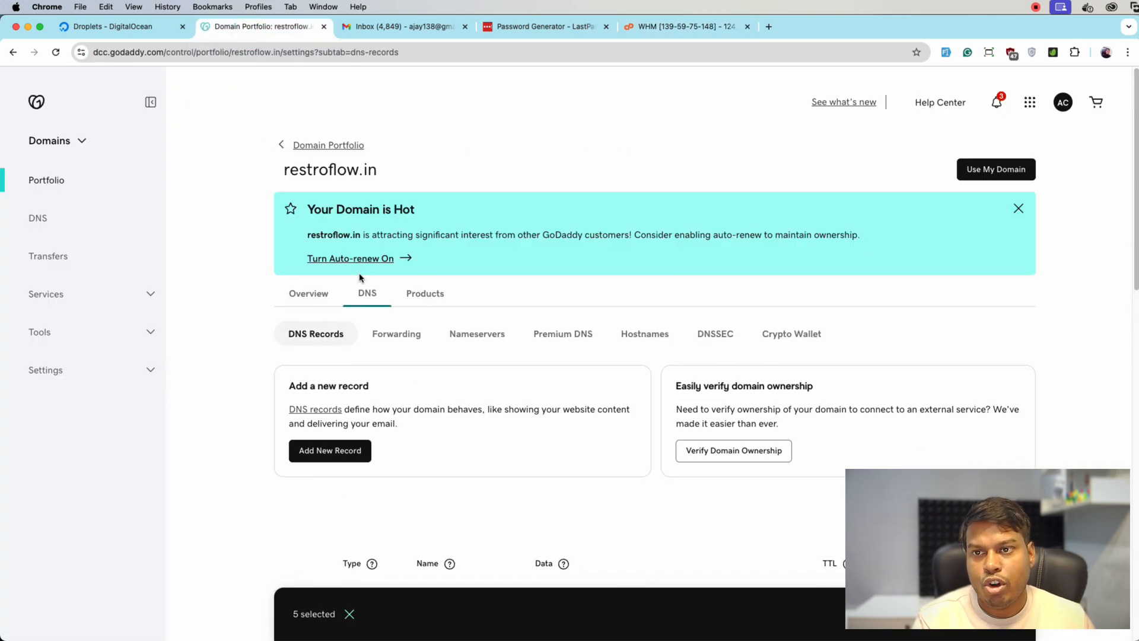
pyautogui.moveTo(261, 260)
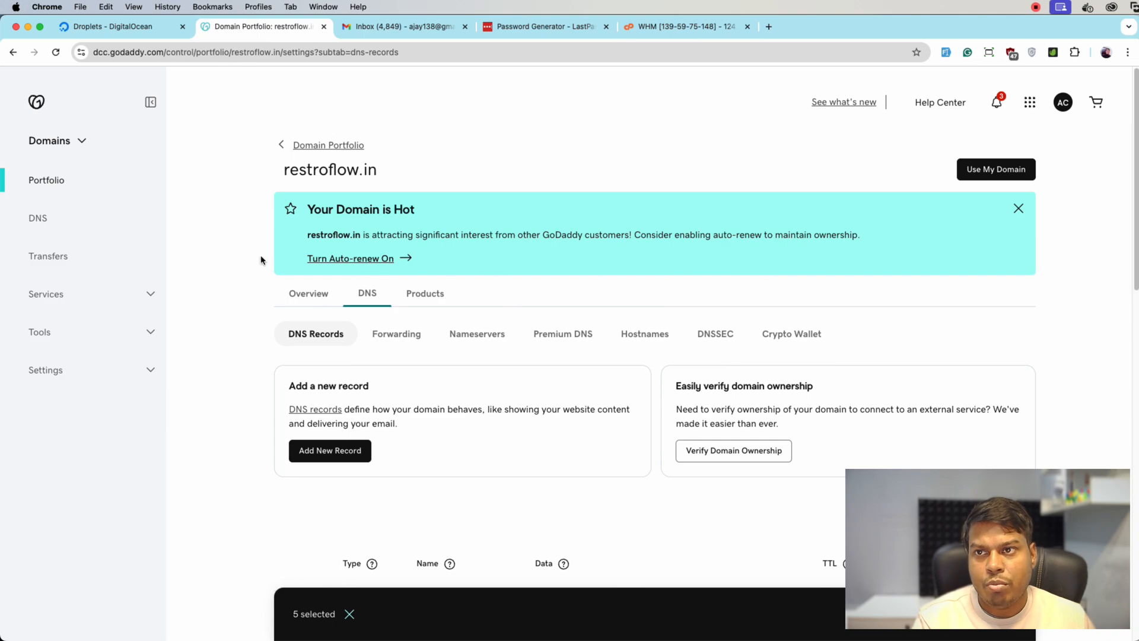
pyautogui.moveTo(376, 350)
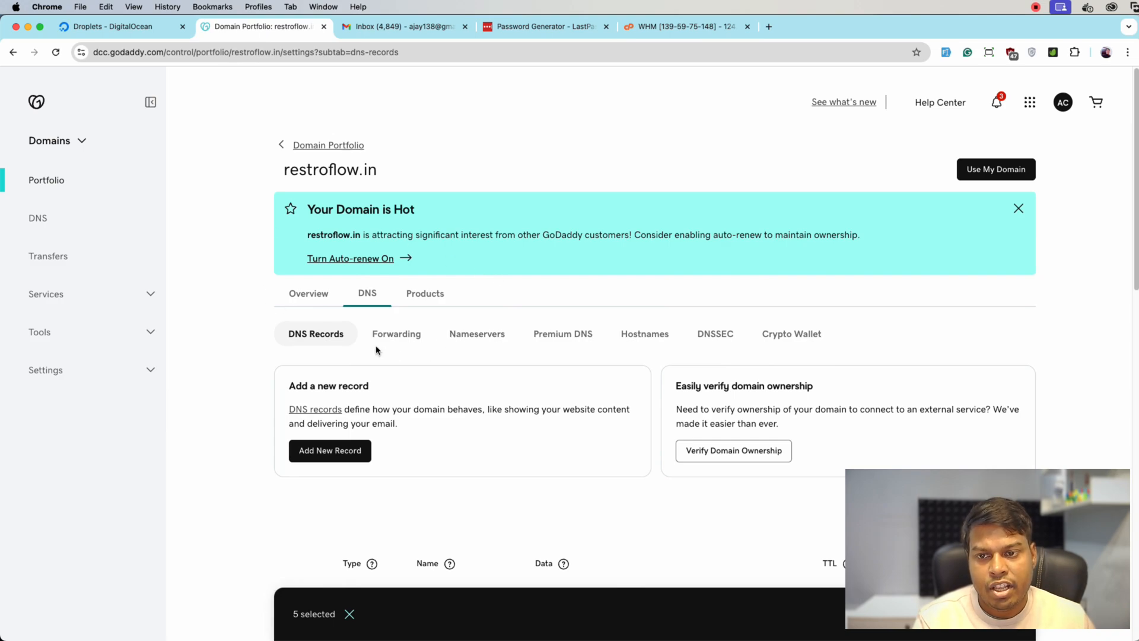
pyautogui.click(477, 334)
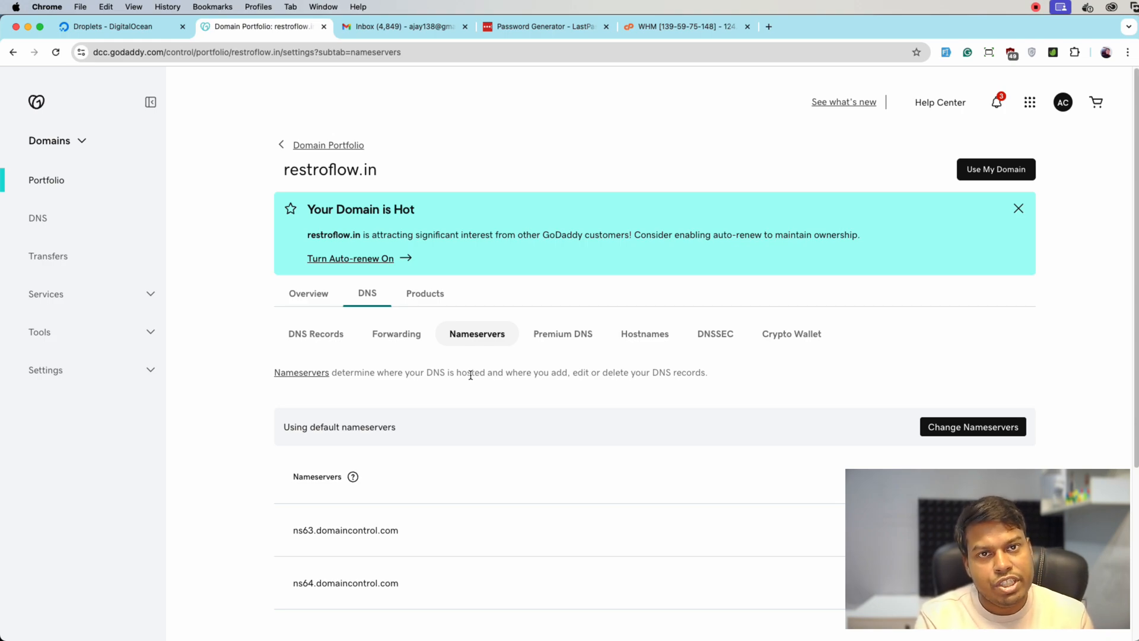
pyautogui.moveTo(390, 441)
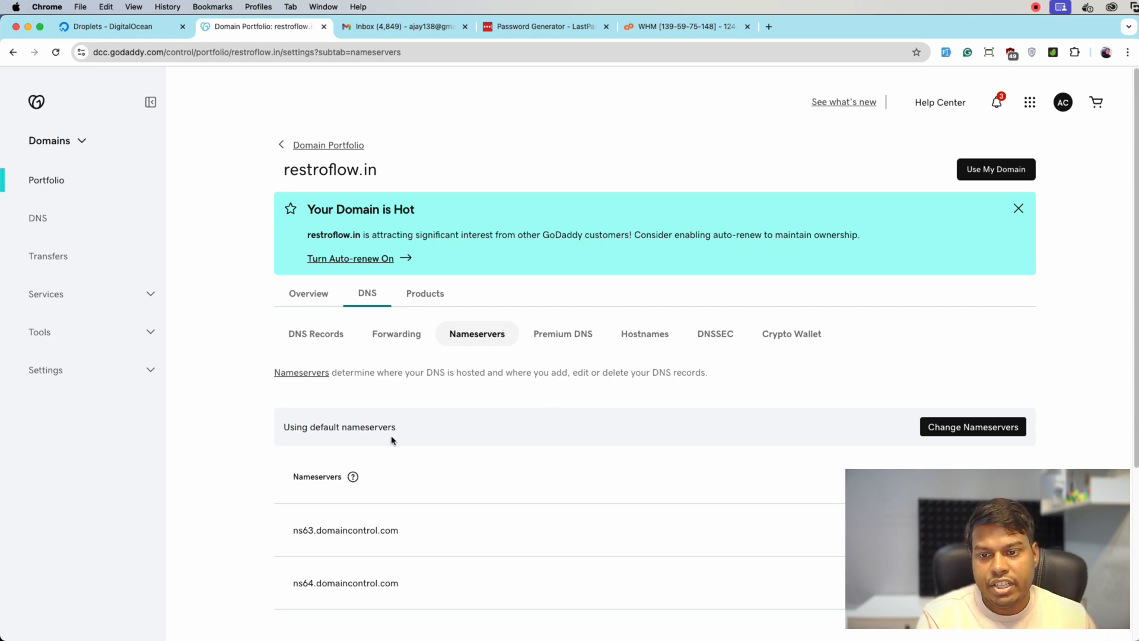
pyautogui.scroll(-3)
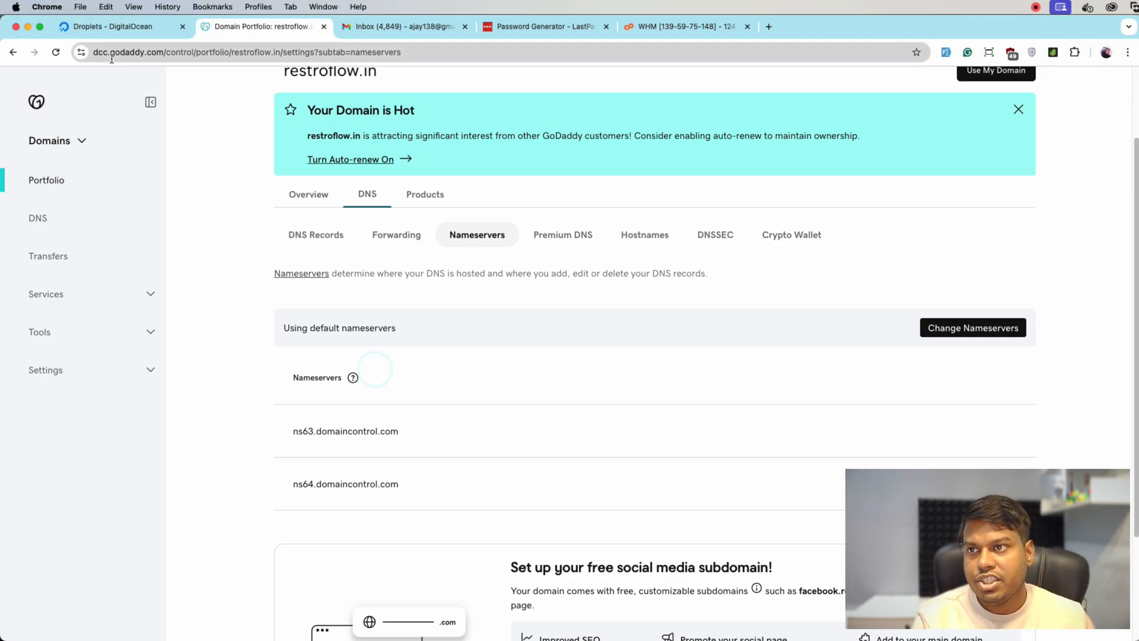
# - Add restroflow.in as a domain for the cPanel droplet via More > Add a domain
pyautogui.click(113, 26)
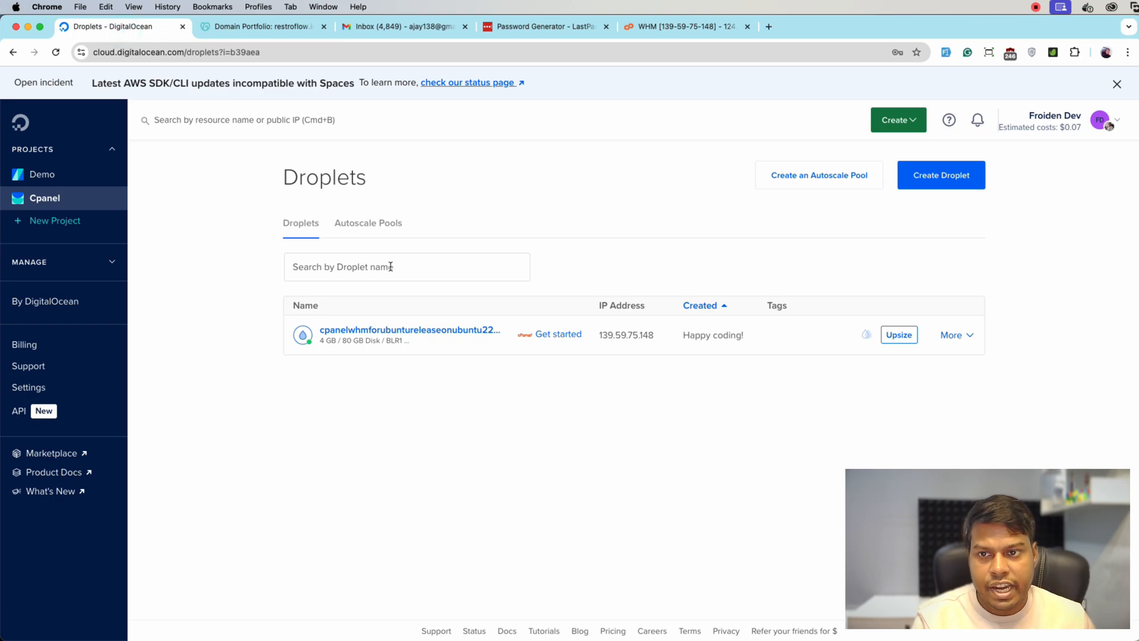
pyautogui.click(952, 334)
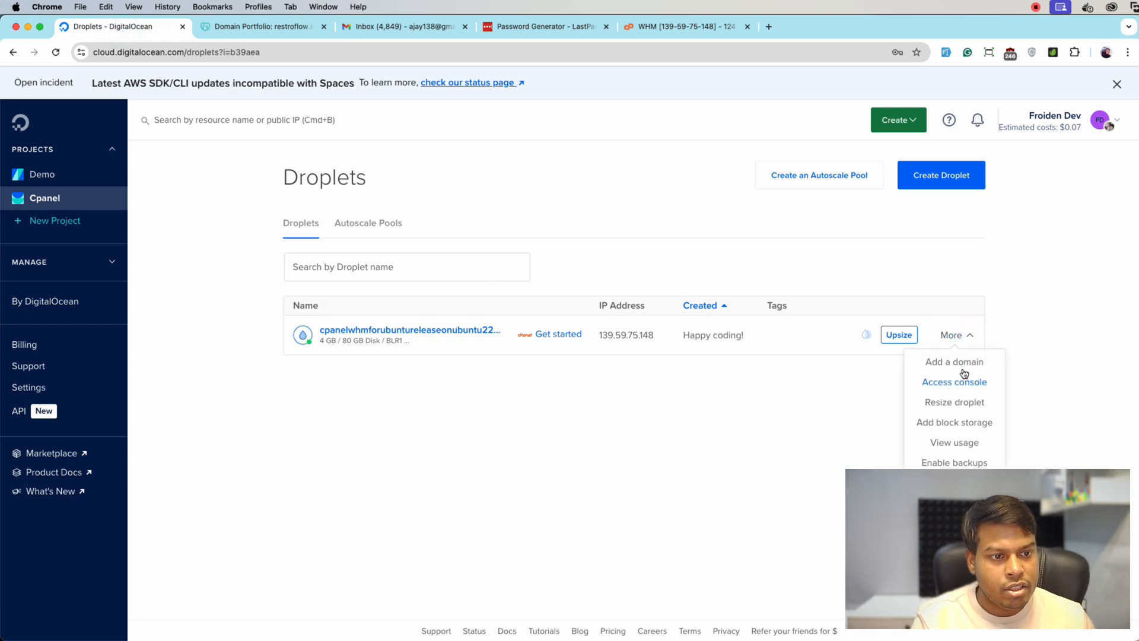
pyautogui.click(954, 362)
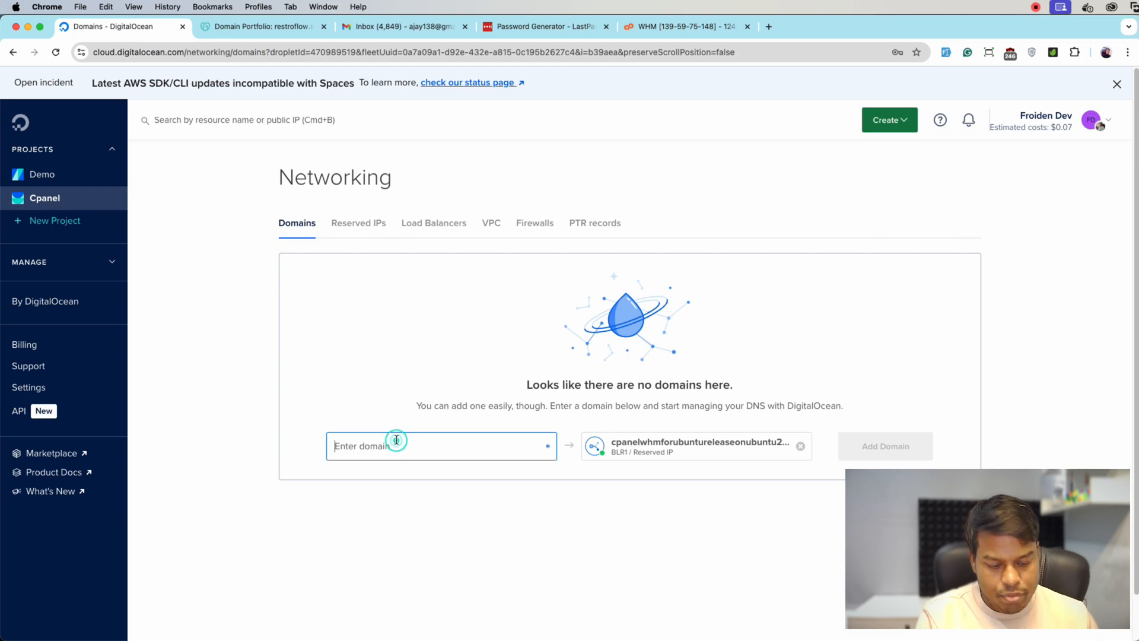
pyautogui.write('restrof')
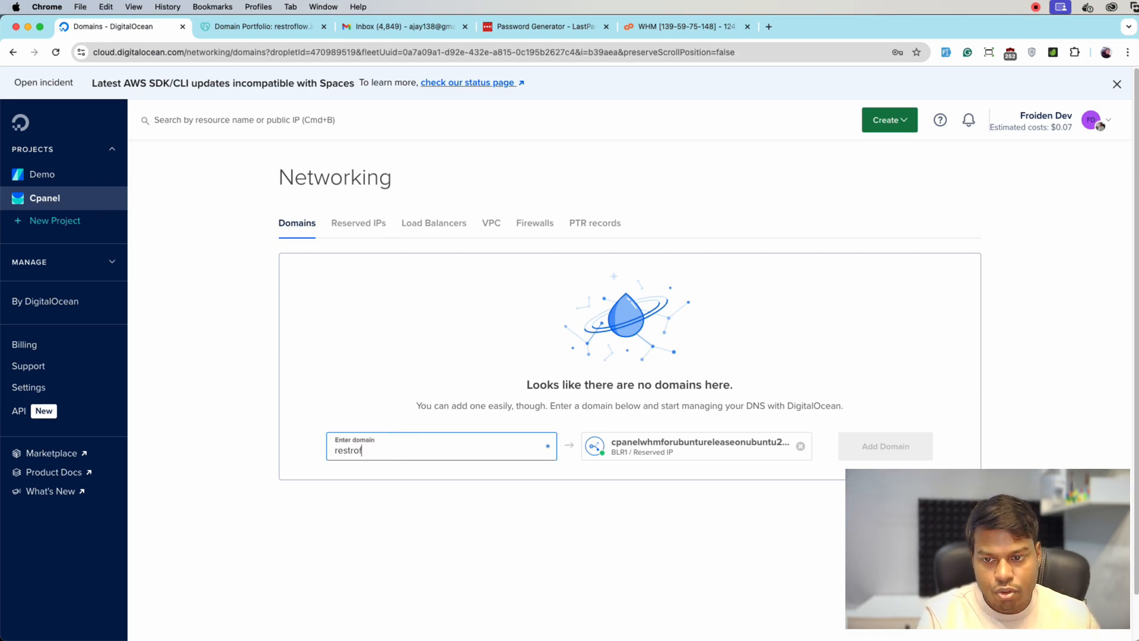
pyautogui.write('flow.in')
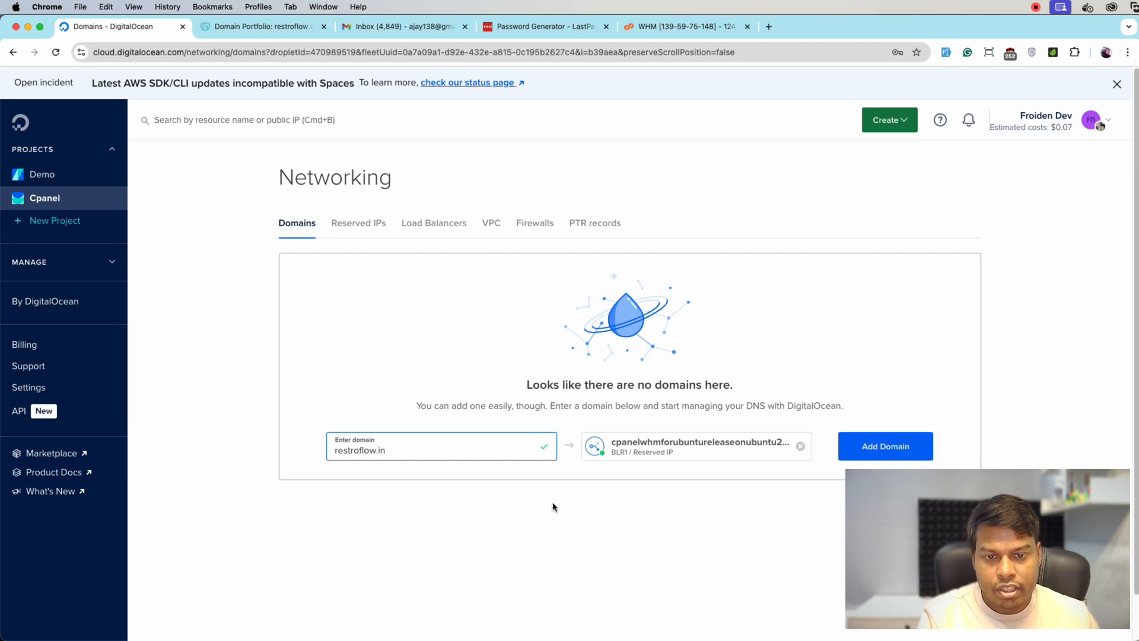
pyautogui.doubleClick(378, 450)
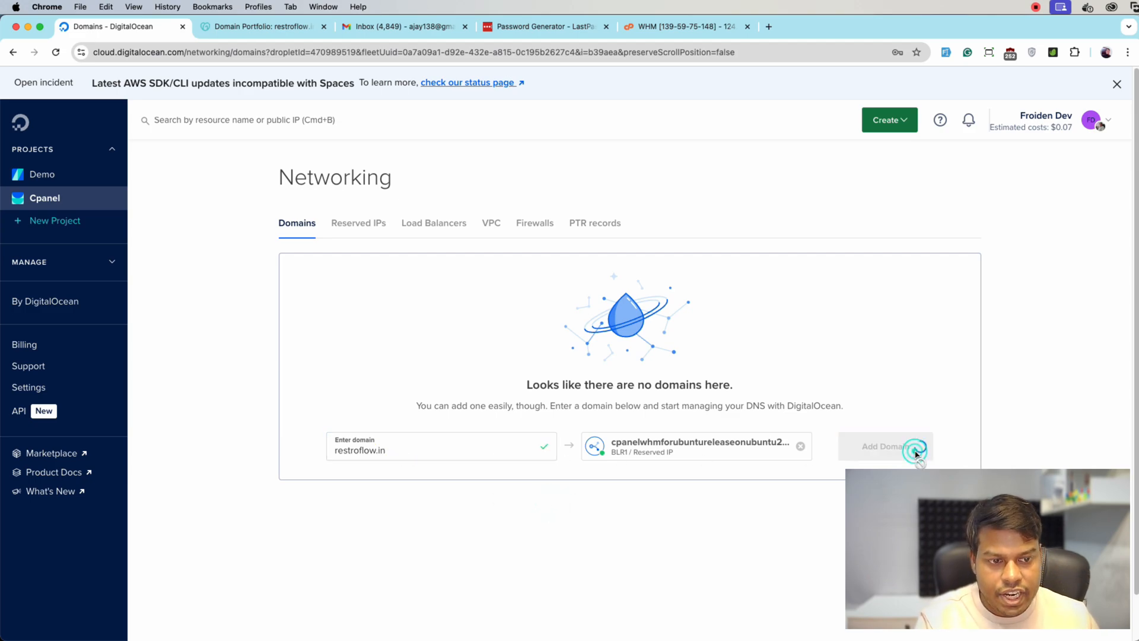
pyautogui.click(885, 446)
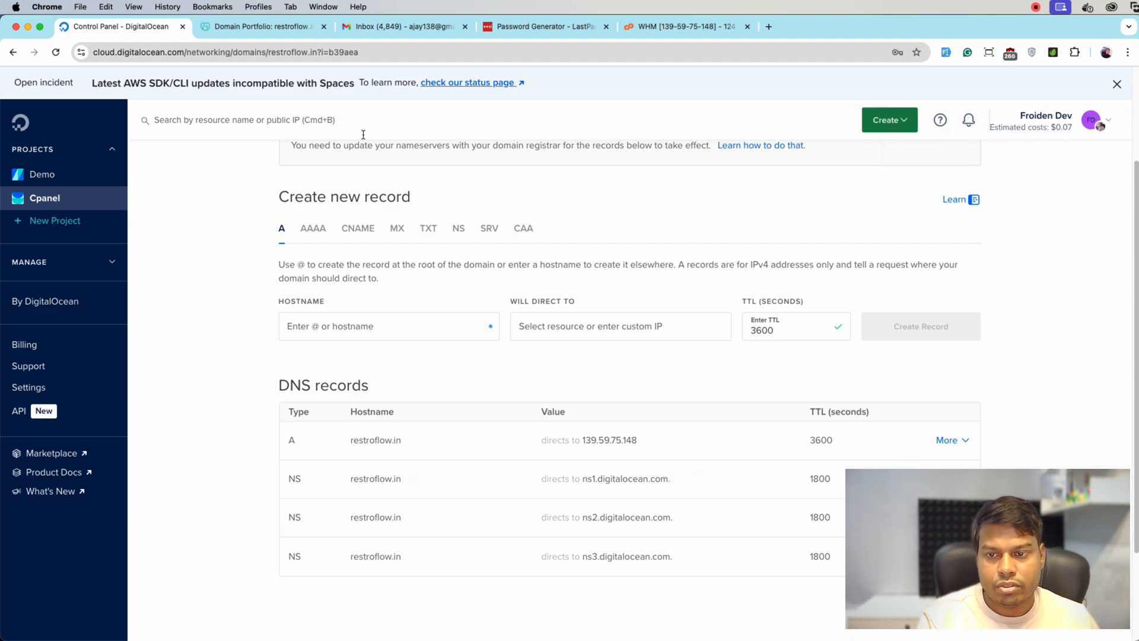
# - Enter custom nameservers ns1, ns2 and ns3.digitalocean.com for restroflow.in, checking DigitalOcean's NS records
pyautogui.click(261, 27)
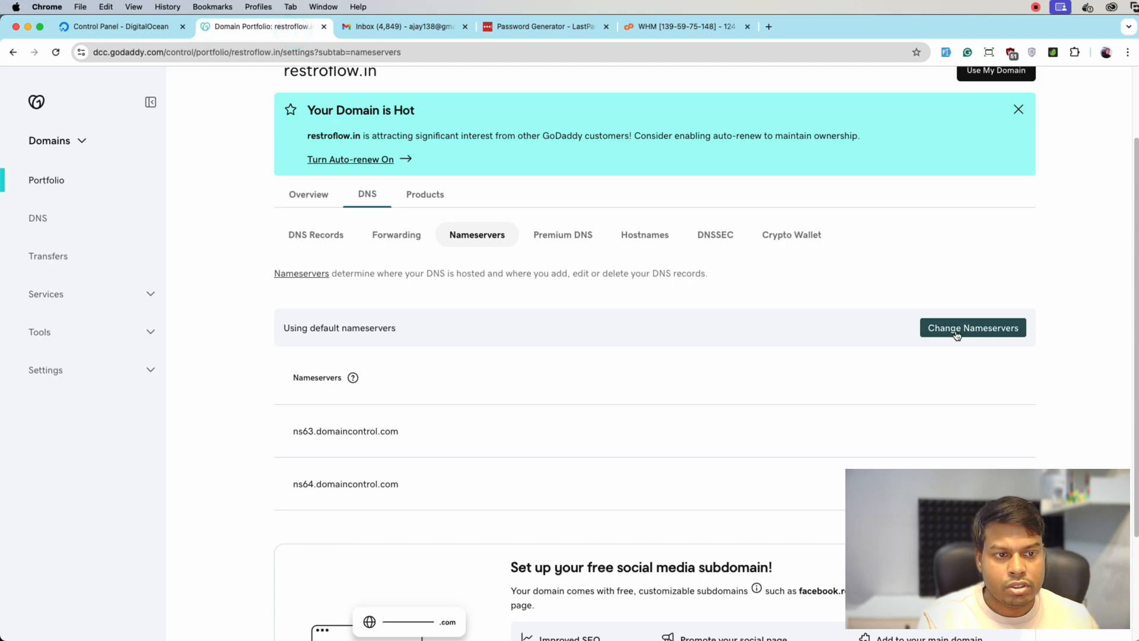
pyautogui.click(971, 328)
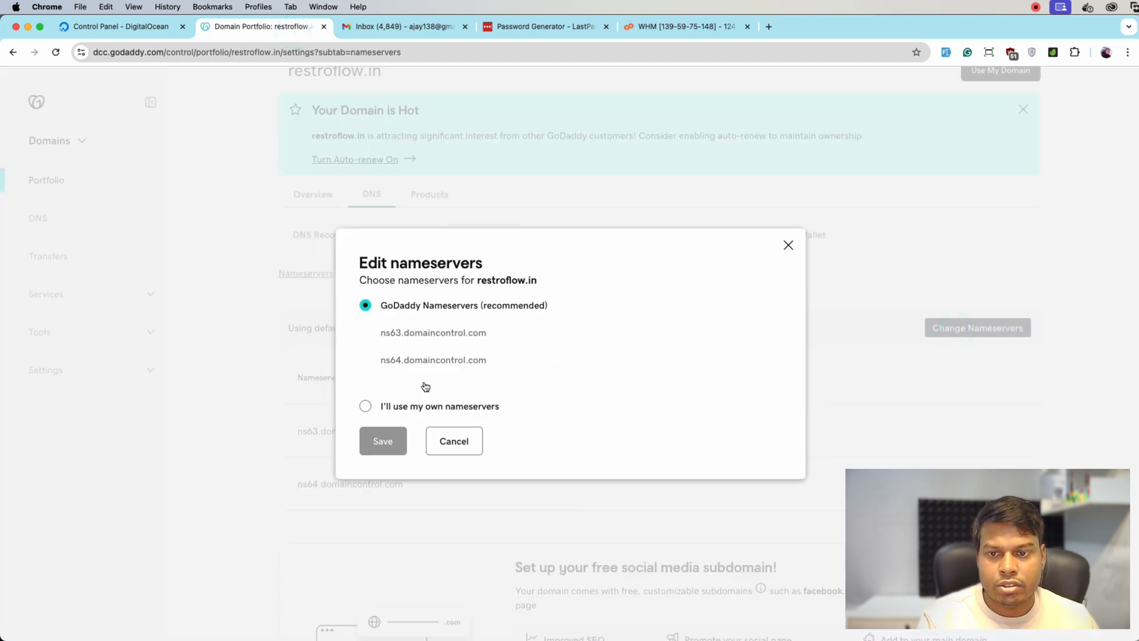
pyautogui.click(365, 405)
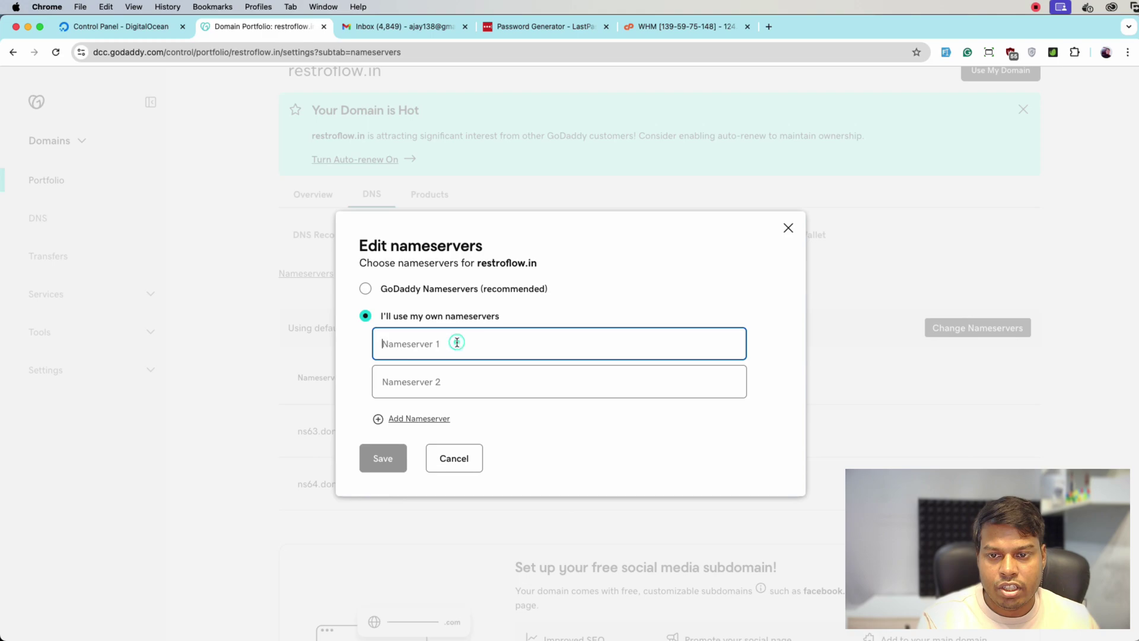
pyautogui.write('ns1.digitalocean.com')
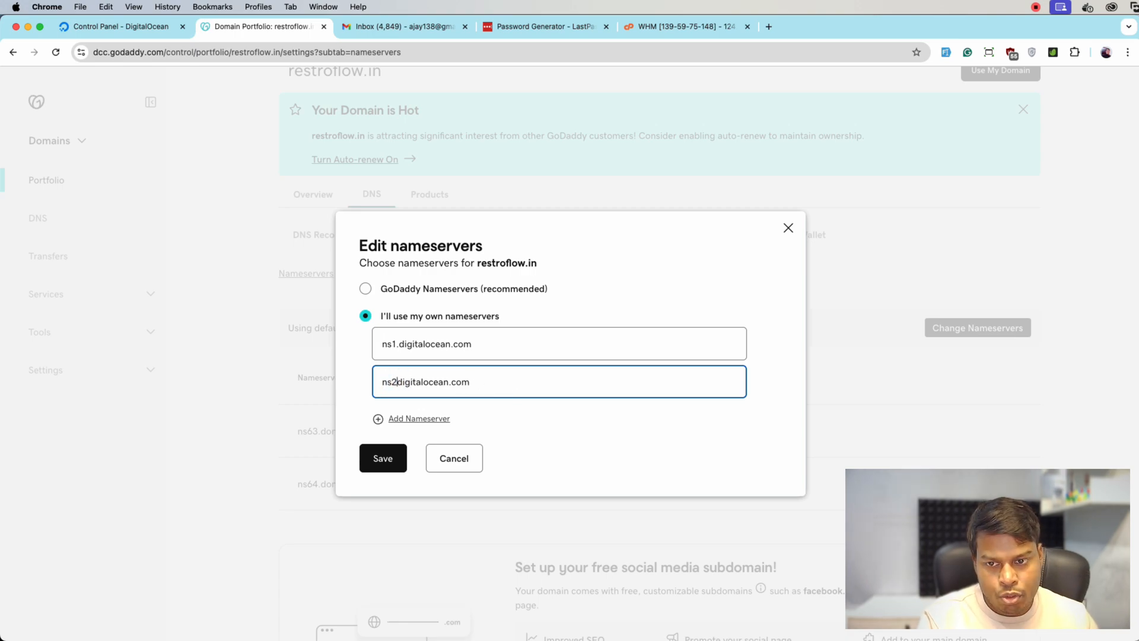
pyautogui.click(419, 417)
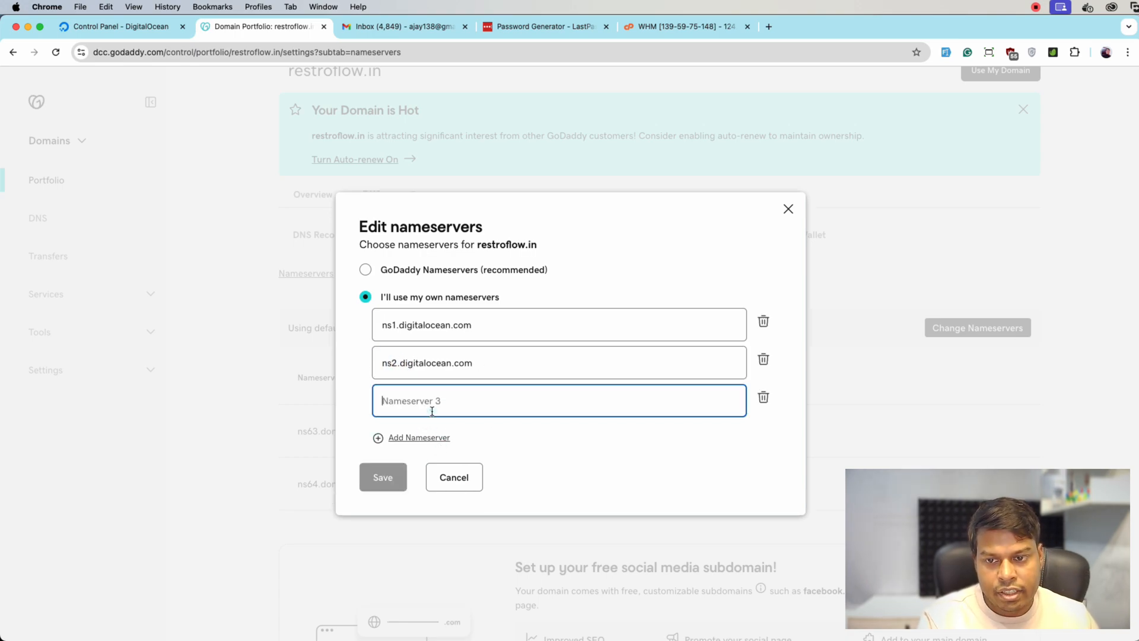
pyautogui.write('ns1.digitalocean.com')
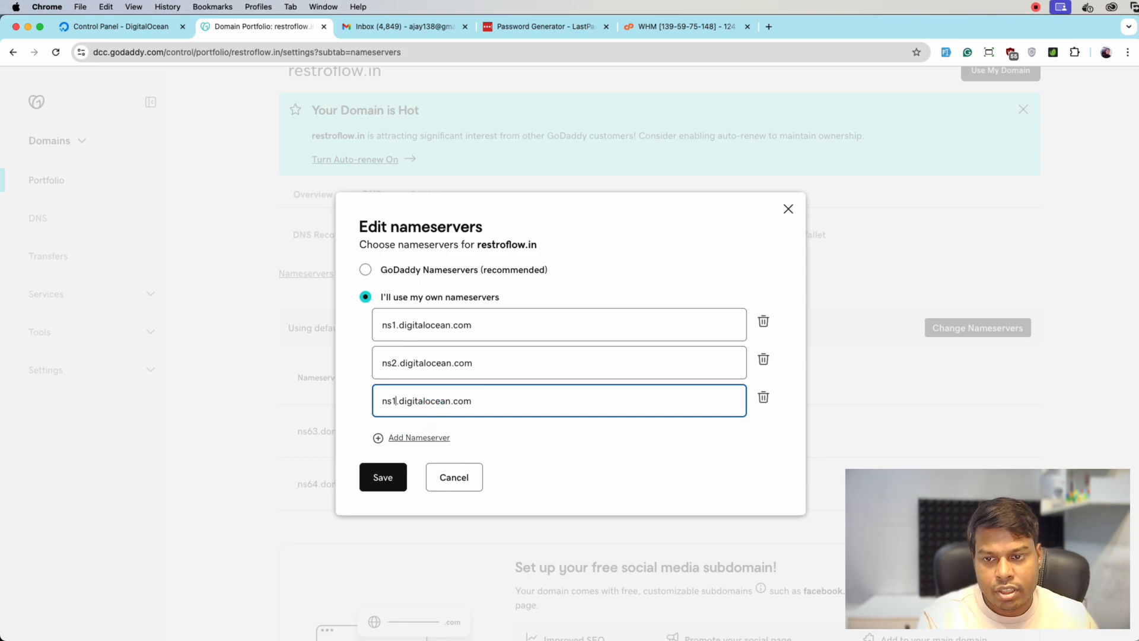
pyautogui.click(120, 26)
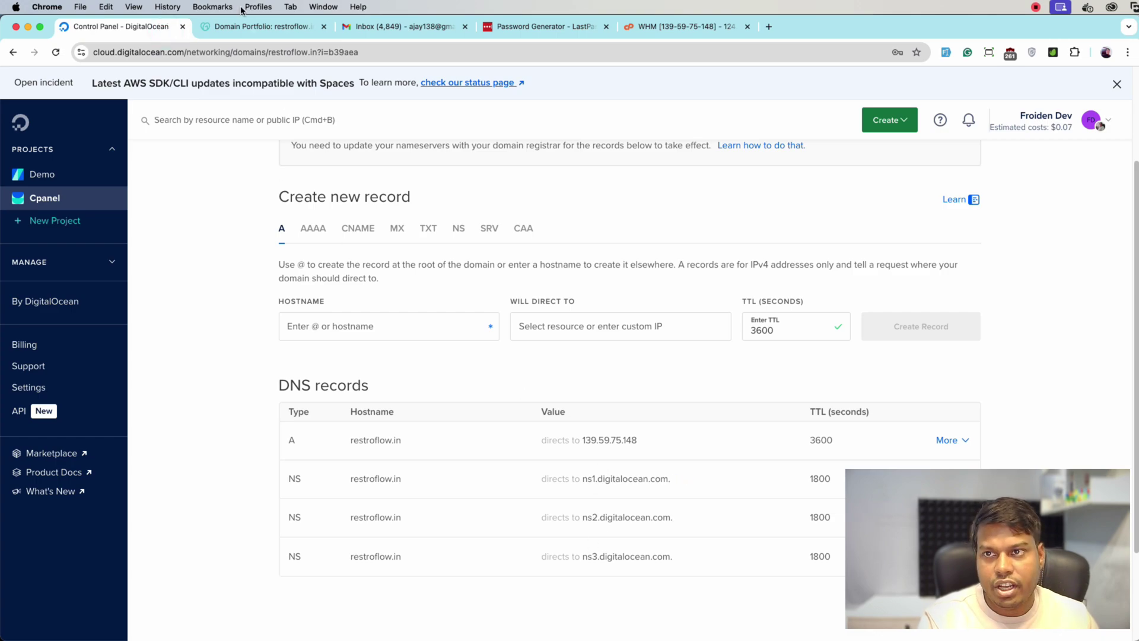
pyautogui.click(261, 26)
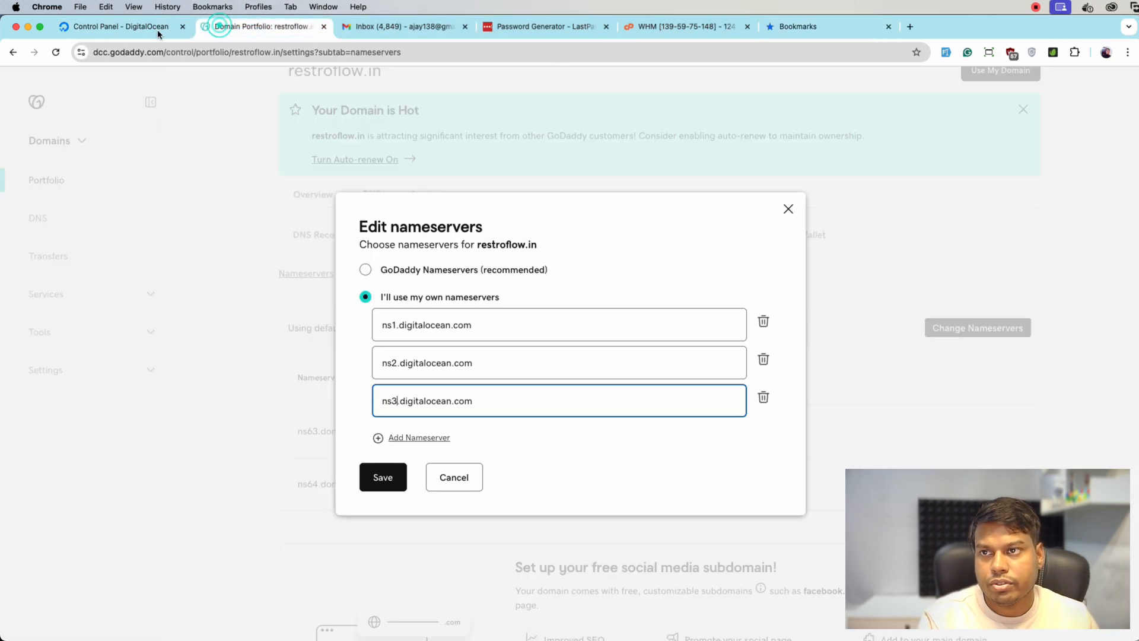
pyautogui.moveTo(383, 476)
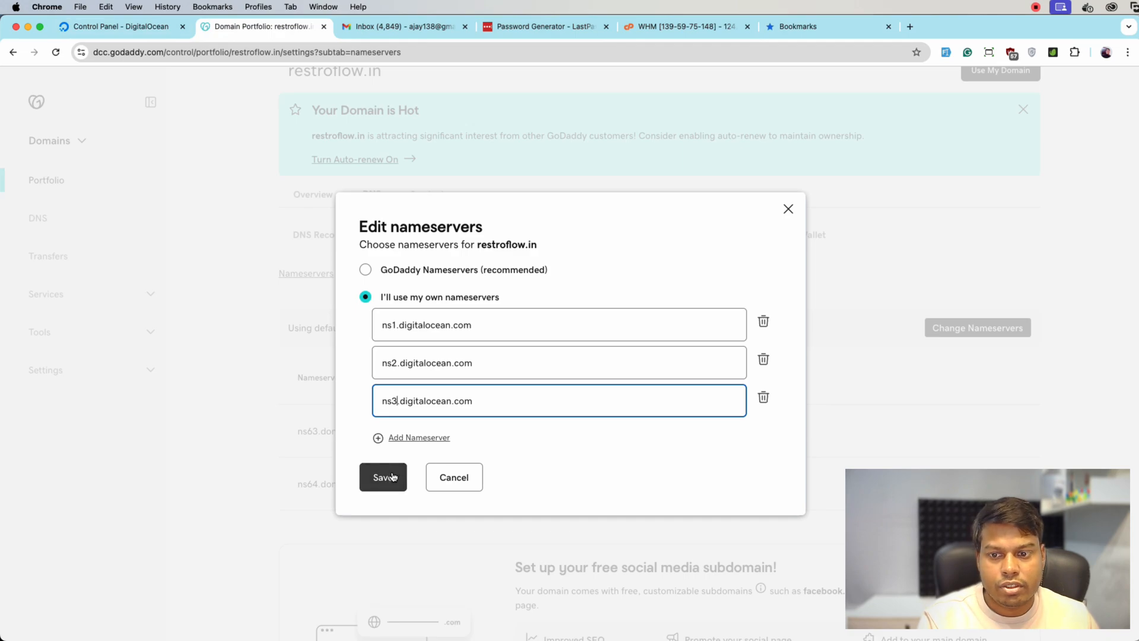
# - Save the new nameserver list and consent to the update
pyautogui.click(383, 477)
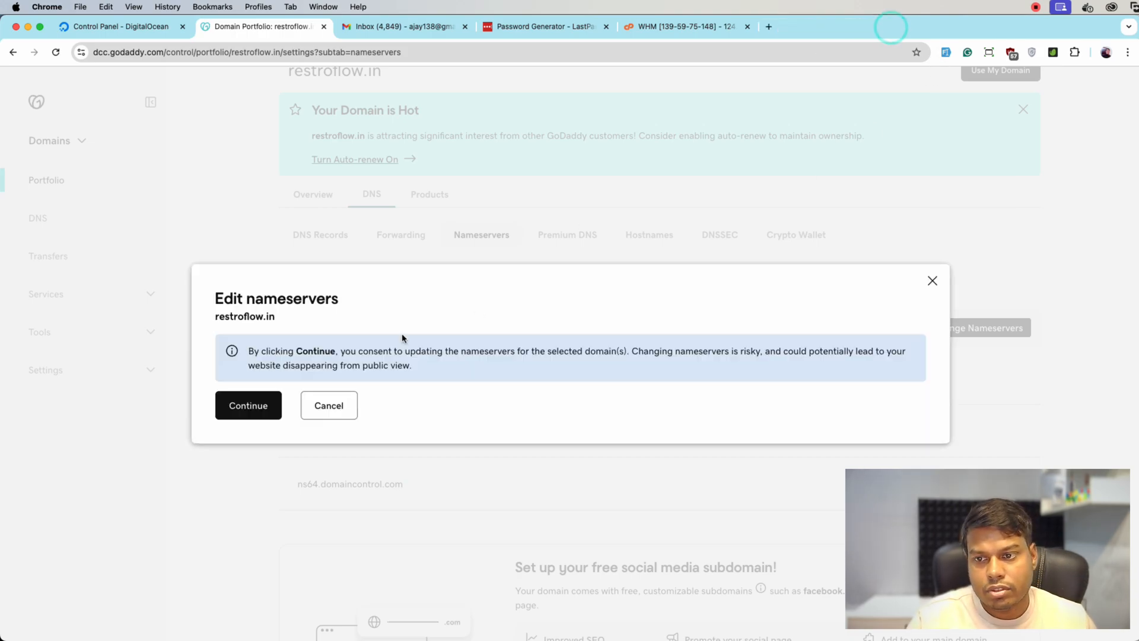
pyautogui.click(248, 406)
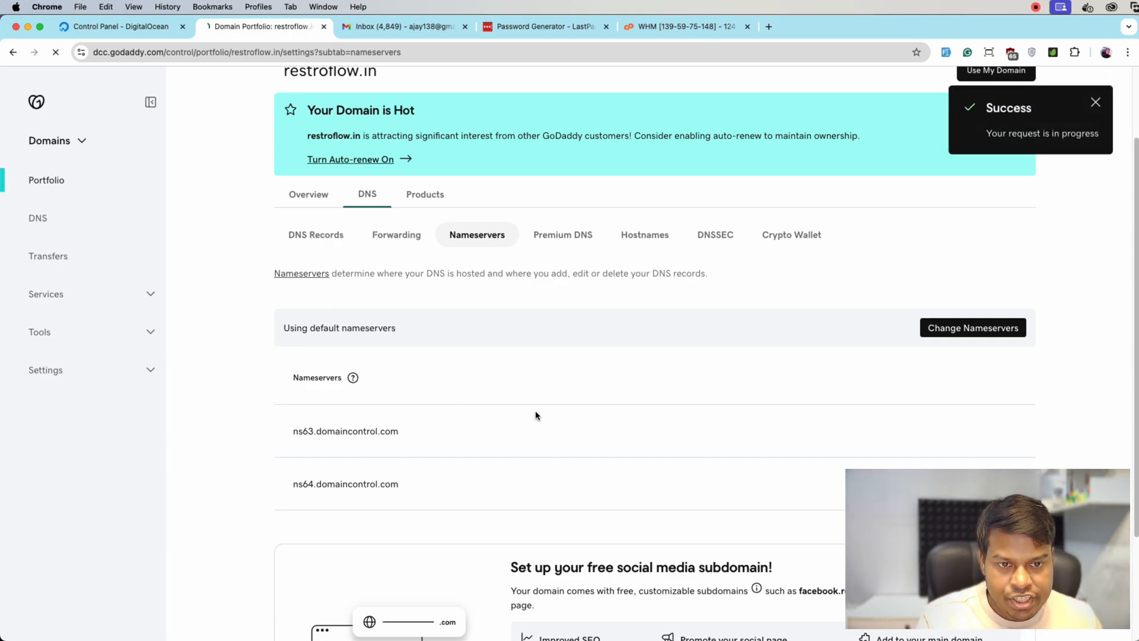
# - Reload and confirm restroflow.in now lists ns1, ns2 and ns3.digitalocean.com
pyautogui.click(56, 51)
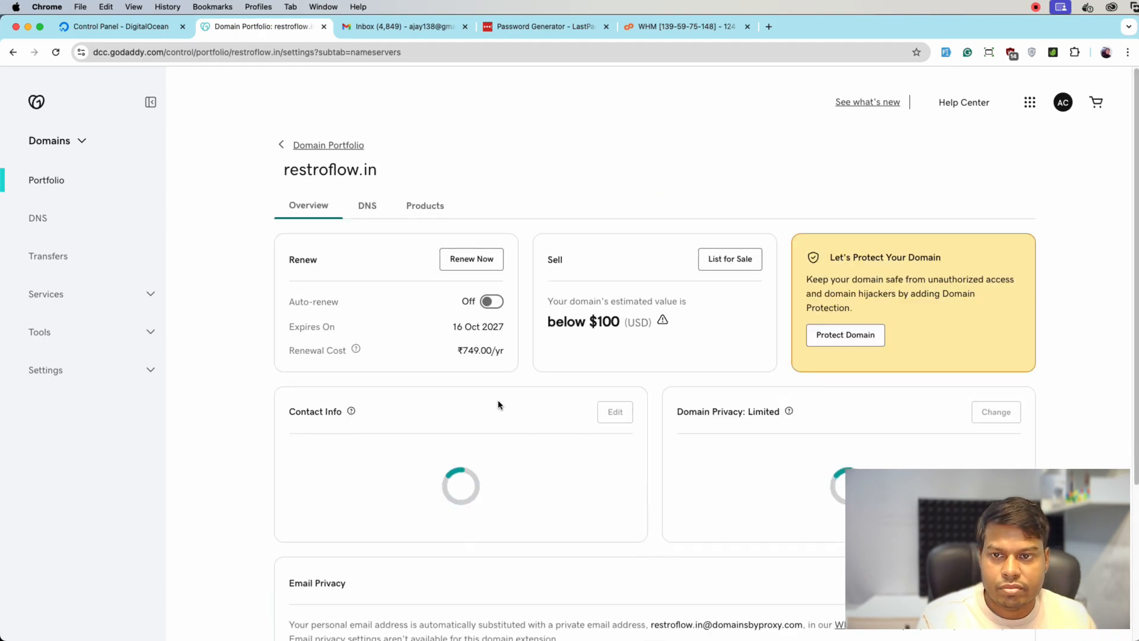
pyautogui.click(366, 205)
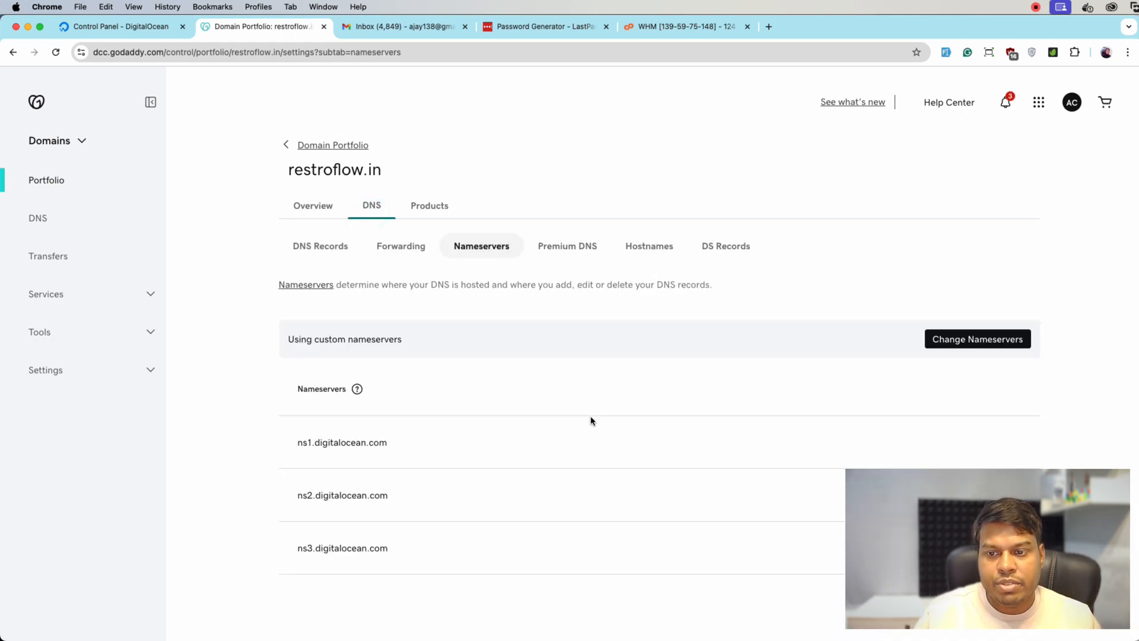
pyautogui.moveTo(473, 435)
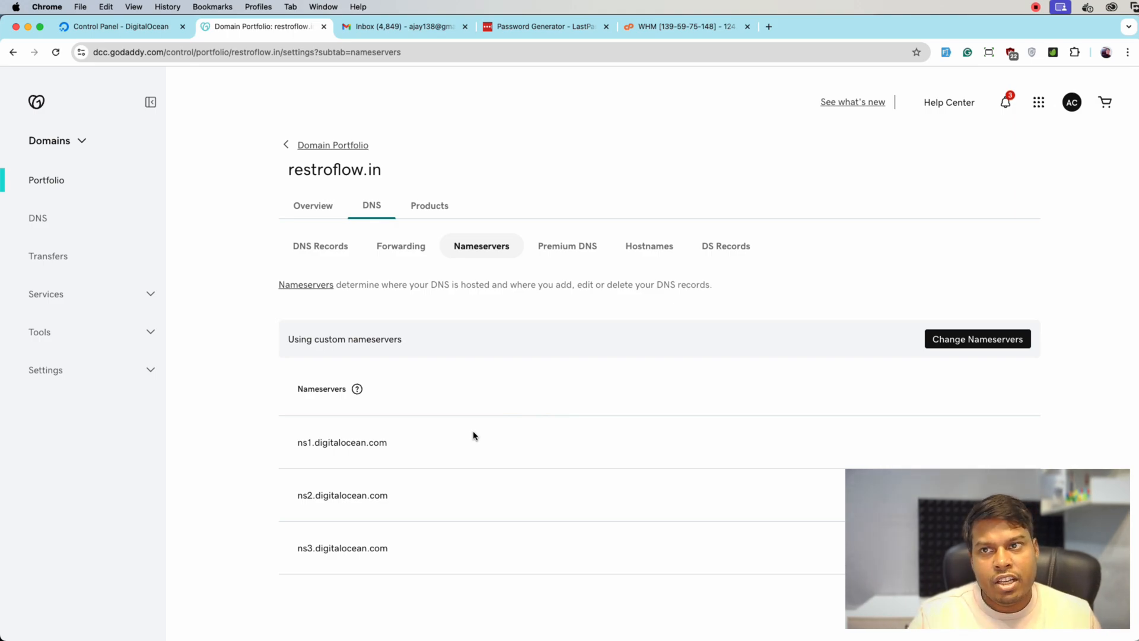
pyautogui.moveTo(429, 378)
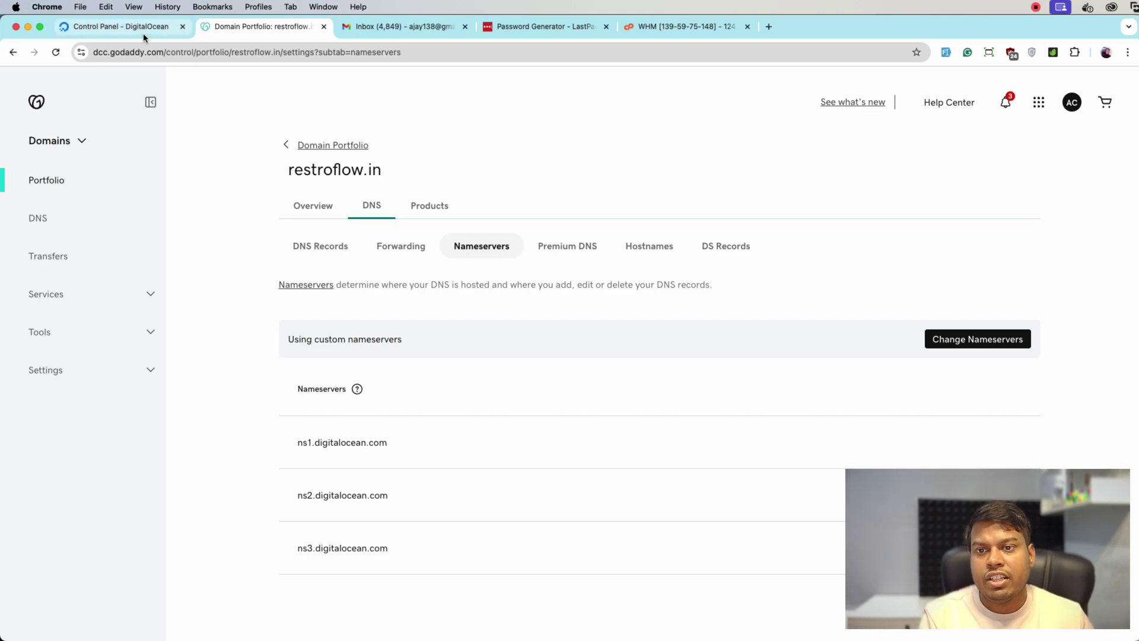
# - Navigate to the Cpanel project's resources and open restroflow.in's DNS records in DigitalOcean
pyautogui.click(120, 26)
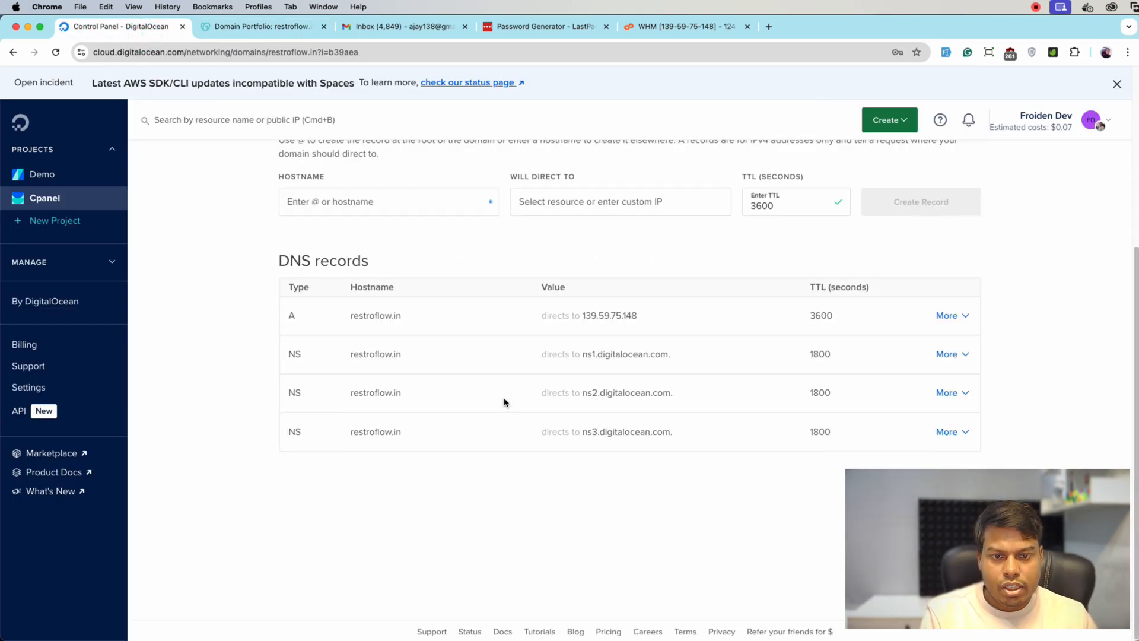
pyautogui.scroll(3)
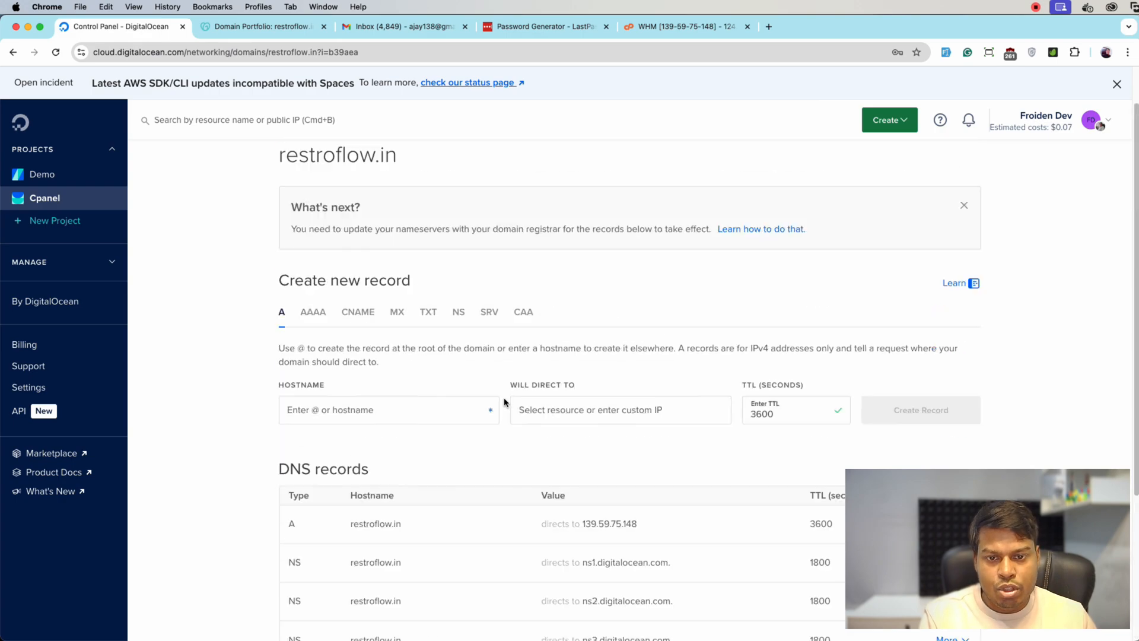
pyautogui.scroll(3)
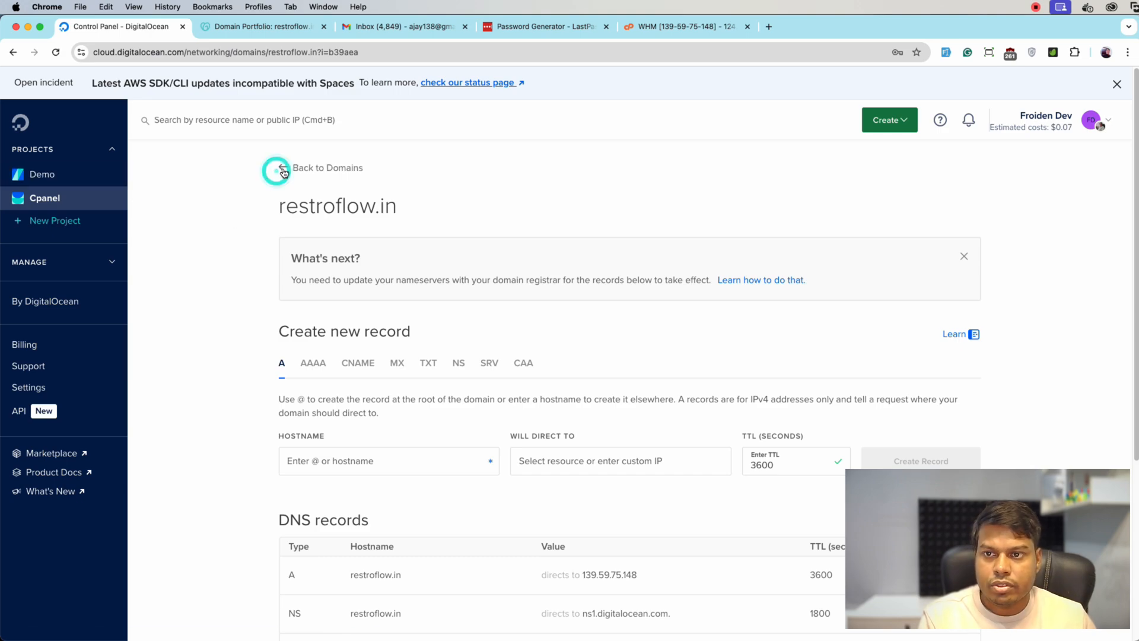
pyautogui.click(280, 167)
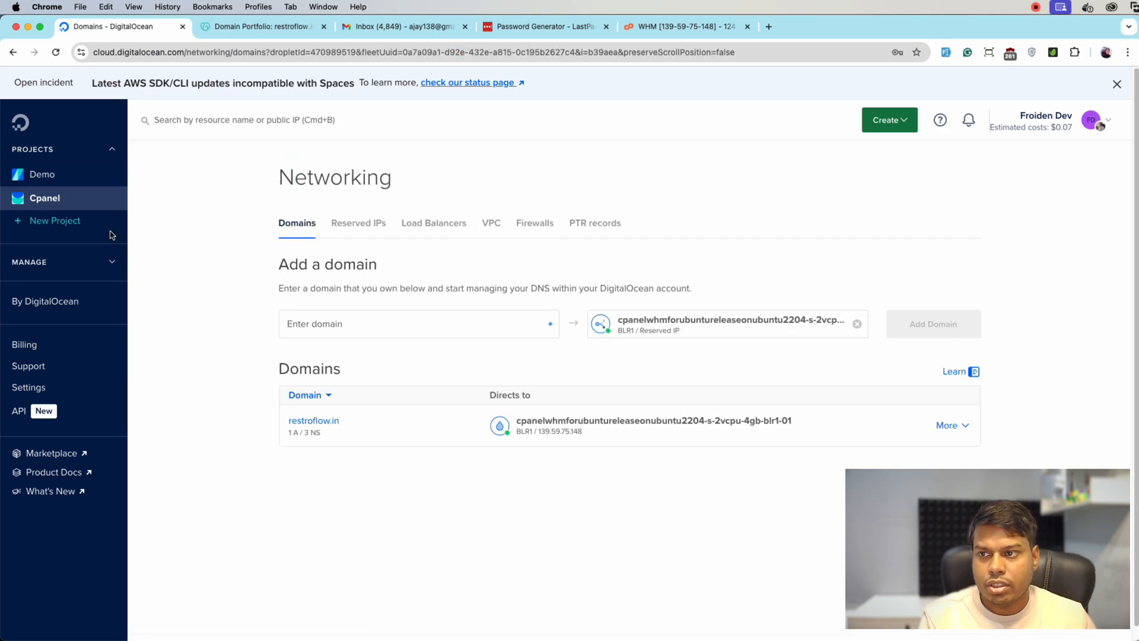
pyautogui.click(44, 198)
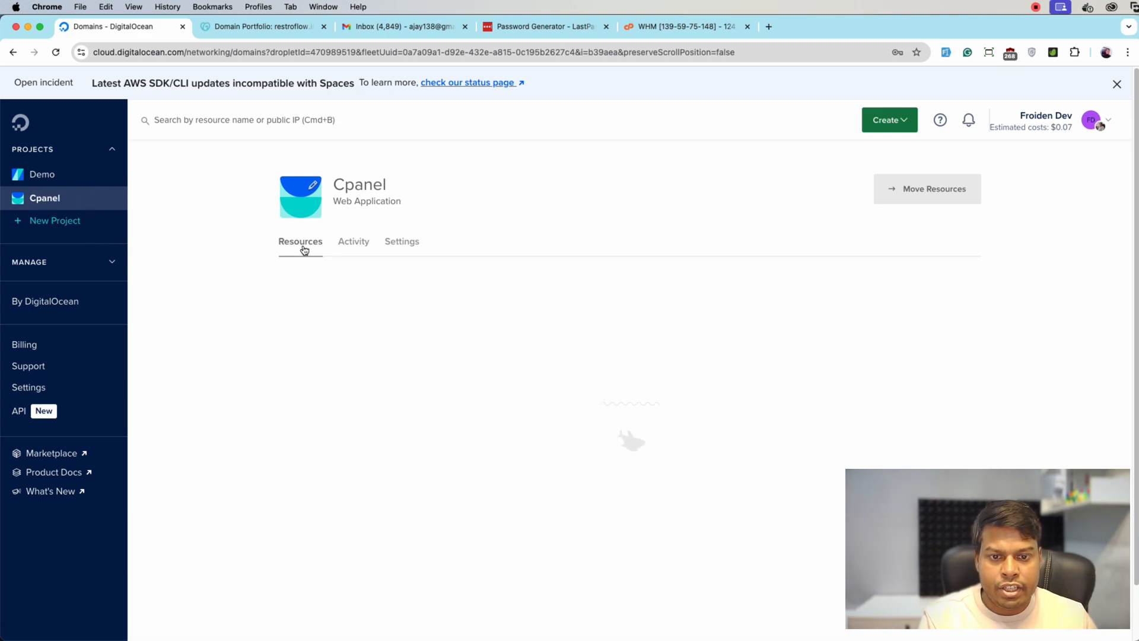
pyautogui.click(300, 241)
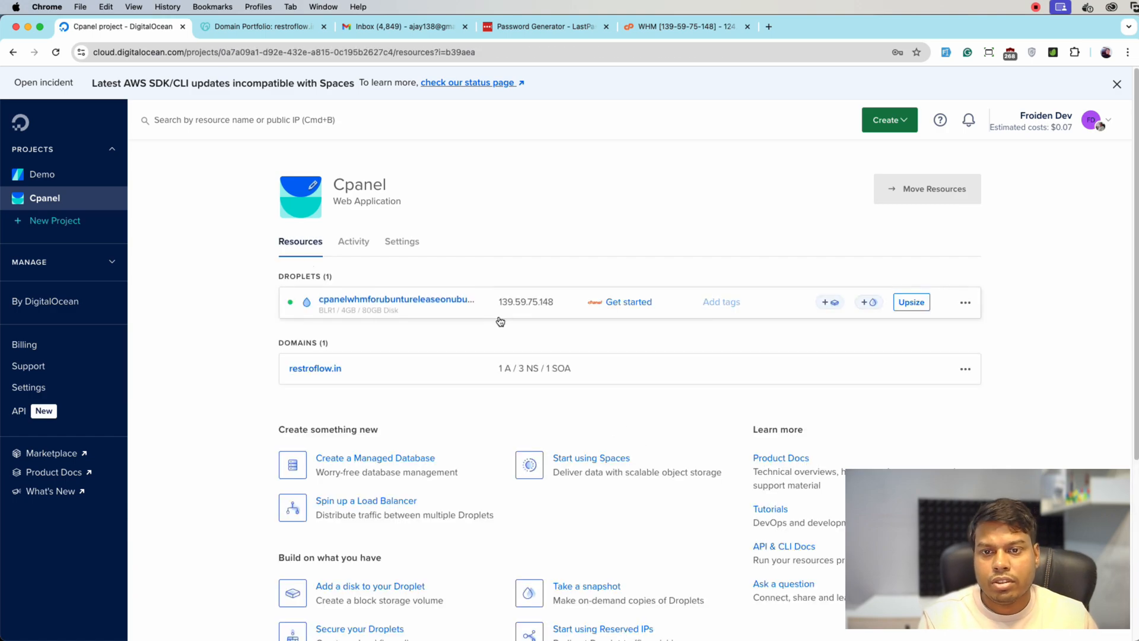
pyautogui.moveTo(315, 368)
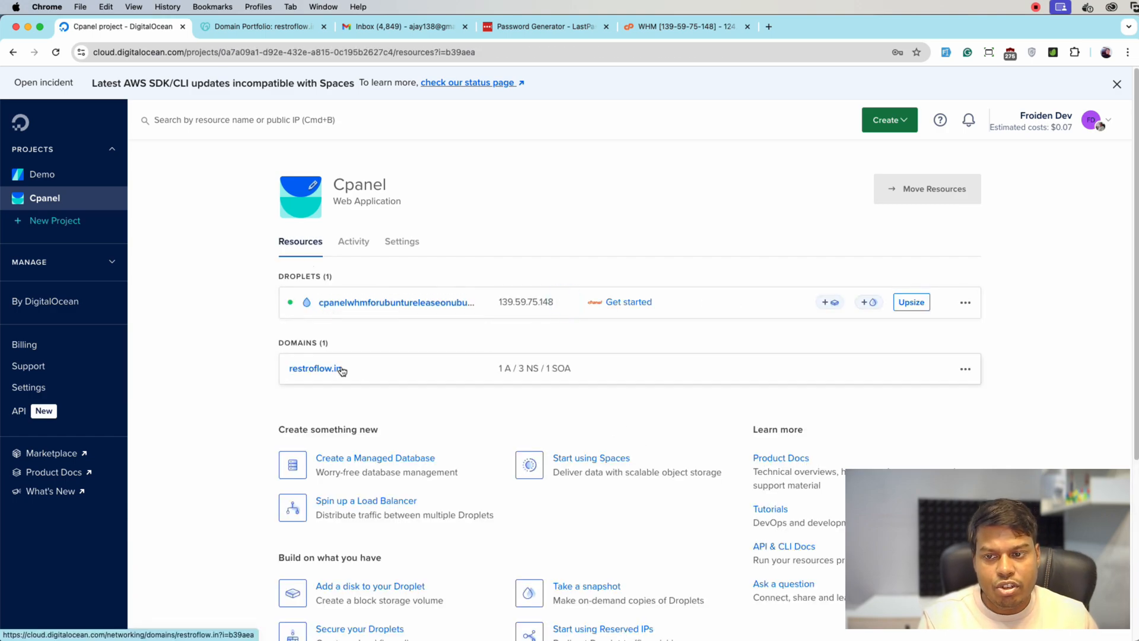
pyautogui.click(312, 367)
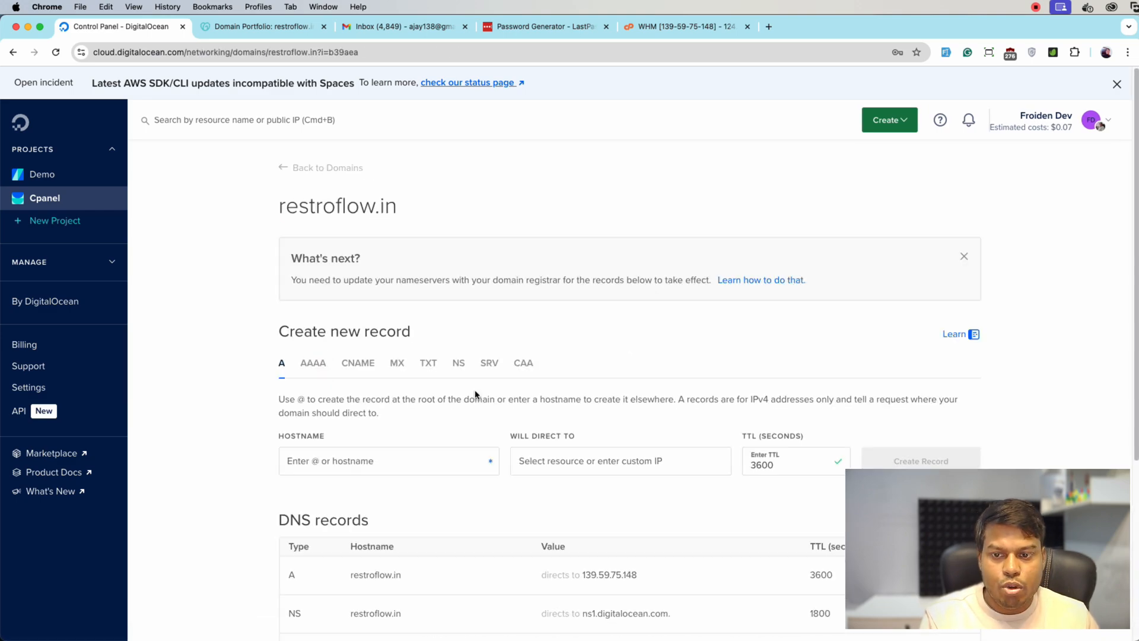
pyautogui.scroll(-3)
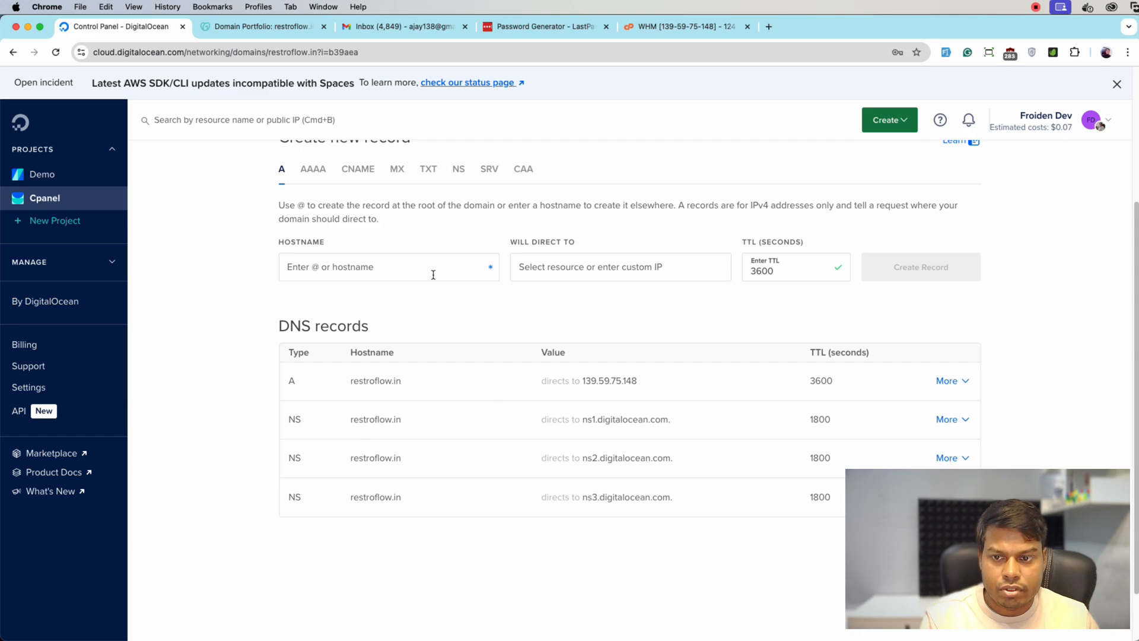
# - Create A records for @ and * pointing to the droplet at 139.59.75.148, then return to WHM
pyautogui.click(620, 267)
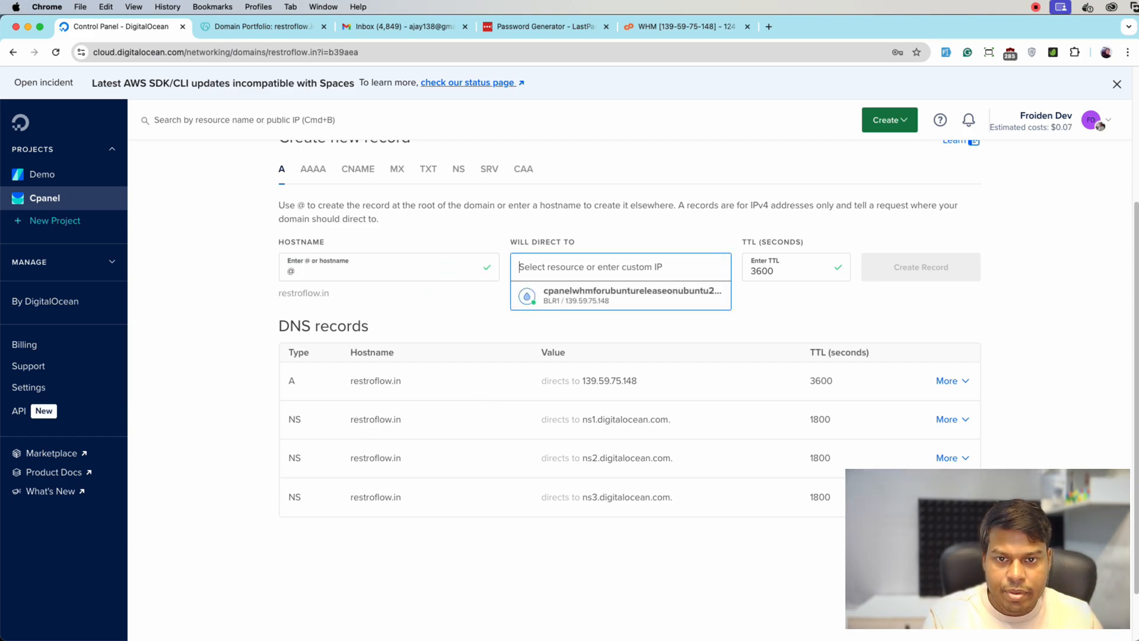
pyautogui.click(621, 296)
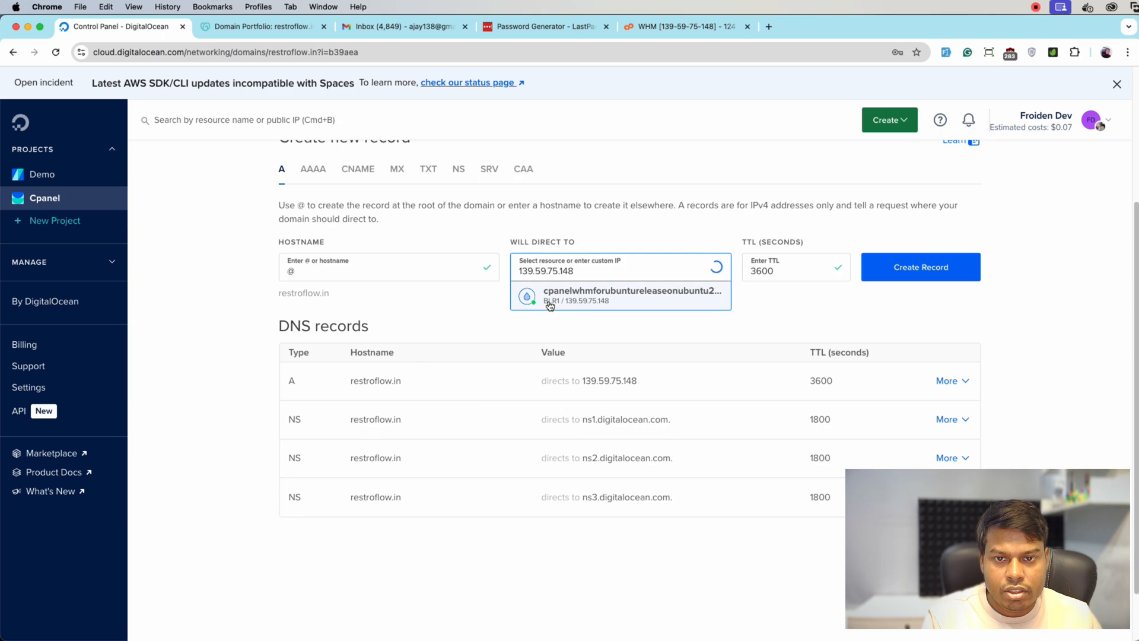
pyautogui.click(623, 295)
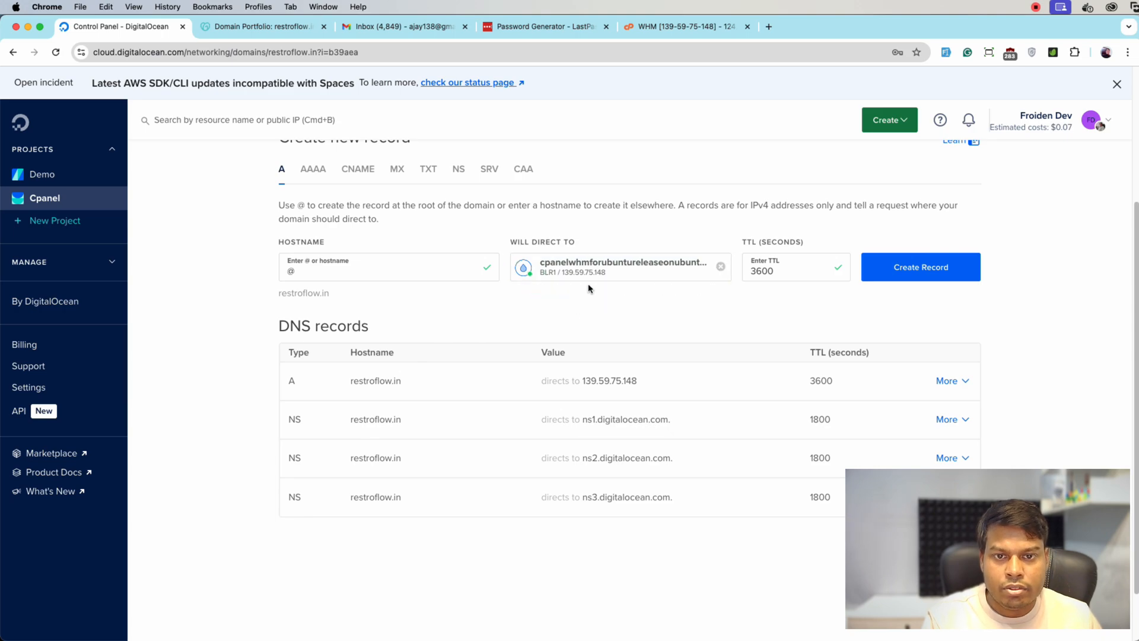
pyautogui.click(921, 267)
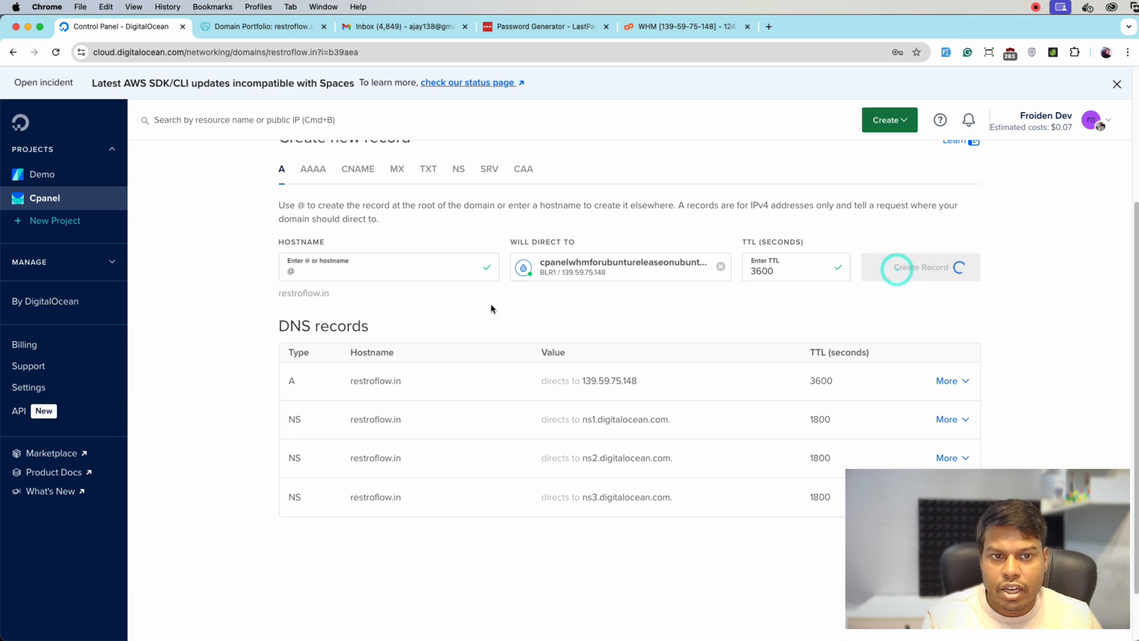
pyautogui.click(921, 267)
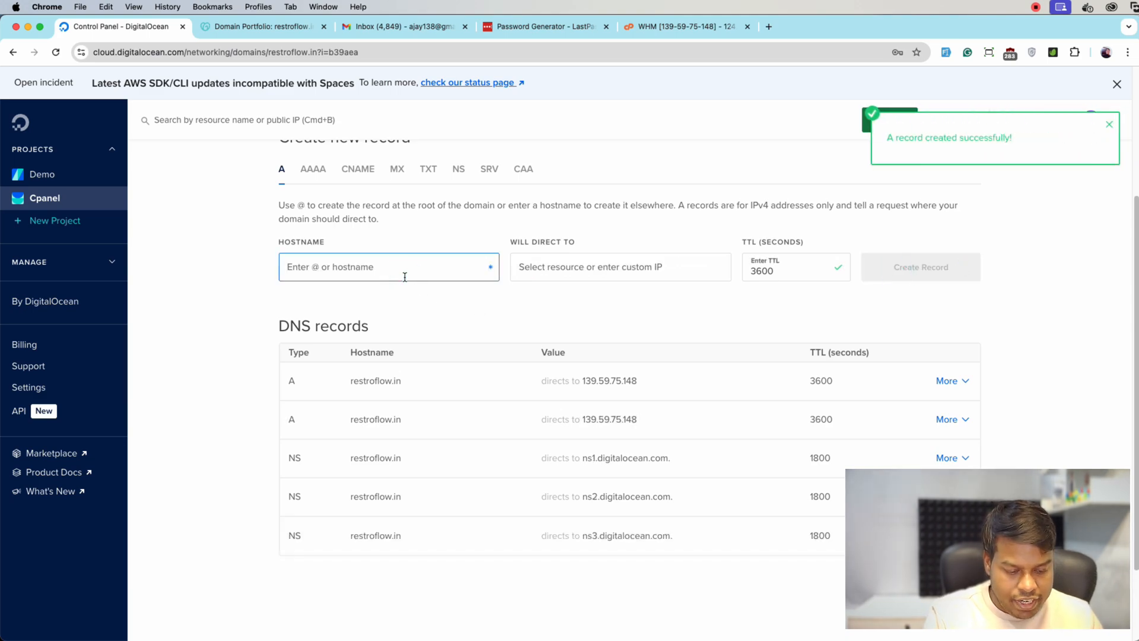
pyautogui.click(619, 267)
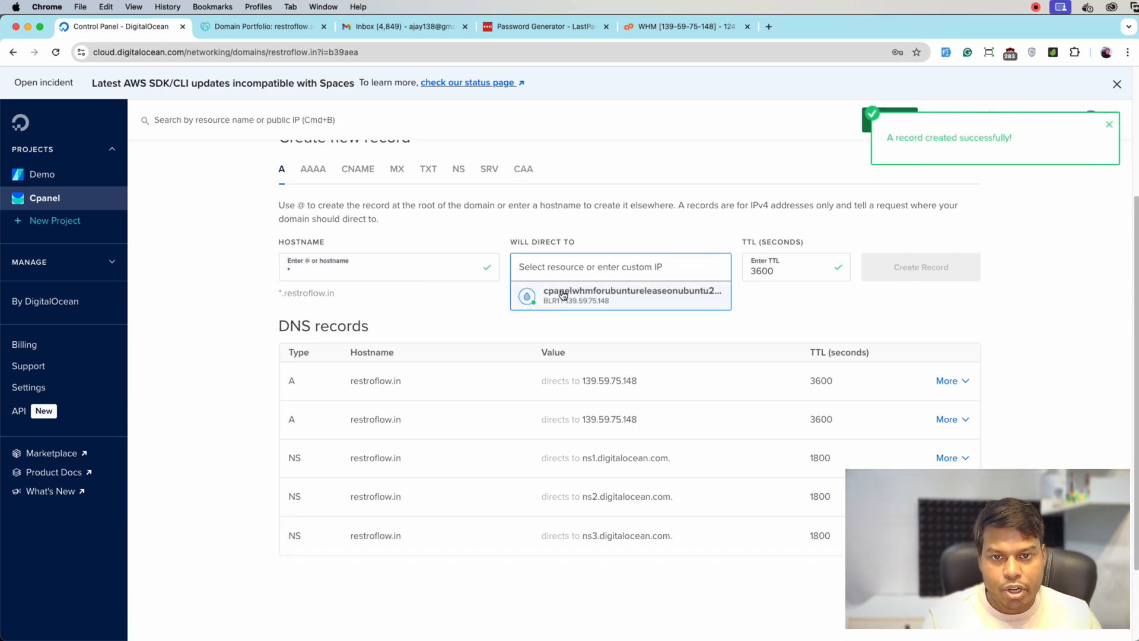
pyautogui.click(621, 296)
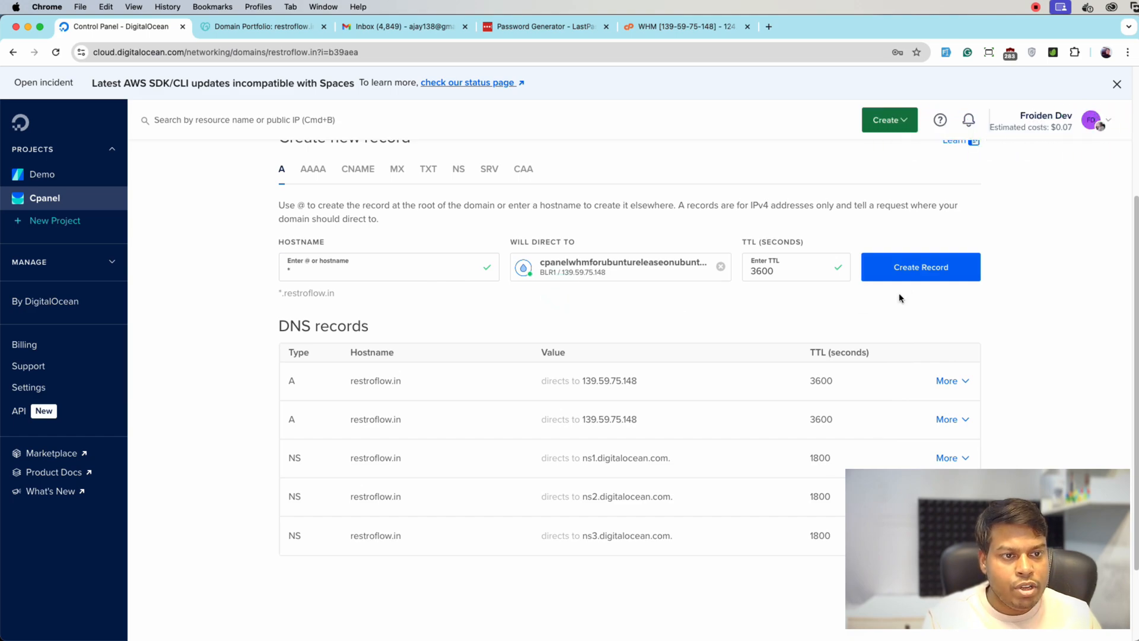
pyautogui.click(919, 267)
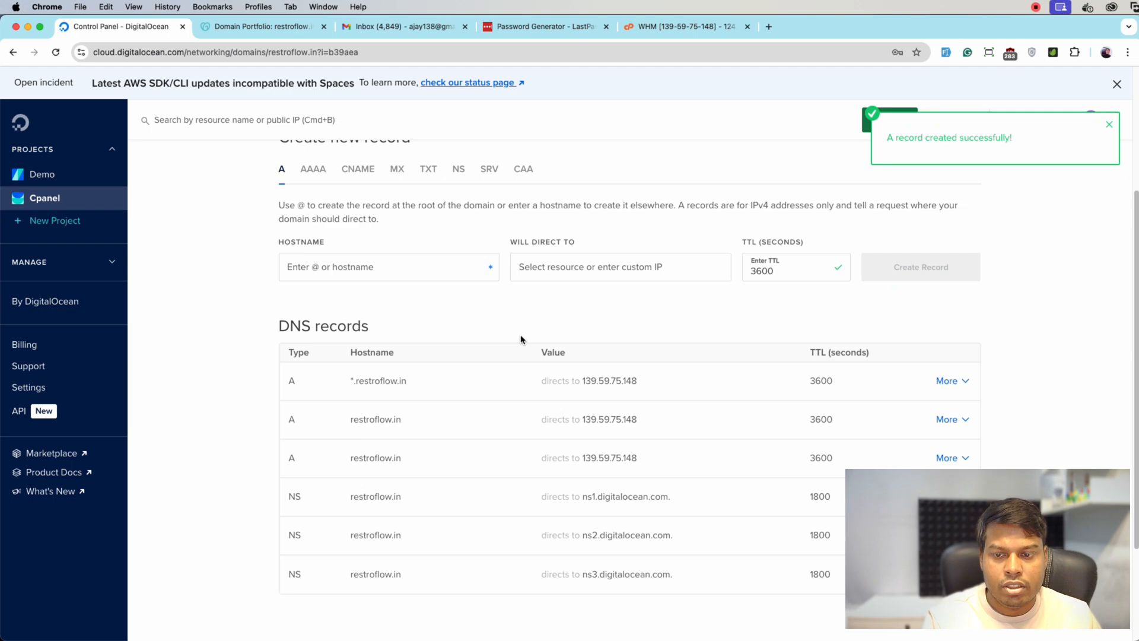
pyautogui.moveTo(670, 343)
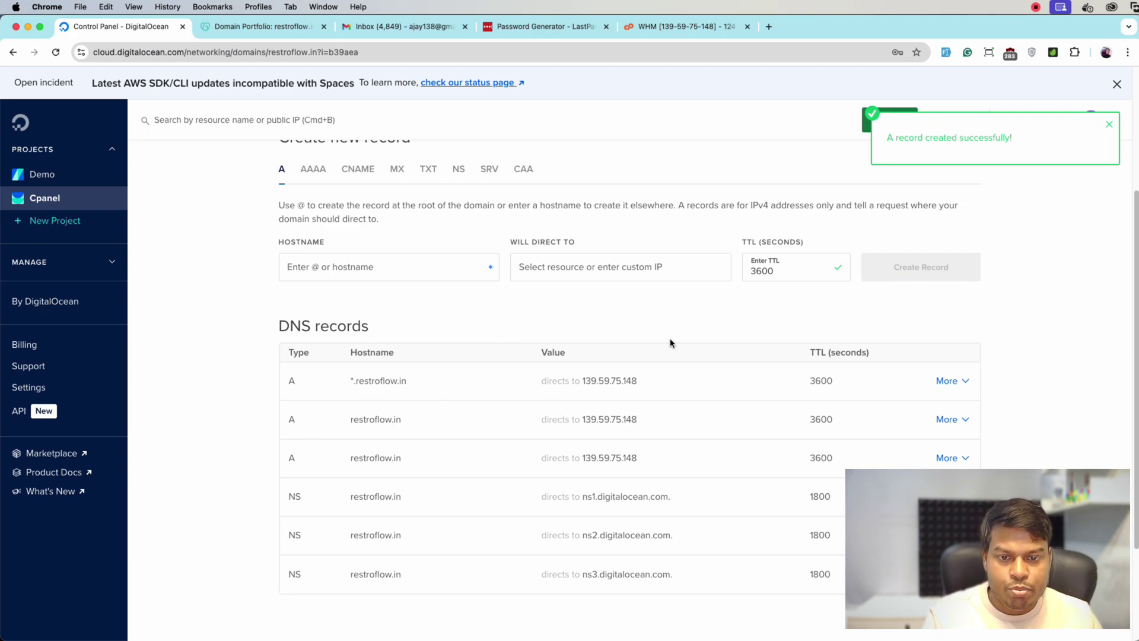
pyautogui.scroll(-3)
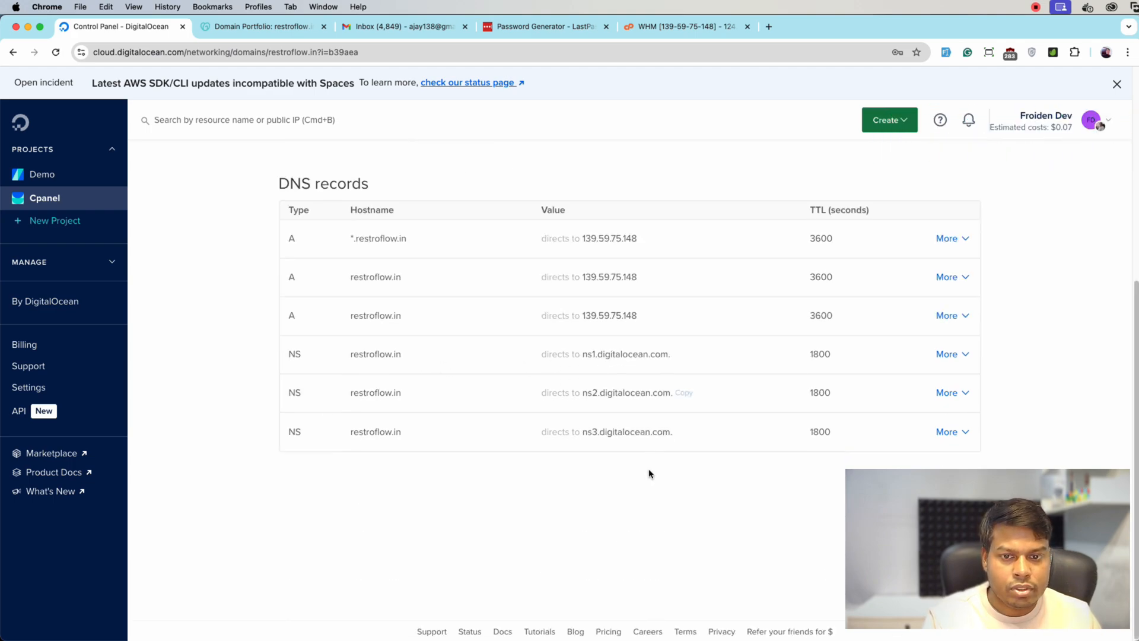
pyautogui.moveTo(510, 389)
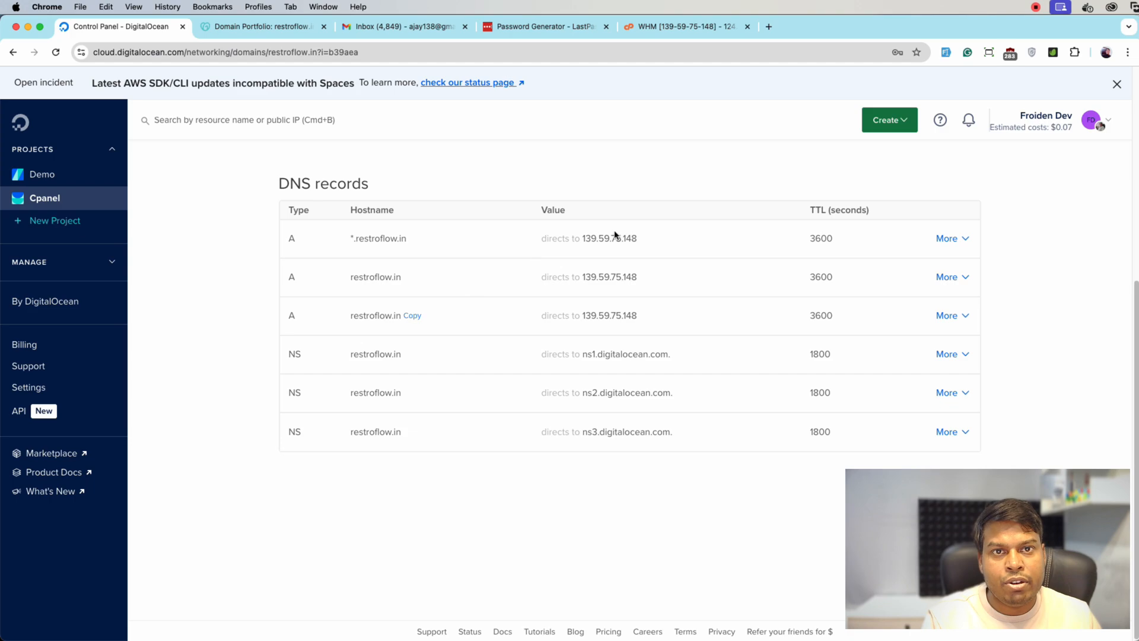
pyautogui.click(682, 26)
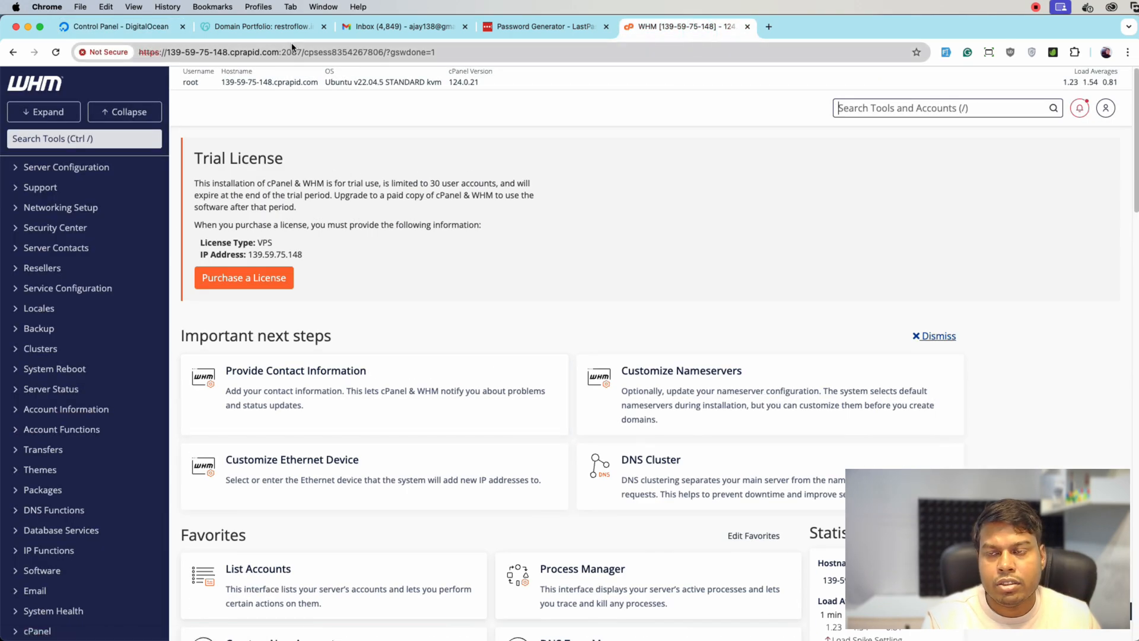
# - Review restroflow.in's DigitalOcean nameservers at GoDaddy and switch back toward WHM
pyautogui.click(261, 26)
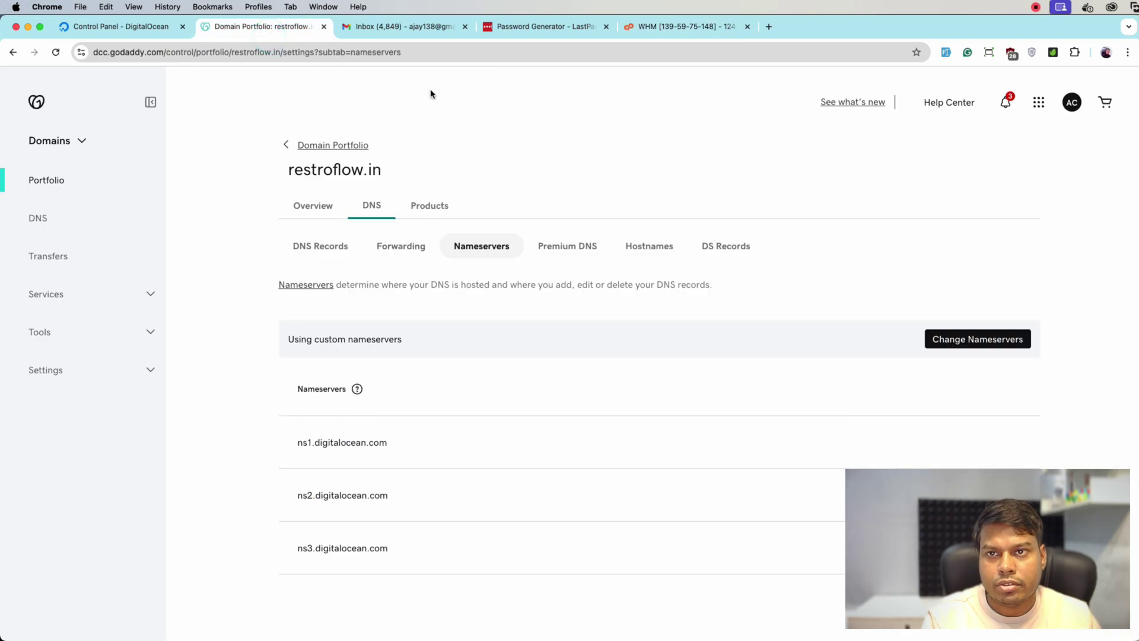
pyautogui.click(683, 27)
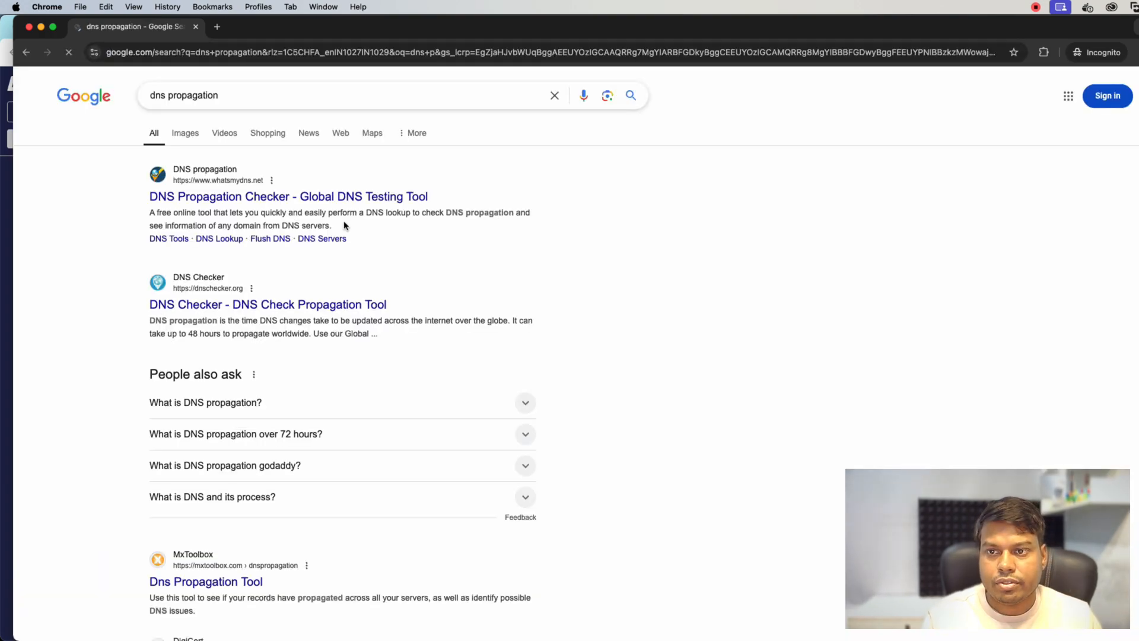
# - Look up restroflow.in A records worldwide on whatsmydns.net, finding no results
pyautogui.click(287, 195)
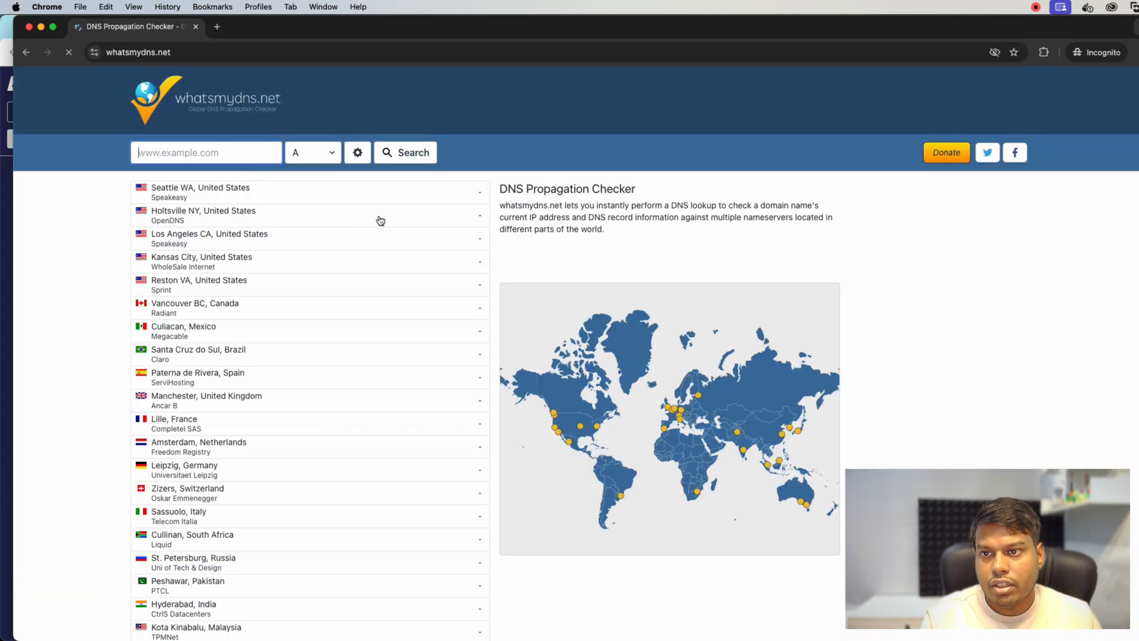
pyautogui.write('restroflow.in')
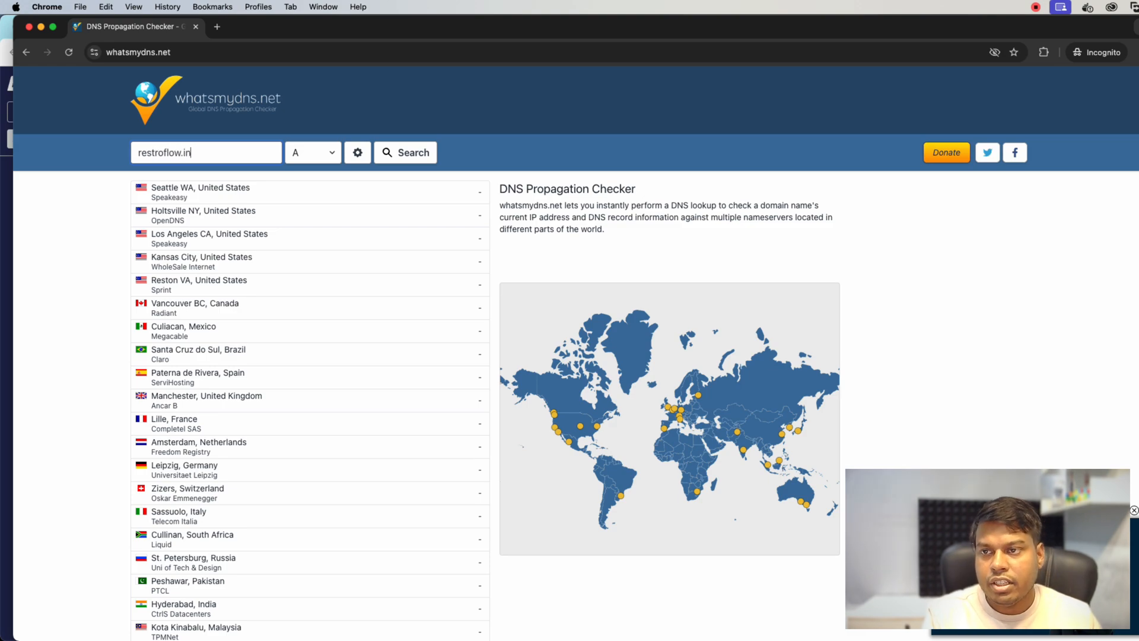
pyautogui.click(405, 152)
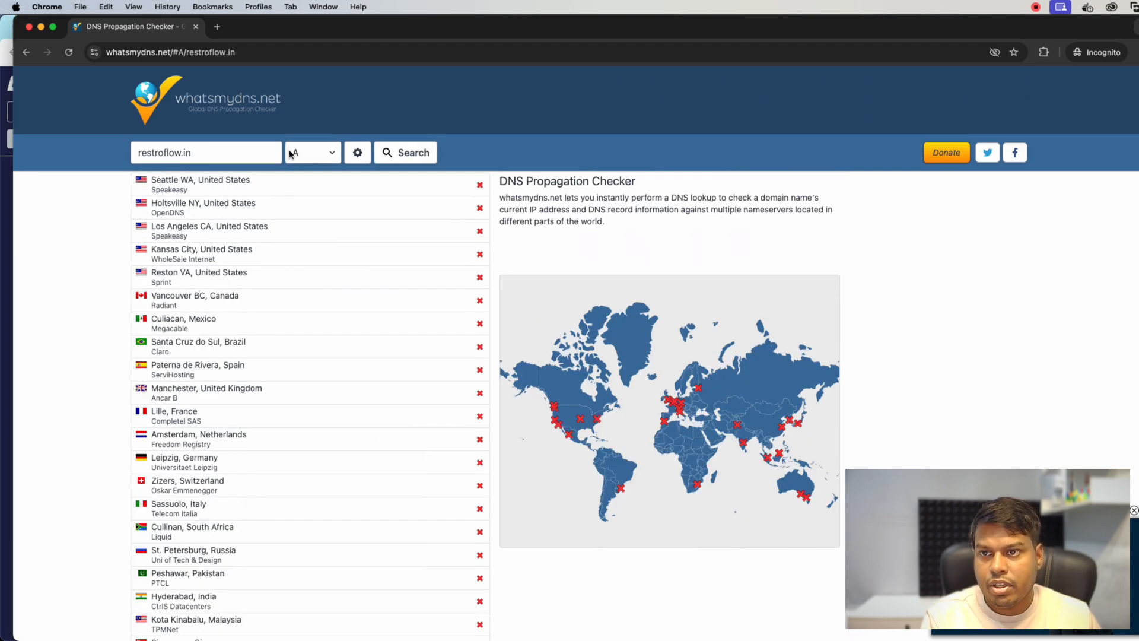
# - Switch the lookup to NS records for restroflow.in, still mostly returning domaincontrol.com nameservers
pyautogui.click(312, 152)
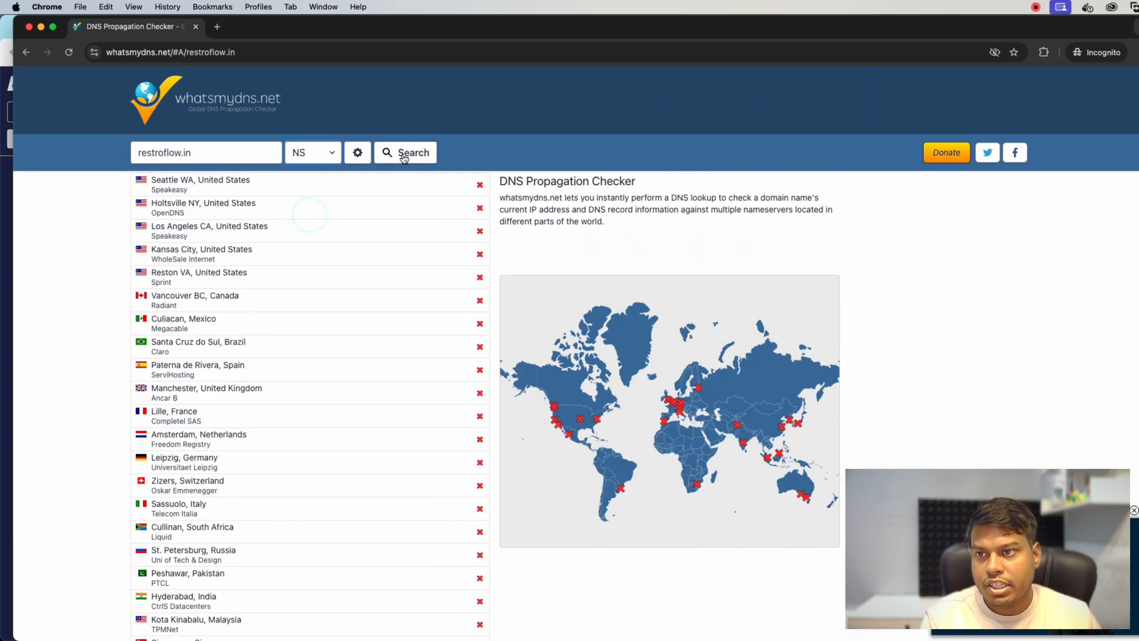
pyautogui.click(404, 153)
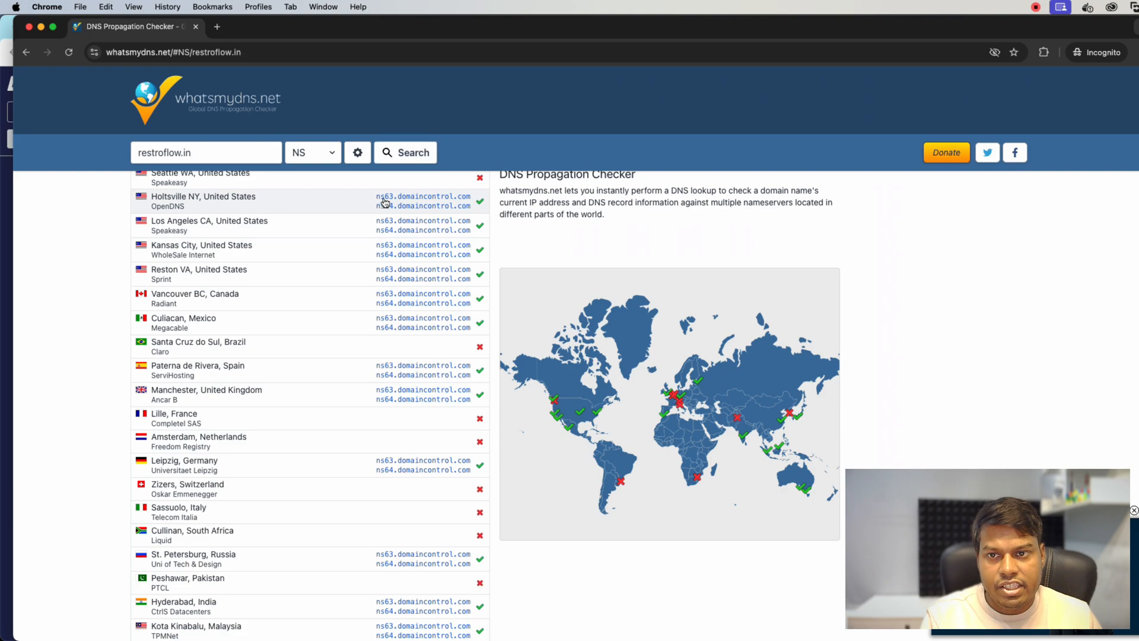
pyautogui.scroll(3)
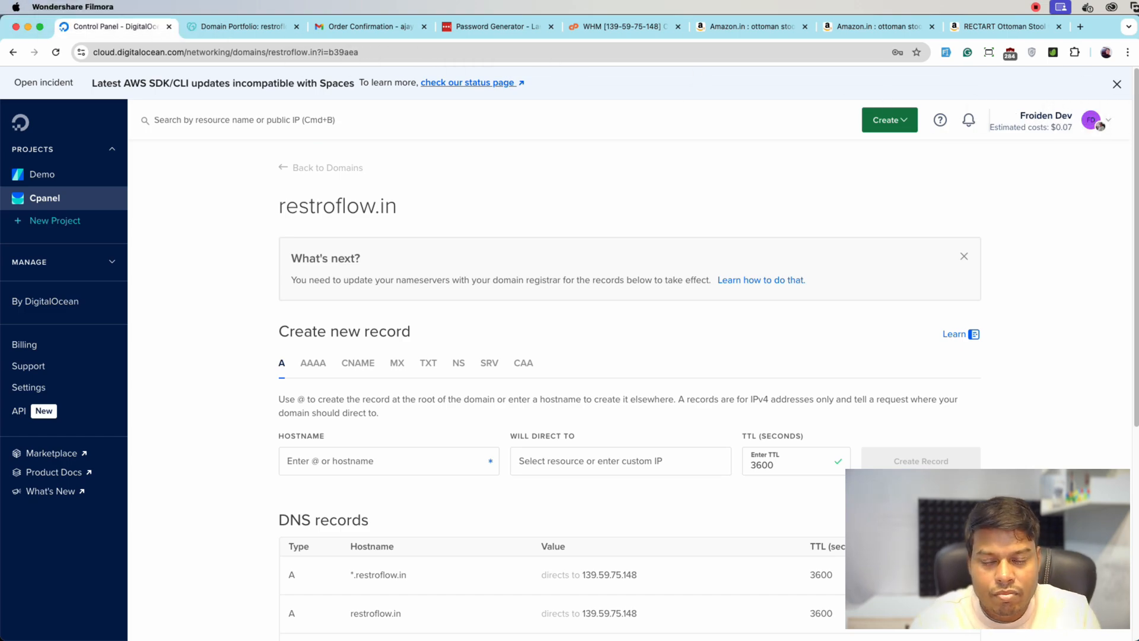
pyautogui.moveTo(1031, 241)
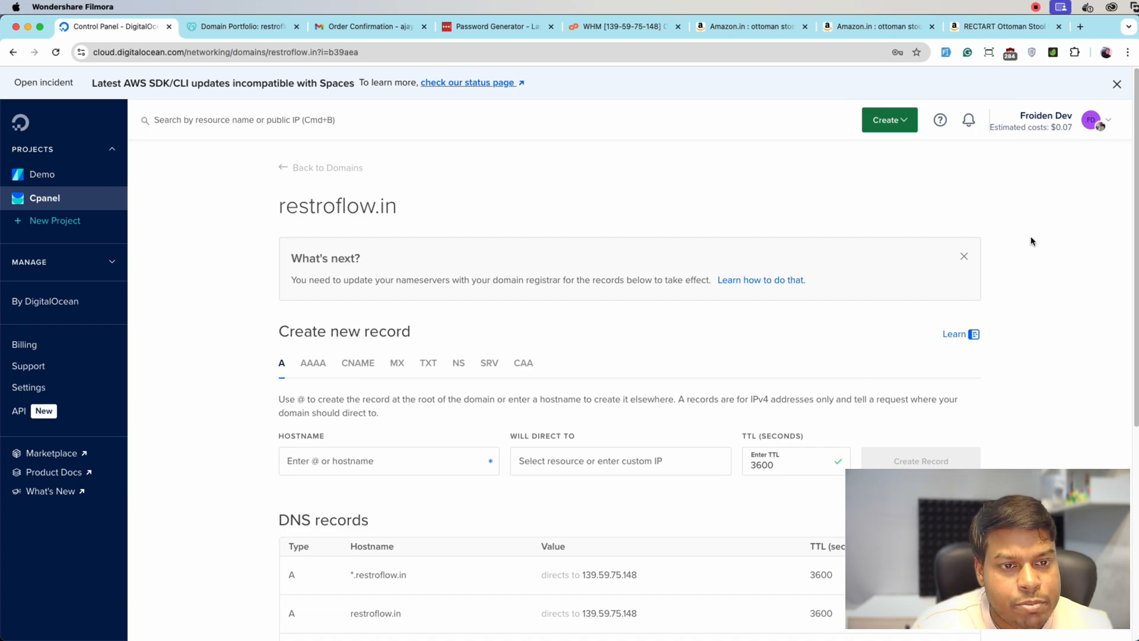
pyautogui.moveTo(908, 276)
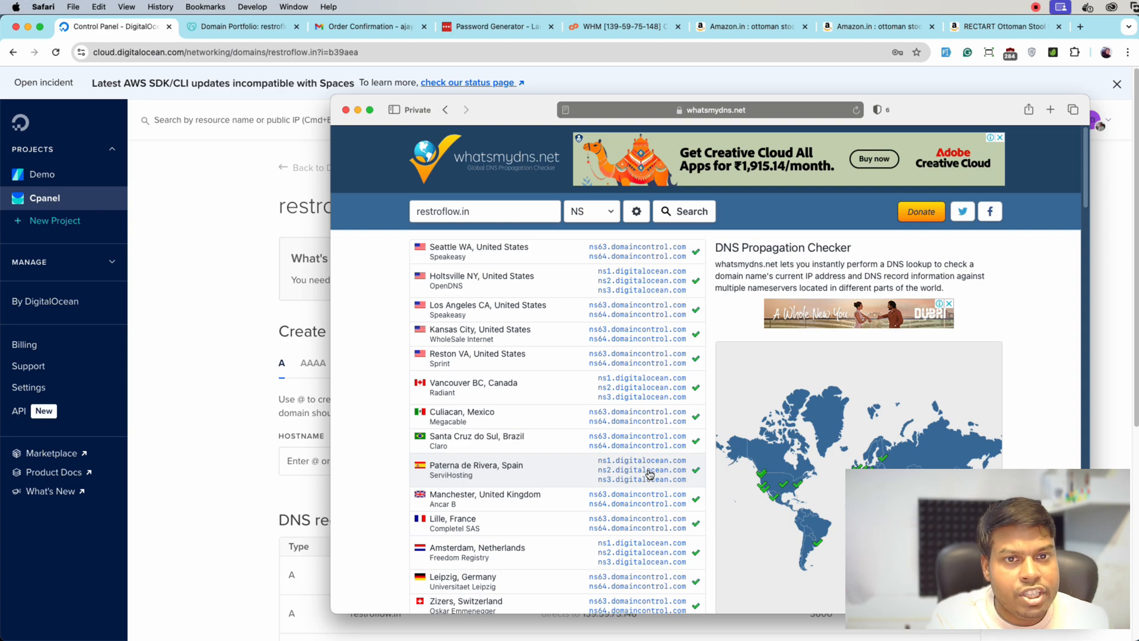
pyautogui.moveTo(648, 475)
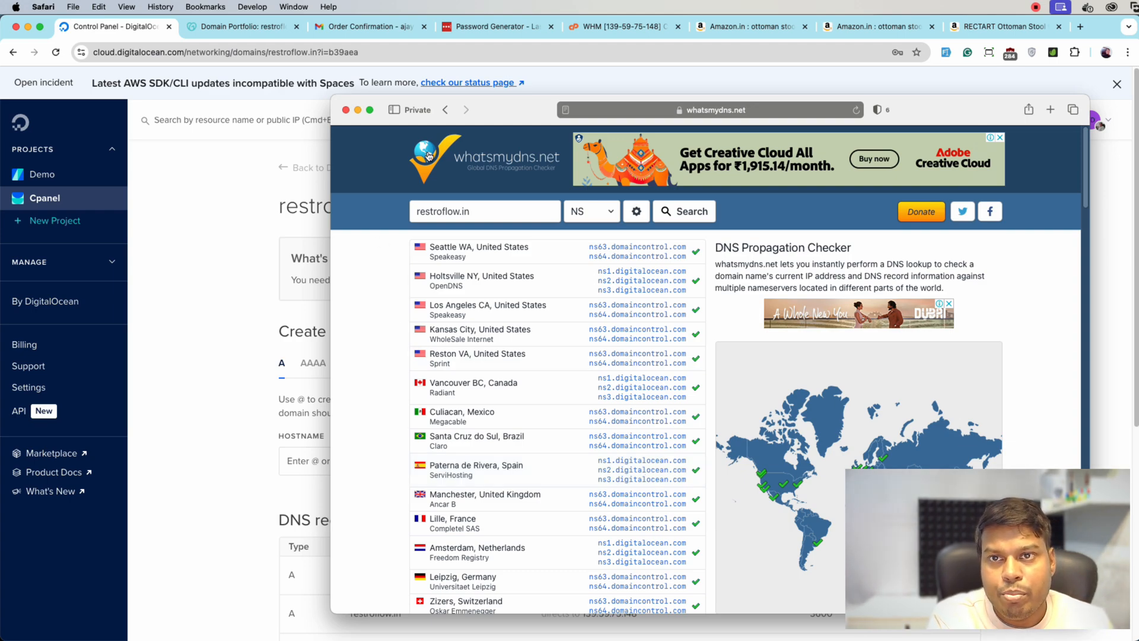
pyautogui.moveTo(601, 33)
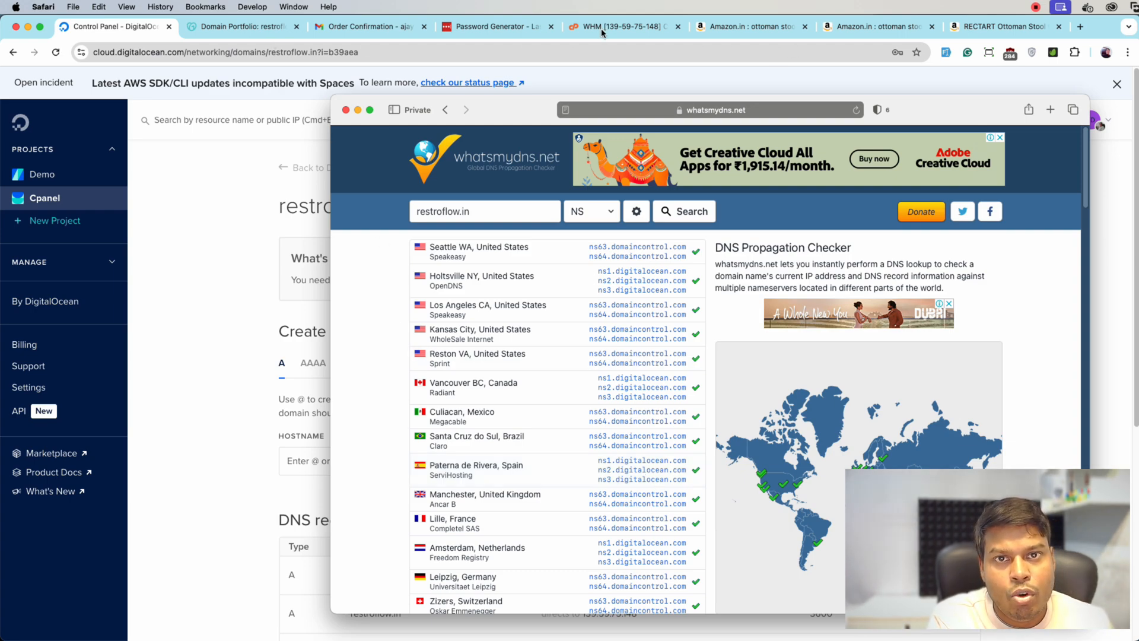
# - Review the NS propagation results, then return to the WHM server page
pyautogui.click(620, 27)
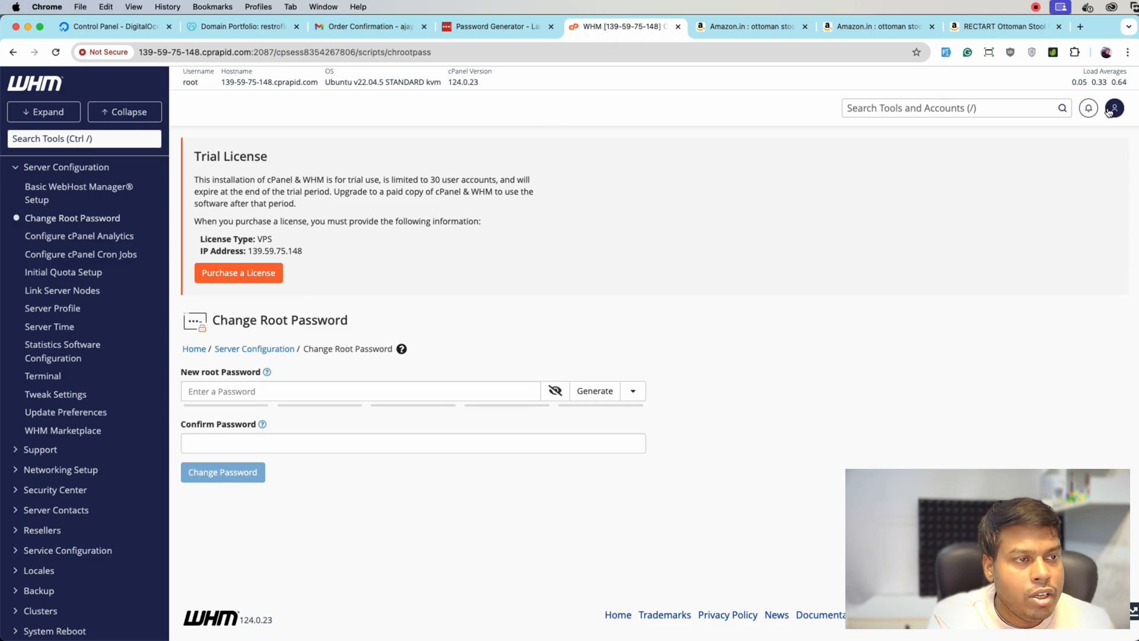
pyautogui.moveTo(1114, 108)
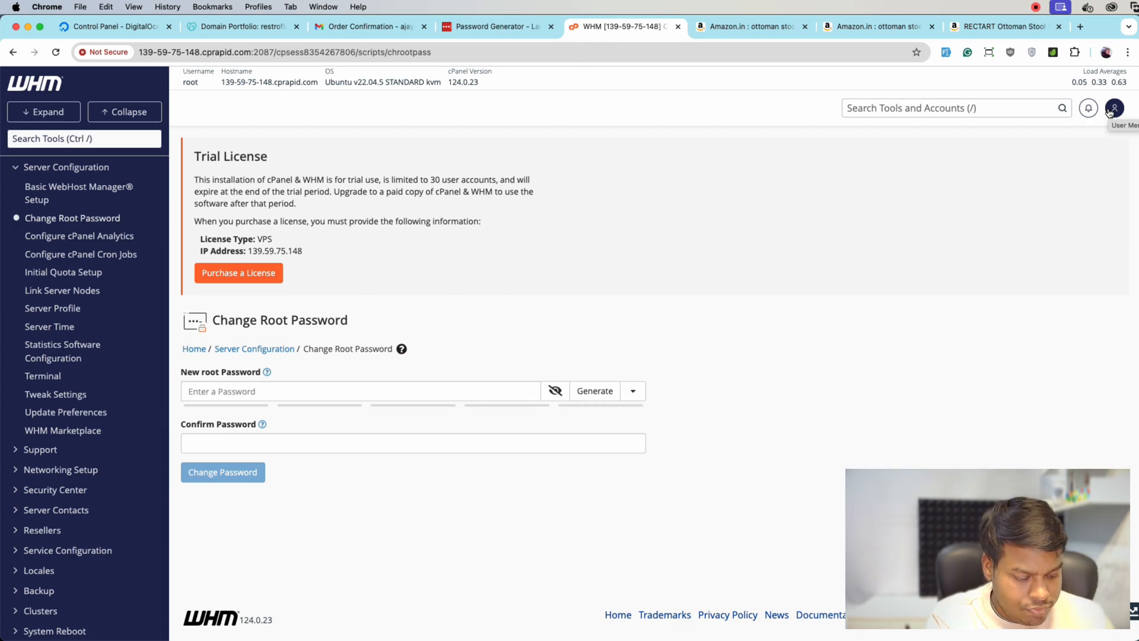
# - Reach WHM's Password Modification page for root, declining Chrome's suggested password
pyautogui.click(1114, 108)
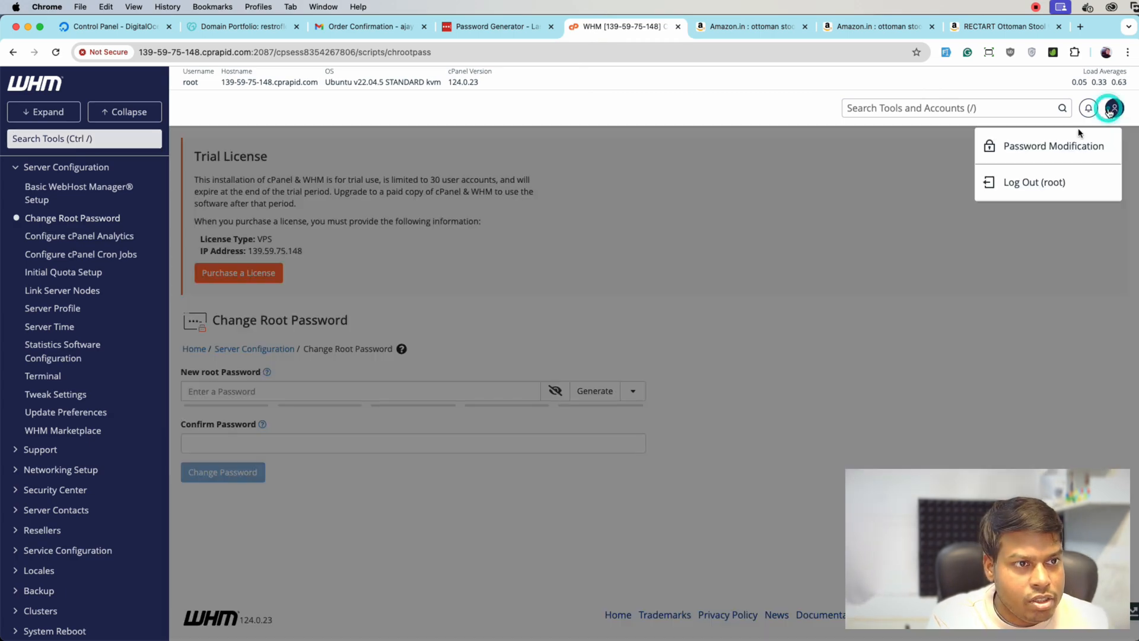
pyautogui.moveTo(1053, 146)
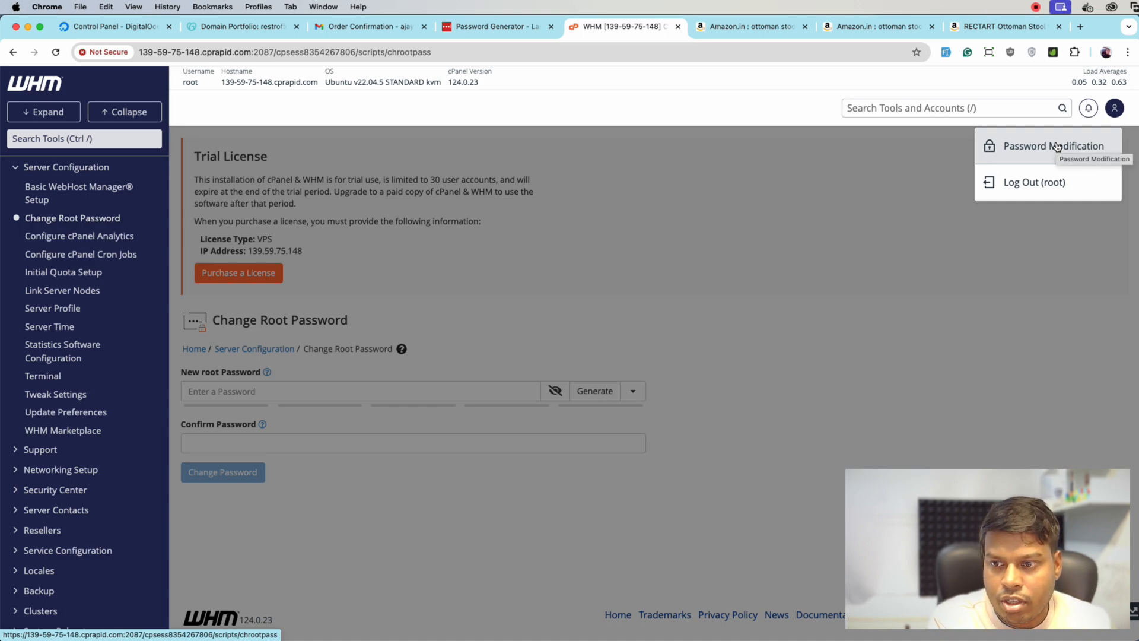
pyautogui.click(1053, 146)
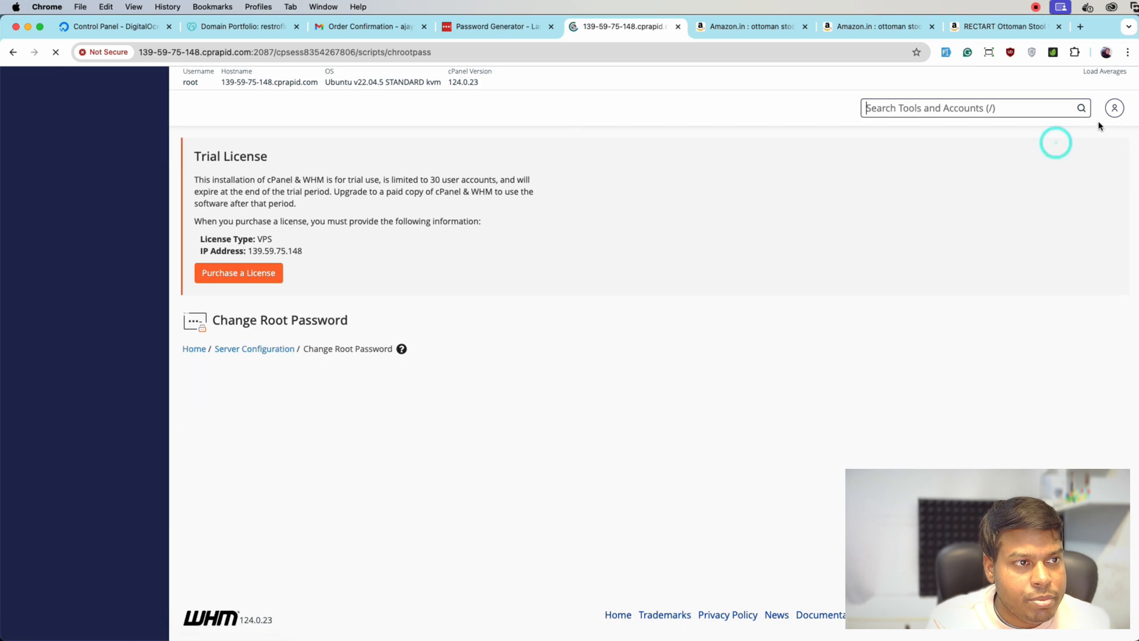
pyautogui.click(1115, 108)
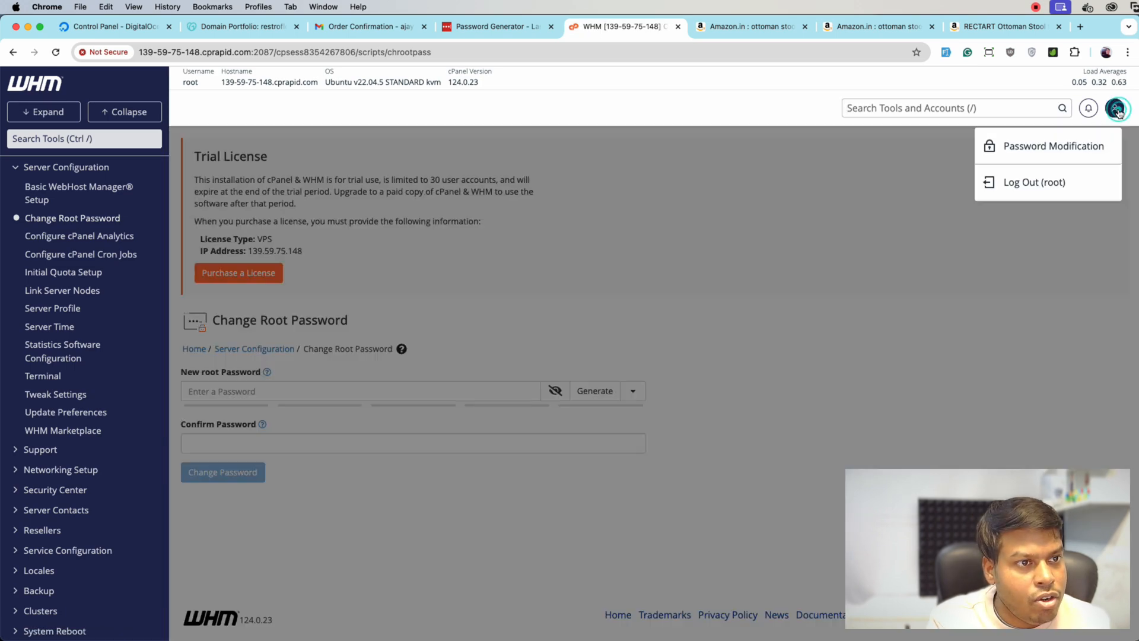
pyautogui.moveTo(1053, 146)
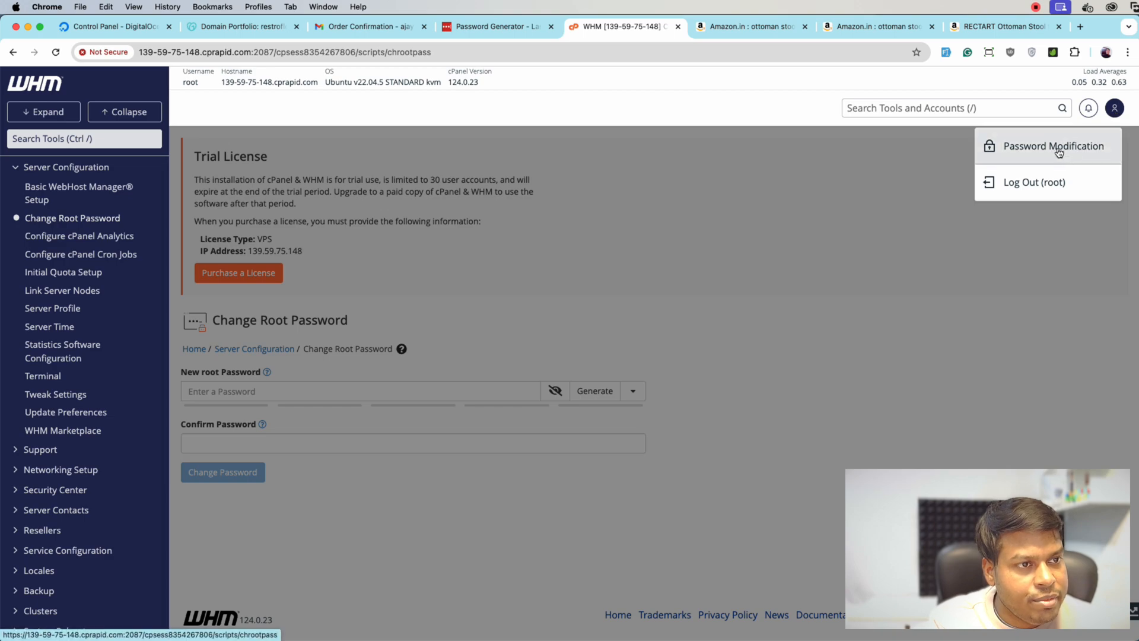
pyautogui.click(360, 391)
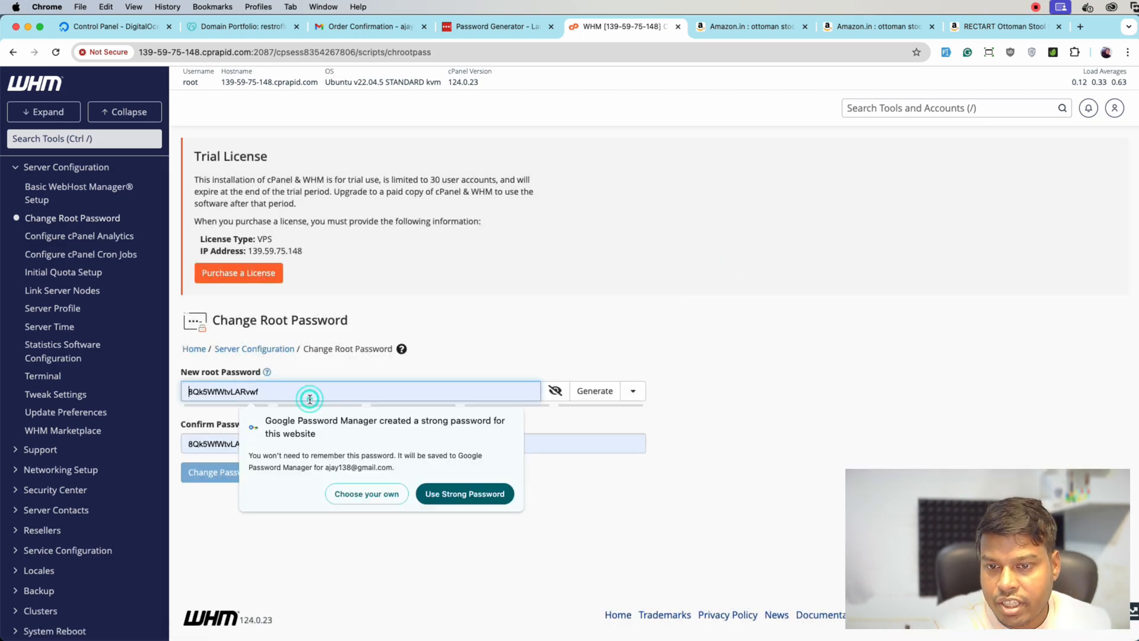
pyautogui.click(366, 493)
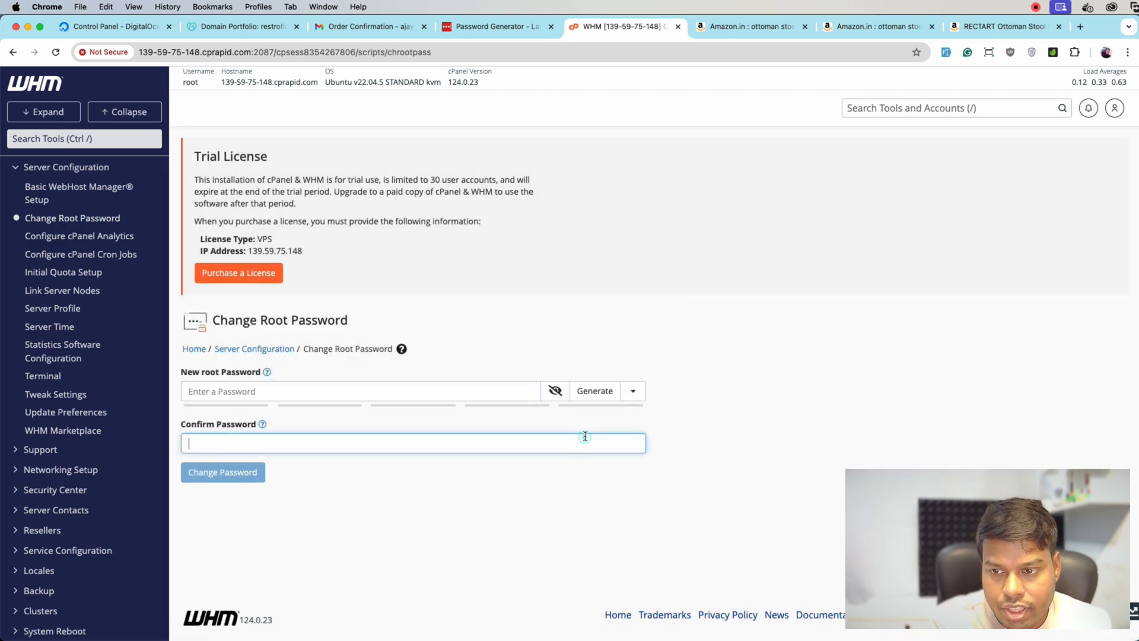
pyautogui.click(594, 391)
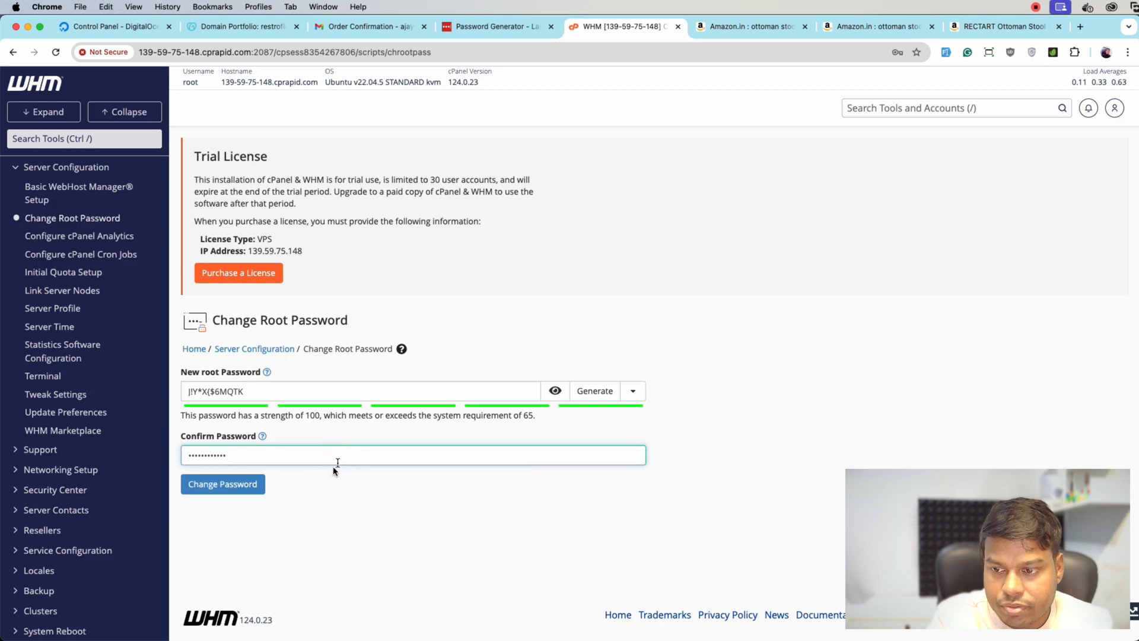
pyautogui.click(222, 484)
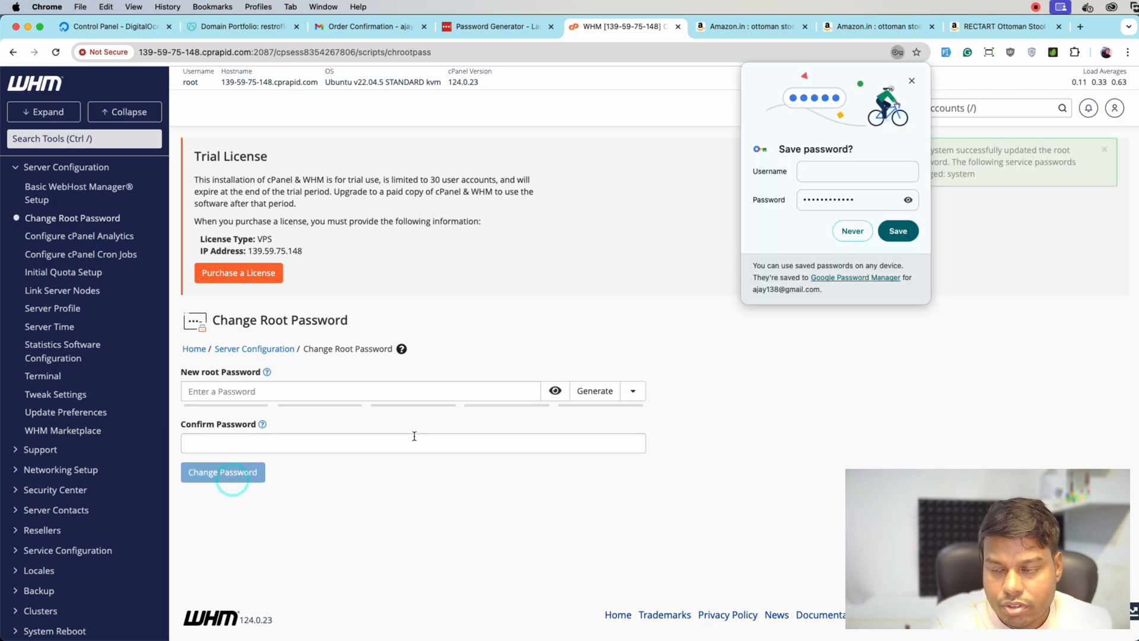
pyautogui.moveTo(447, 291)
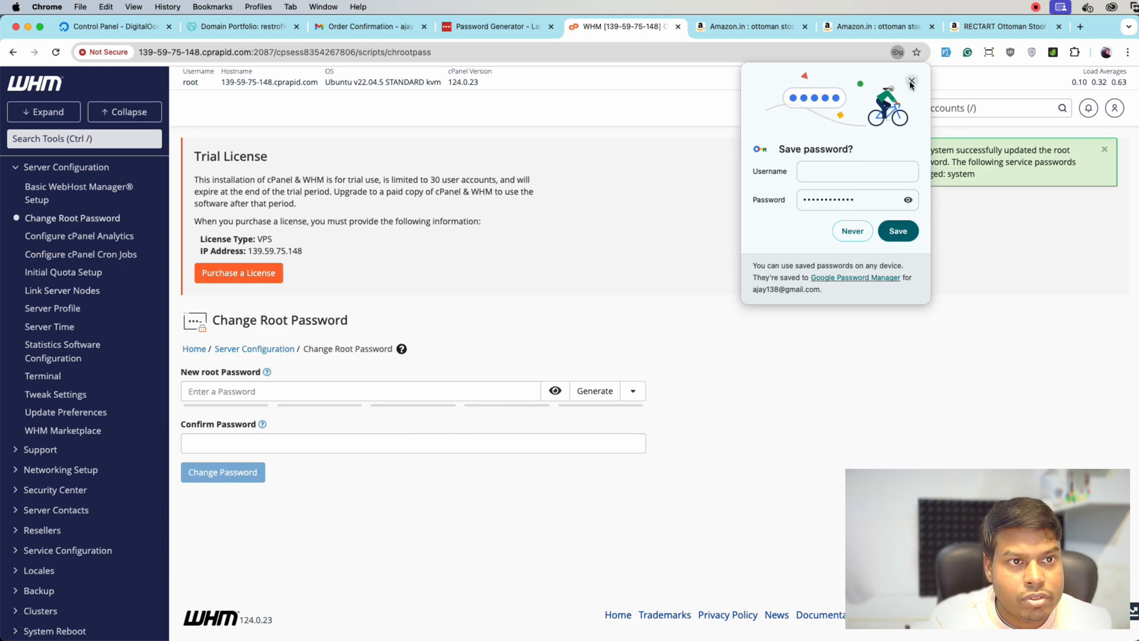
pyautogui.click(911, 79)
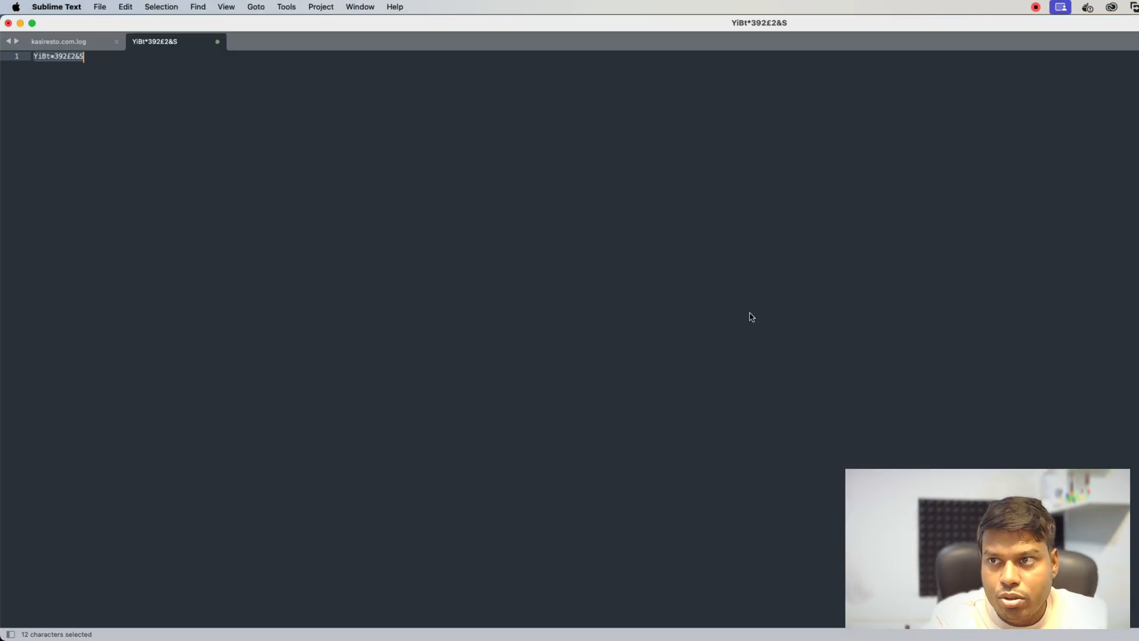
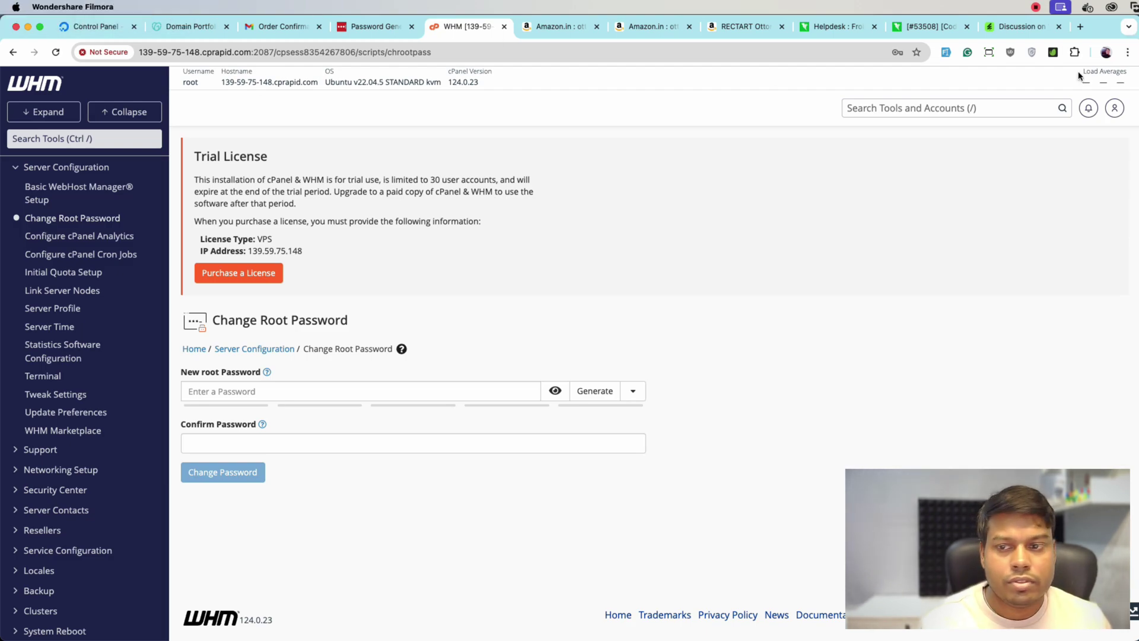
pyautogui.moveTo(478, 183)
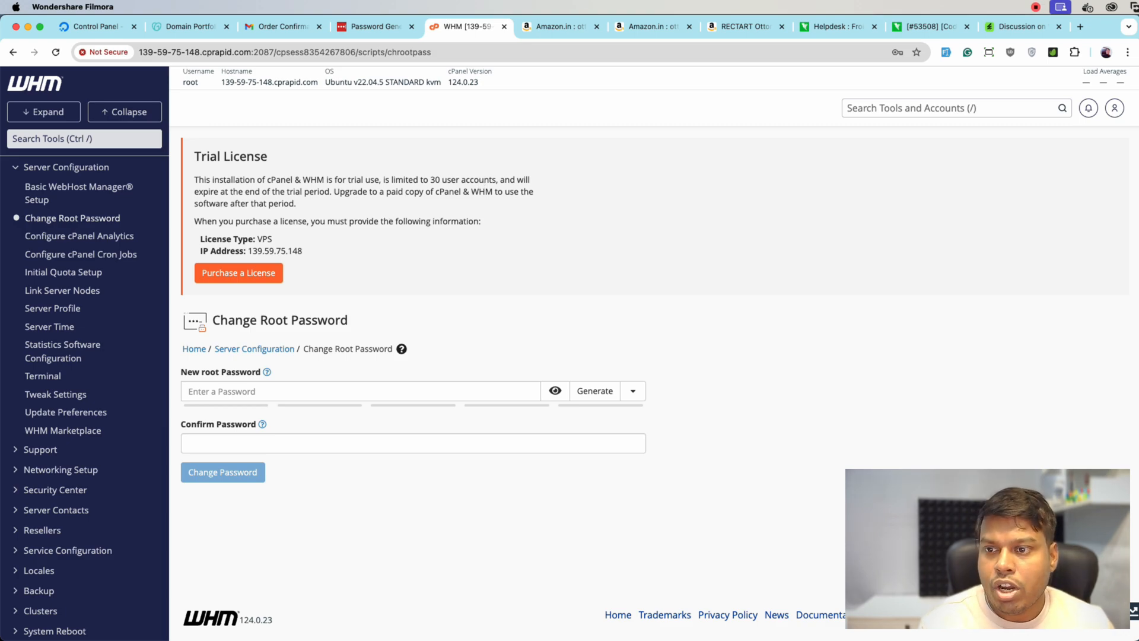
# - Filter WHM's sidebar tools by searching 'accoun'
pyautogui.click(83, 137)
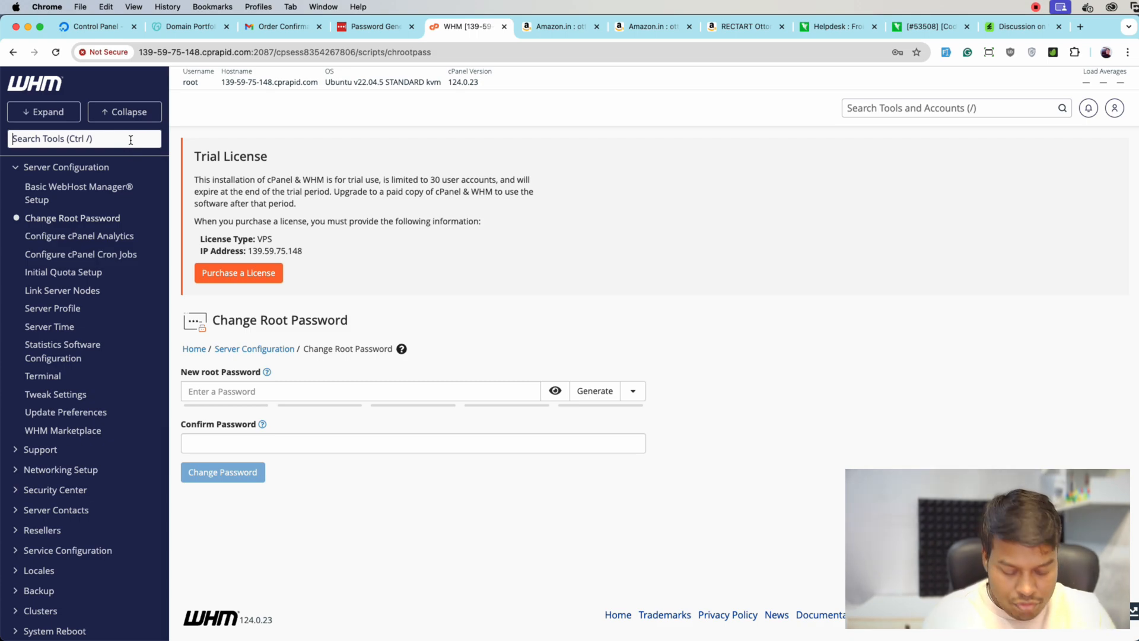
pyautogui.write('accoun')
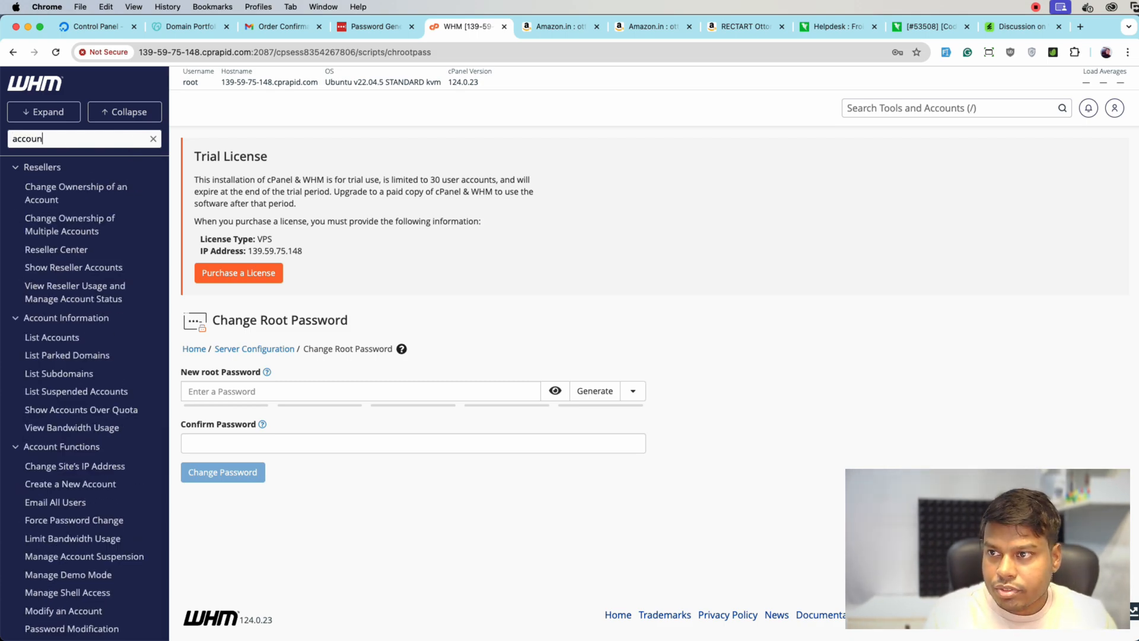
# - Go to List Accounts, logging back in as root, and see no accounts exist yet
pyautogui.write('s')
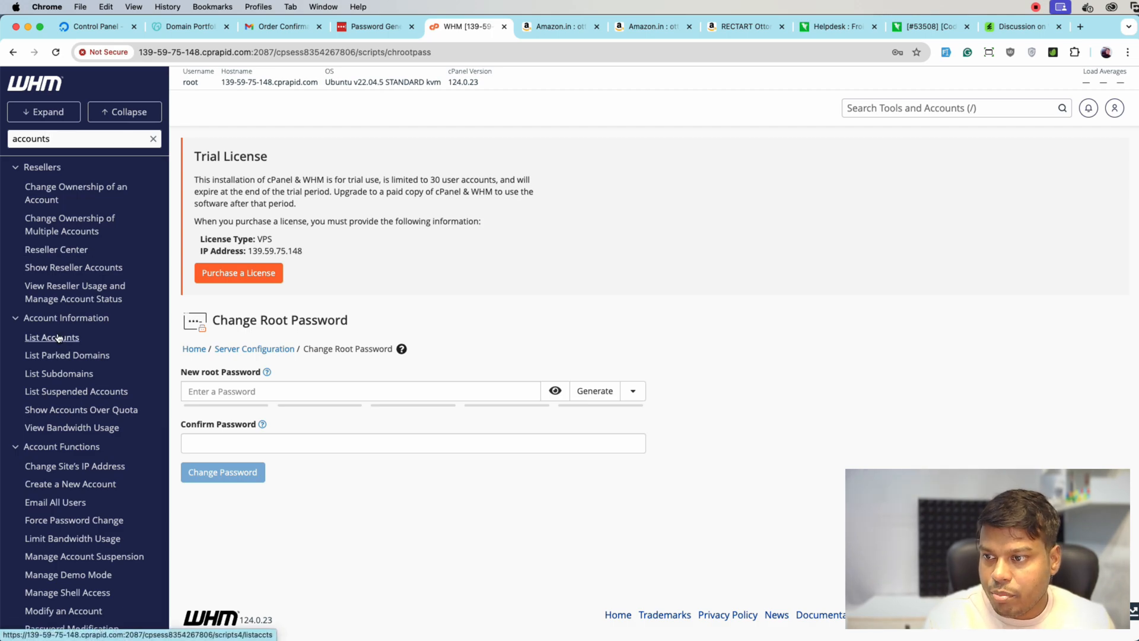
pyautogui.click(51, 337)
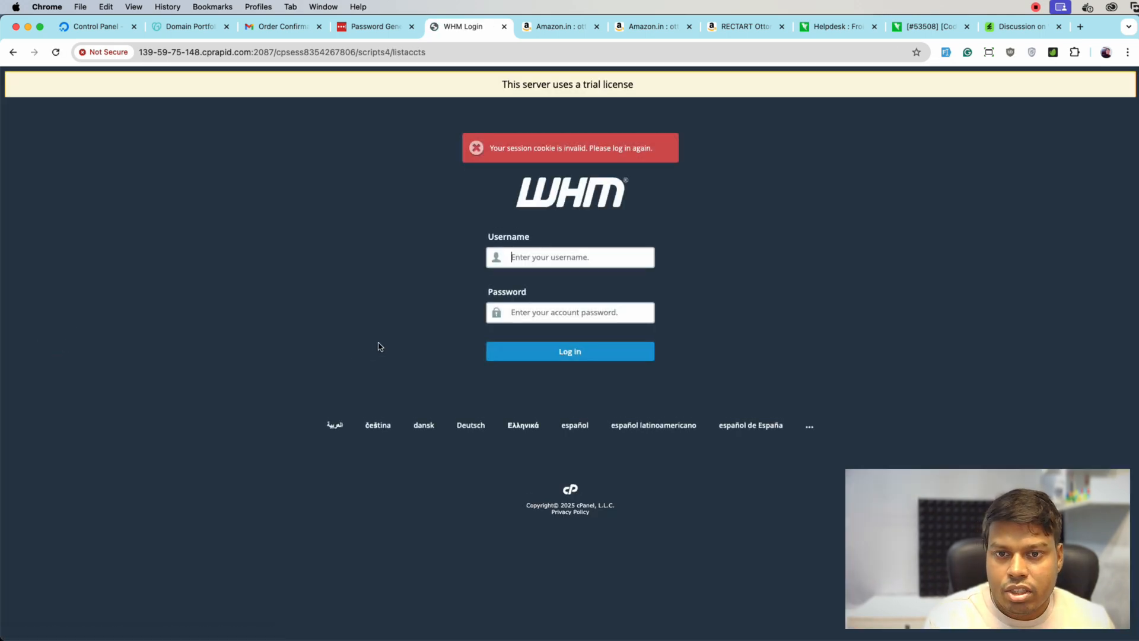
pyautogui.write('root')
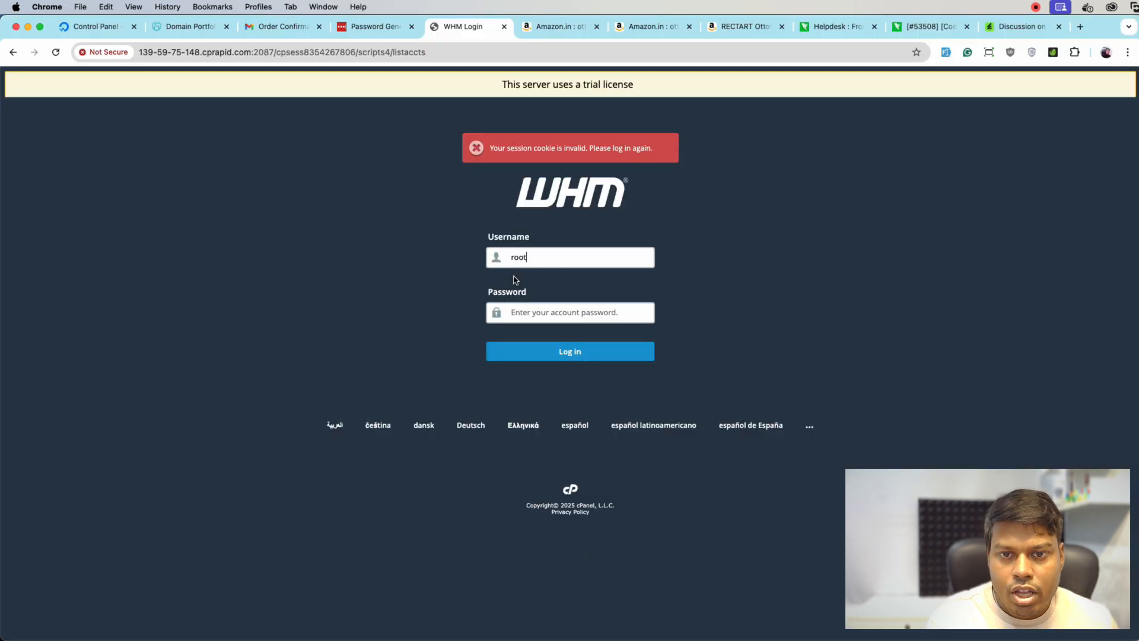
pyautogui.click(569, 351)
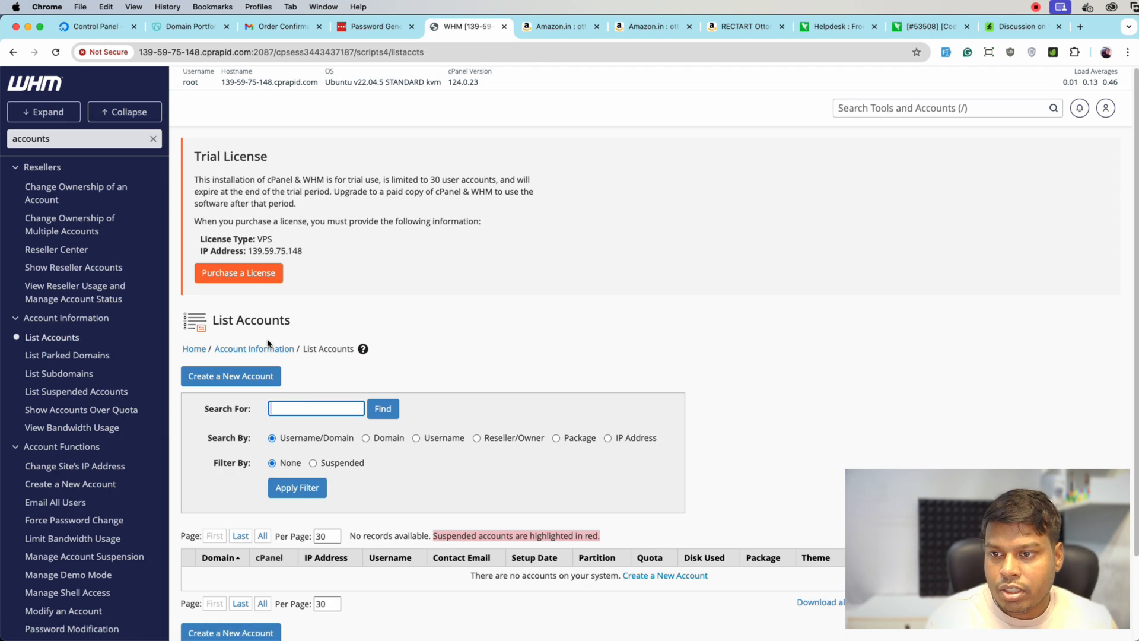
pyautogui.scroll(-3)
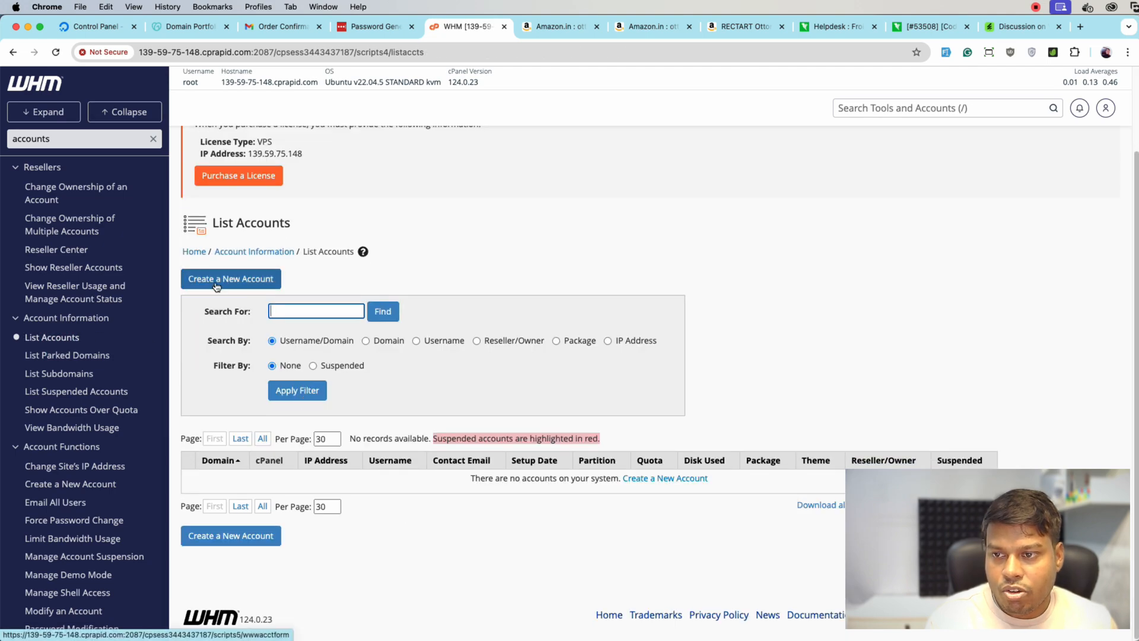
# - Start a new account with domain restroflow.in and a first weak password attempt
pyautogui.click(230, 277)
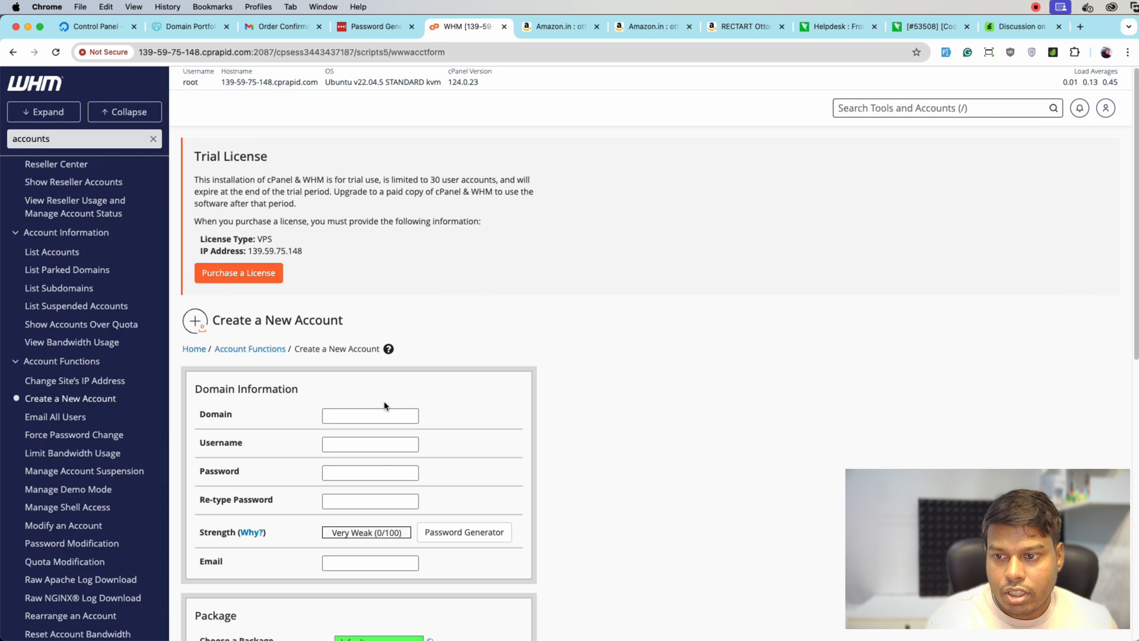
pyautogui.click(370, 414)
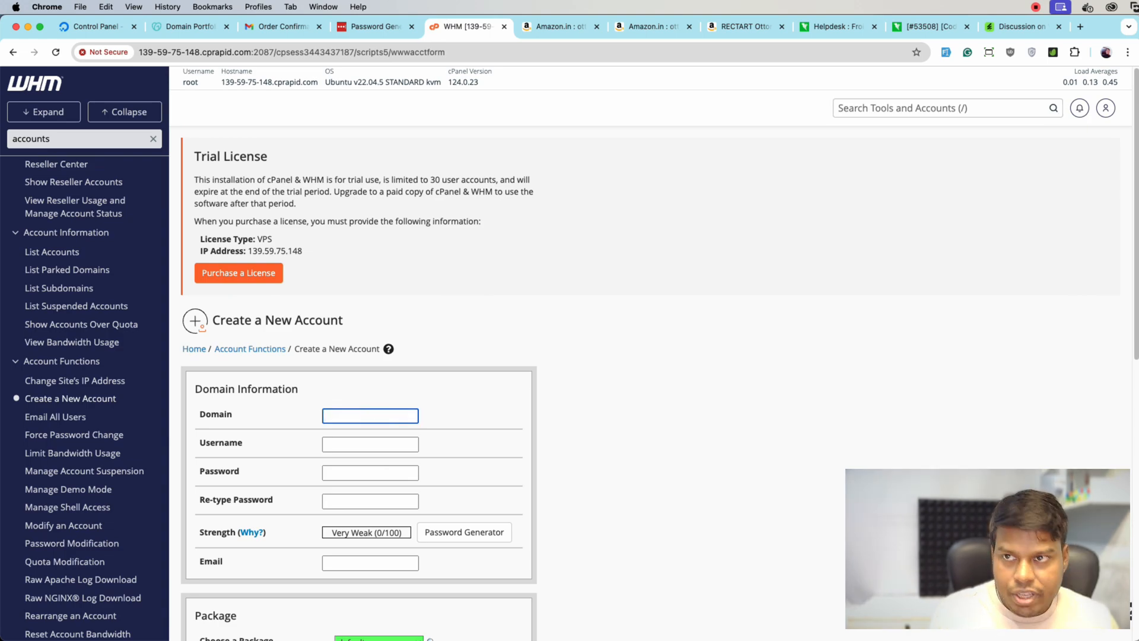
pyautogui.write('restroflow.in')
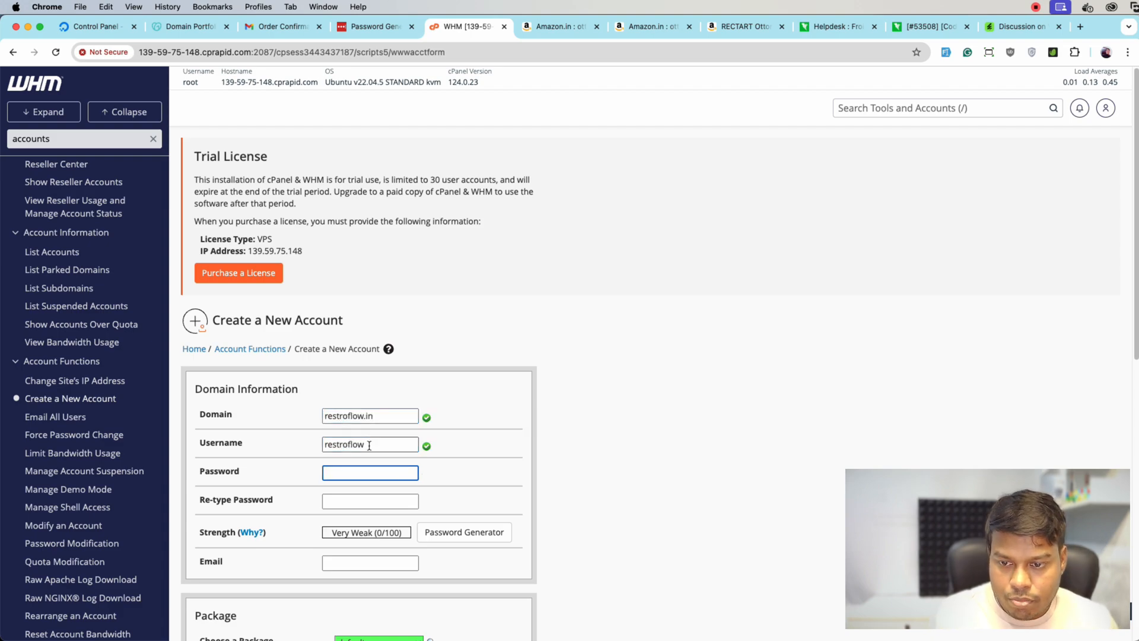
pyautogui.write('password')
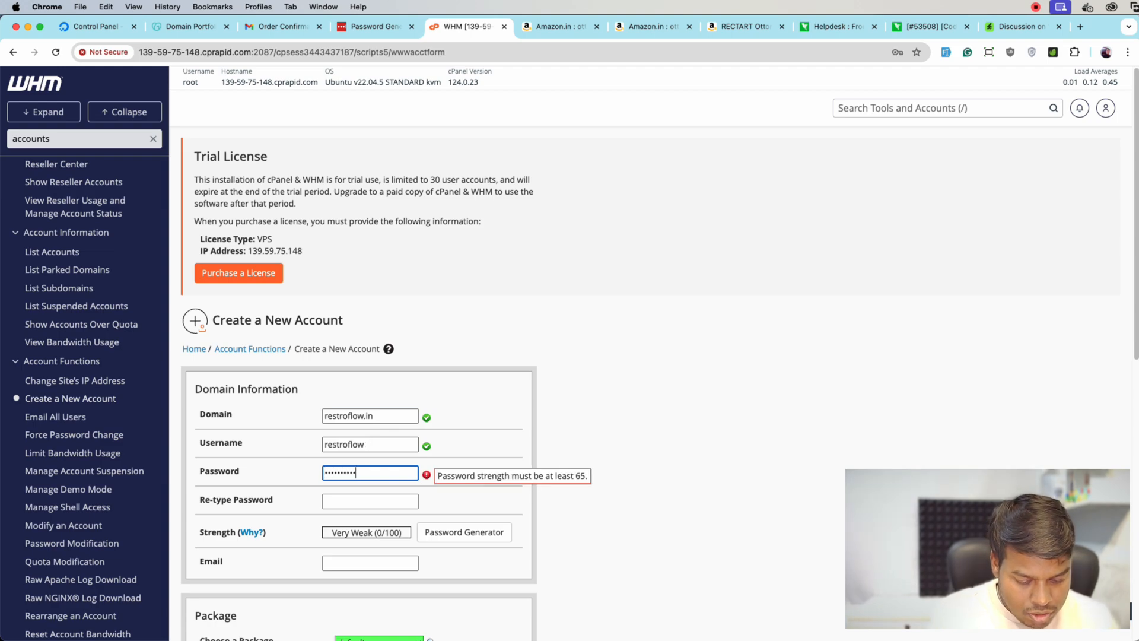
pyautogui.click(368, 501)
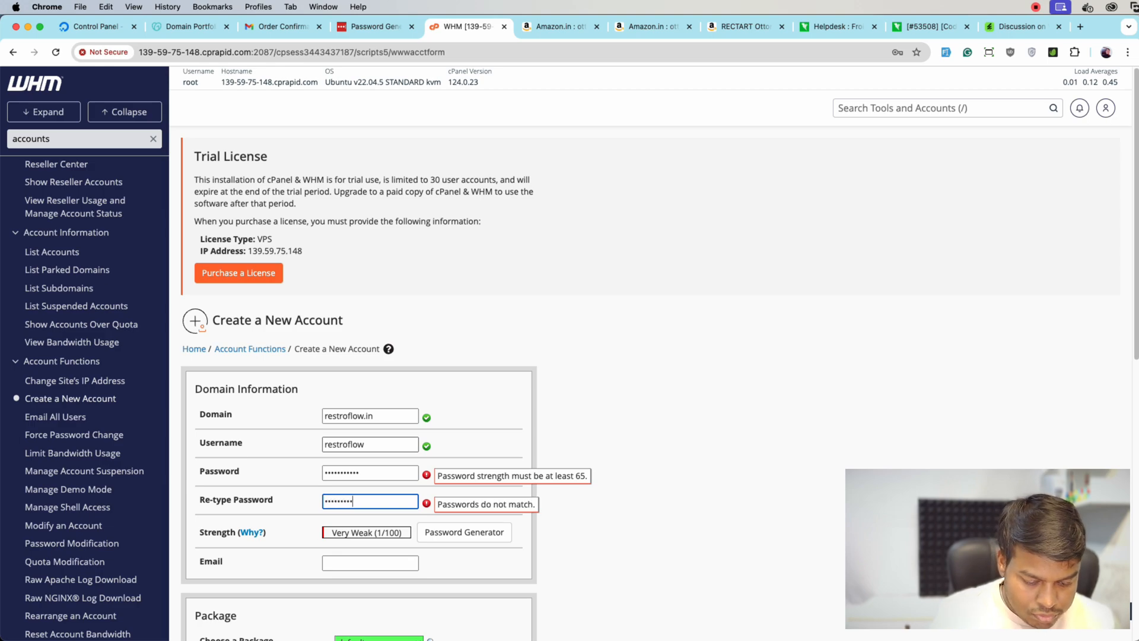
pyautogui.write('•')
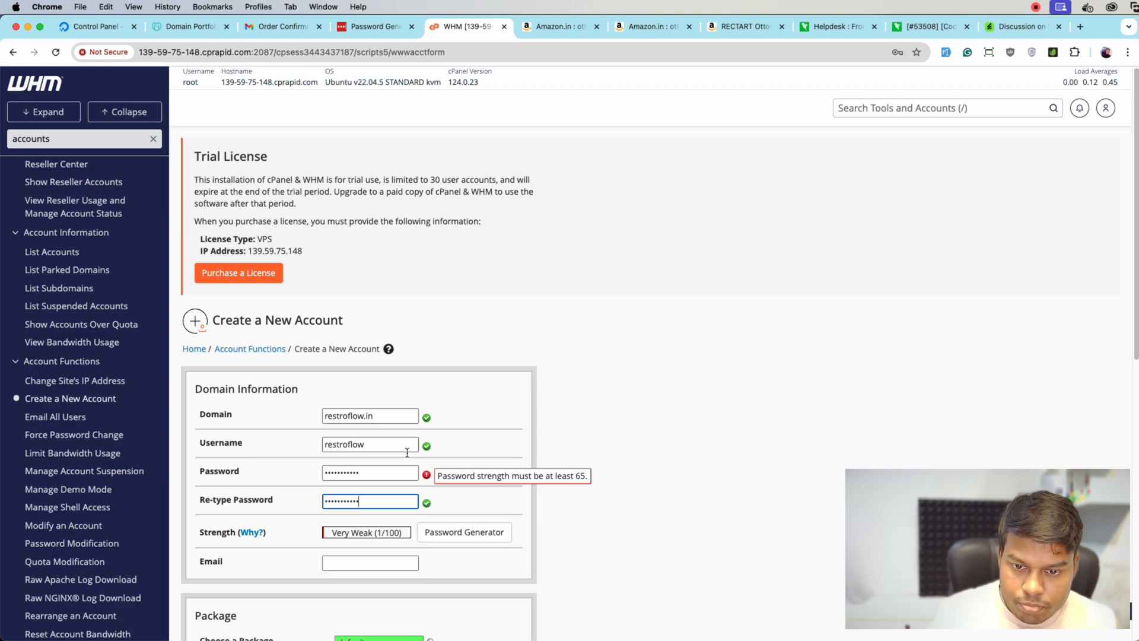
pyautogui.click(370, 473)
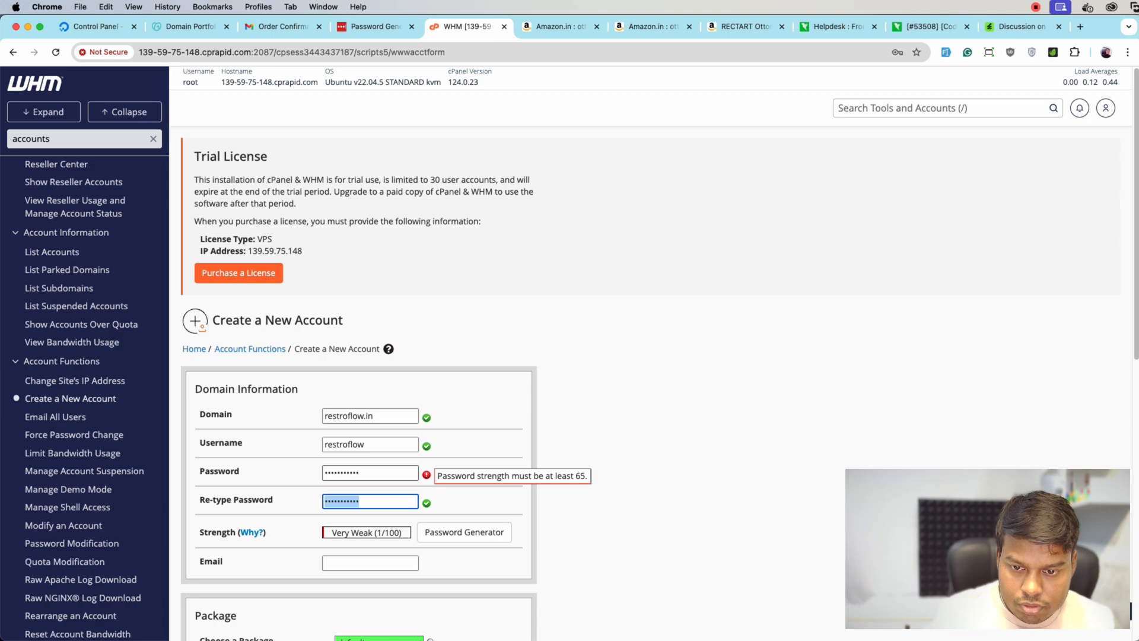
pyautogui.click(369, 471)
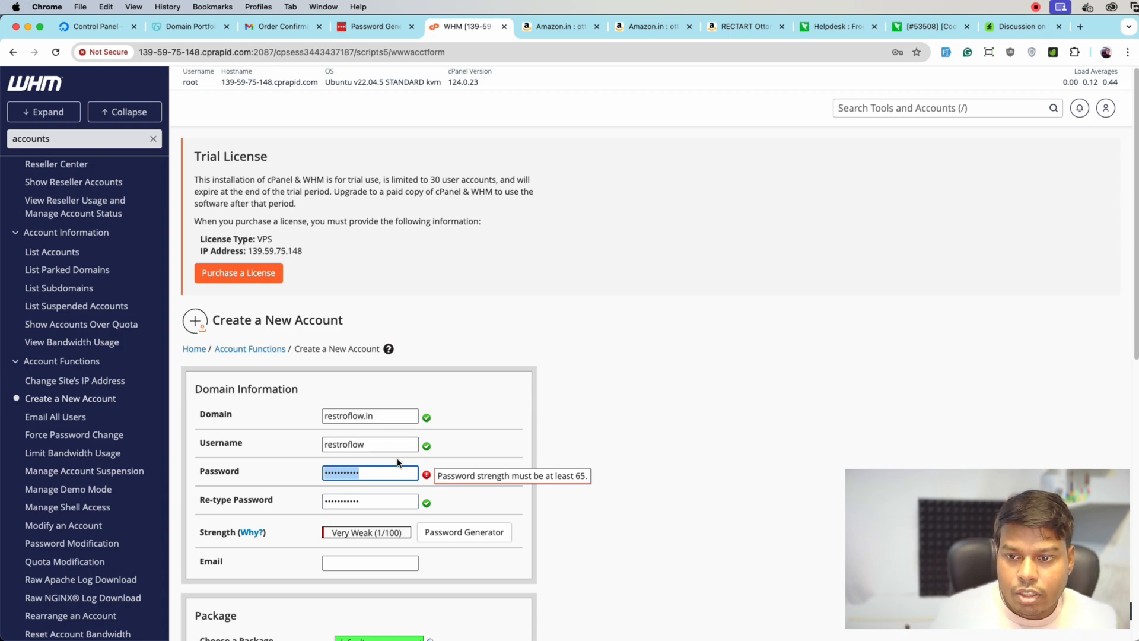
pyautogui.click(370, 26)
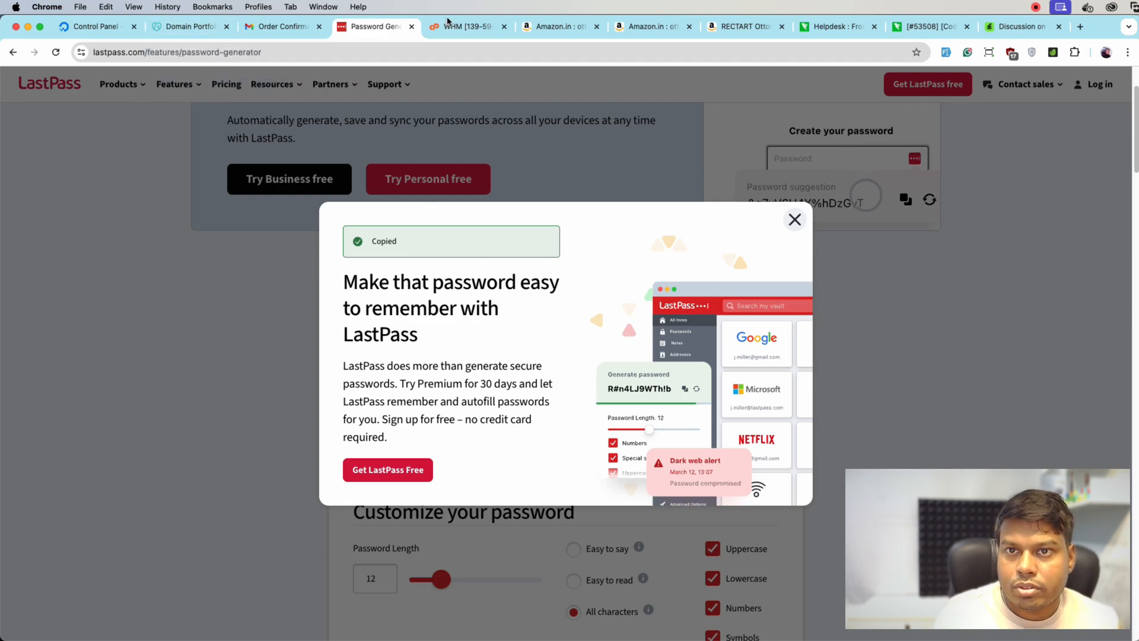
pyautogui.click(465, 26)
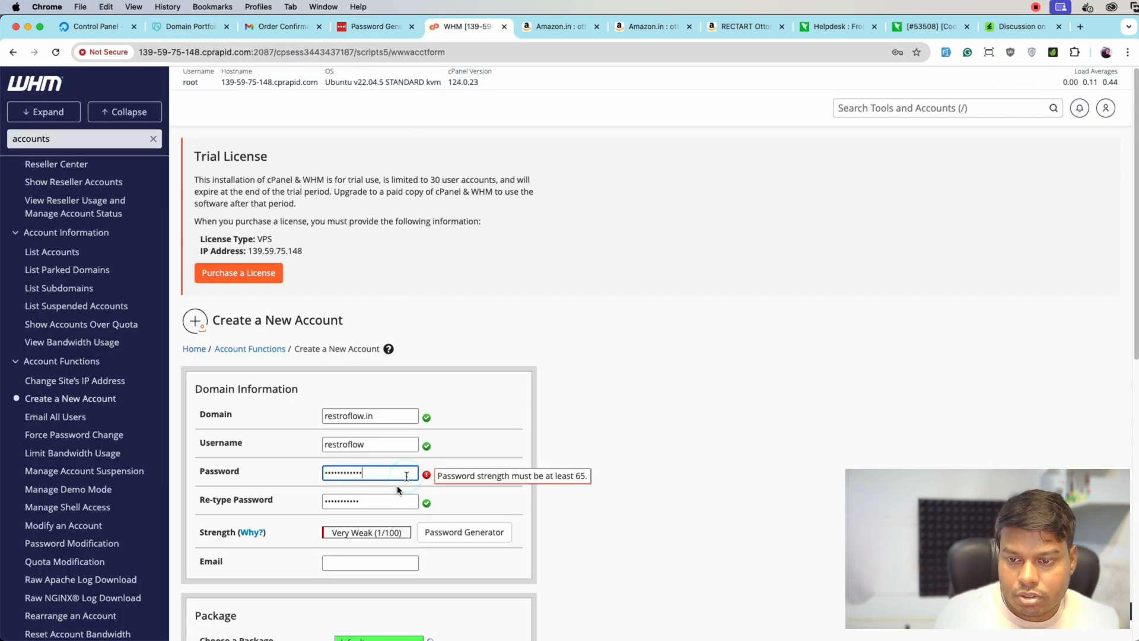
pyautogui.scroll(-3)
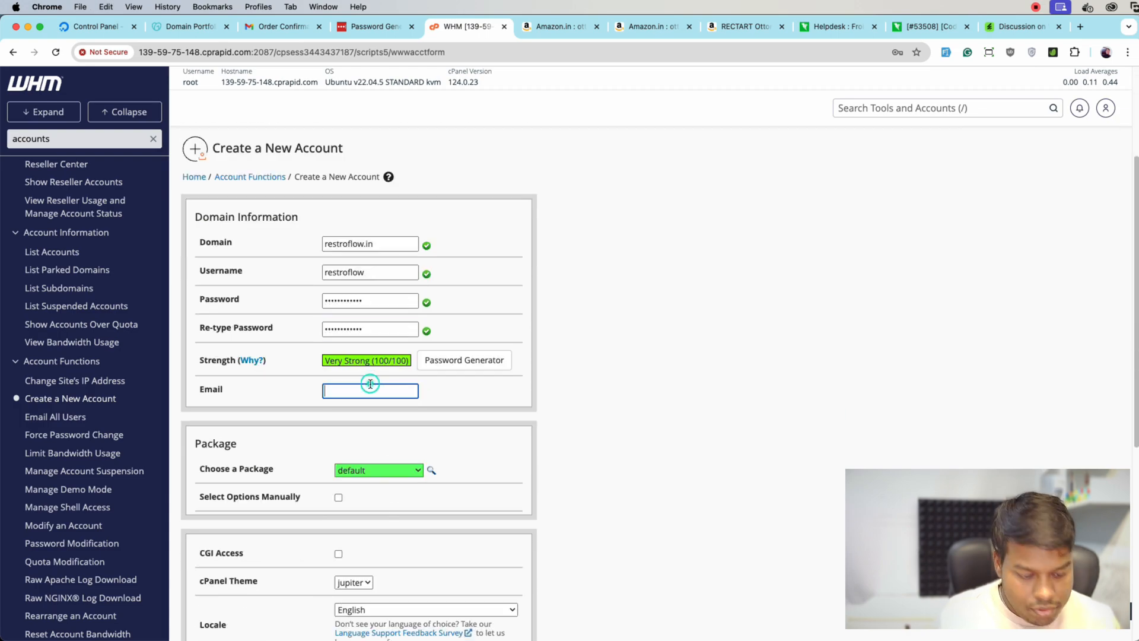
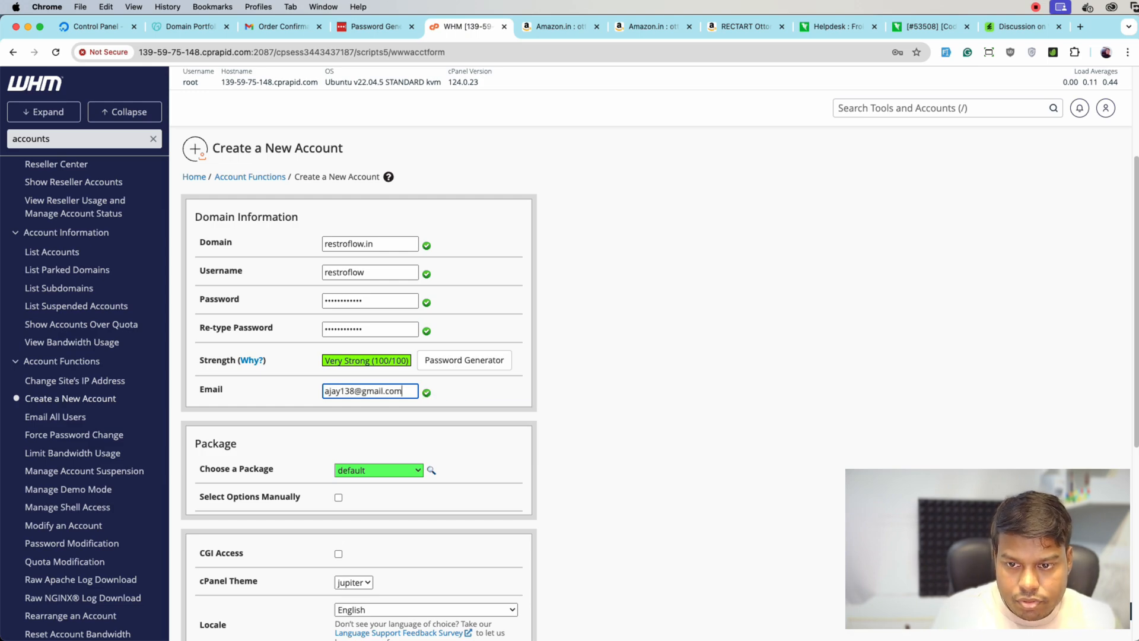
# - Choose the registrar's DigitalOcean nameservers under DNS Settings and create the restroflow.in account
pyautogui.scroll(-3)
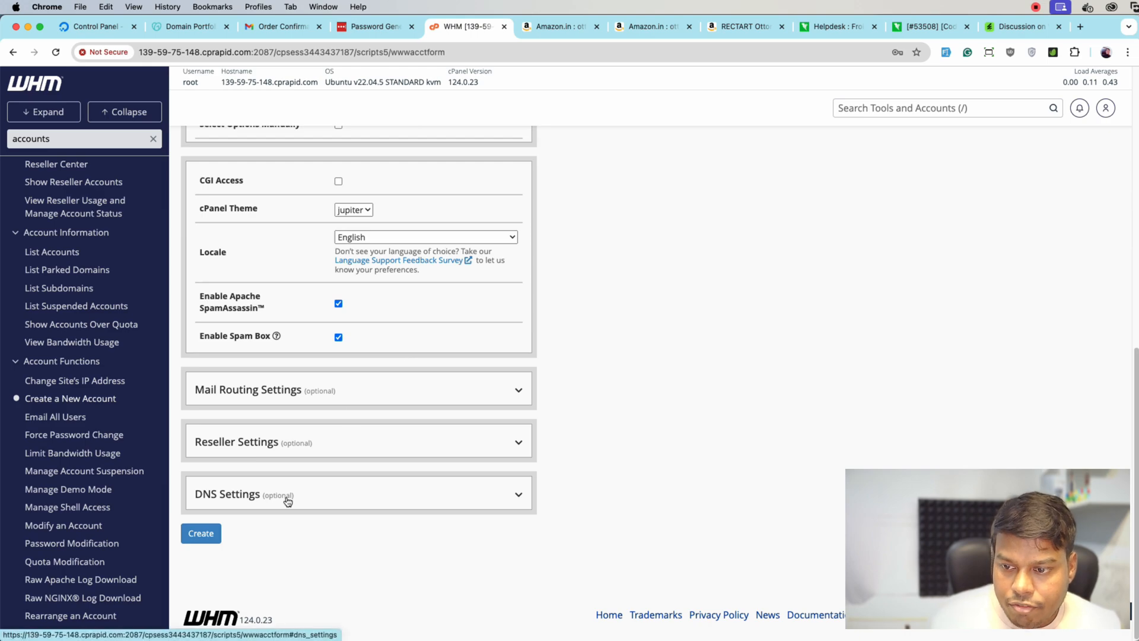
pyautogui.click(357, 493)
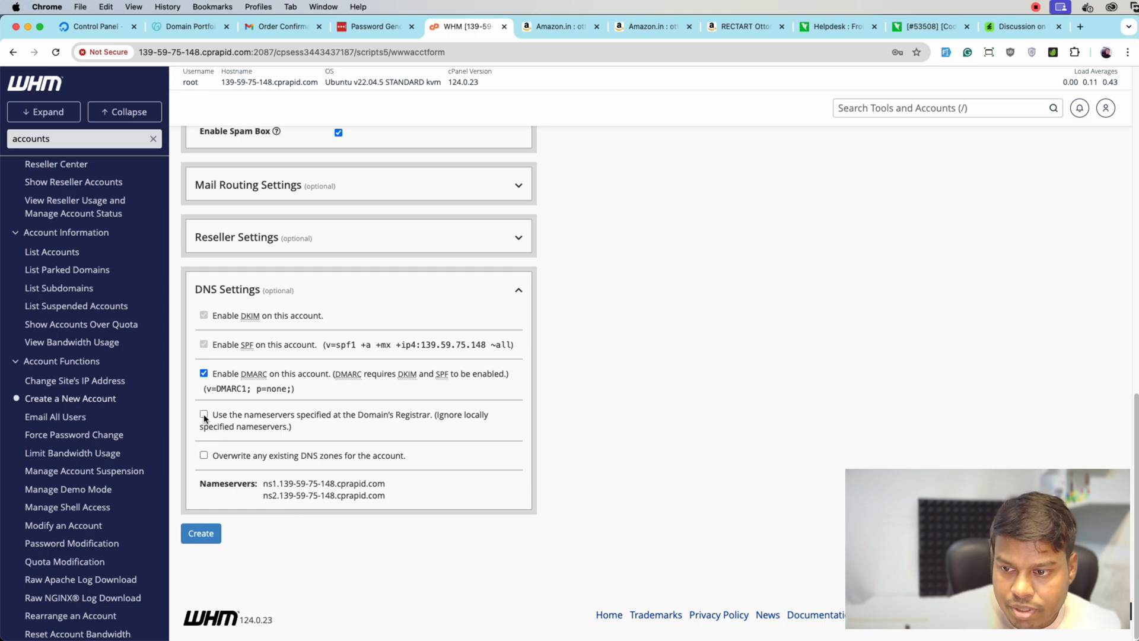
pyautogui.click(203, 414)
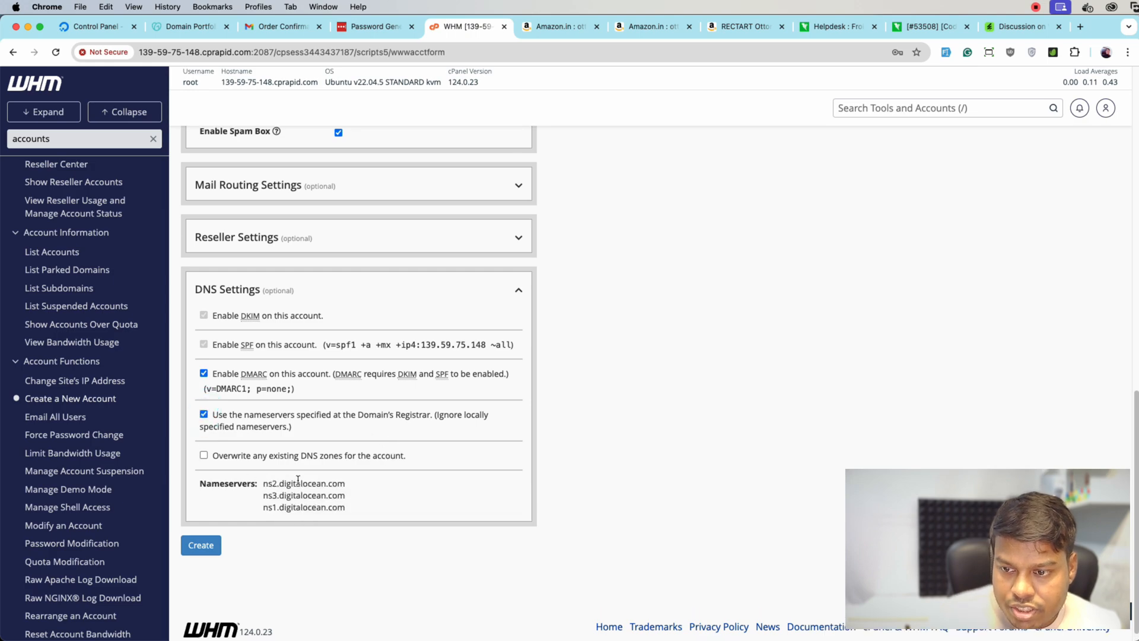
pyautogui.moveTo(216, 476)
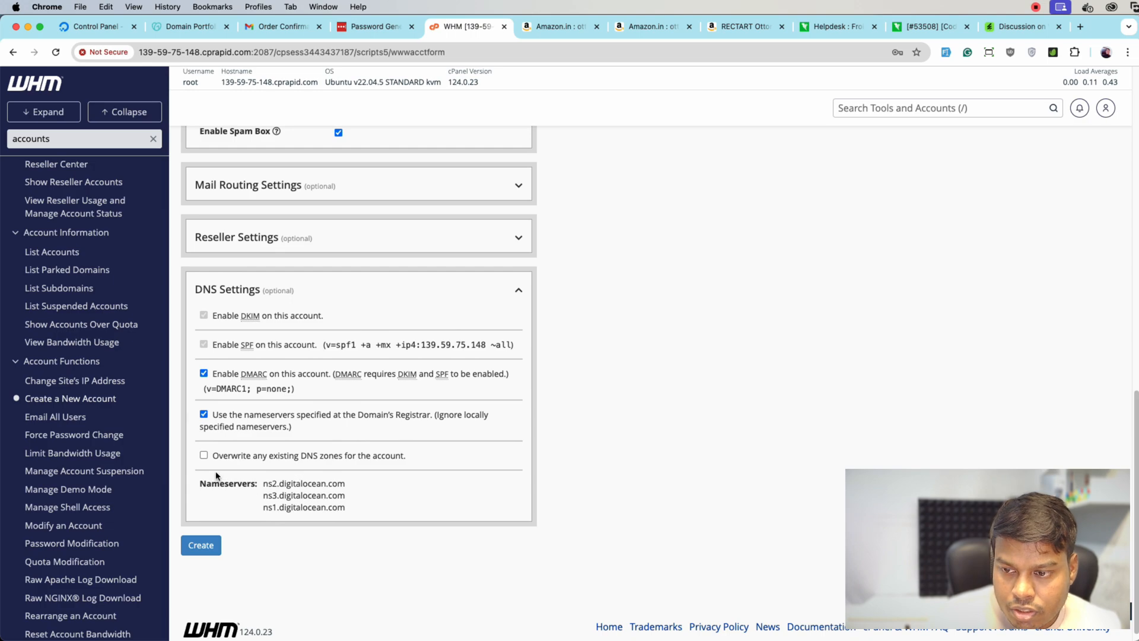
pyautogui.moveTo(201, 544)
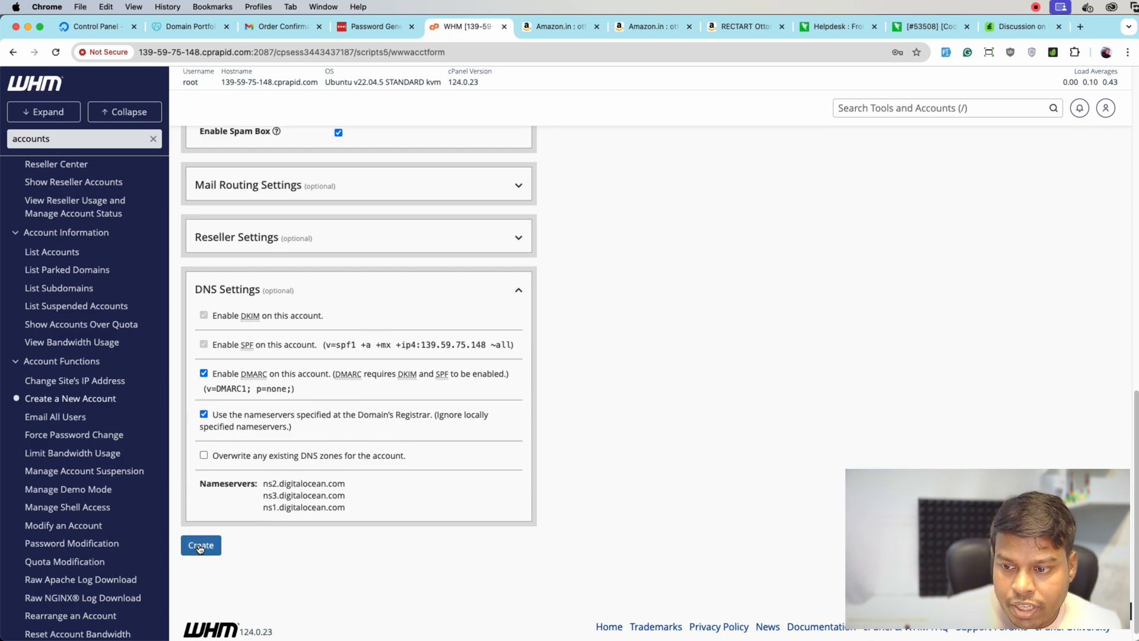
pyautogui.click(201, 544)
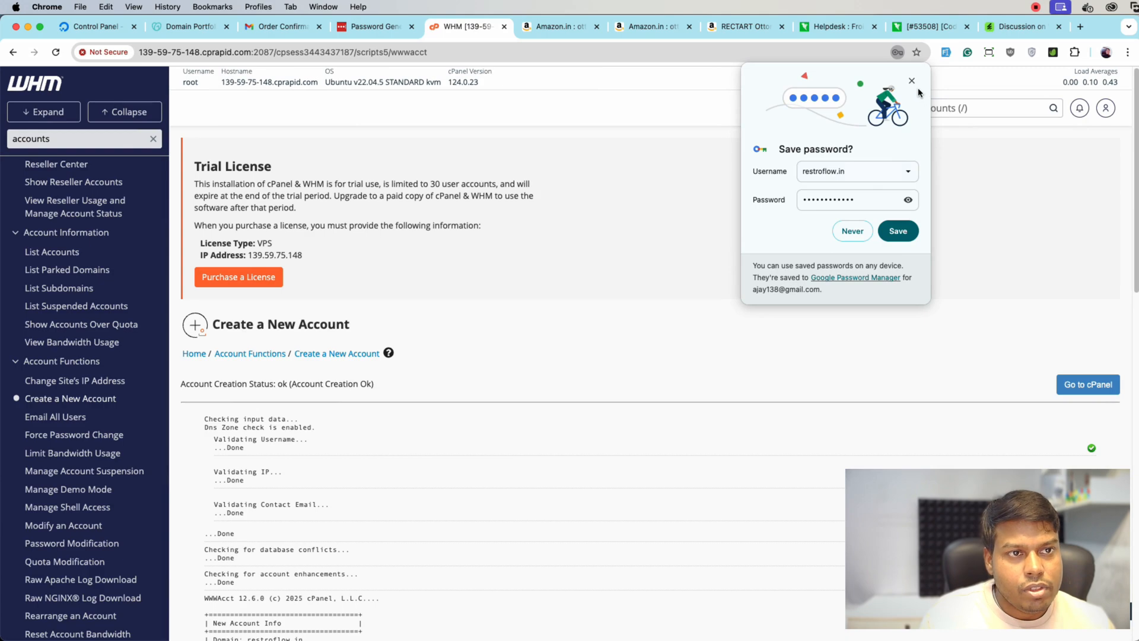
# - List the accounts and log into cPanel for the new restroflow.in account
pyautogui.click(911, 80)
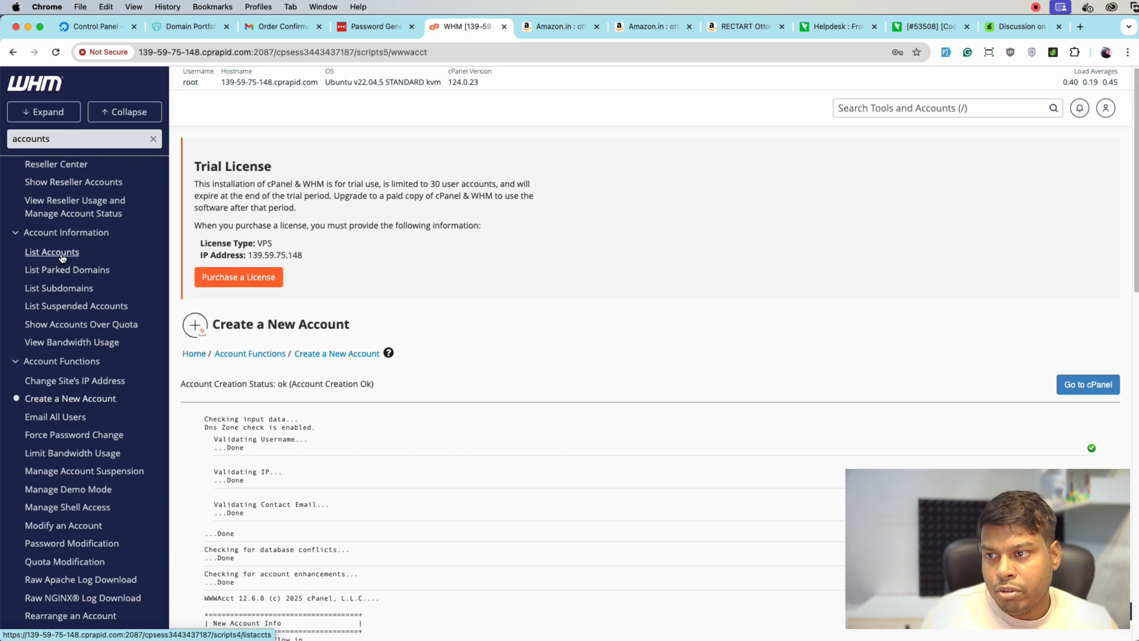
pyautogui.click(51, 252)
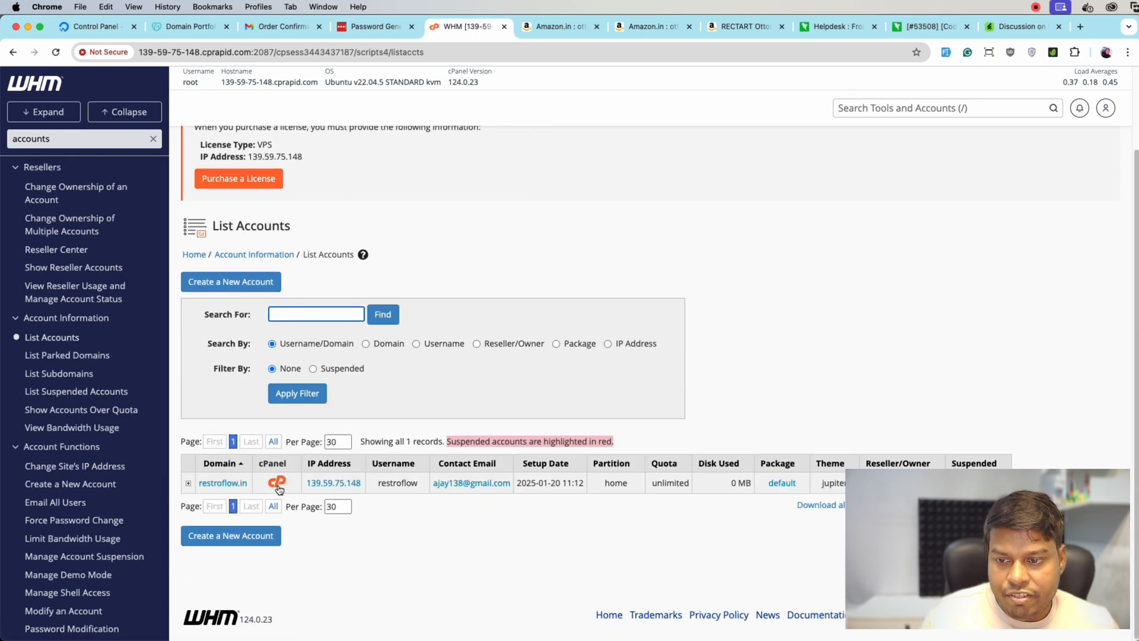
pyautogui.click(277, 483)
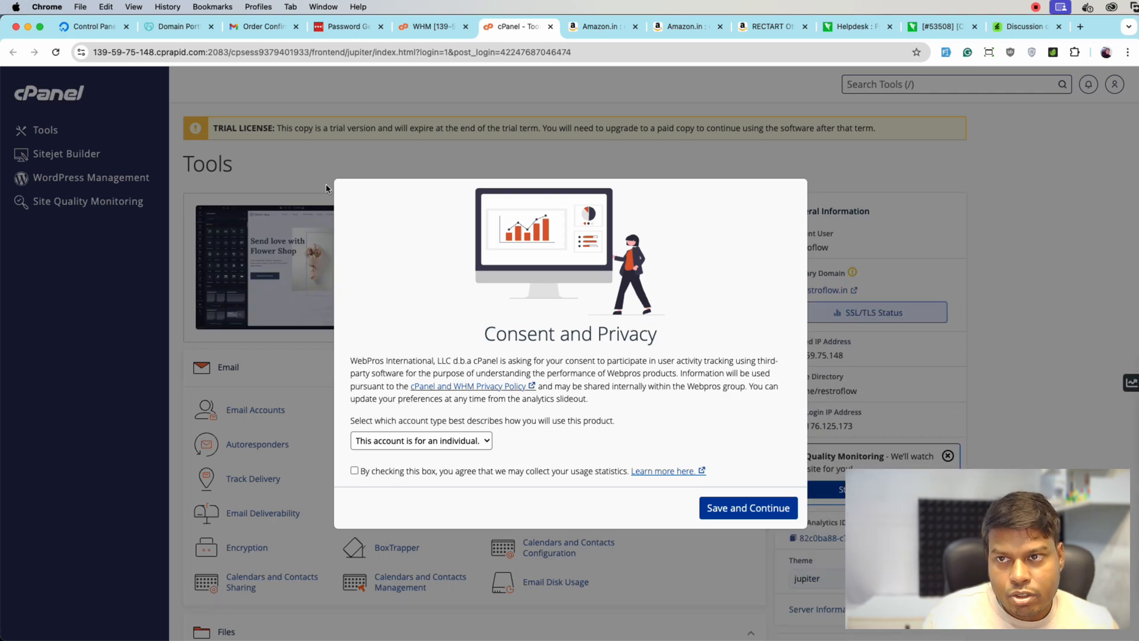
pyautogui.moveTo(683, 369)
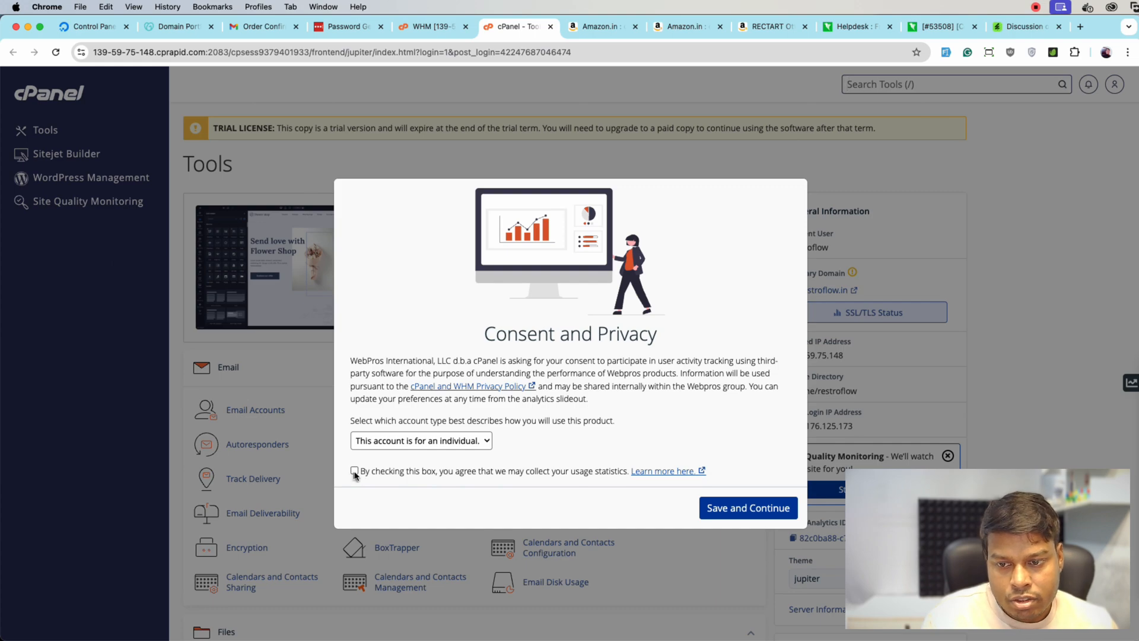
# - Accept cPanel's usage-statistics consent and follow the restroflow.in primary domain link
pyautogui.click(354, 471)
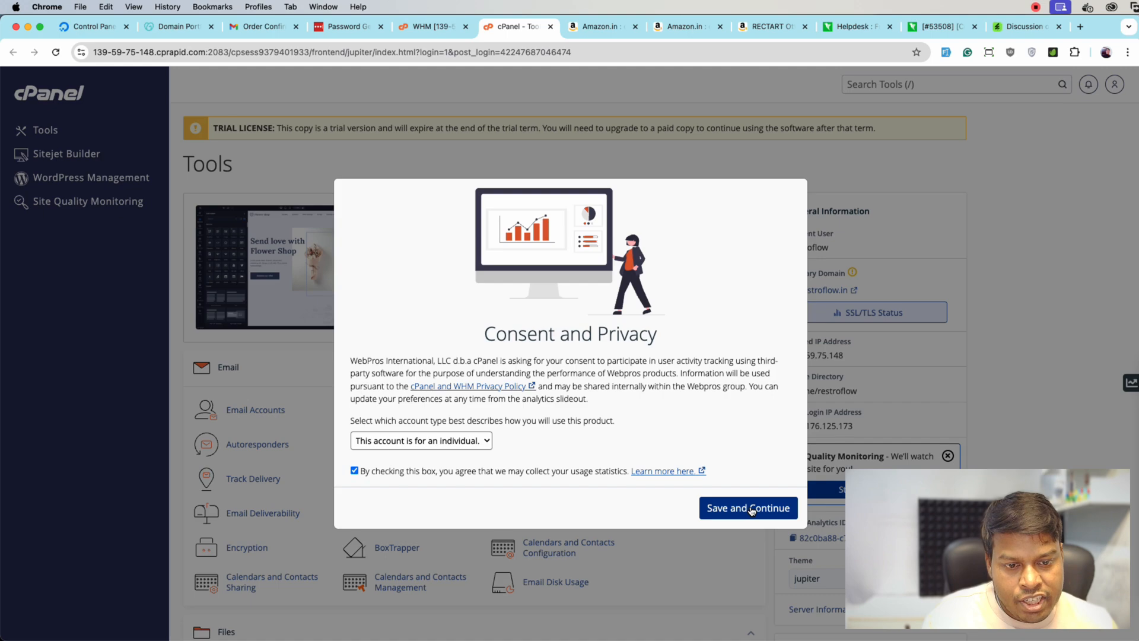
pyautogui.click(747, 508)
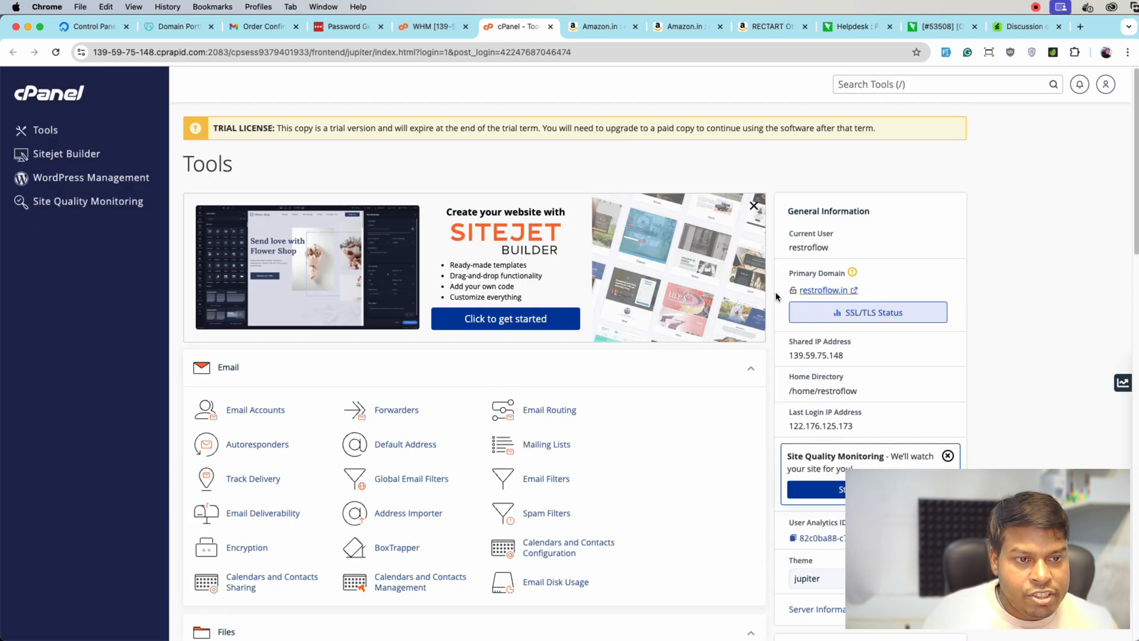
pyautogui.moveTo(867, 312)
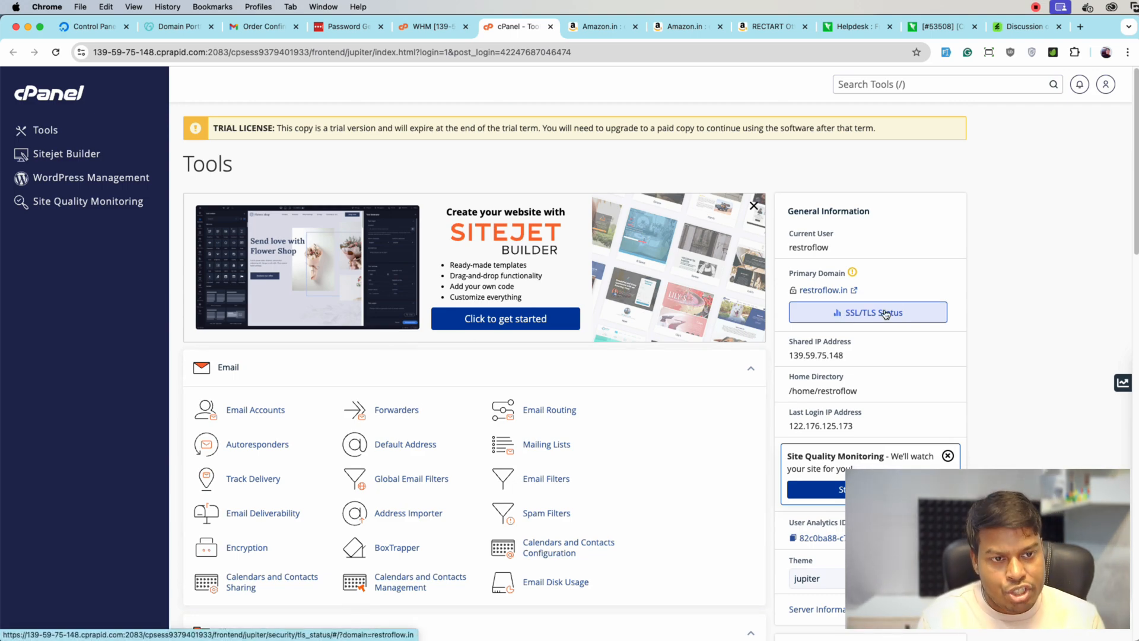
pyautogui.moveTo(477, 206)
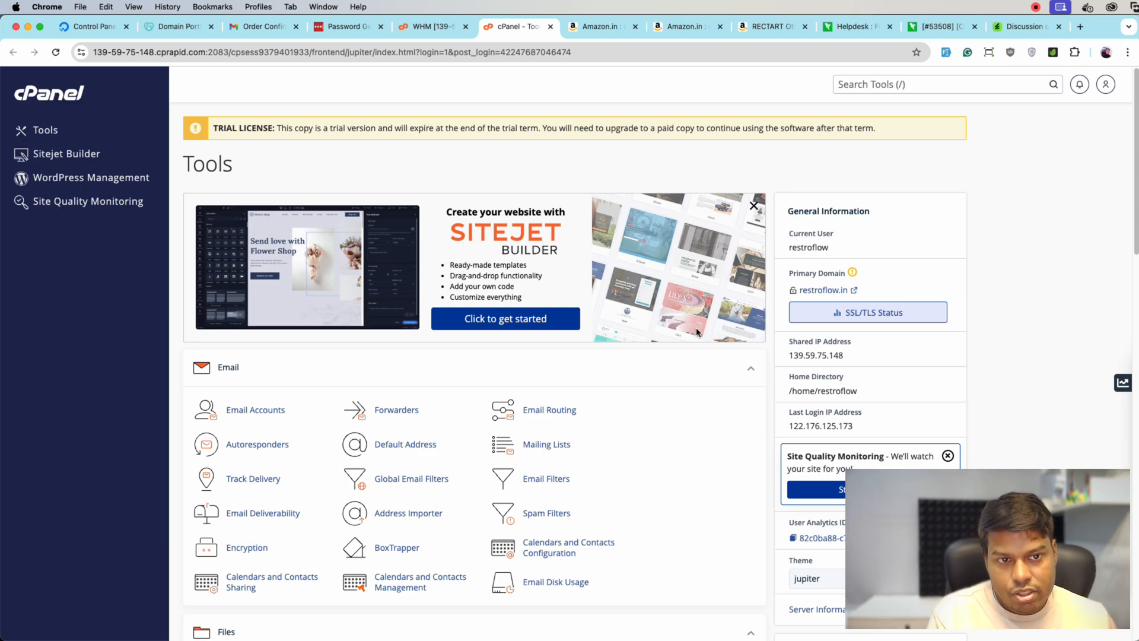
pyautogui.moveTo(852, 273)
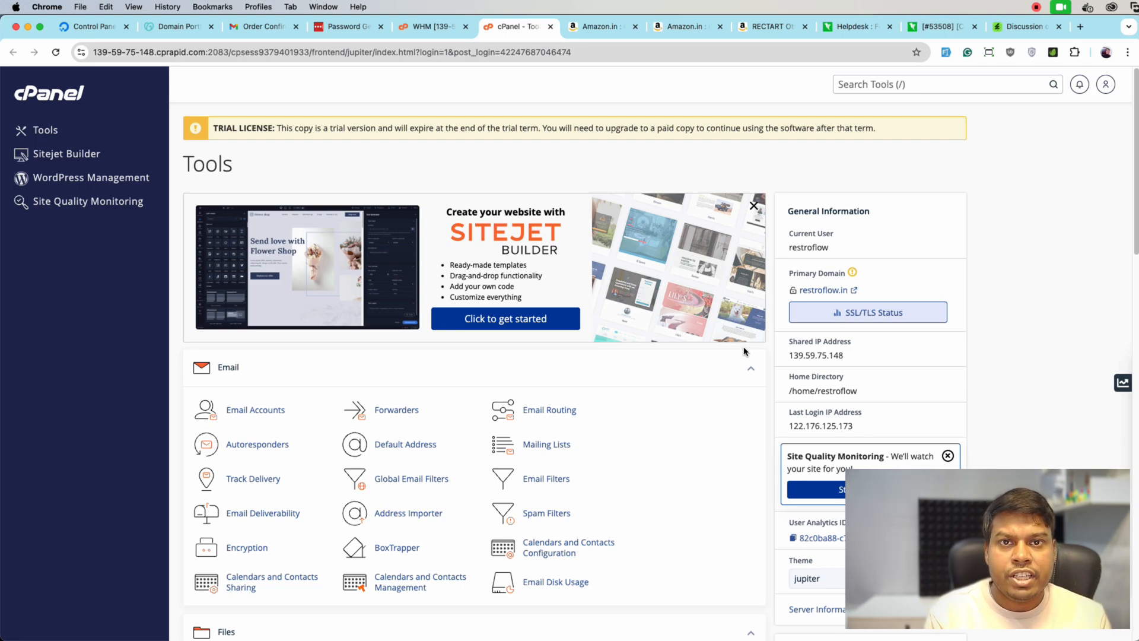
pyautogui.click(403, 26)
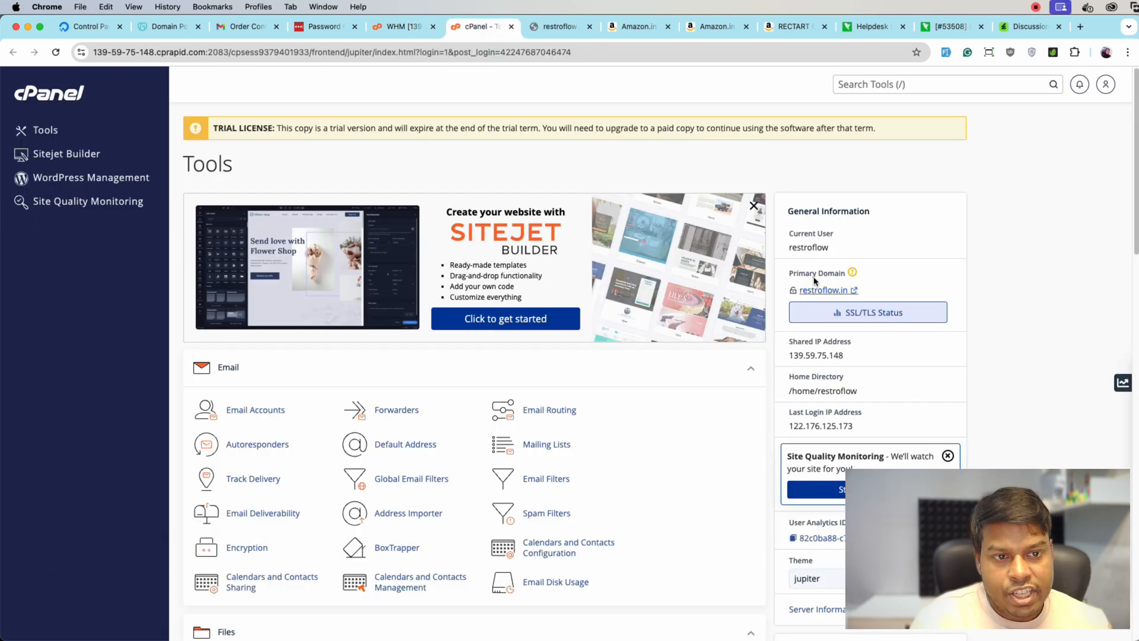
pyautogui.moveTo(825, 289)
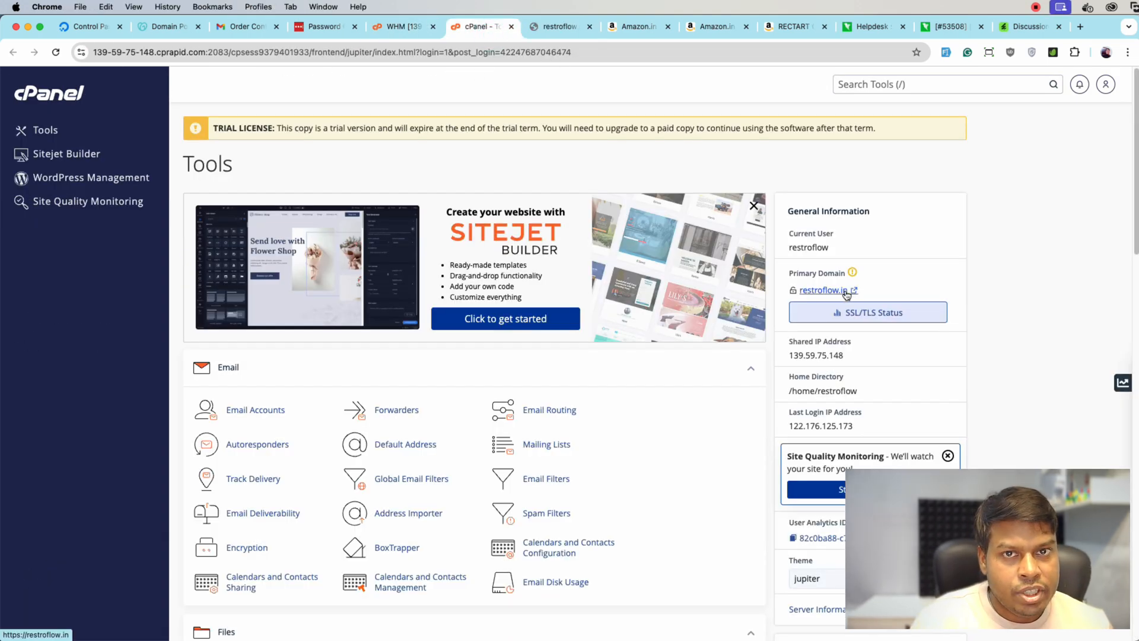
# - View restroflow.in in Chrome showing ERR_NAME_NOT_RESOLVED while DNS propagates
pyautogui.click(823, 289)
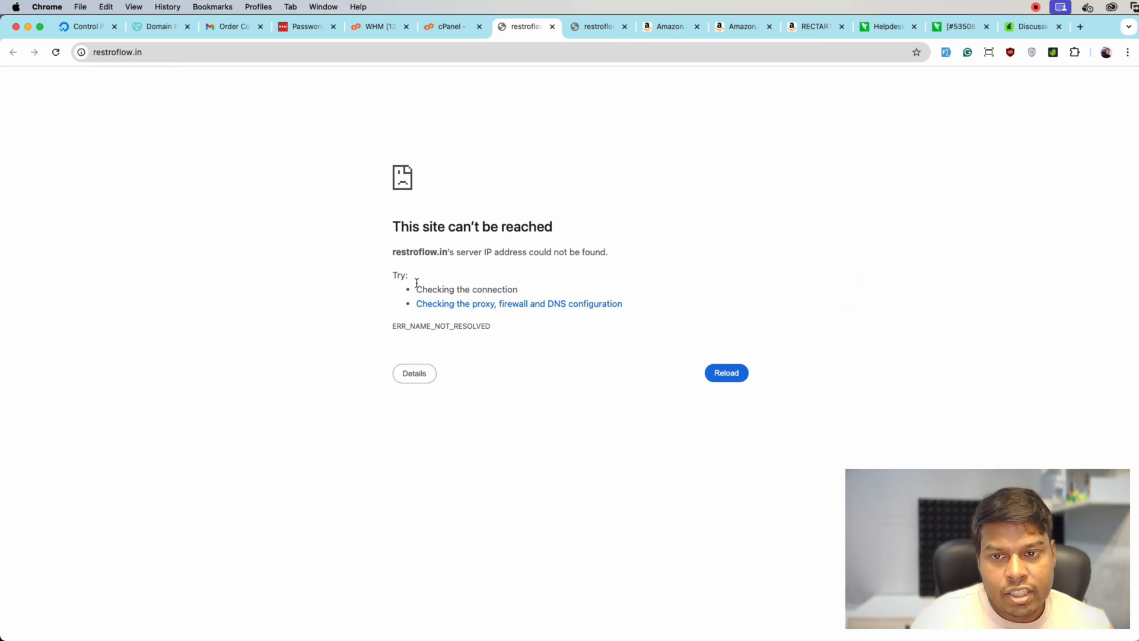
pyautogui.moveTo(630, 260)
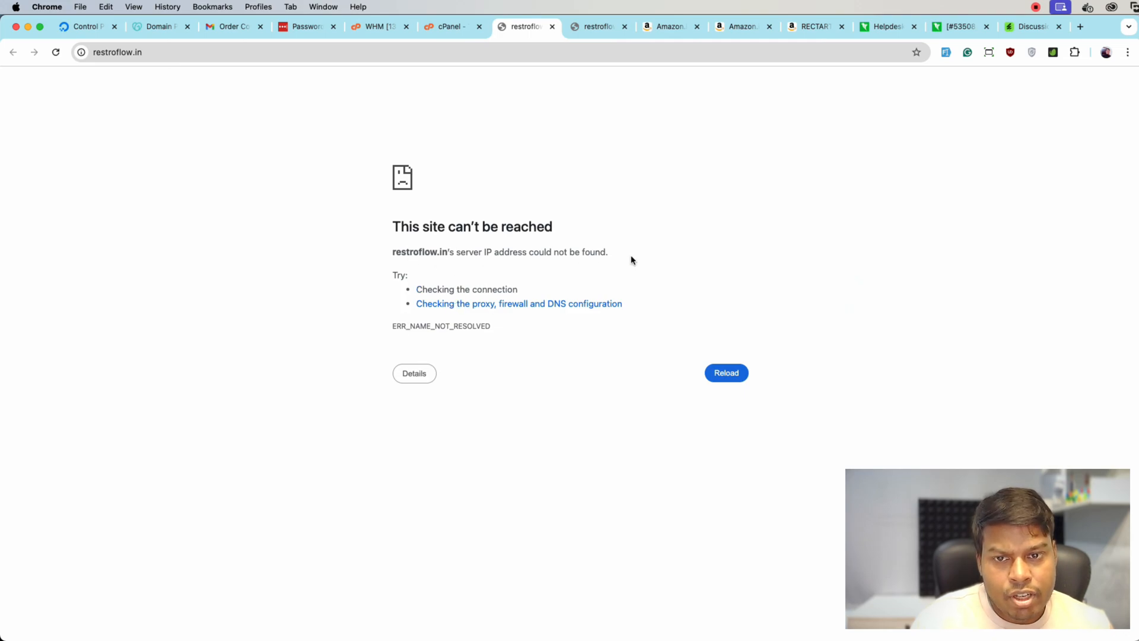
pyautogui.moveTo(709, 266)
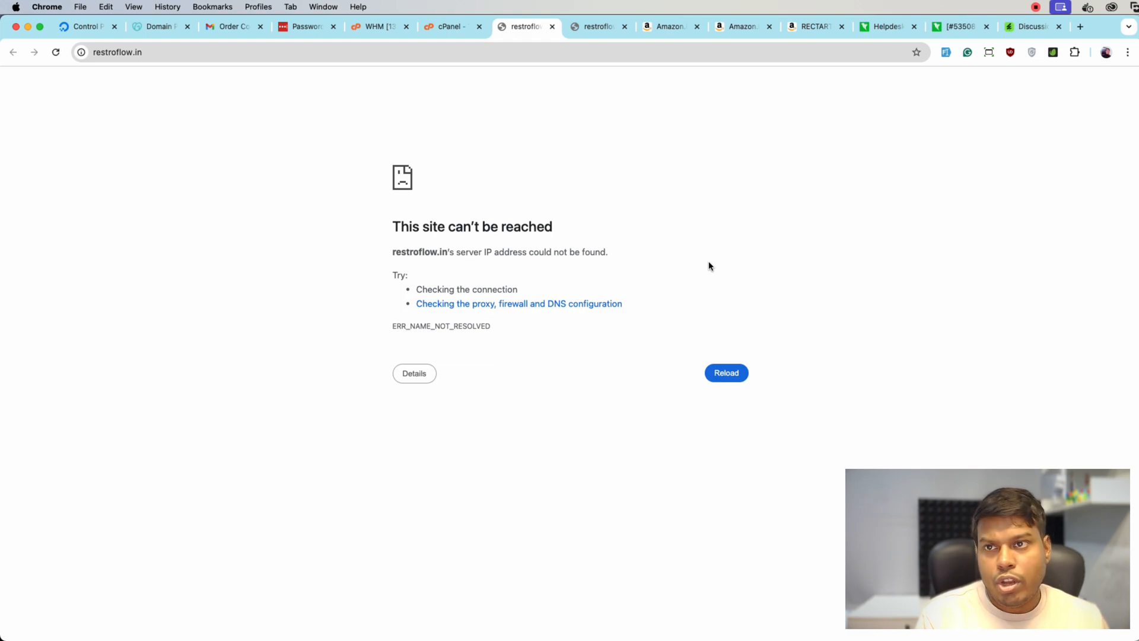
pyautogui.moveTo(660, 250)
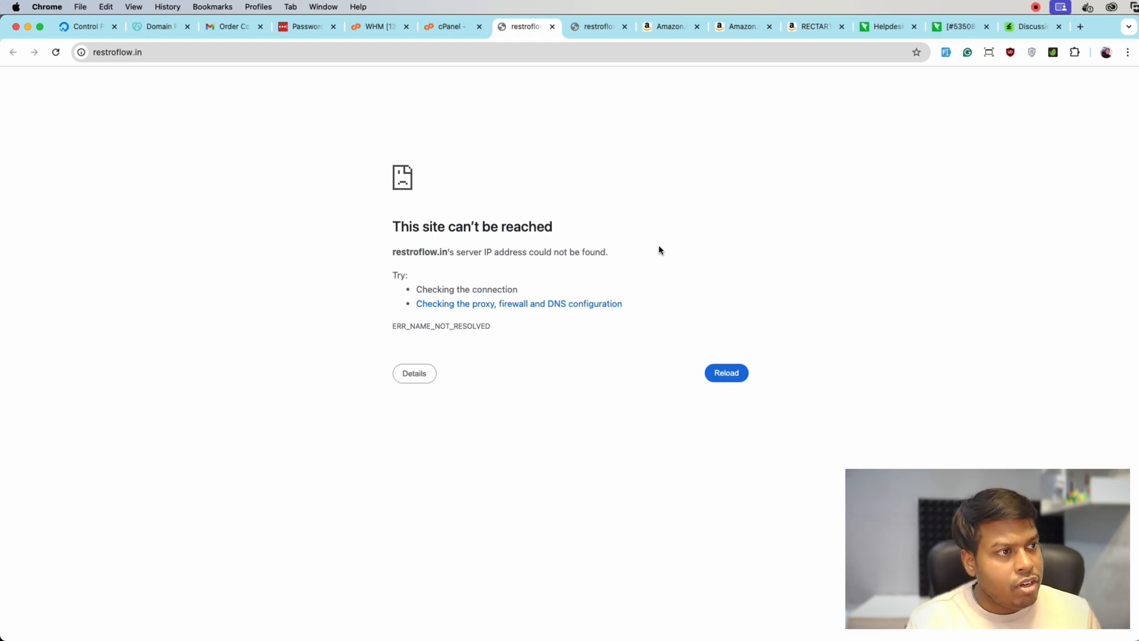